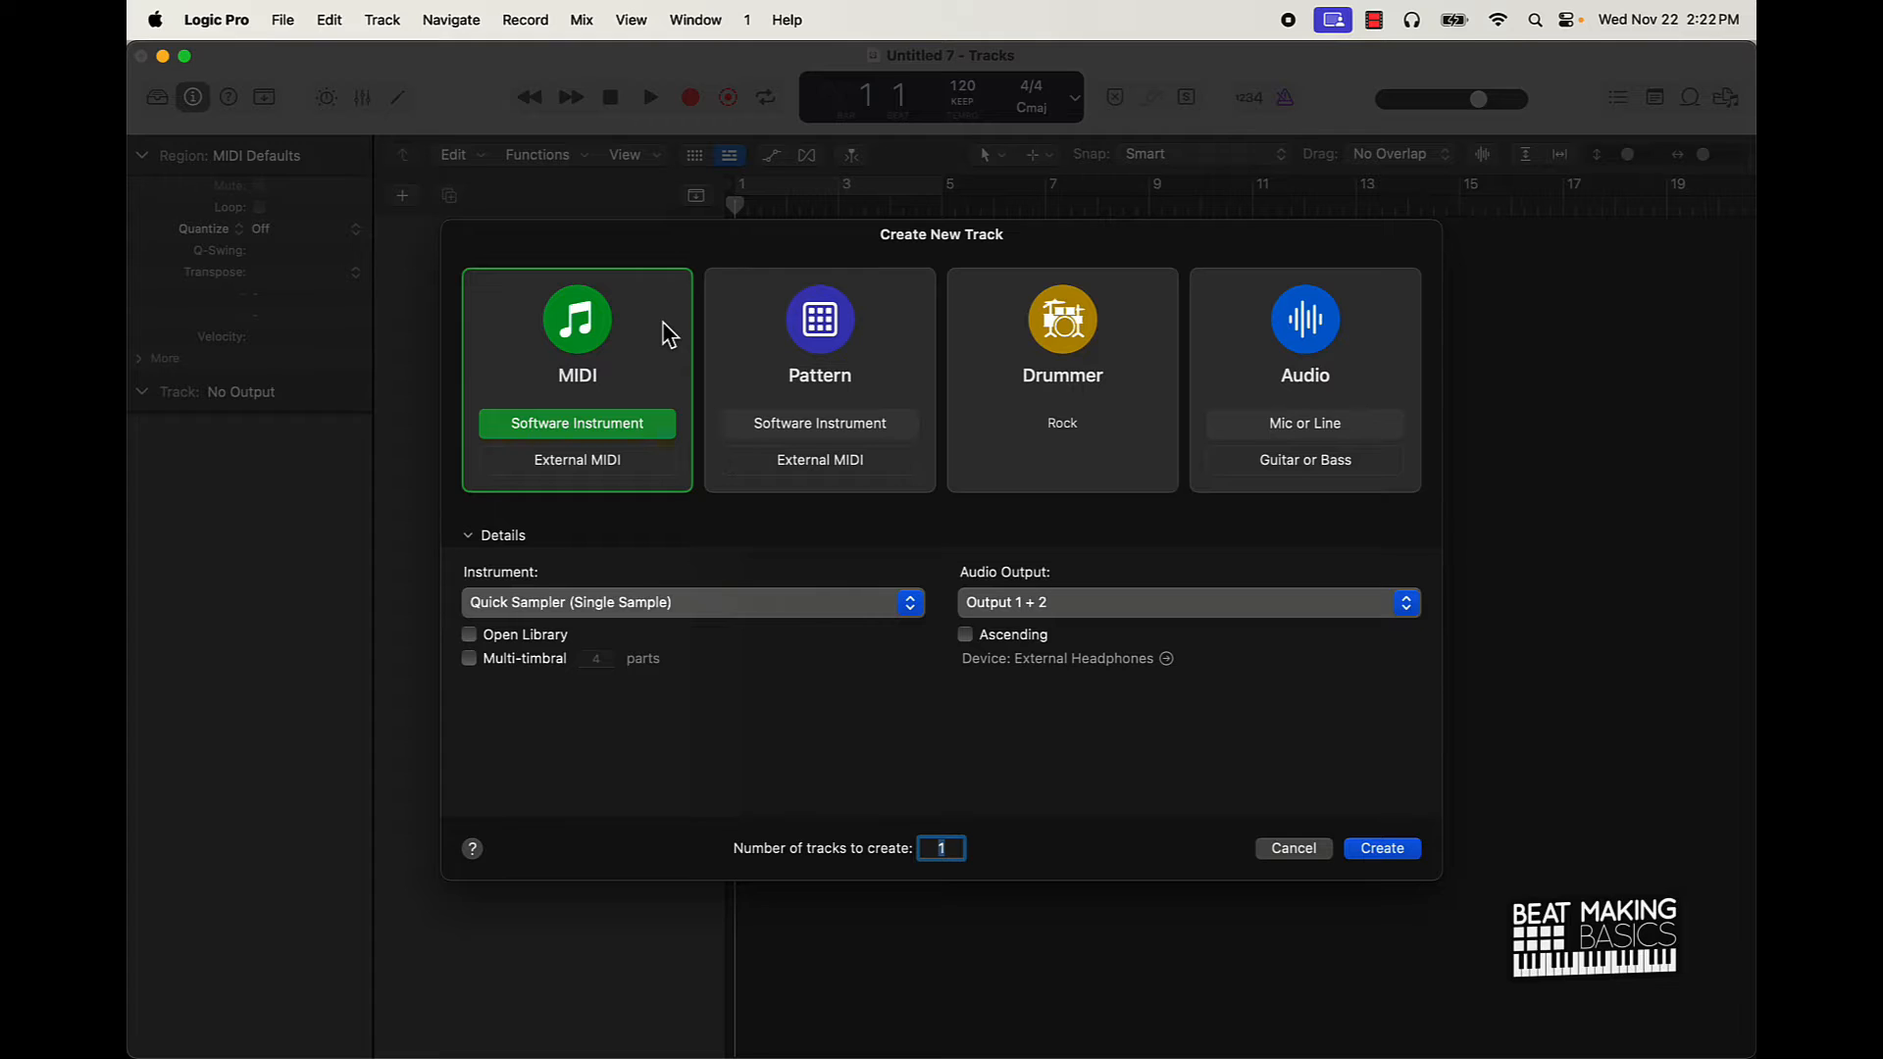
{"action": "mouse_move", "coordinate": [1042, 324]}
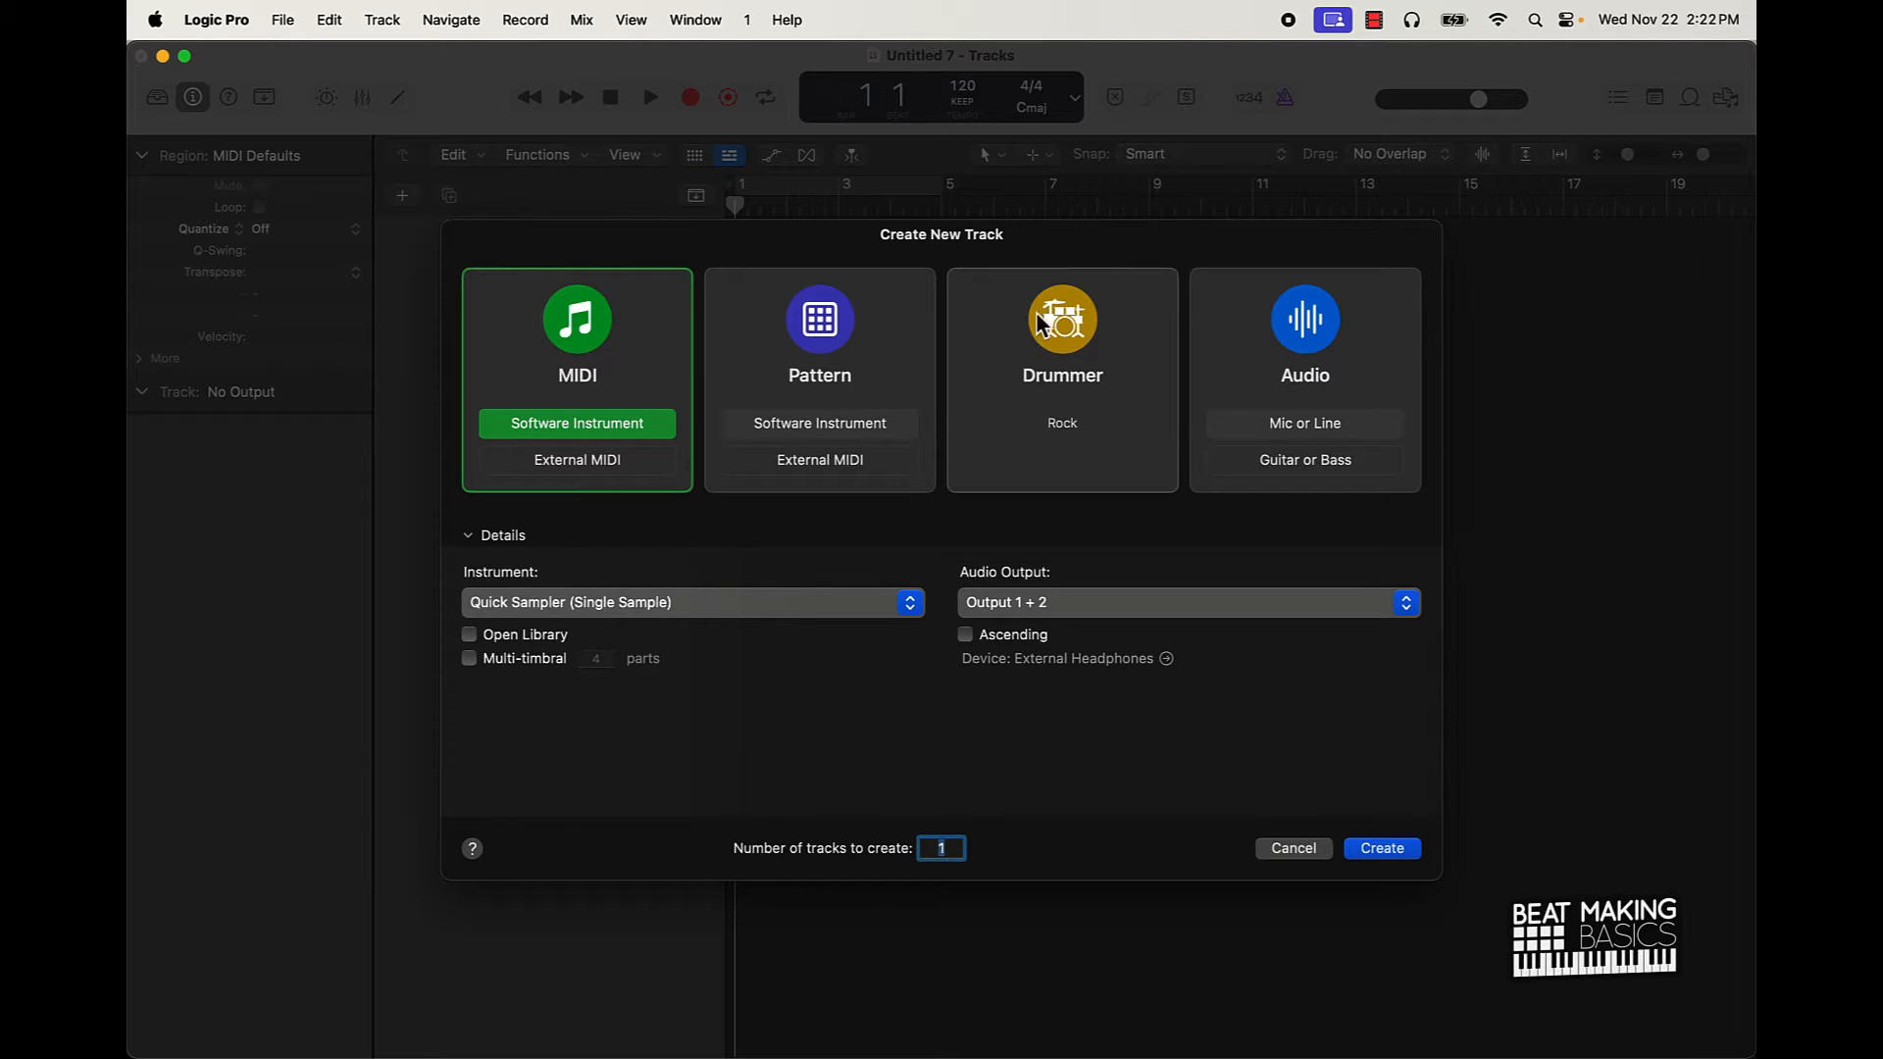
{"action": "mouse_move", "coordinate": [567, 671]}
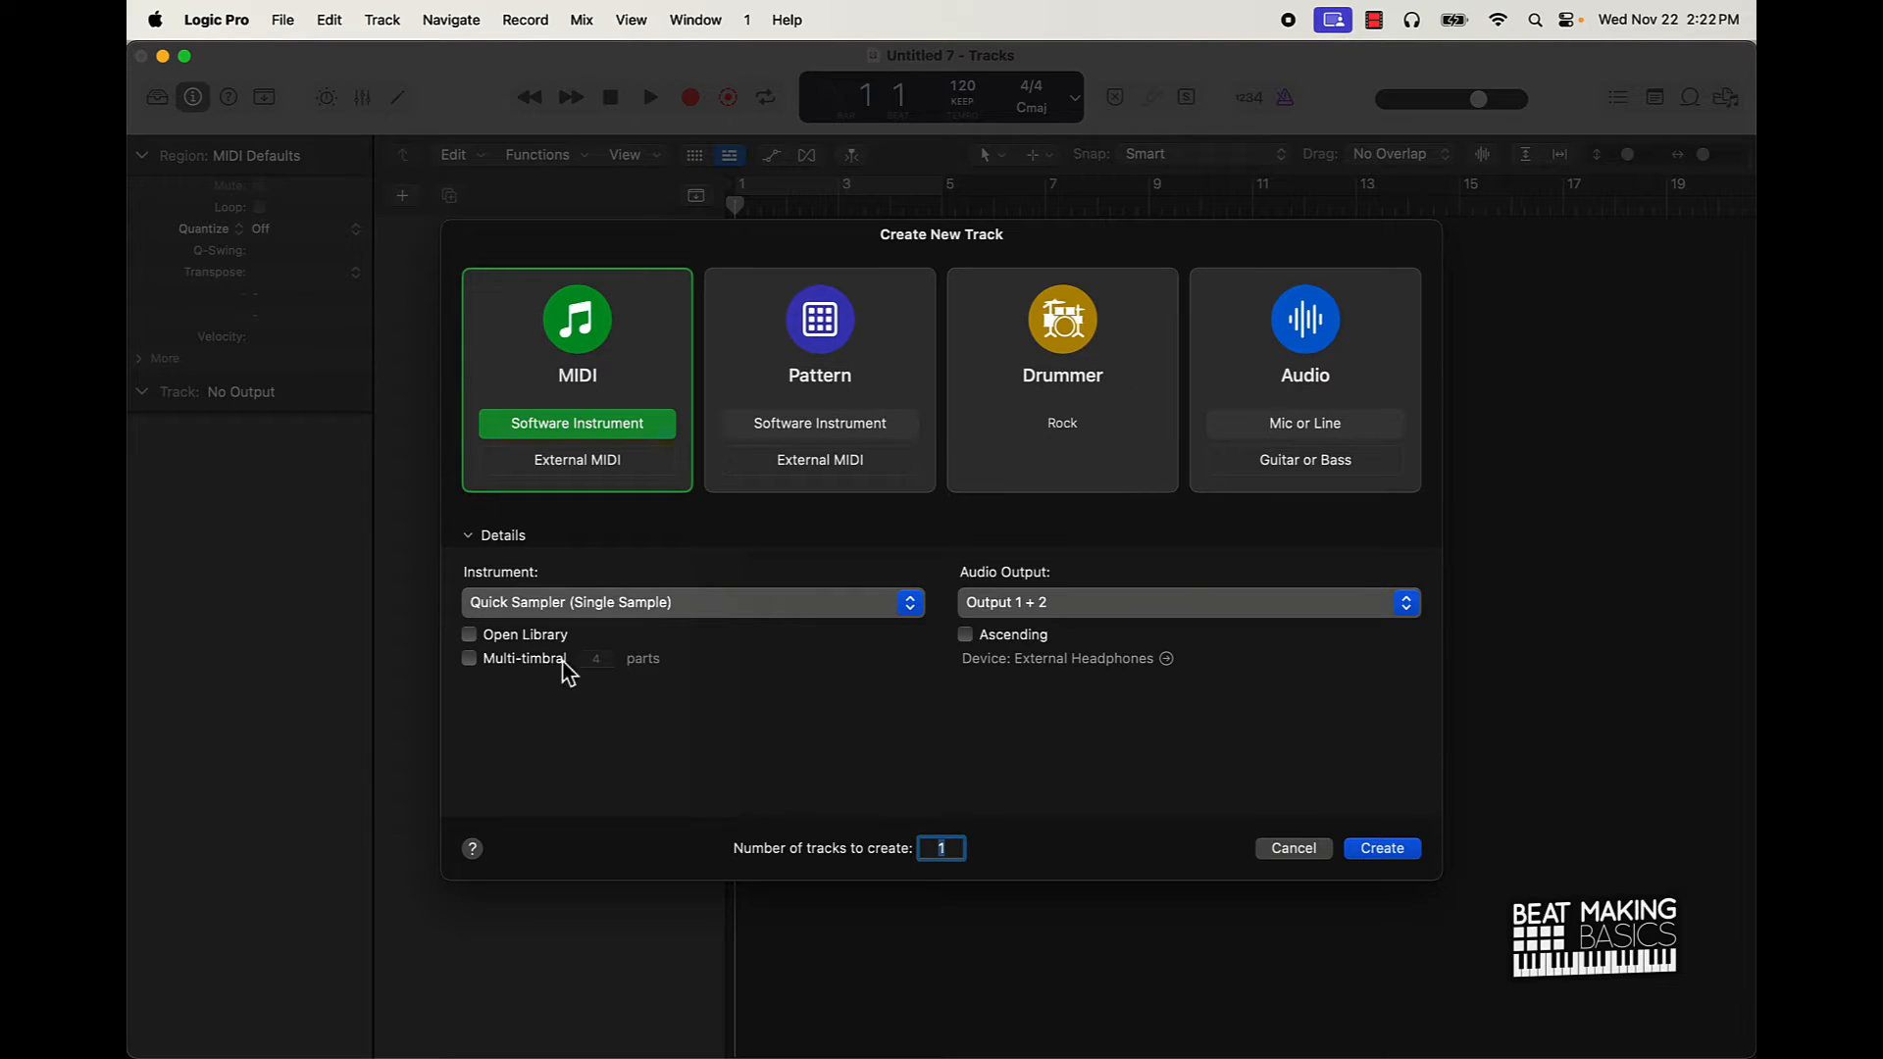
{"action": "mouse_move", "coordinate": [596, 386]}
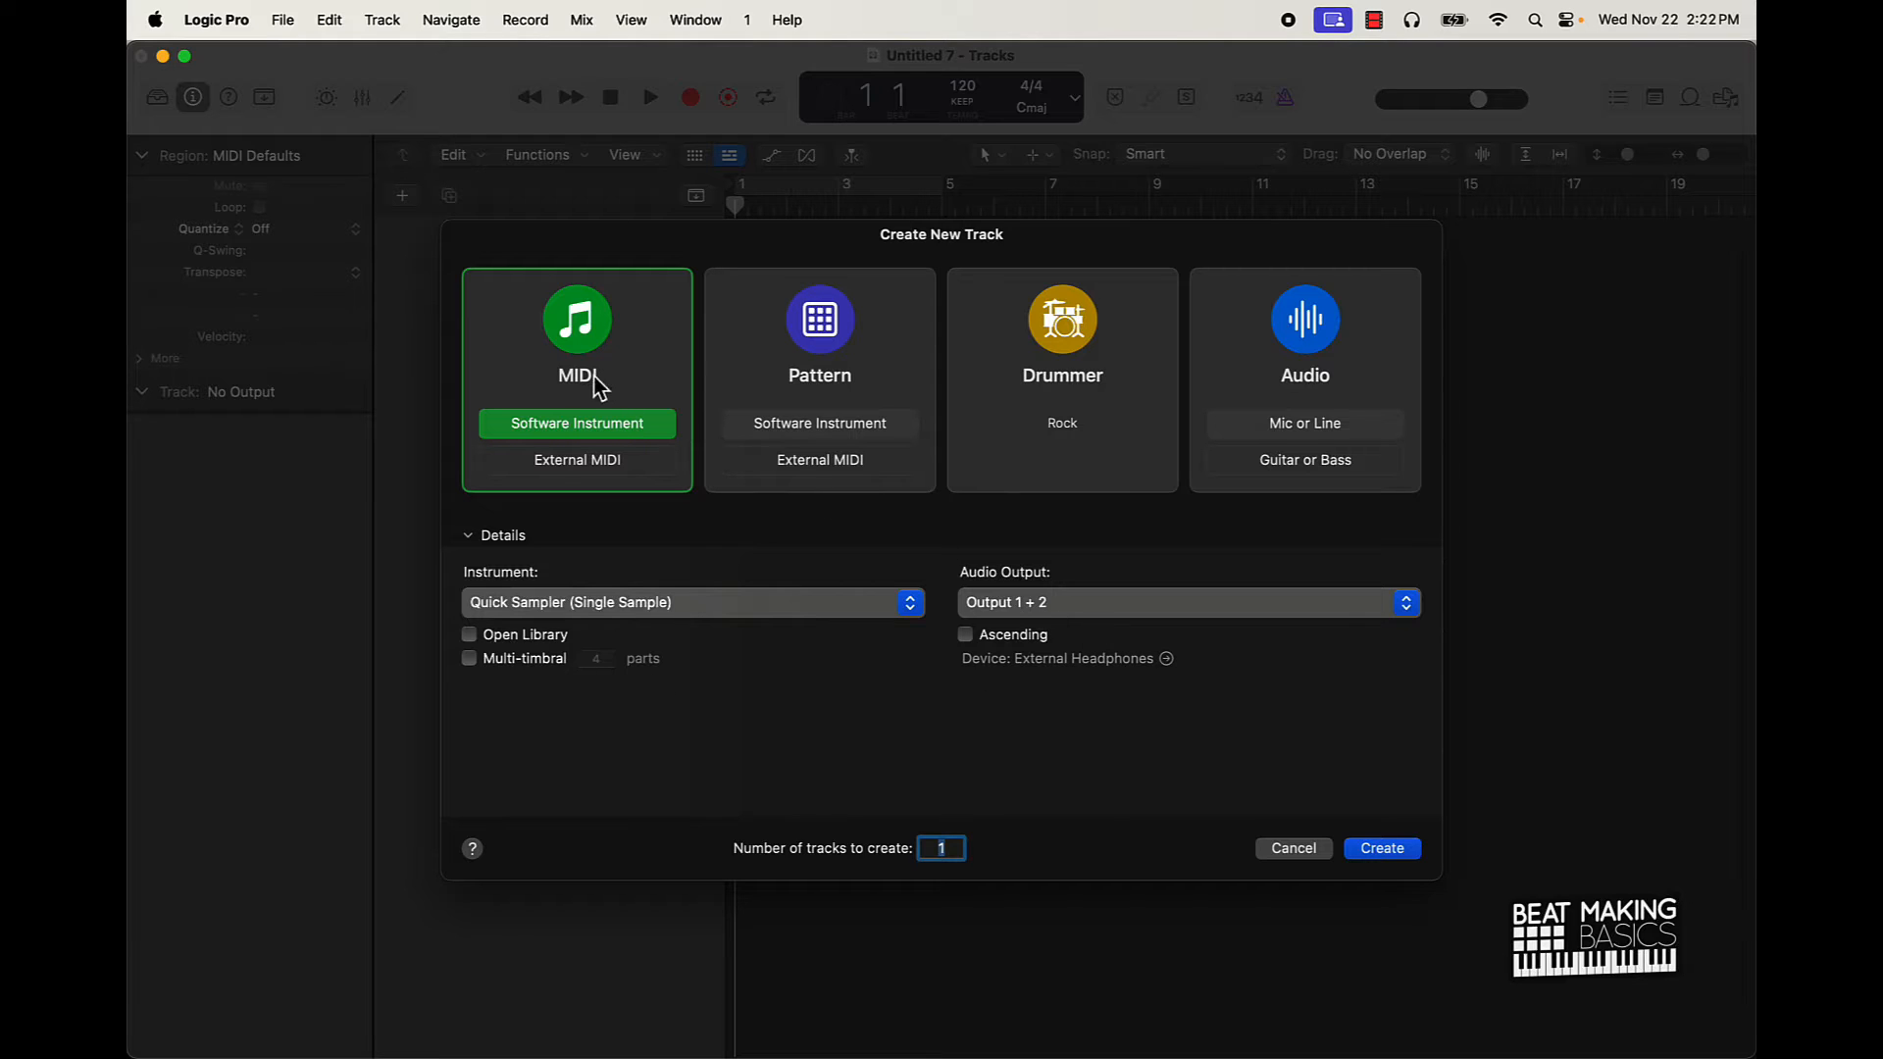
{"action": "mouse_move", "coordinate": [1278, 378]}
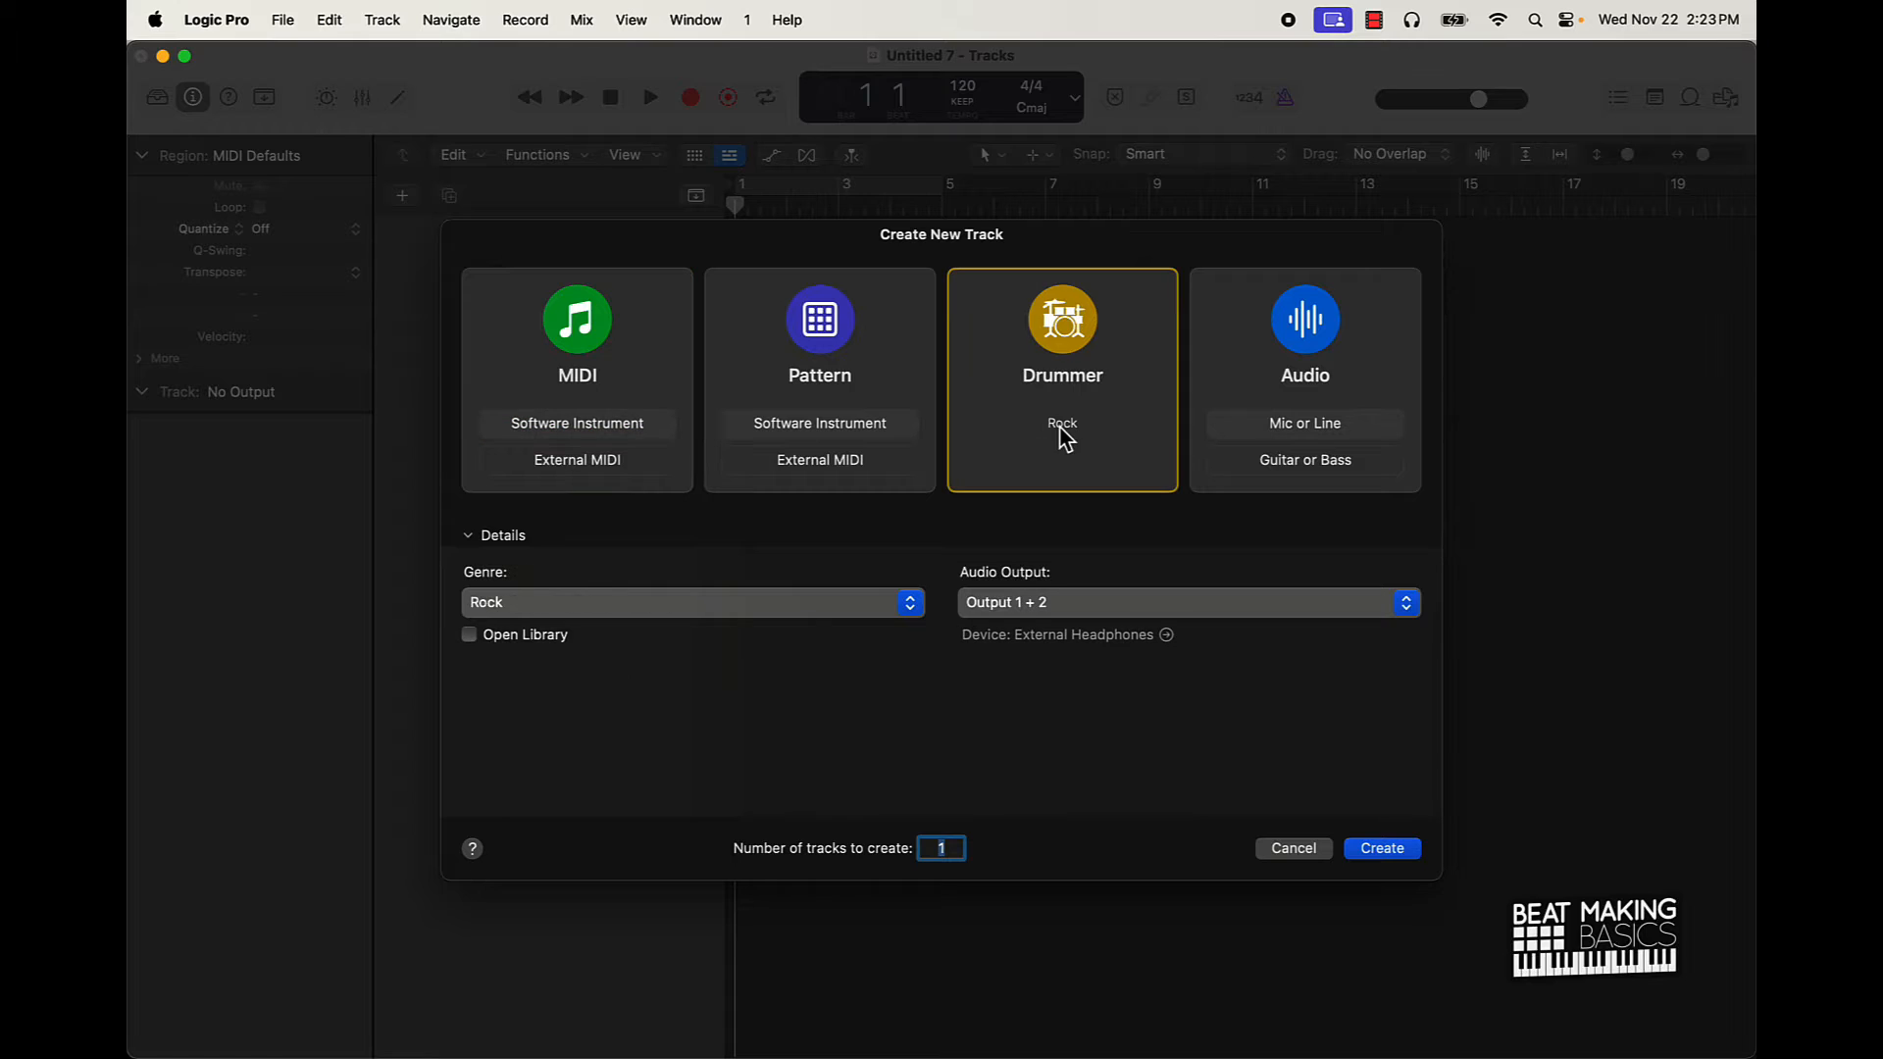
{"action": "mouse_move", "coordinate": [1085, 438]}
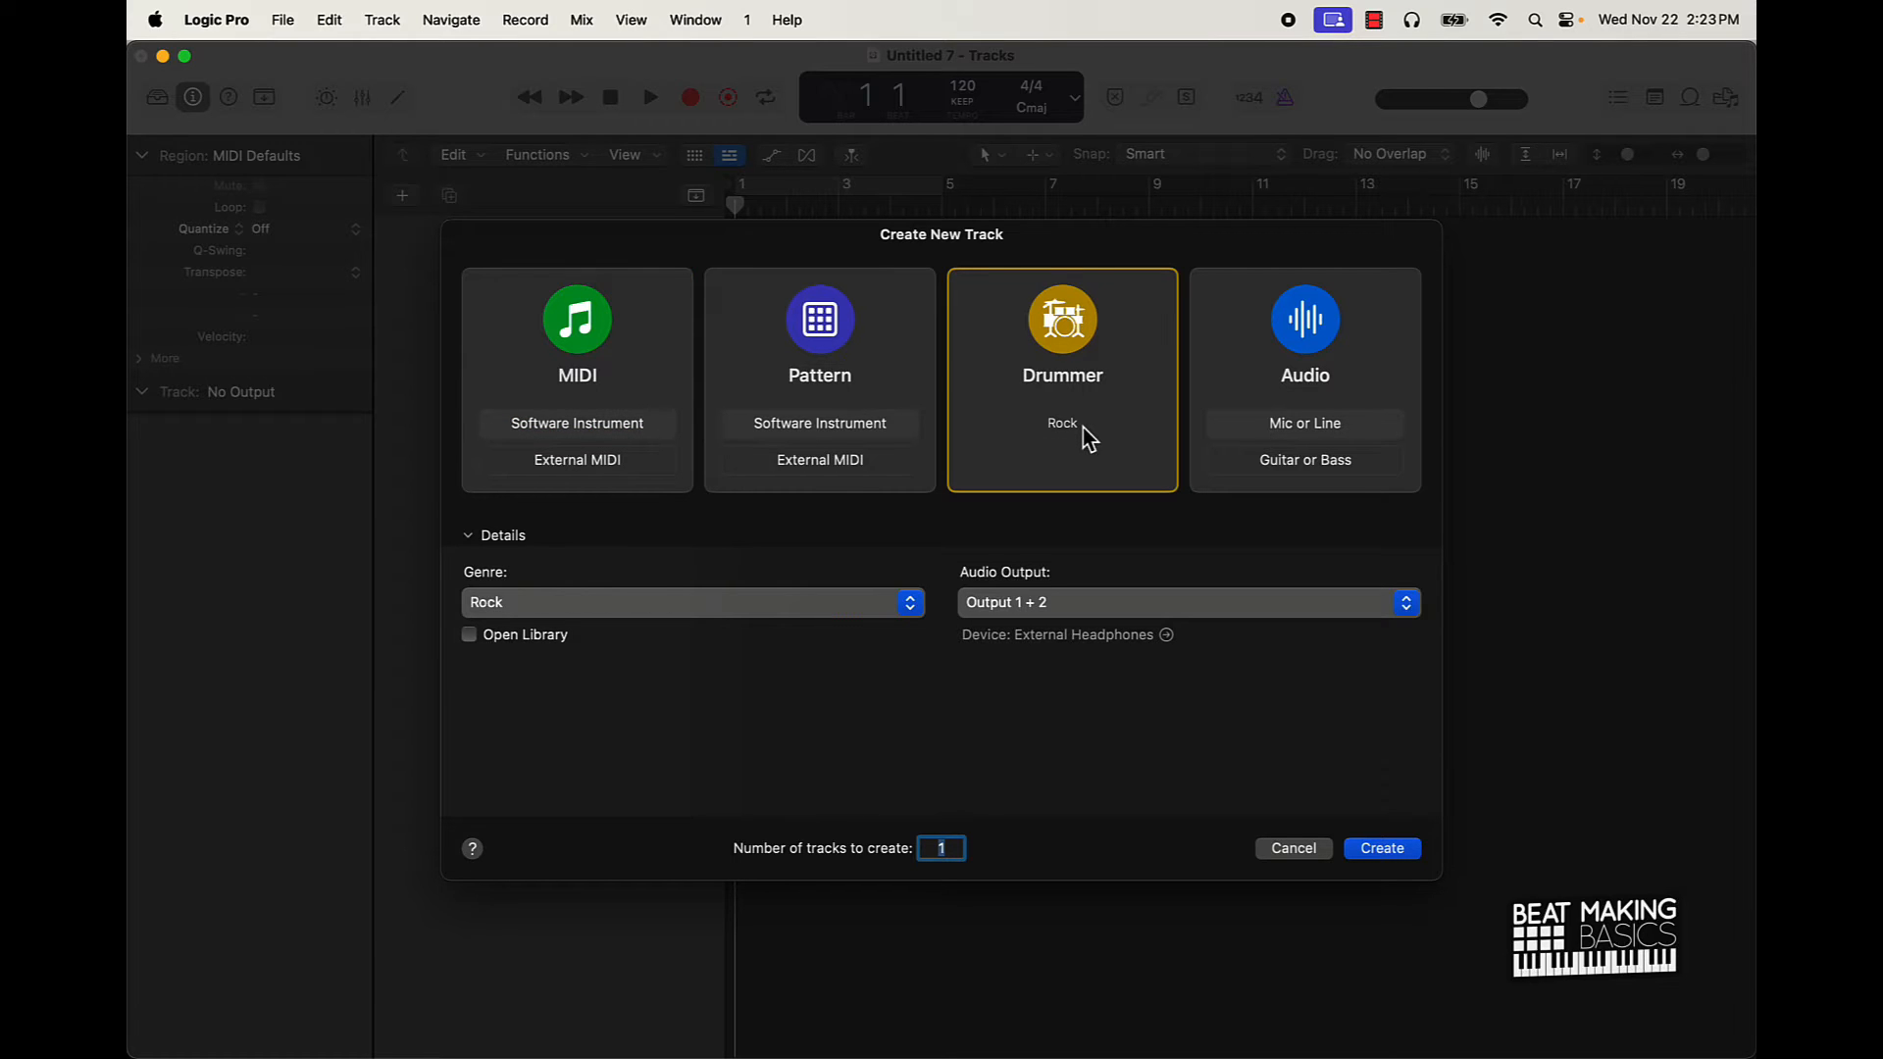
{"action": "mouse_move", "coordinate": [1061, 453]}
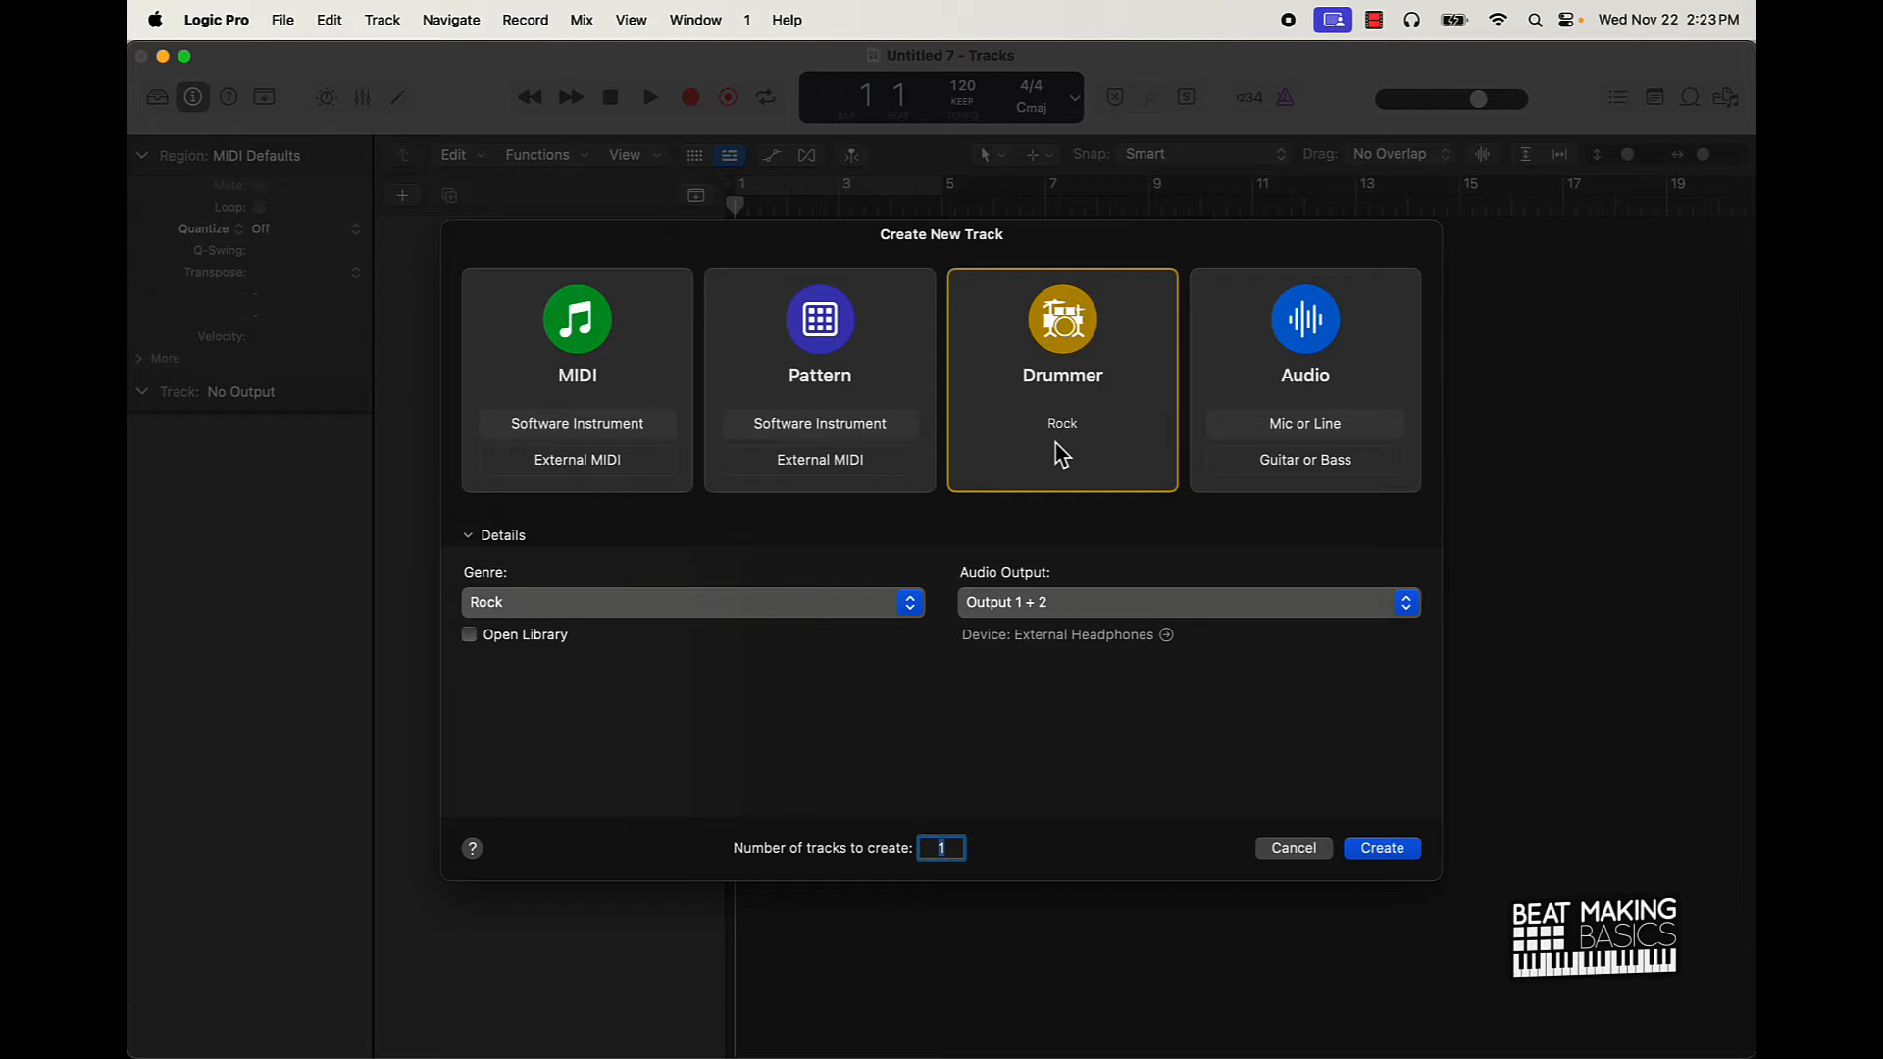
{"action": "mouse_move", "coordinate": [901, 622]}
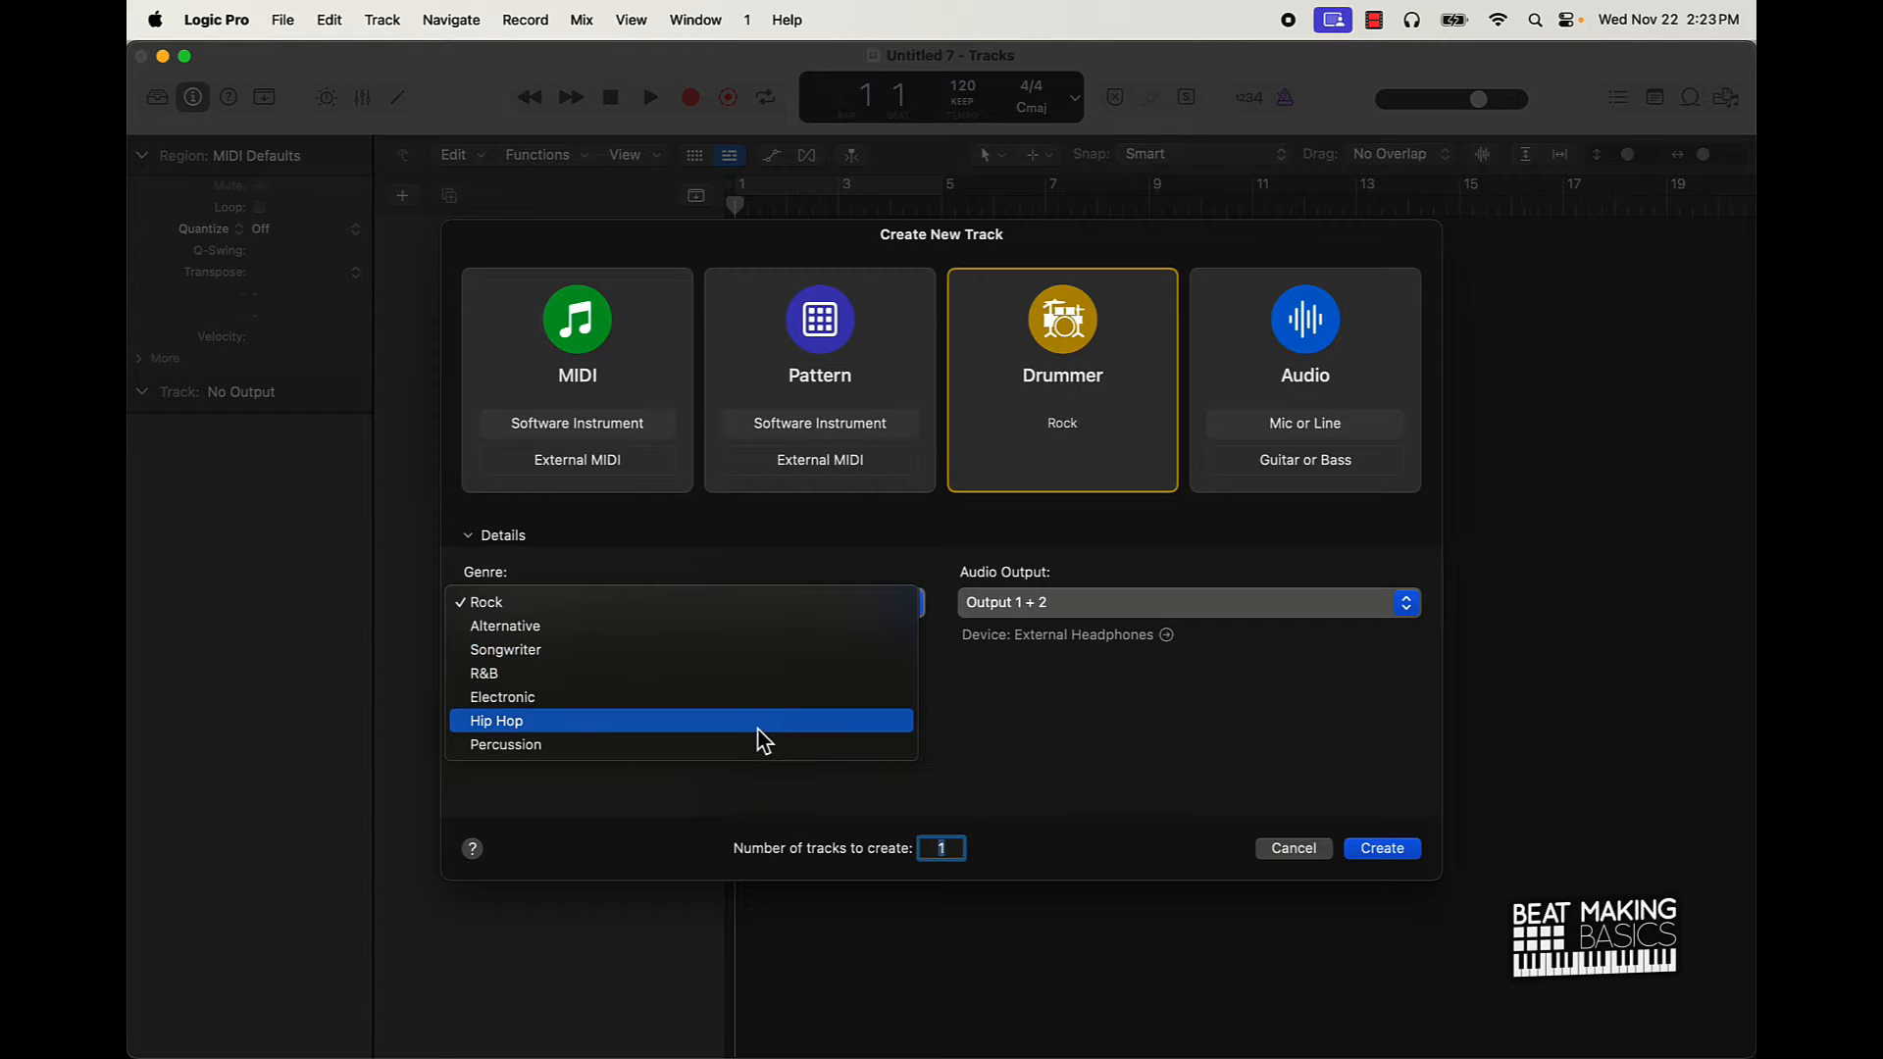
Step: Choose Hip Hop as the genre for the new Drummer track
{"action": "left_click", "coordinate": [496, 720]}
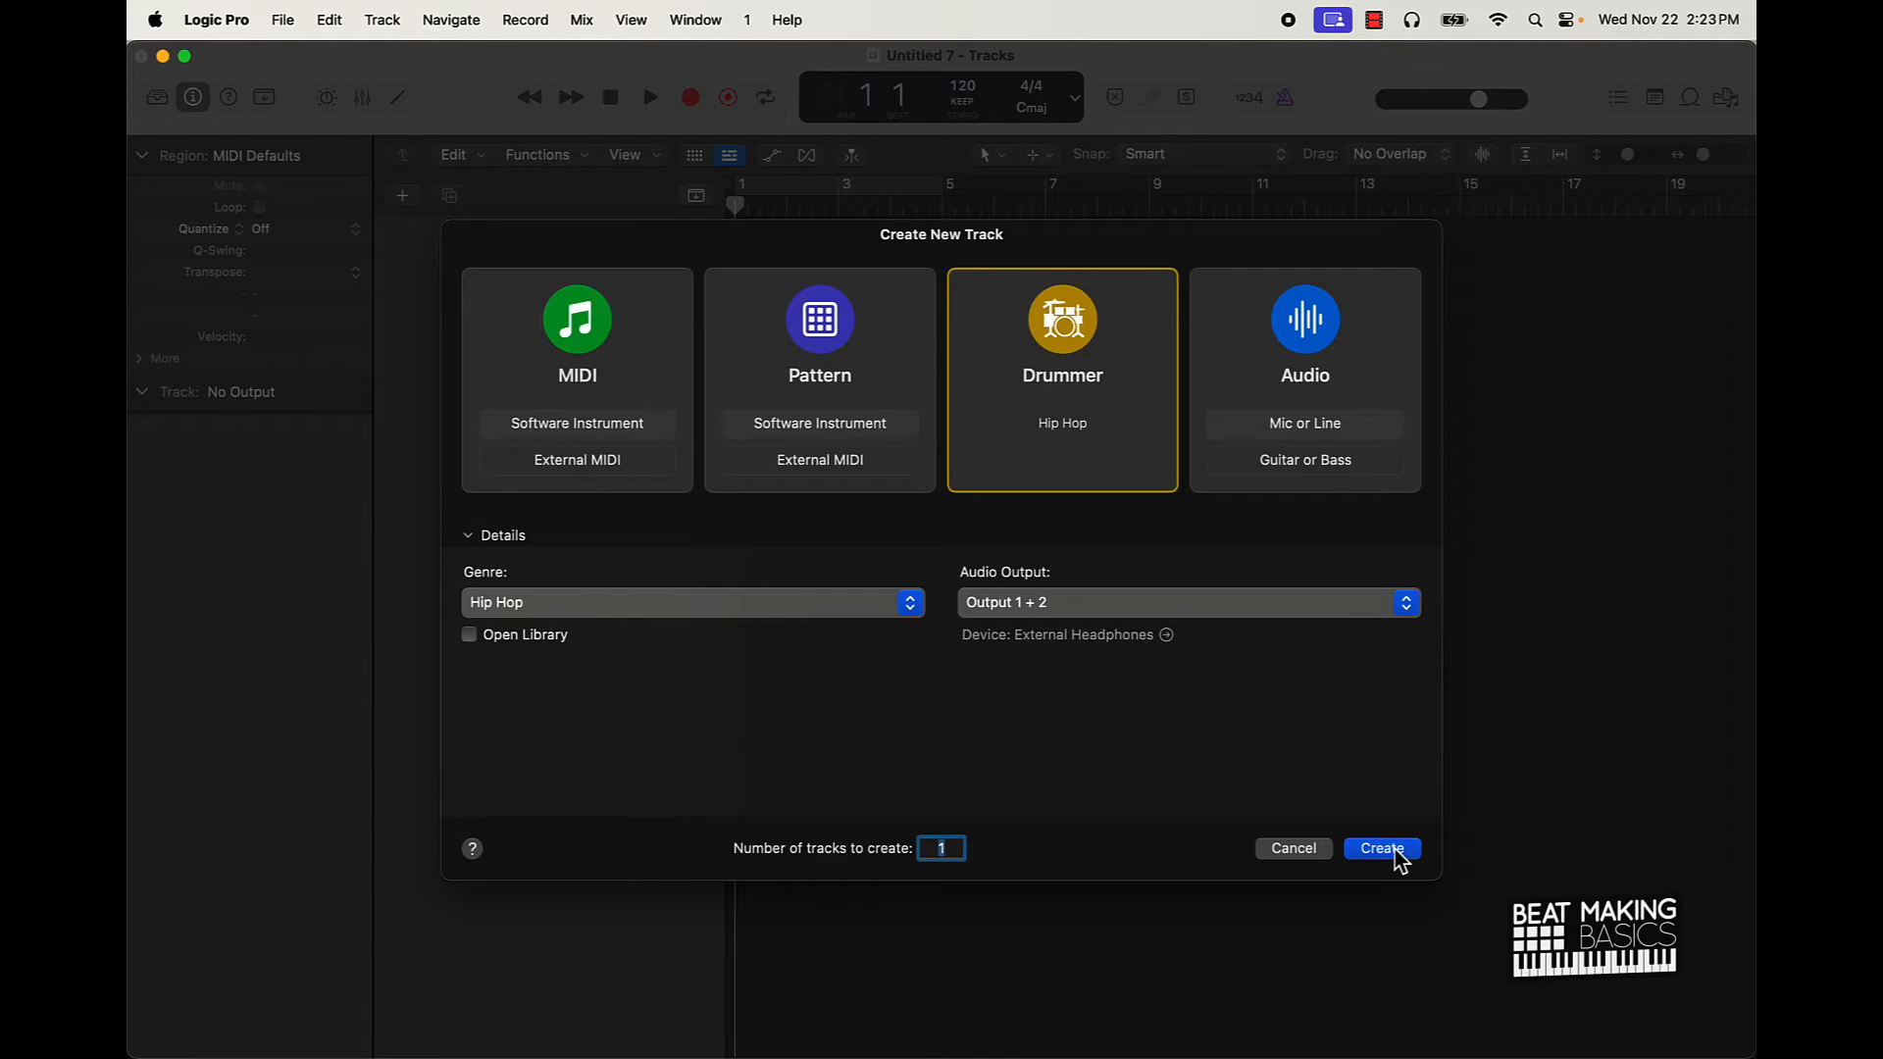
Step: Create the Trap Door drummer track, audition it and browse the Beat Presets toward South Side
{"action": "left_click", "coordinate": [1381, 848]}
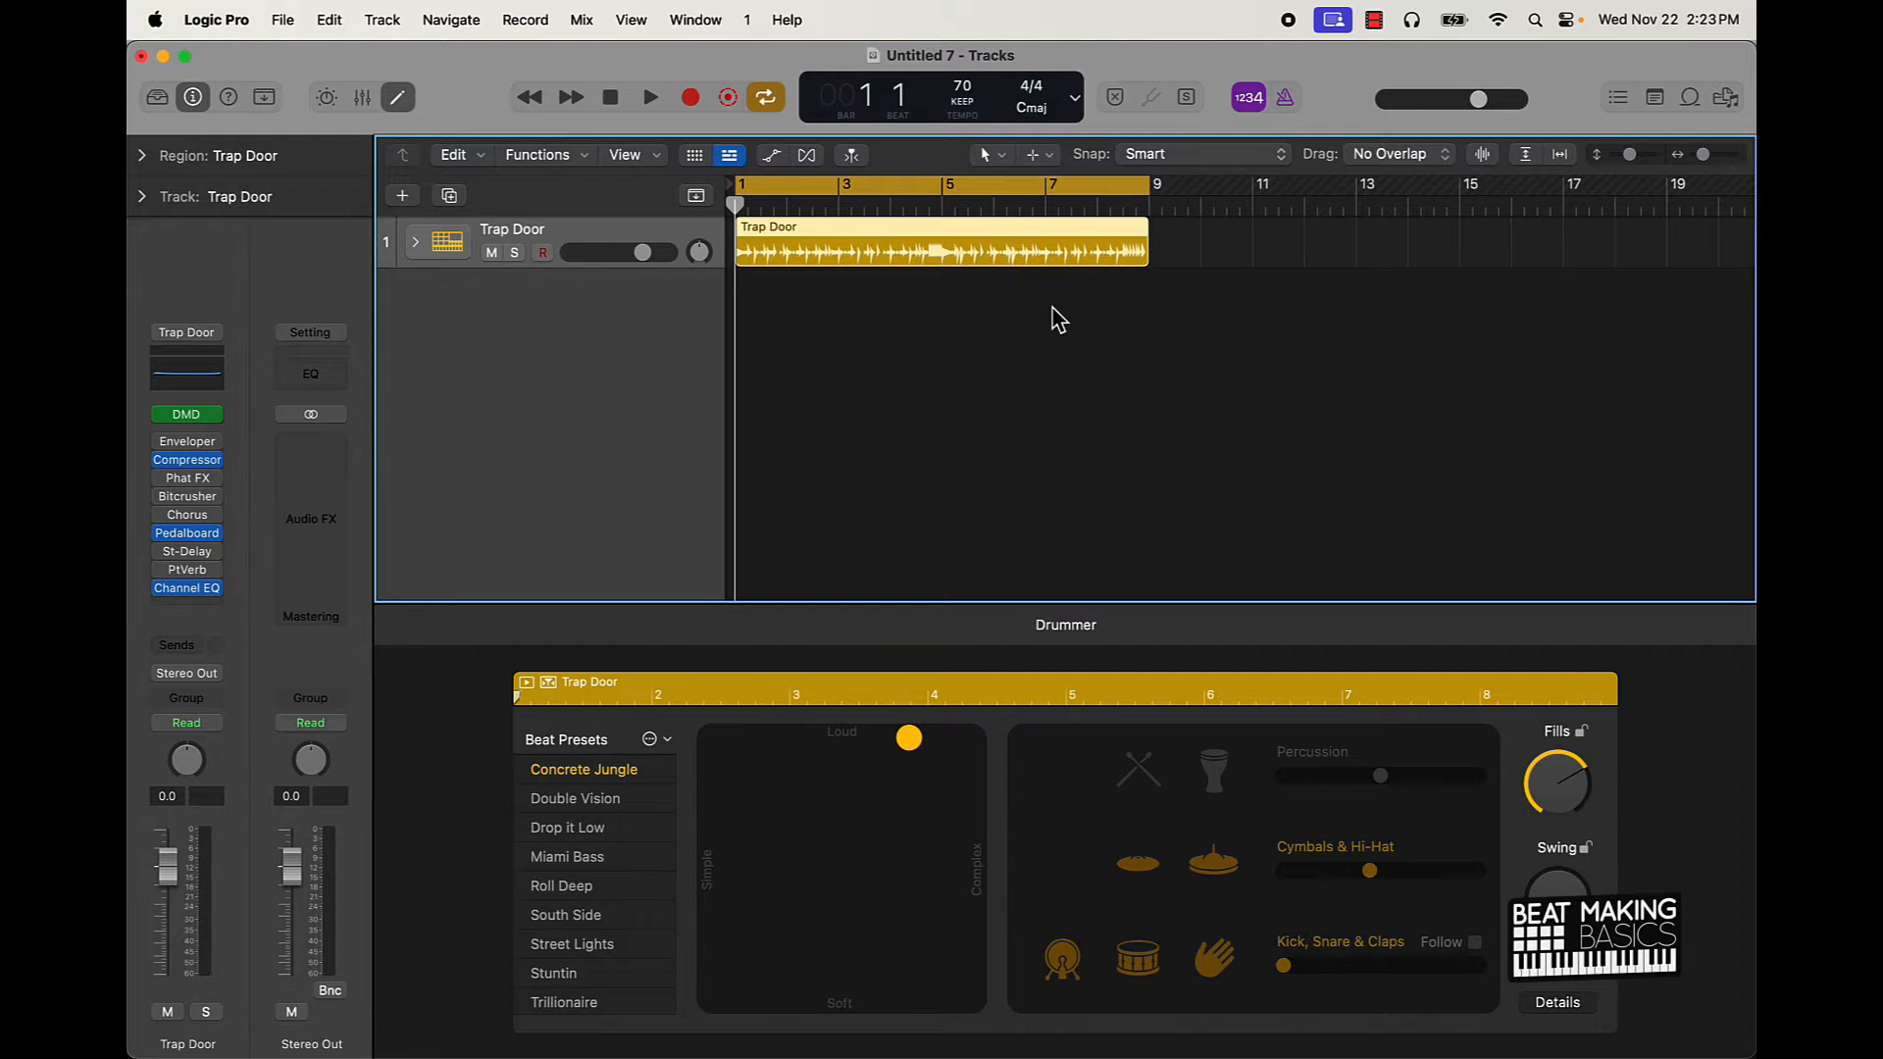
{"action": "left_click", "coordinate": [649, 99]}
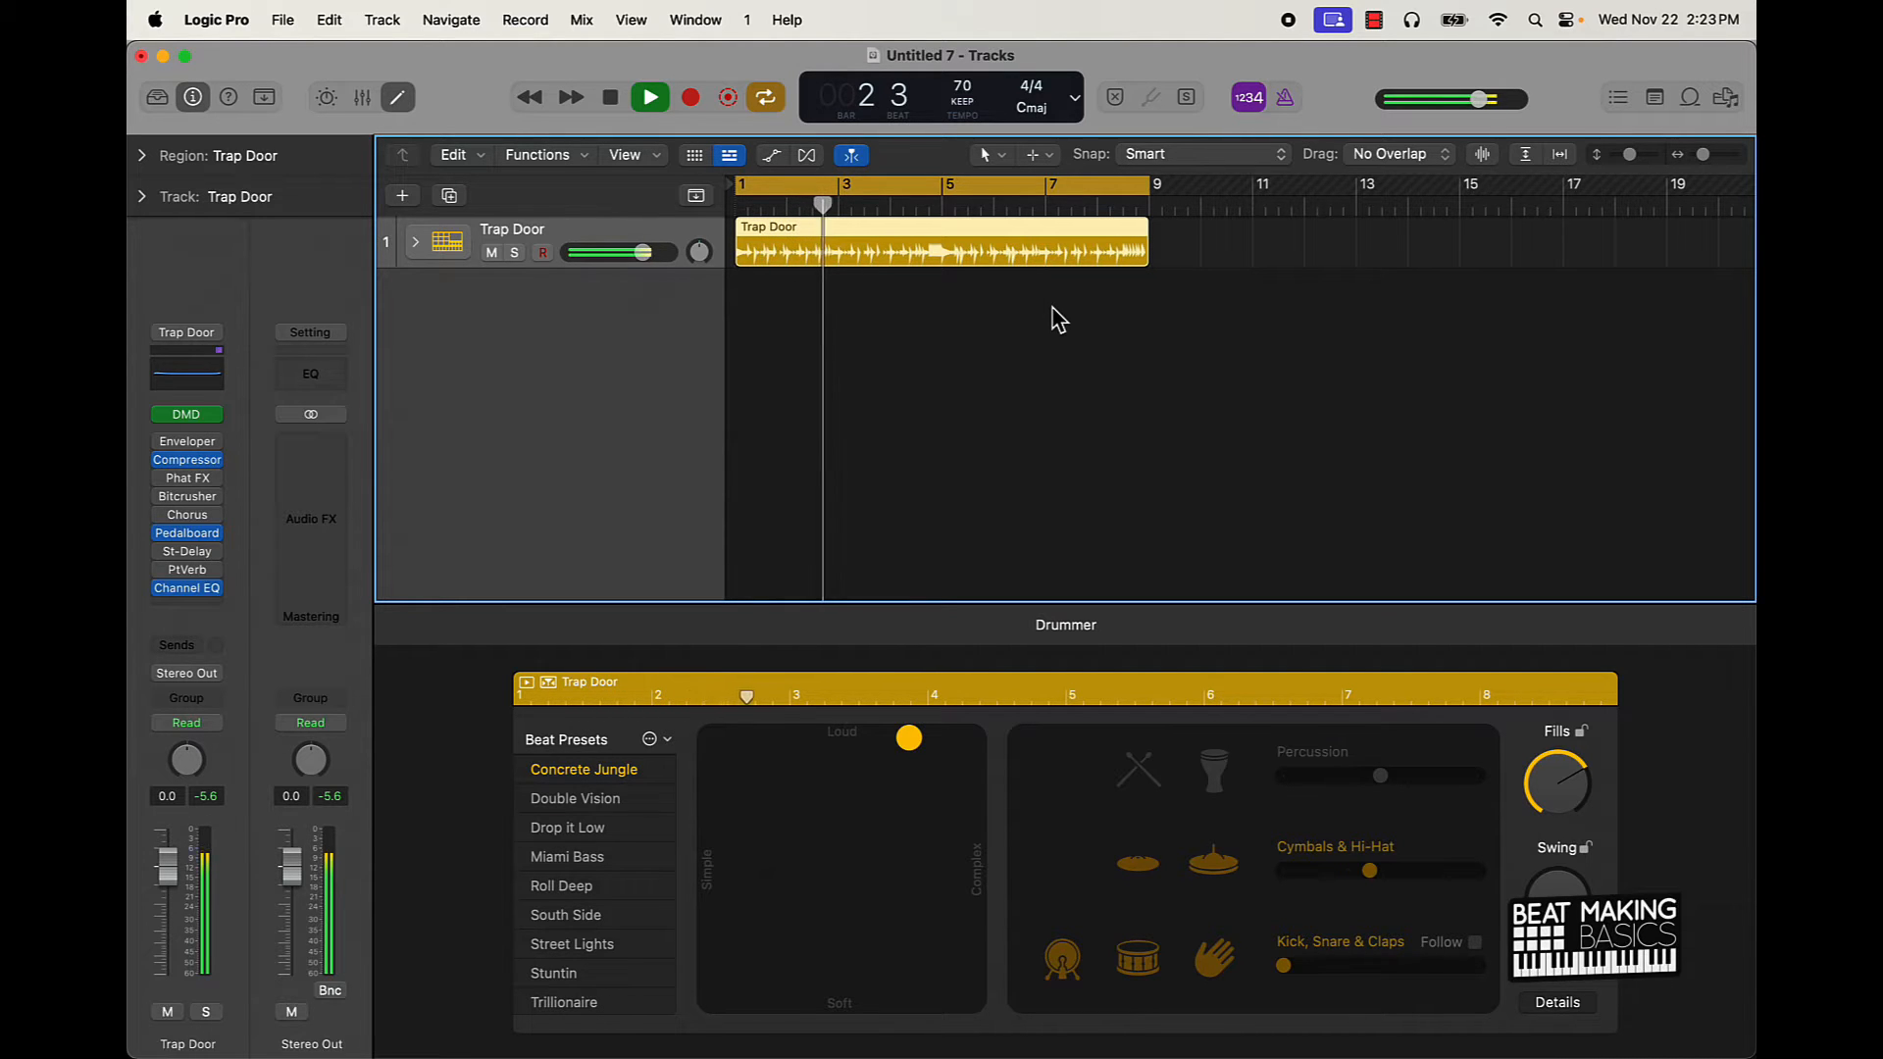
{"action": "left_click", "coordinate": [650, 98]}
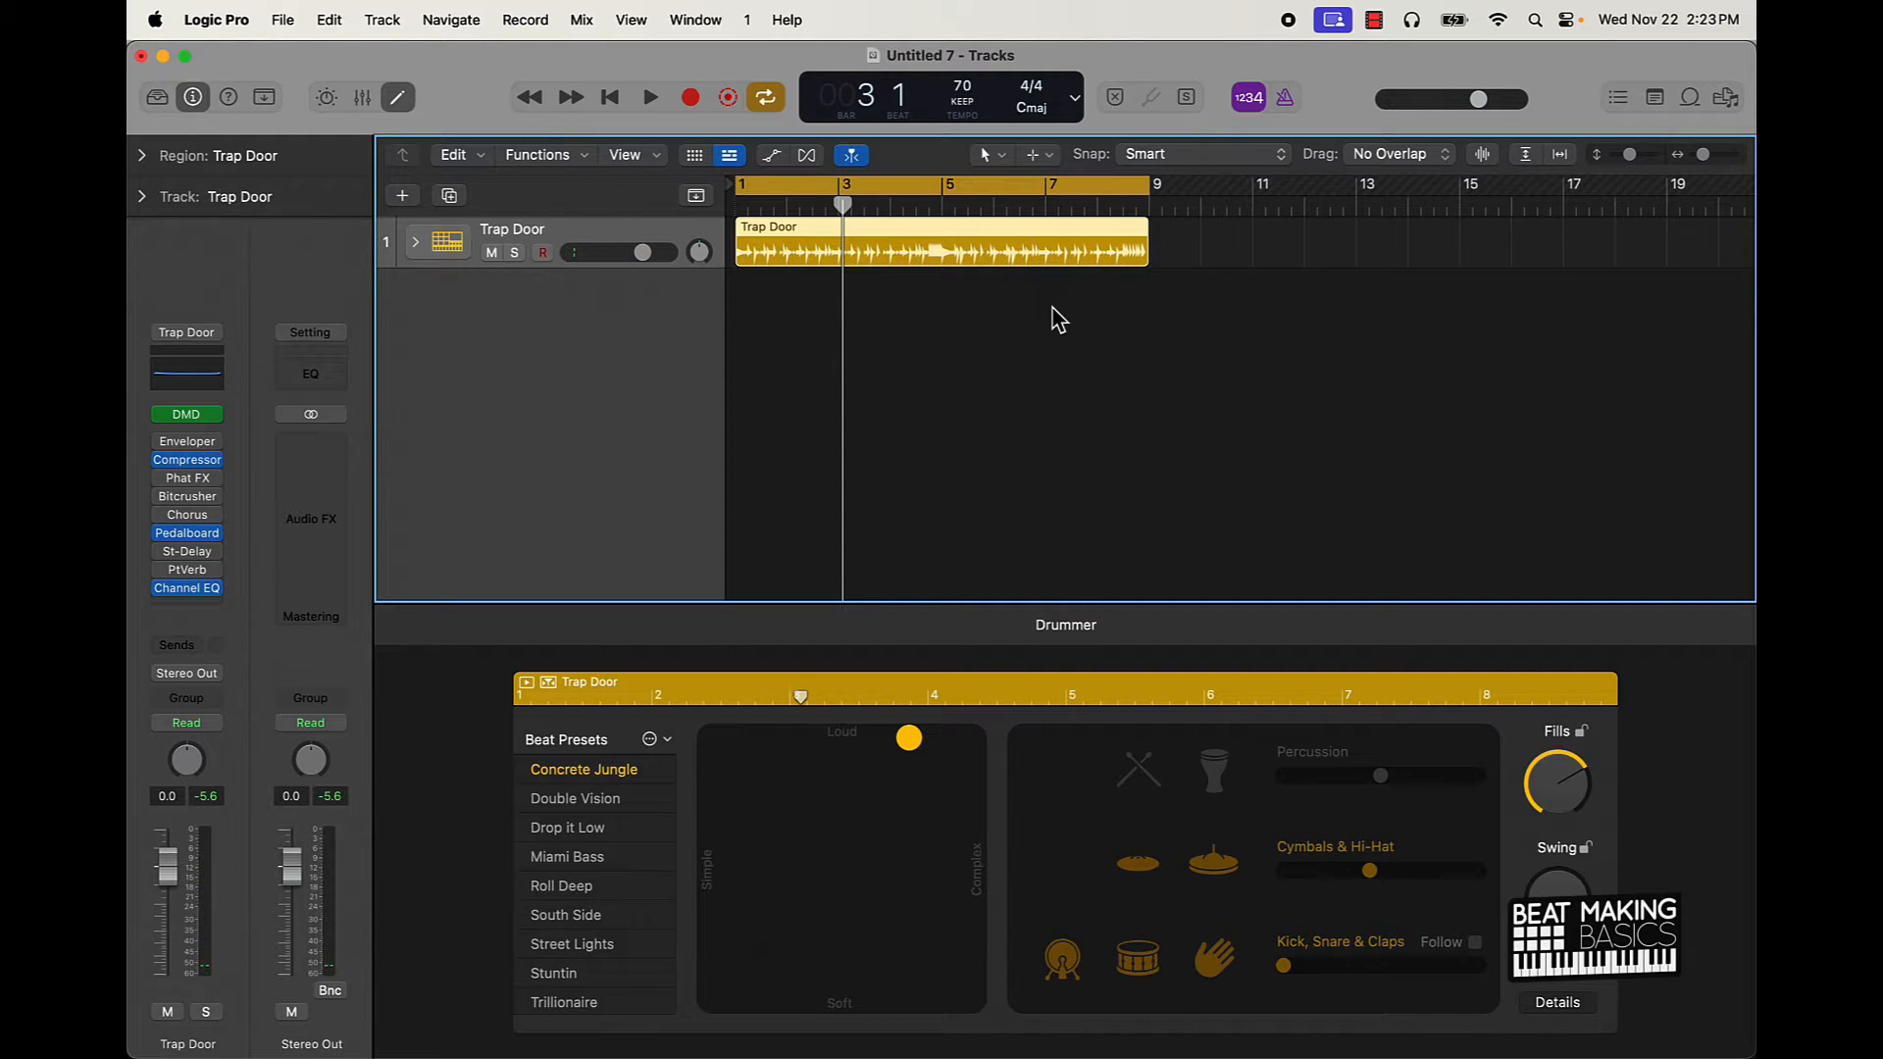
{"action": "mouse_move", "coordinate": [730, 634]}
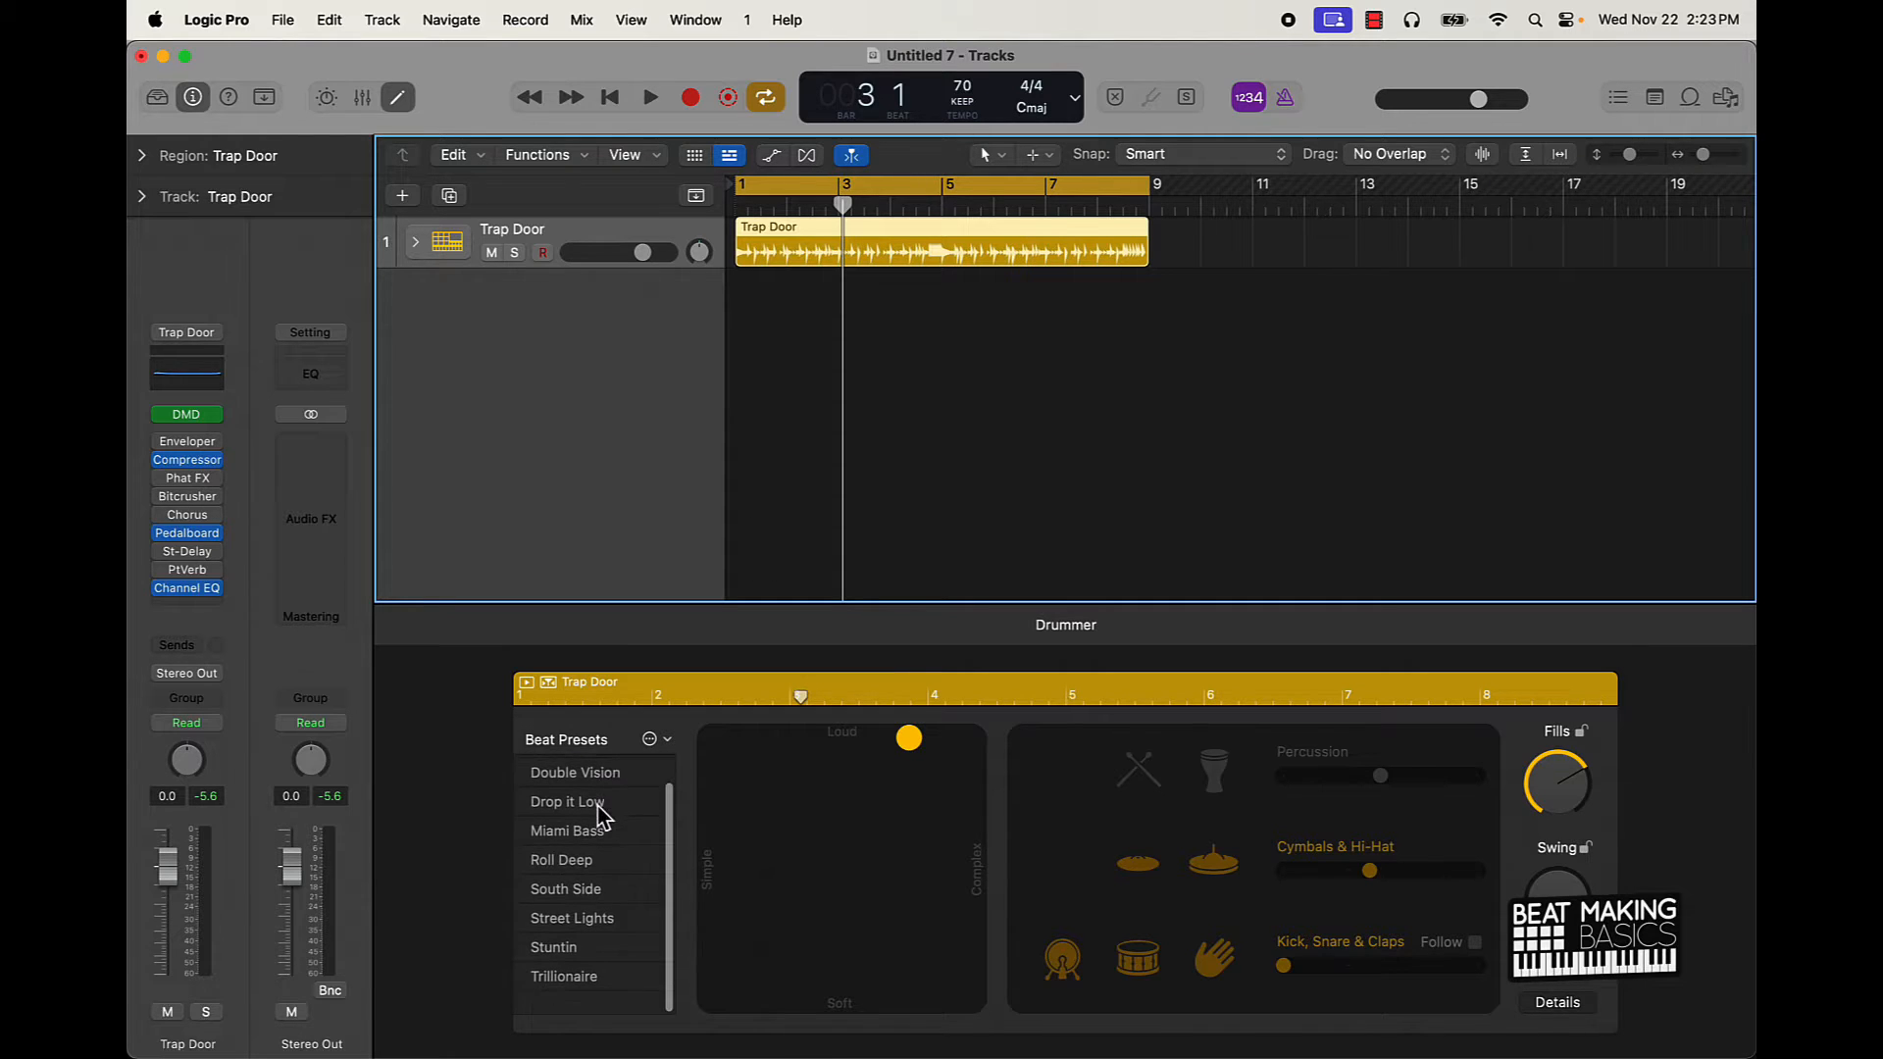
{"action": "scroll", "scroll_direction": "up", "scroll_amount": 3}
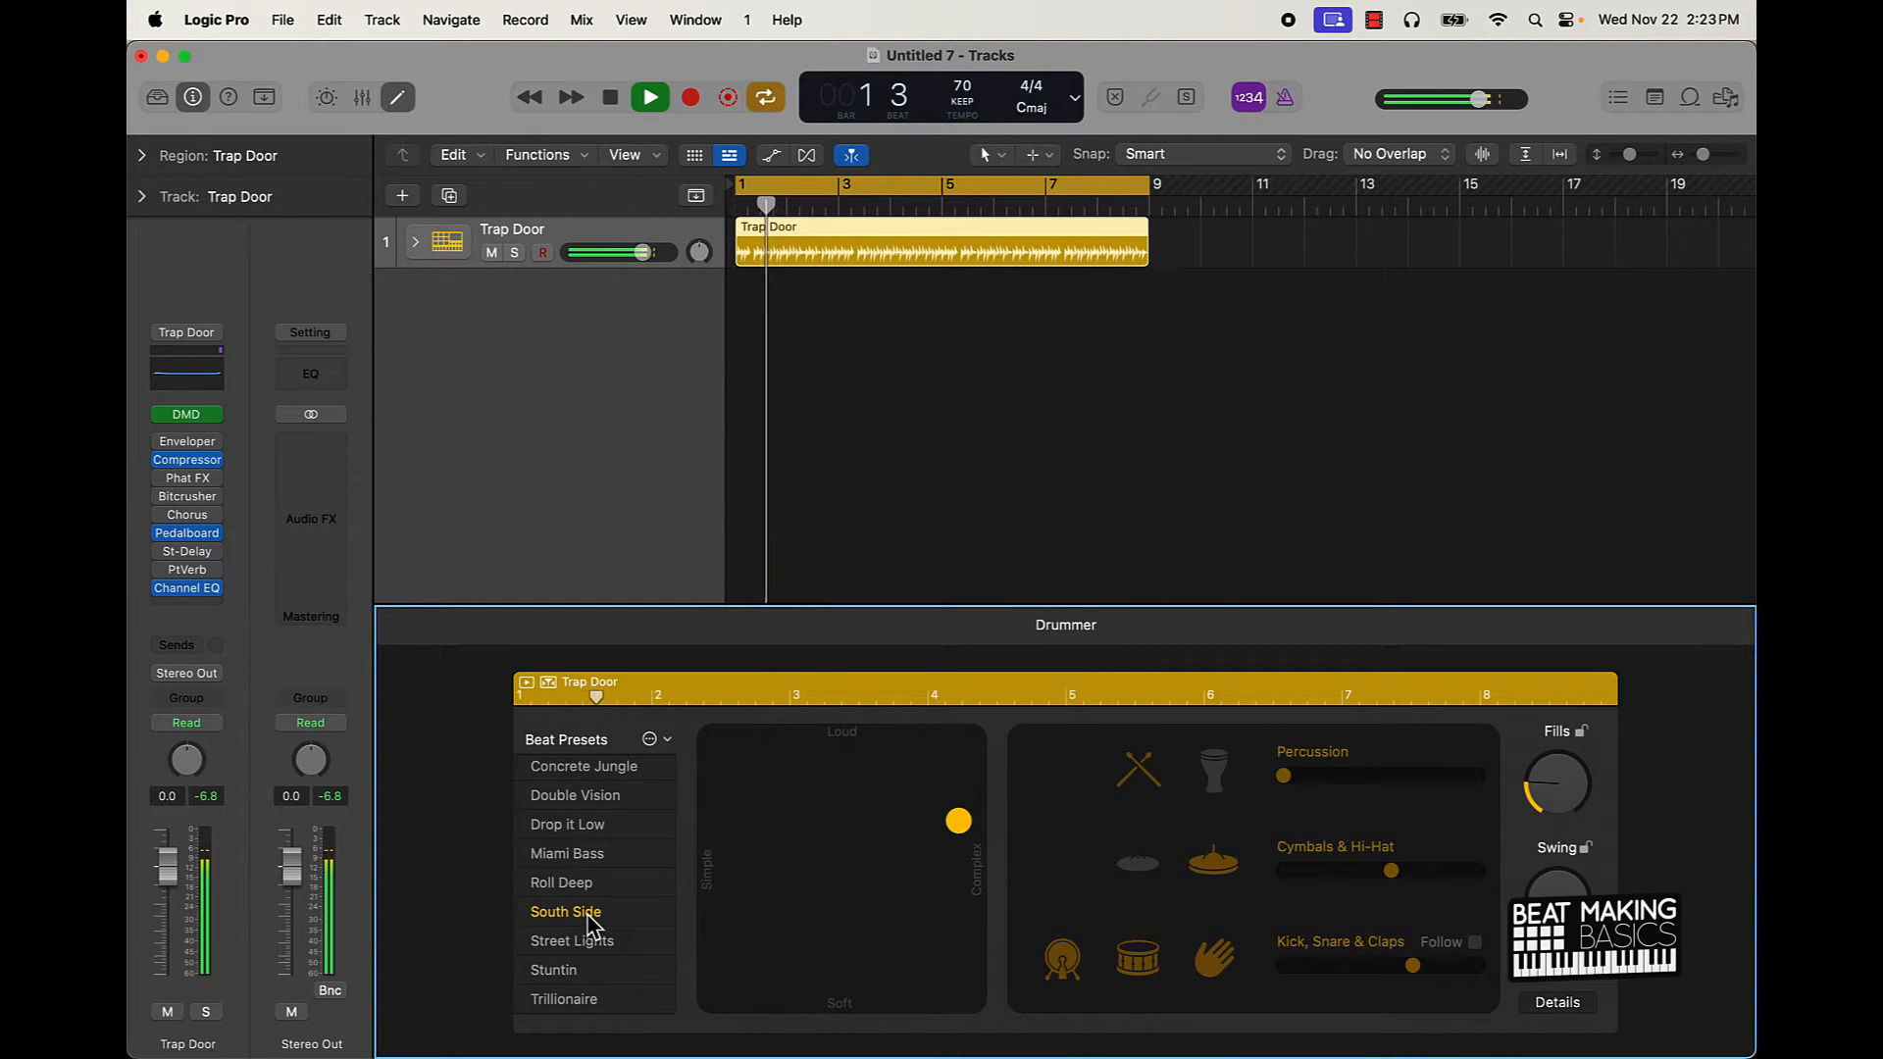
Step: Apply the South Side preset and lower the Kick, Snare & Claps amount while auditioning
{"action": "left_click", "coordinate": [608, 98]}
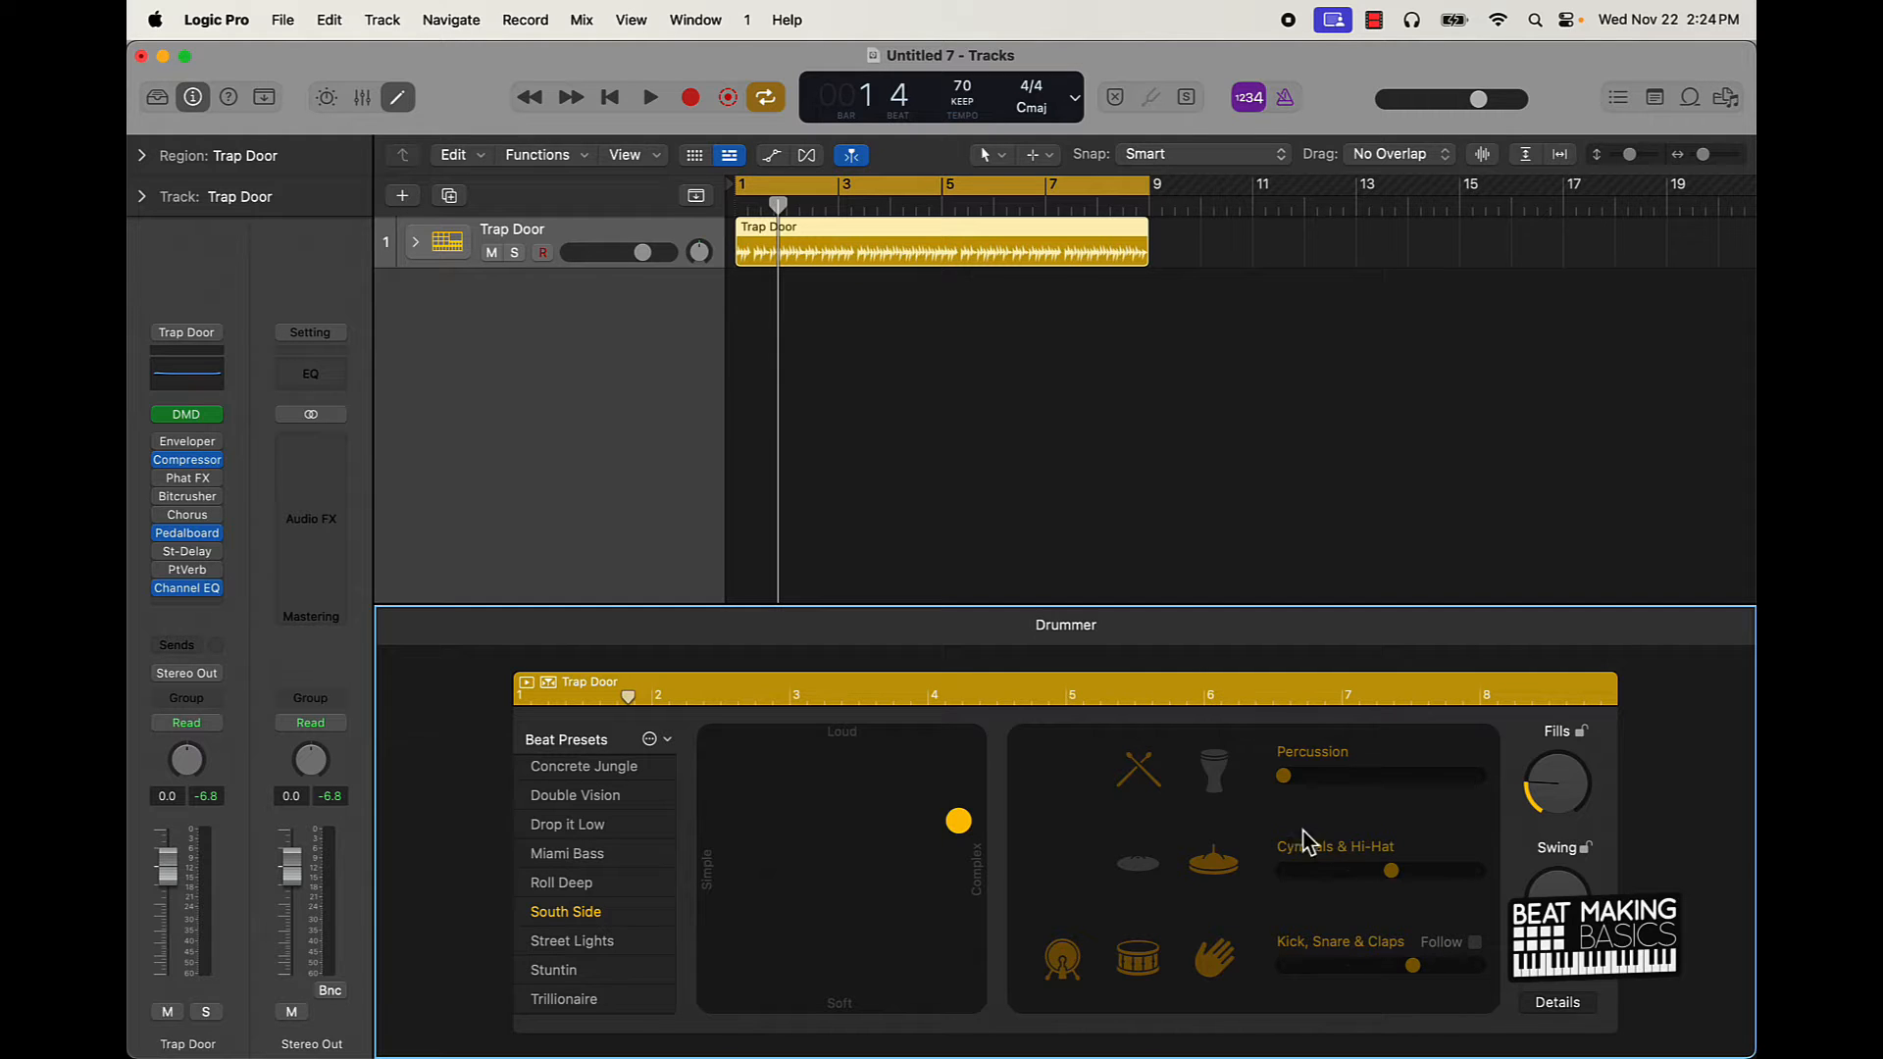
{"action": "mouse_move", "coordinate": [1018, 857]}
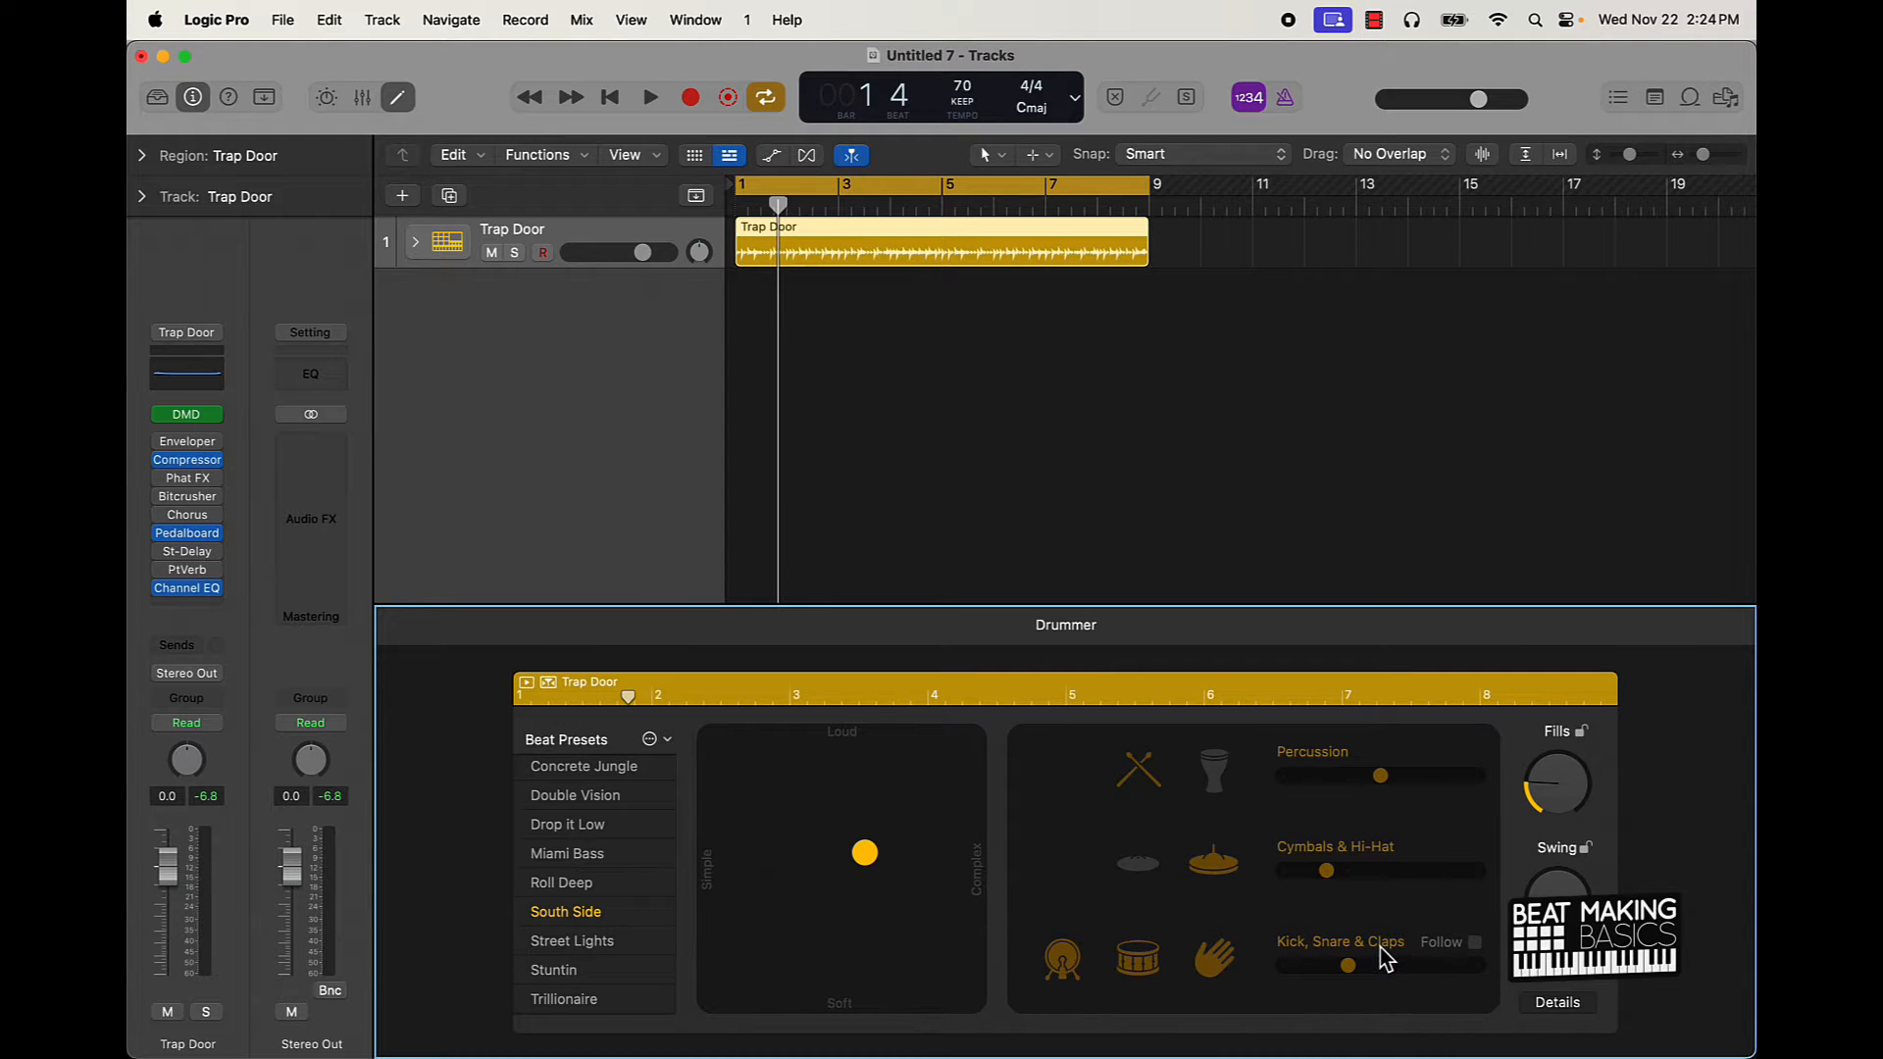
{"action": "left_click", "coordinate": [649, 98]}
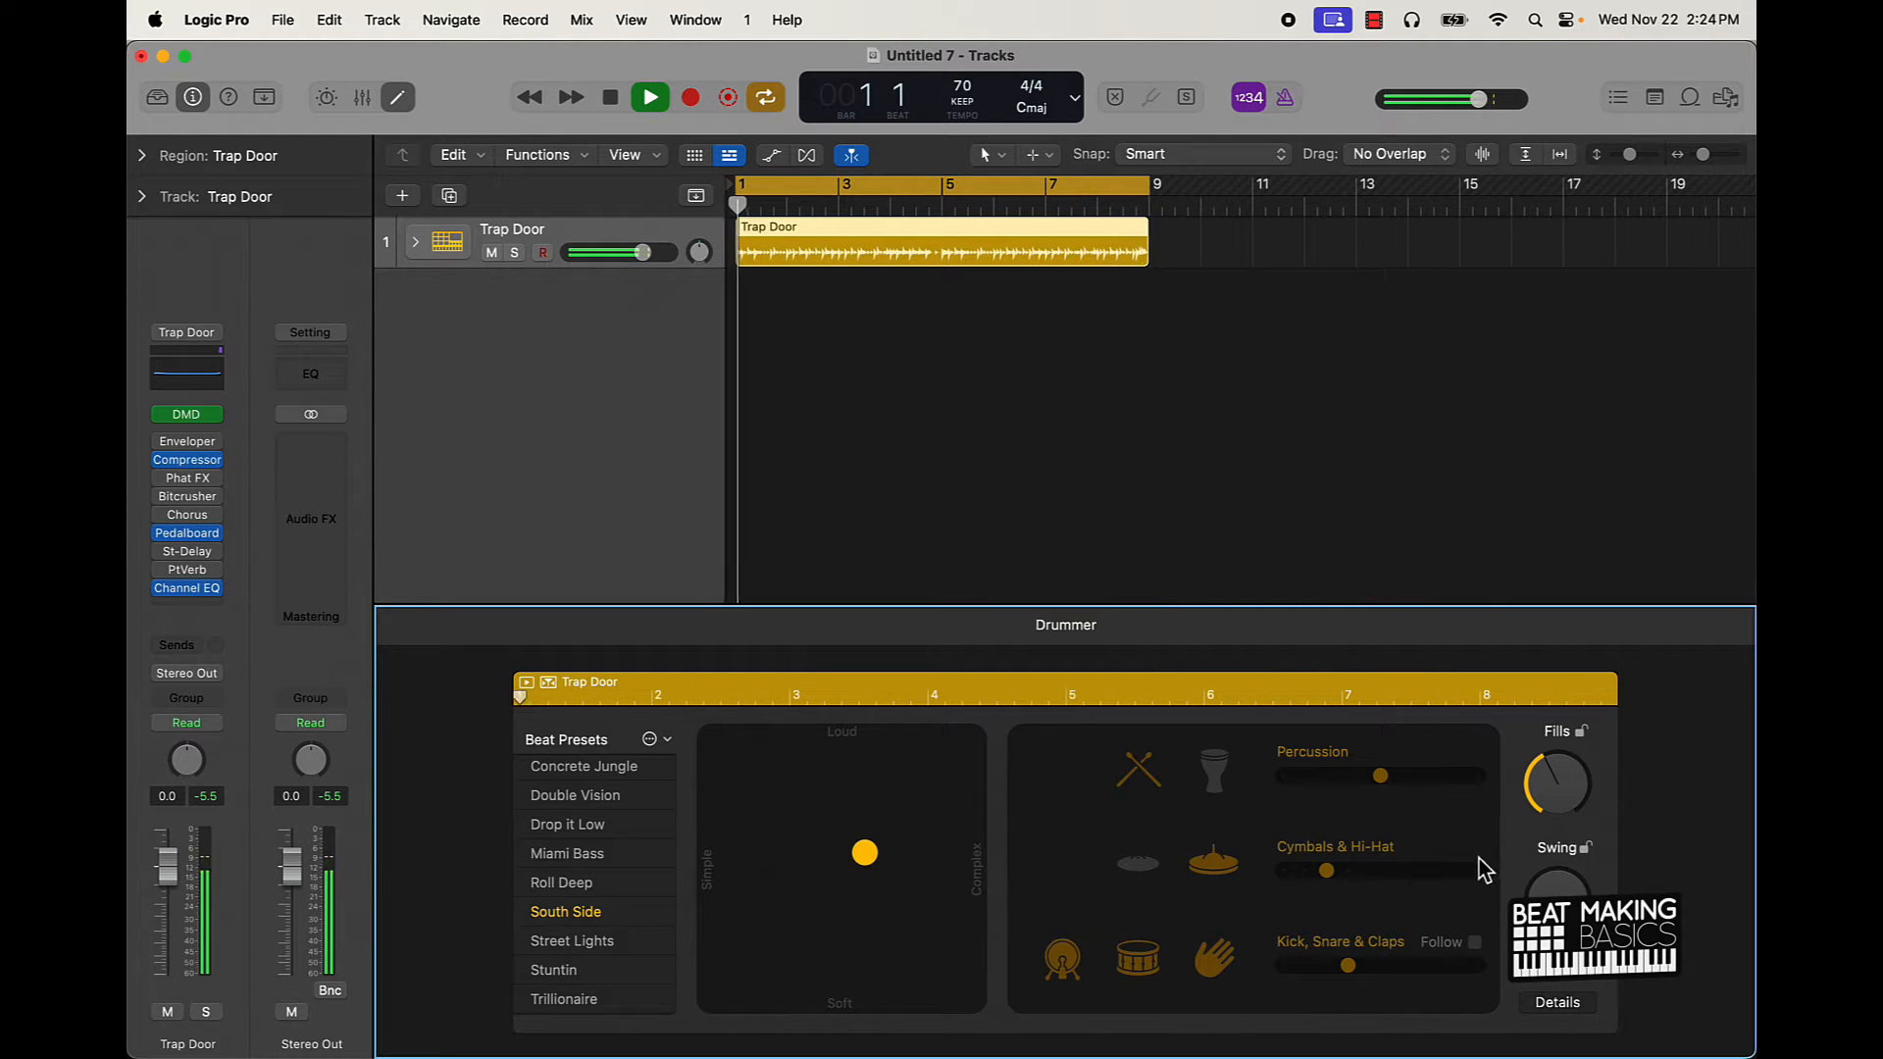
{"action": "left_click", "coordinate": [649, 98]}
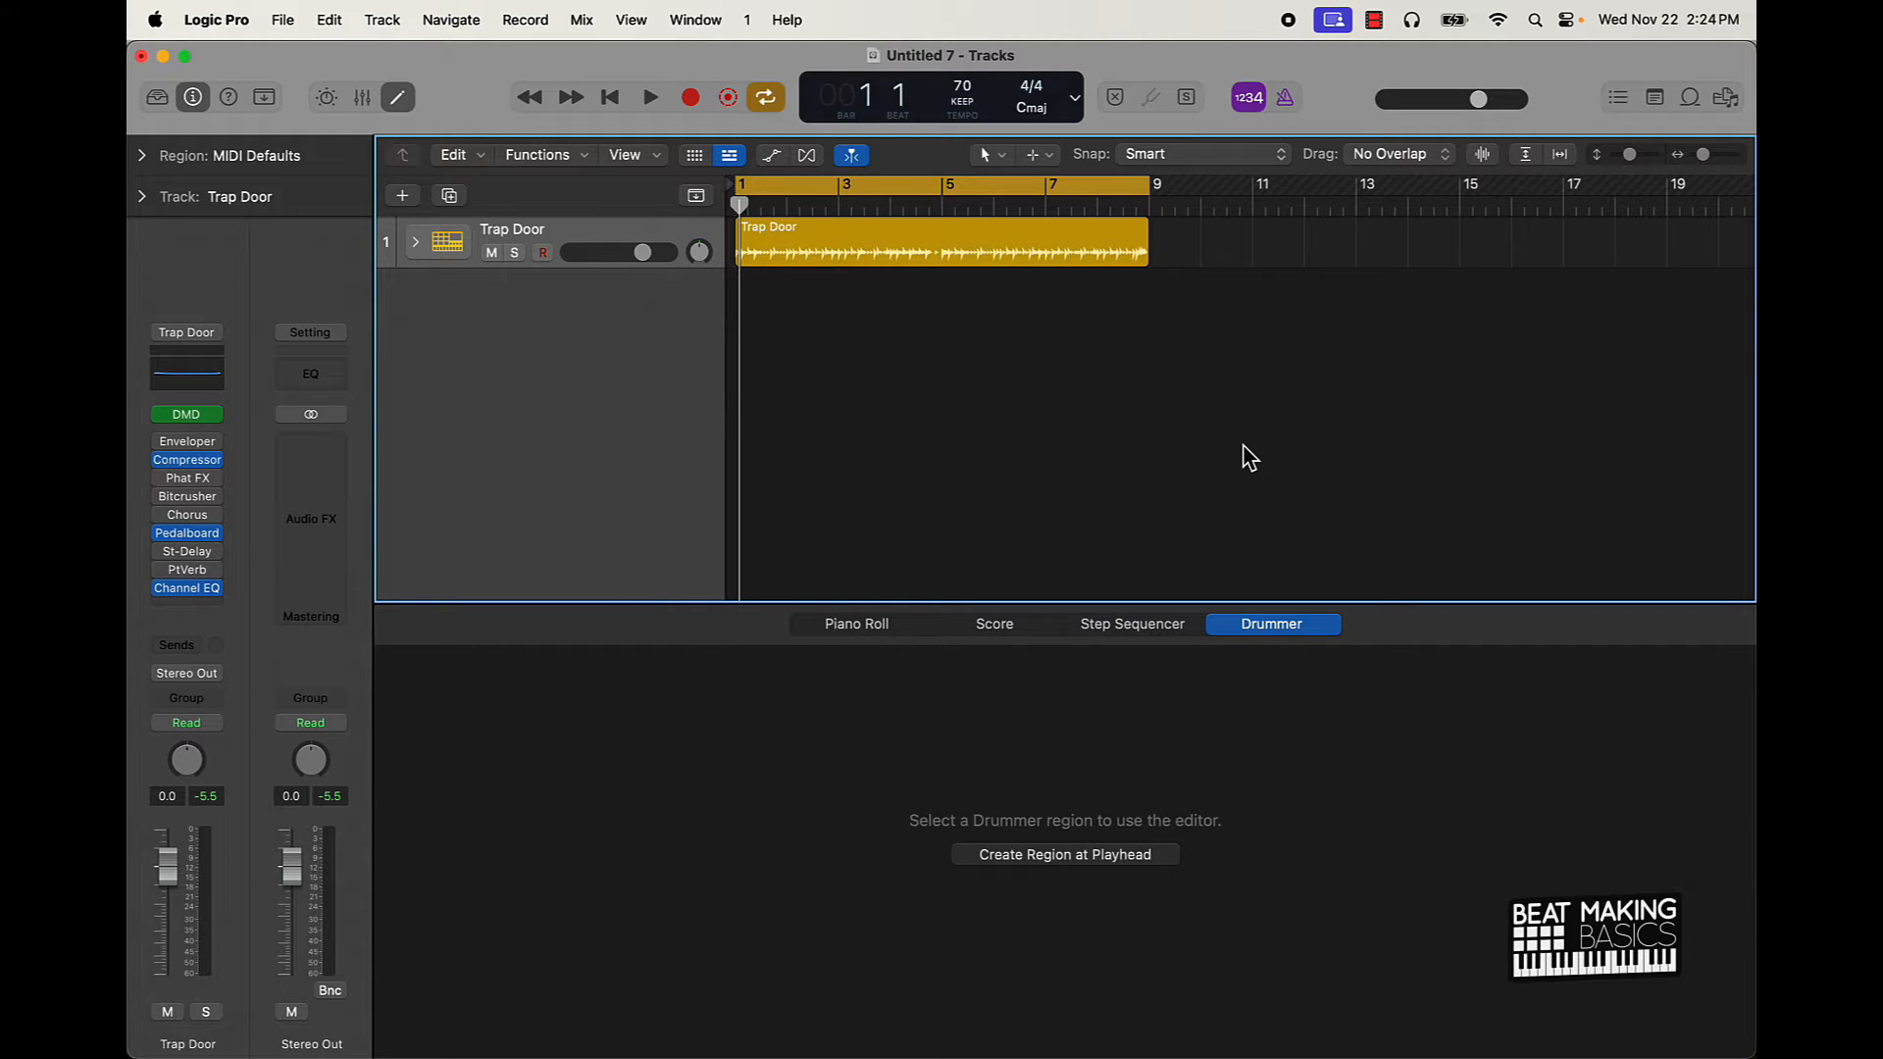
{"action": "mouse_move", "coordinate": [1249, 429]}
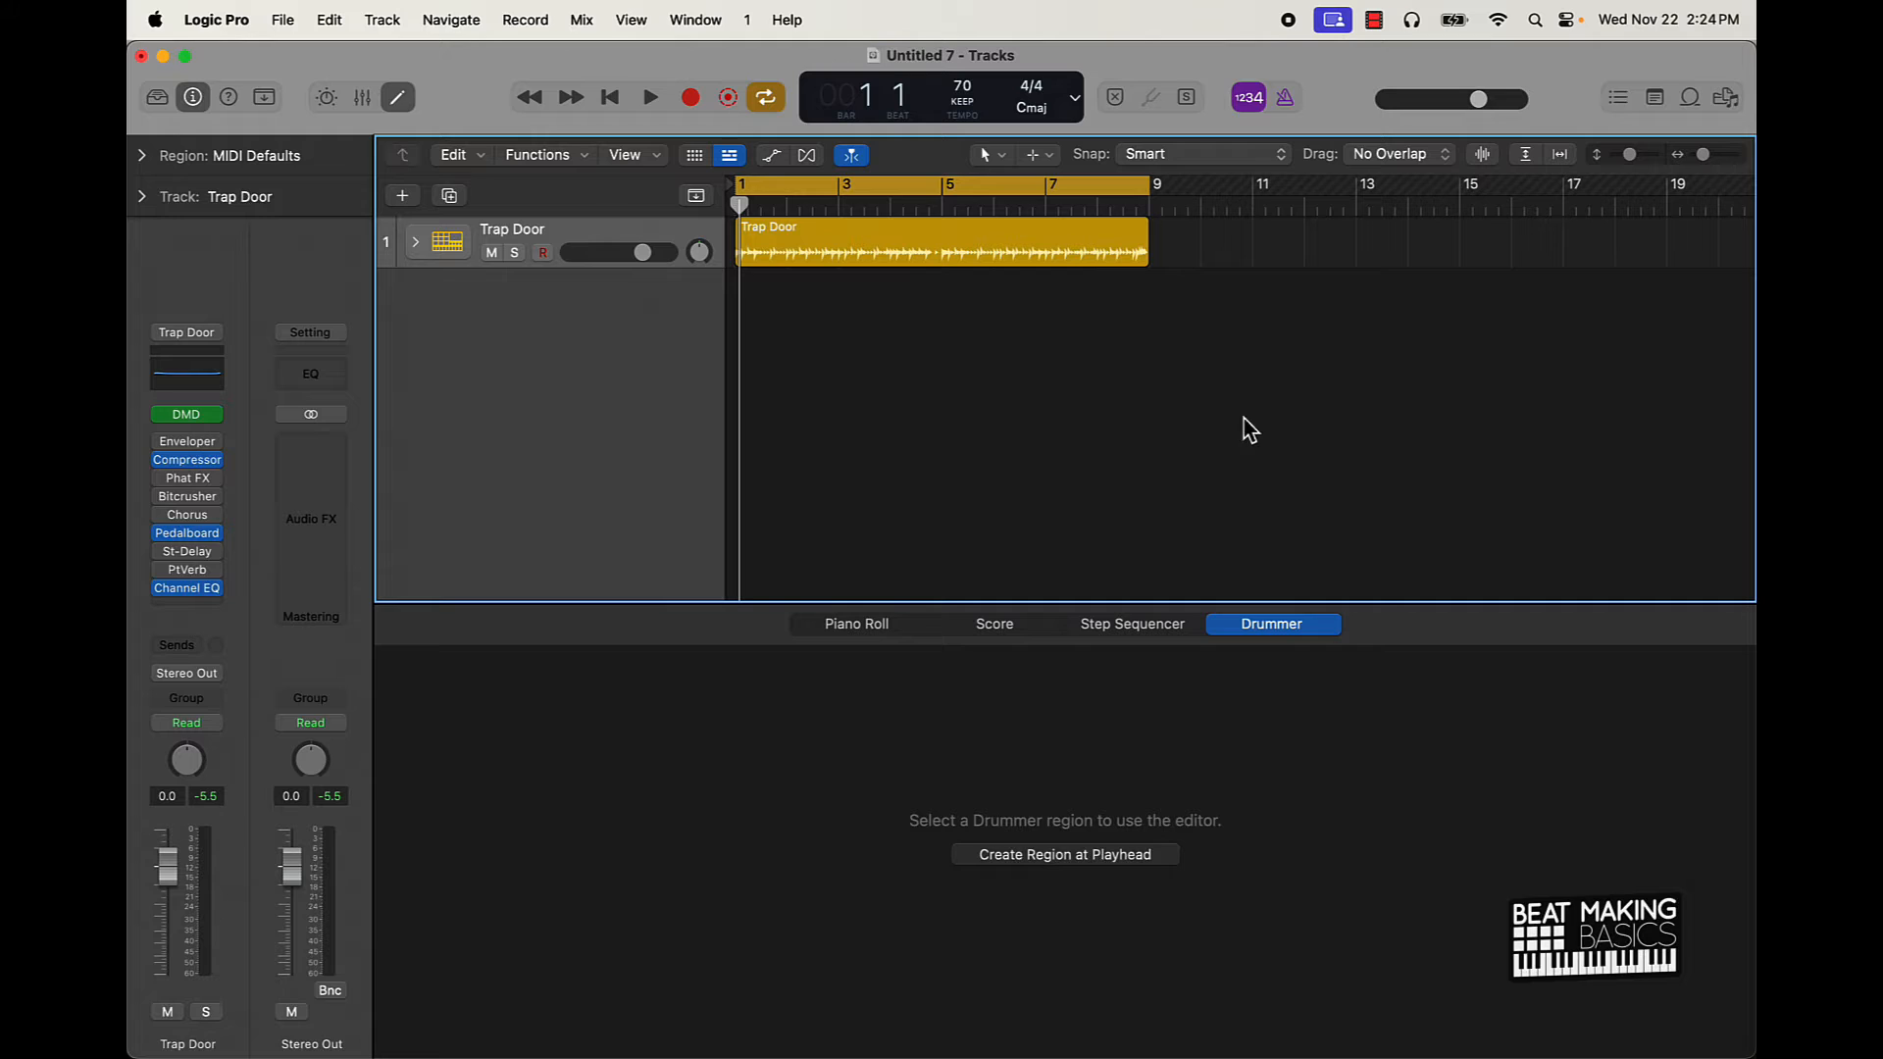
{"action": "mouse_move", "coordinate": [997, 258]}
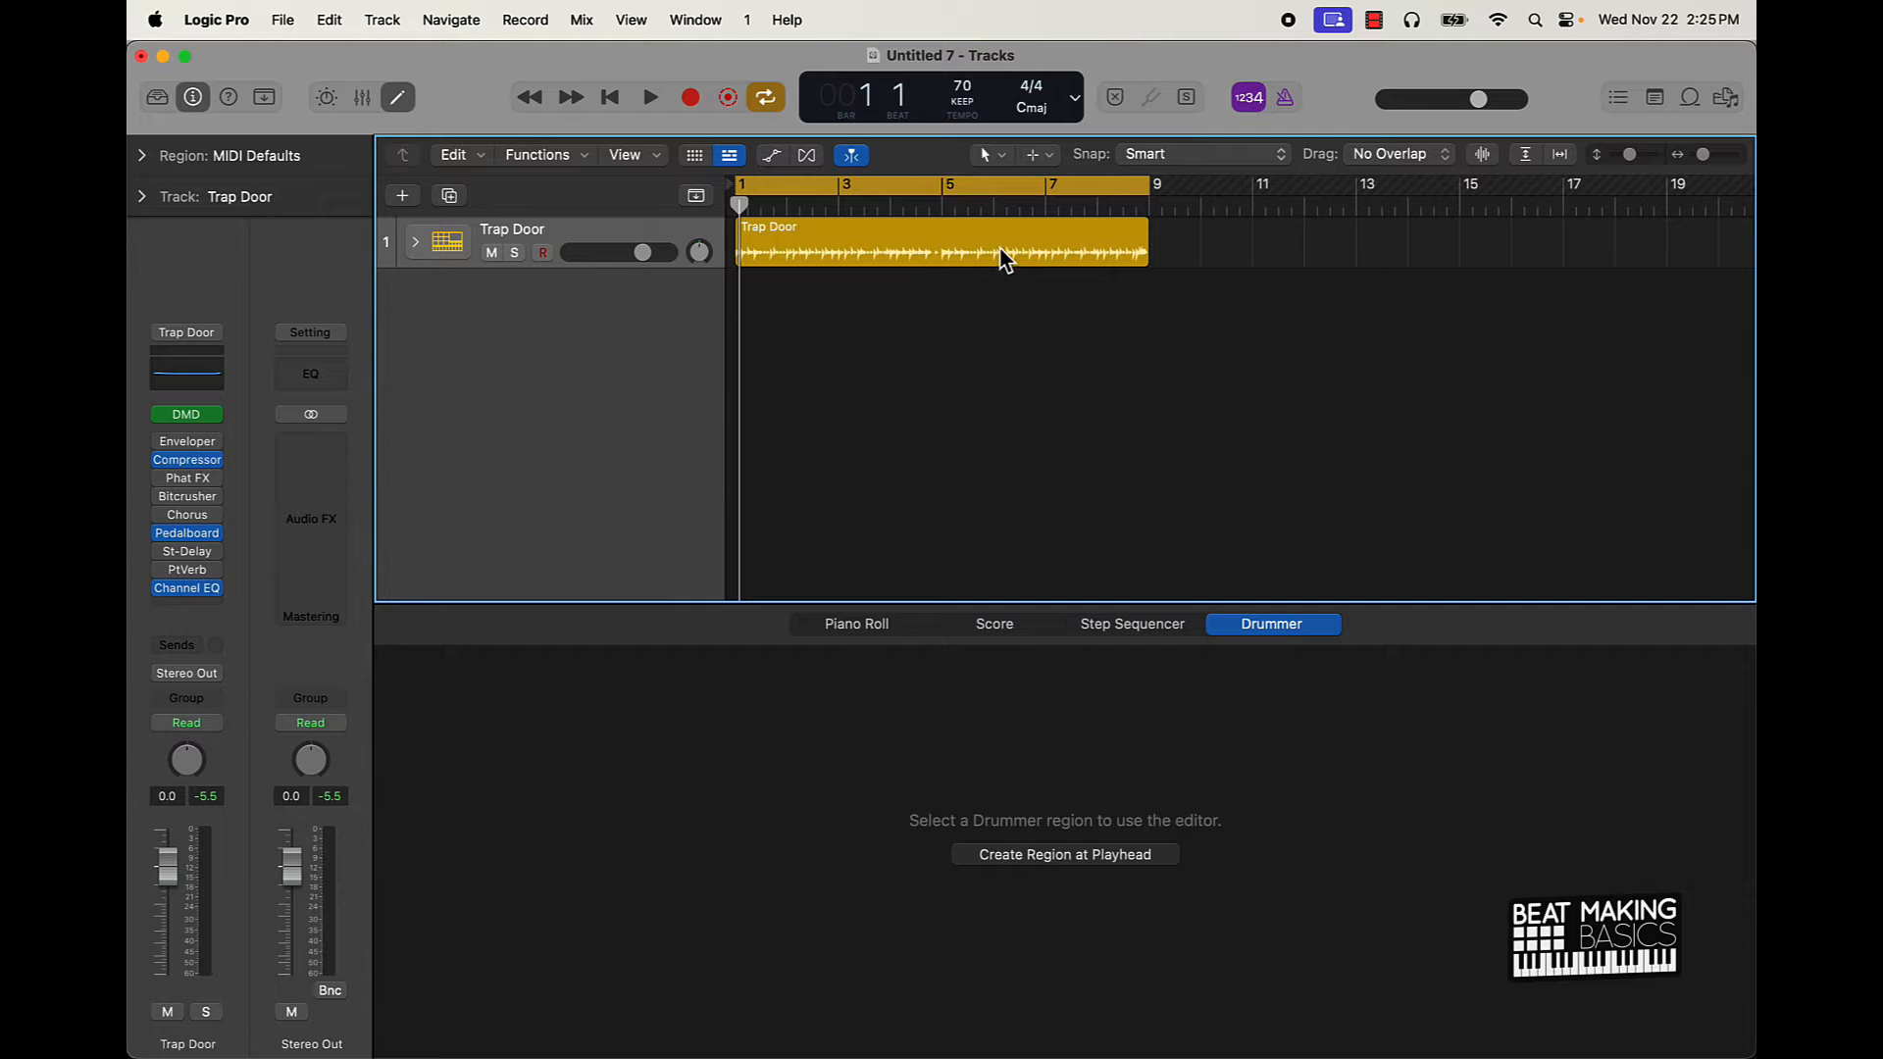
{"action": "mouse_move", "coordinate": [1104, 265]}
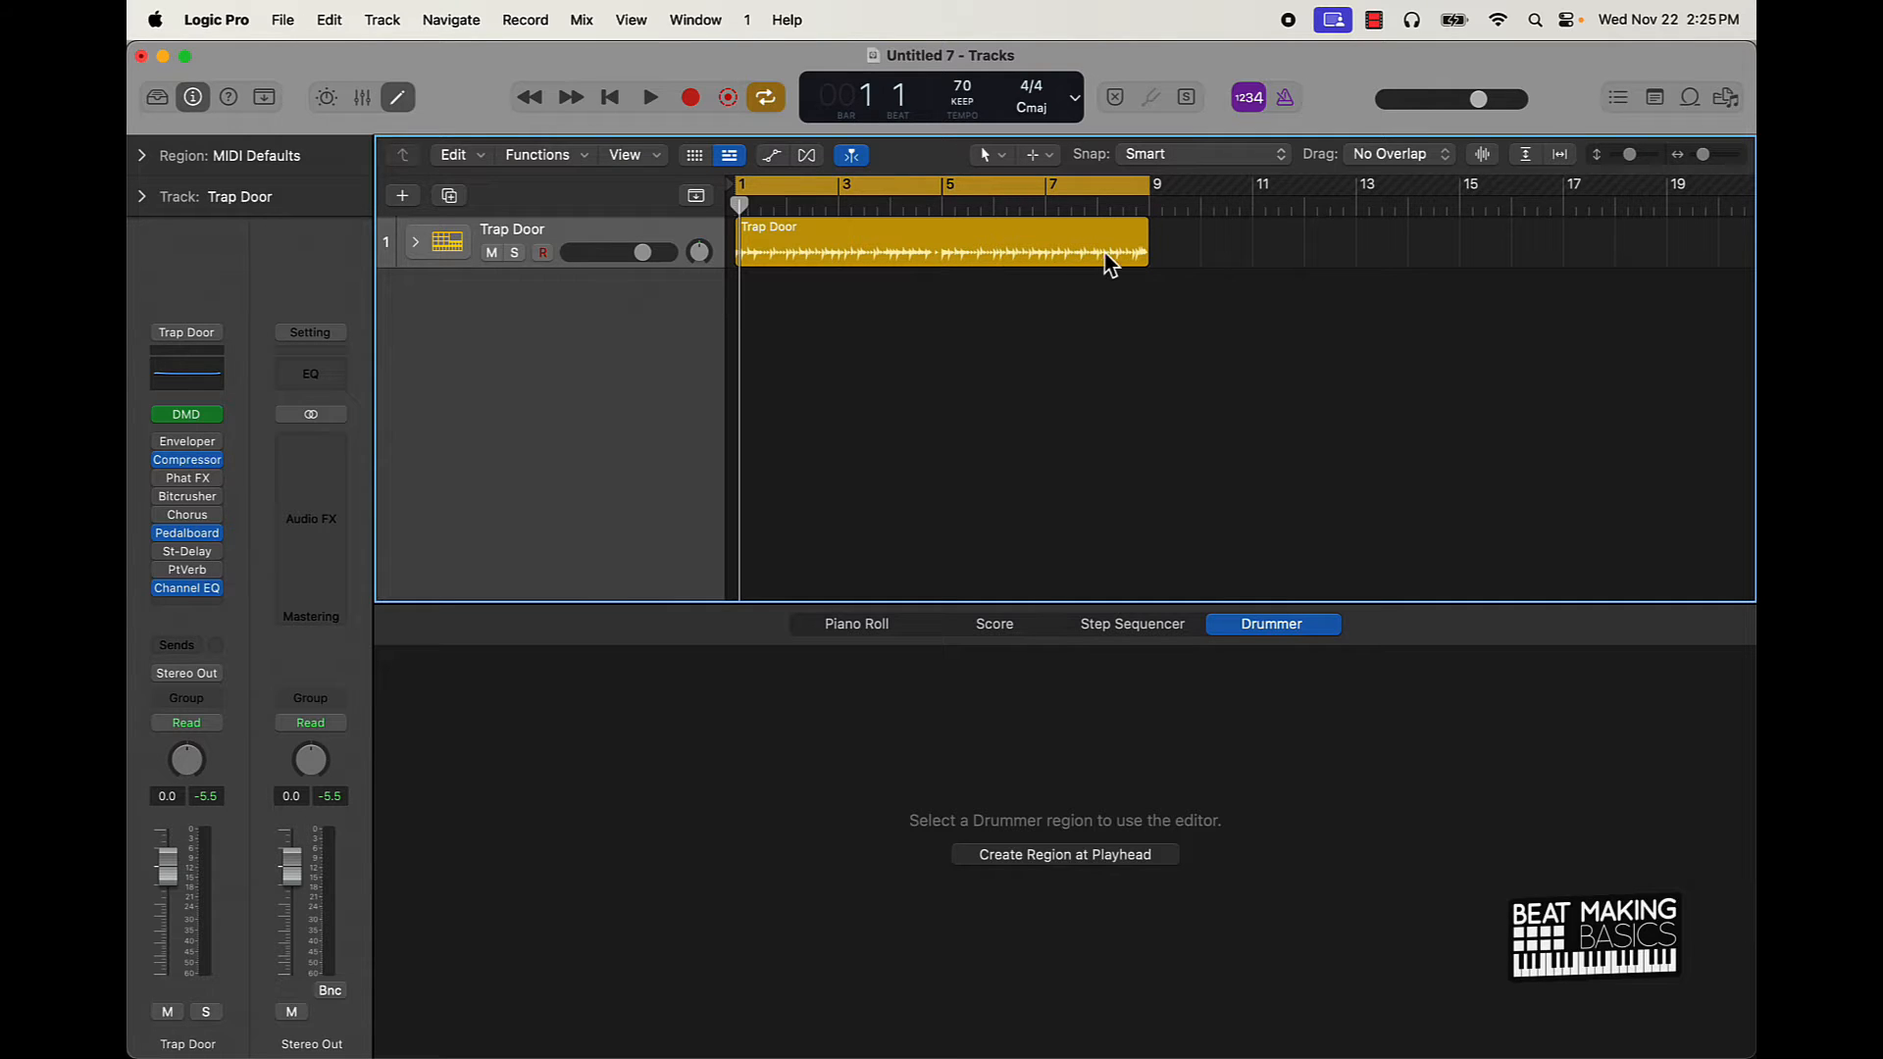
{"action": "mouse_move", "coordinate": [1065, 261]}
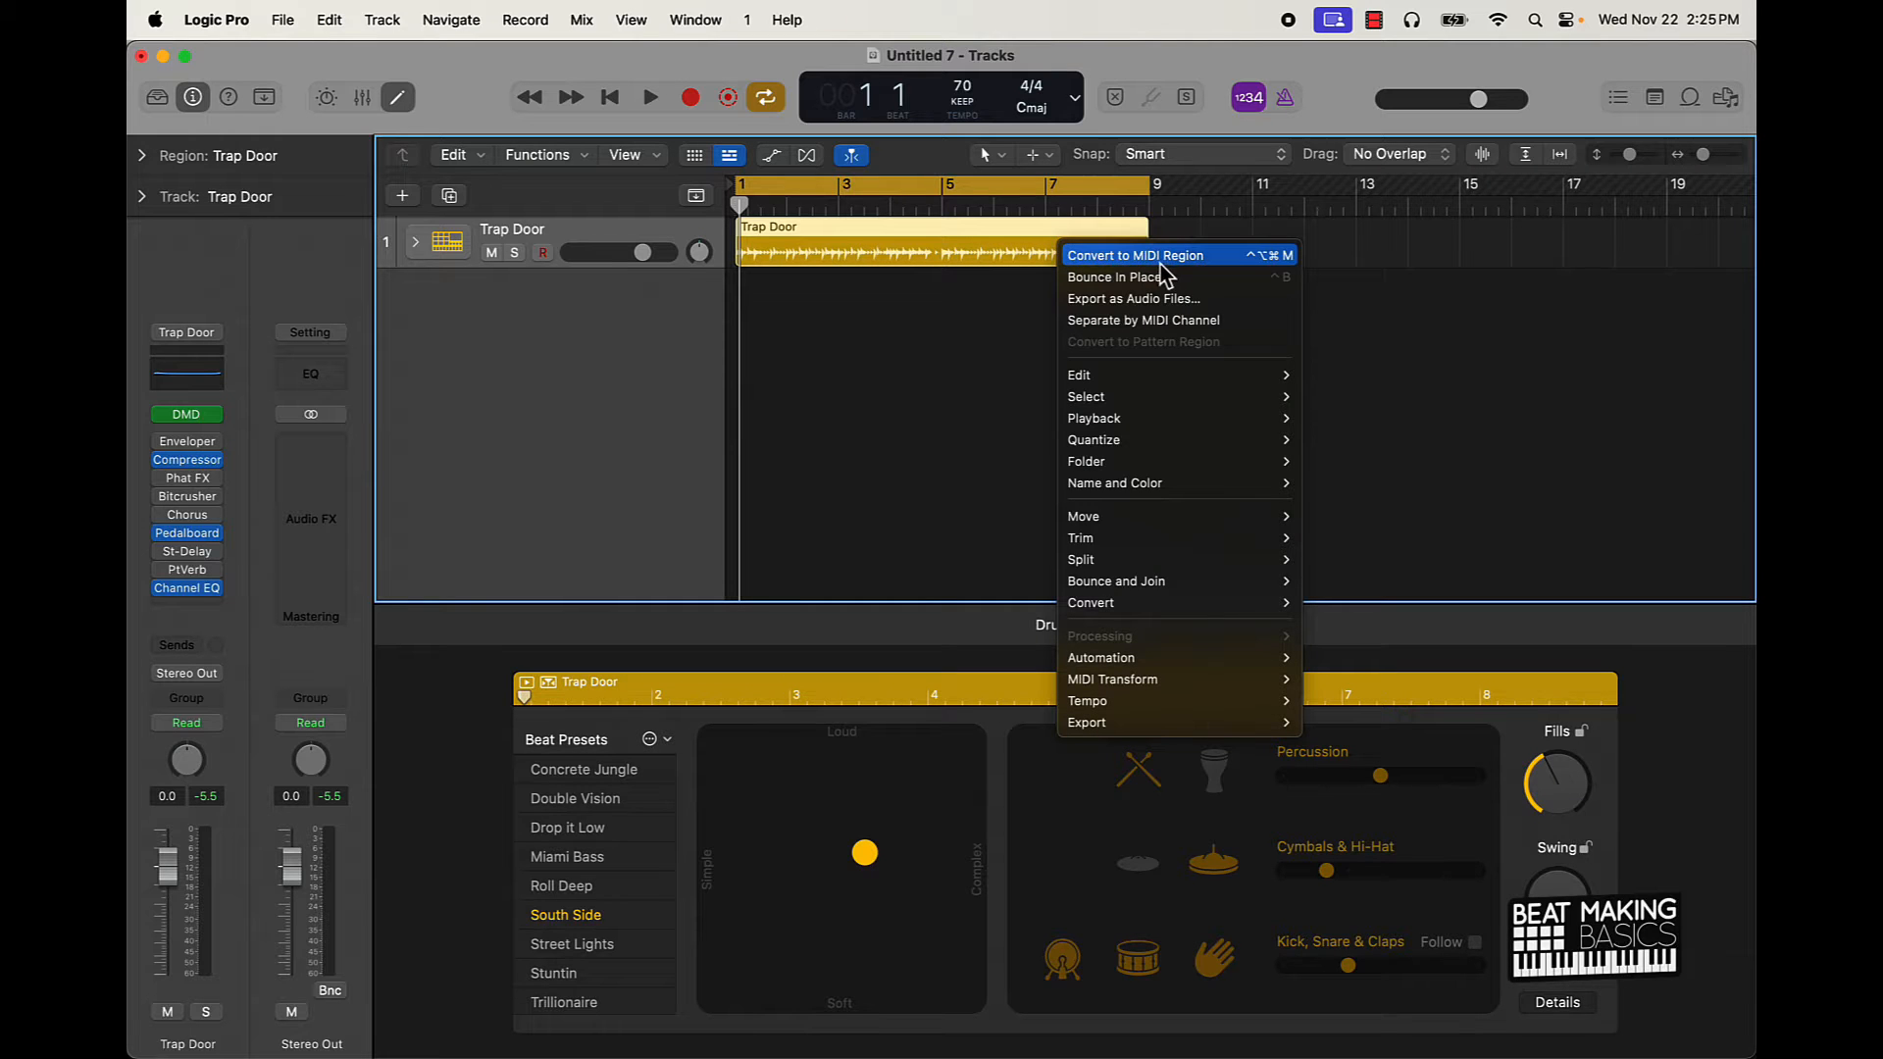
Step: Convert the Trap Door drummer region to a MIDI region via the right-click menu
{"action": "left_click", "coordinate": [1136, 255]}
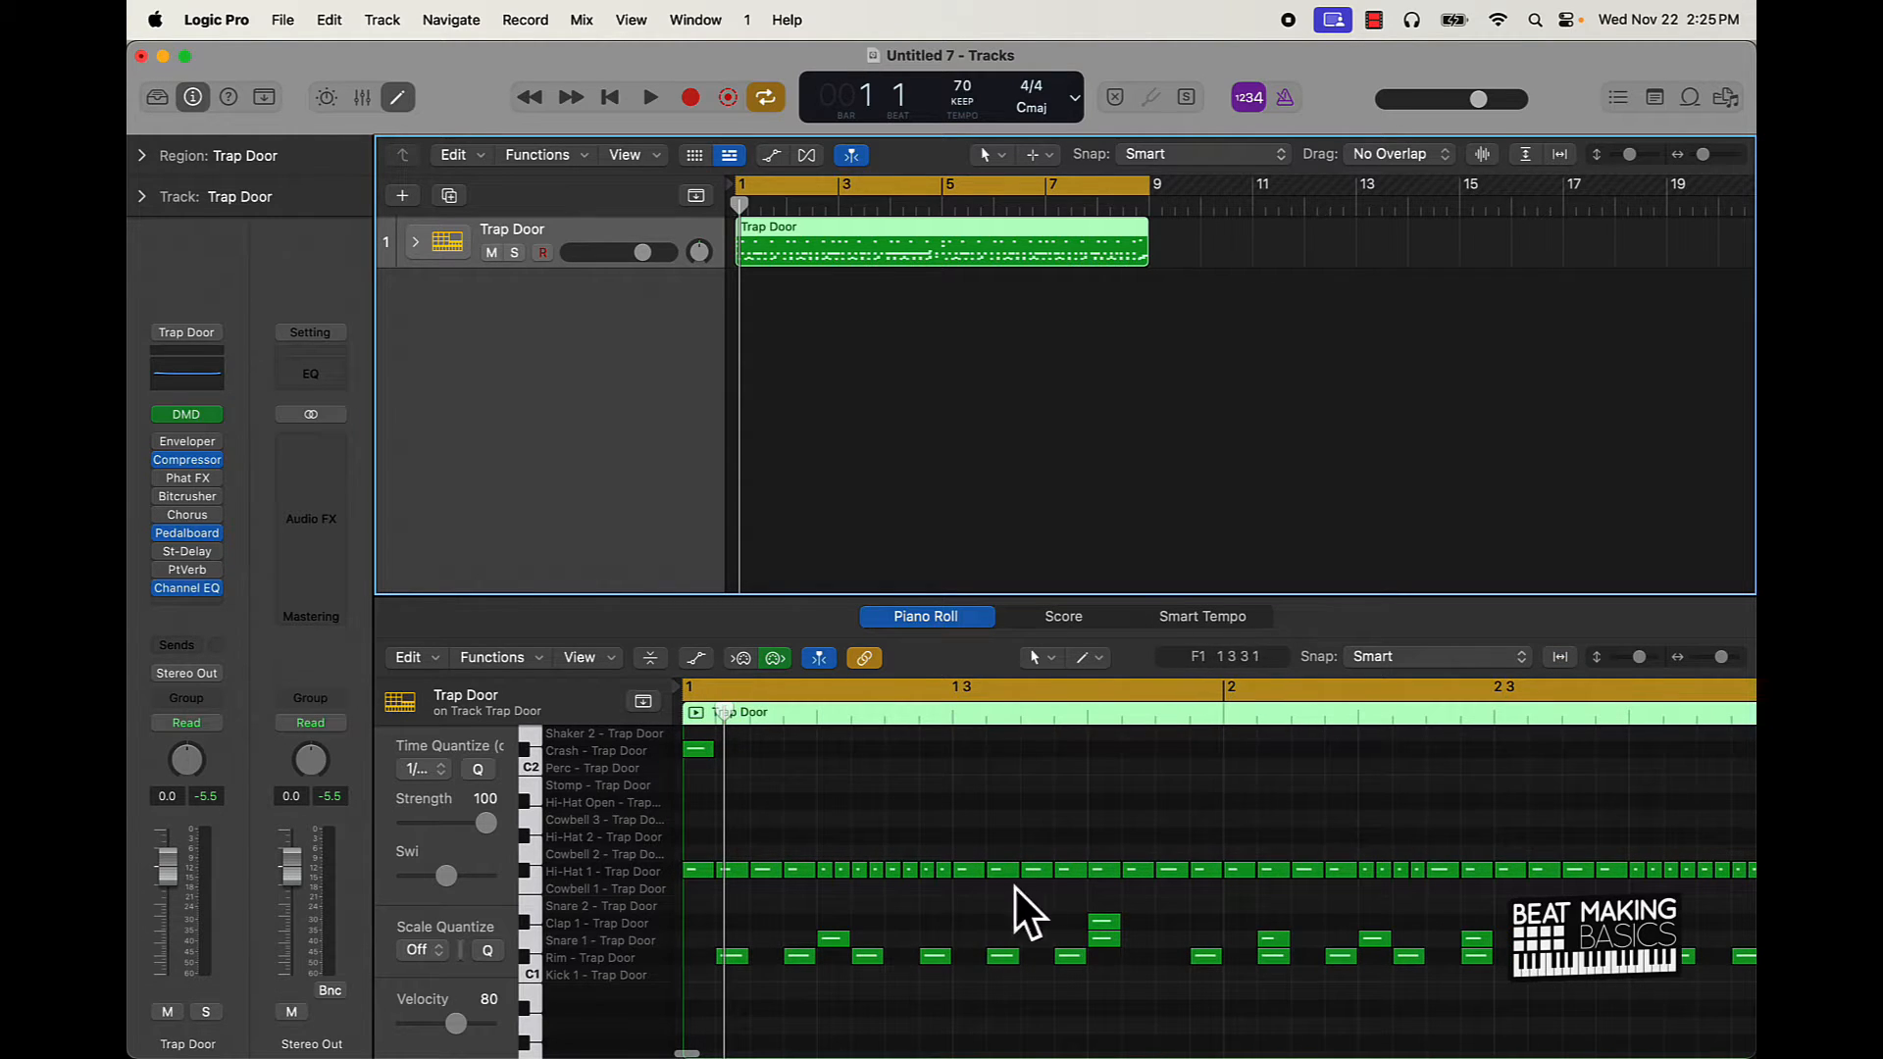
{"action": "mouse_move", "coordinate": [949, 841]}
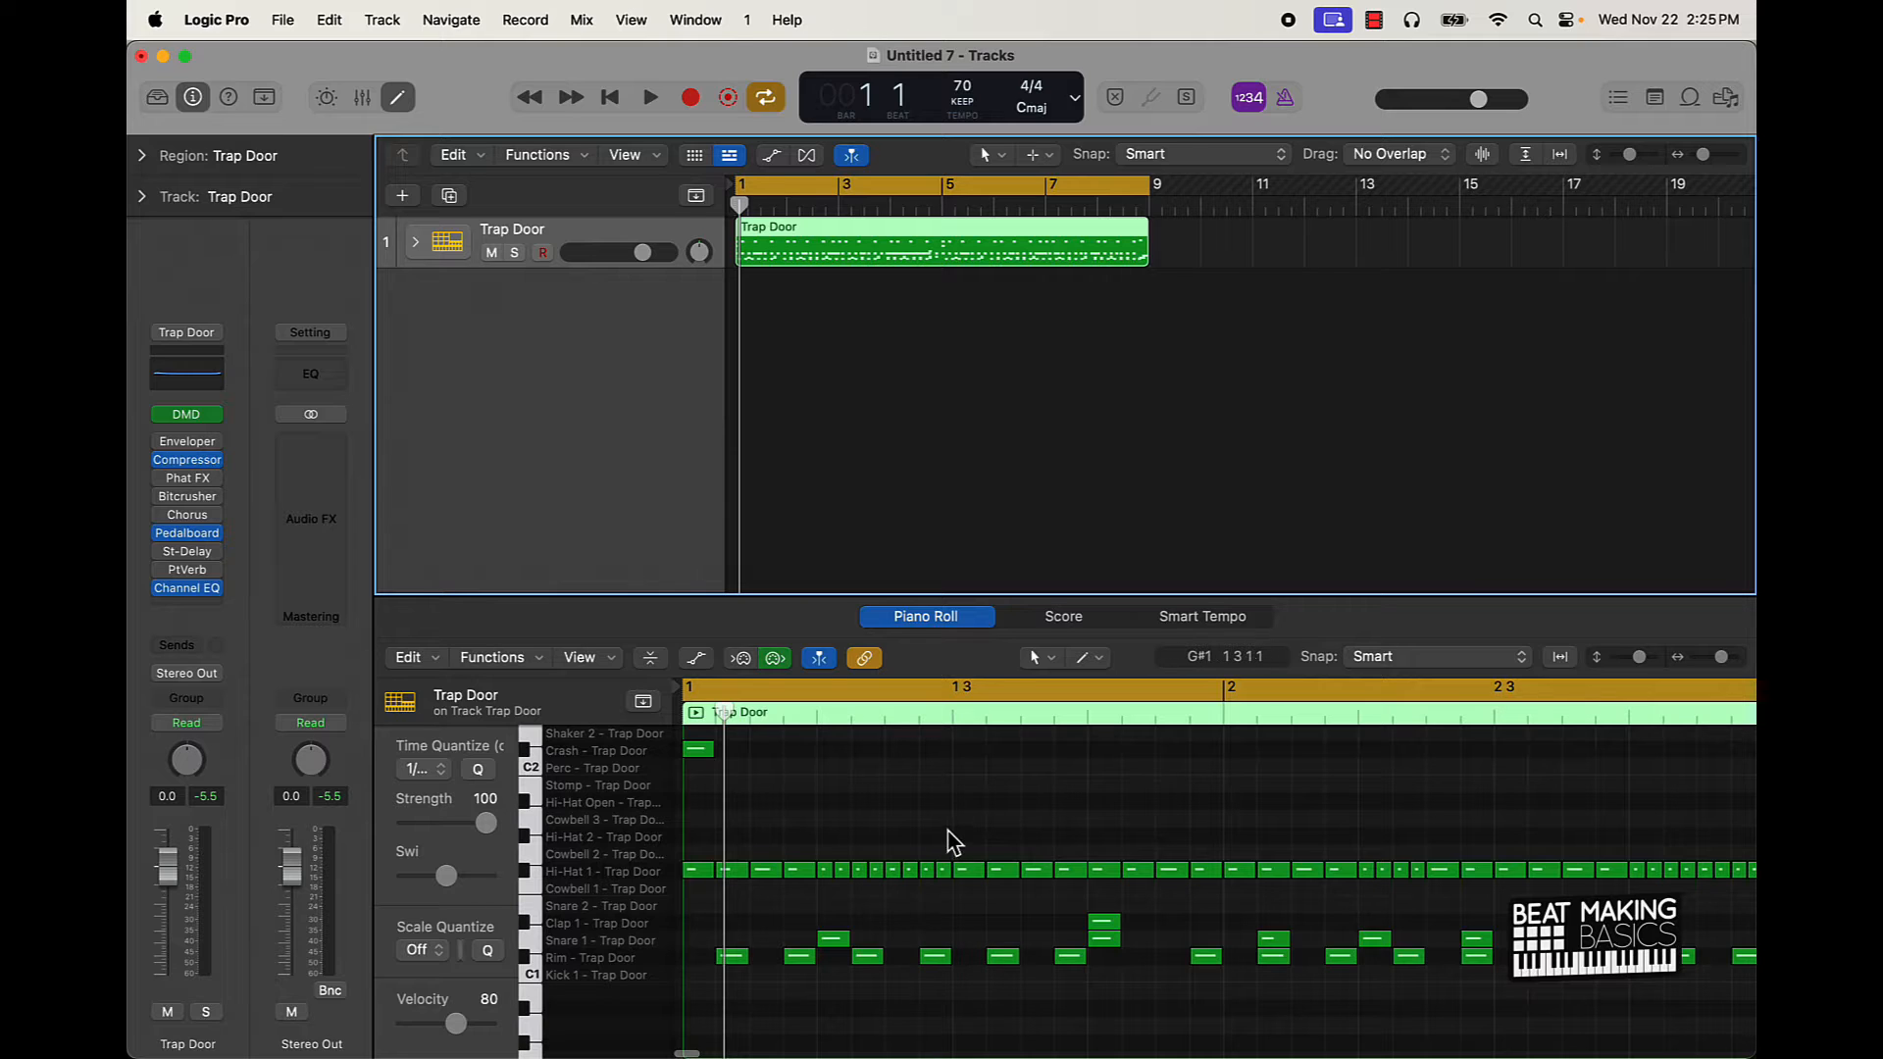
{"action": "mouse_move", "coordinate": [745, 890]}
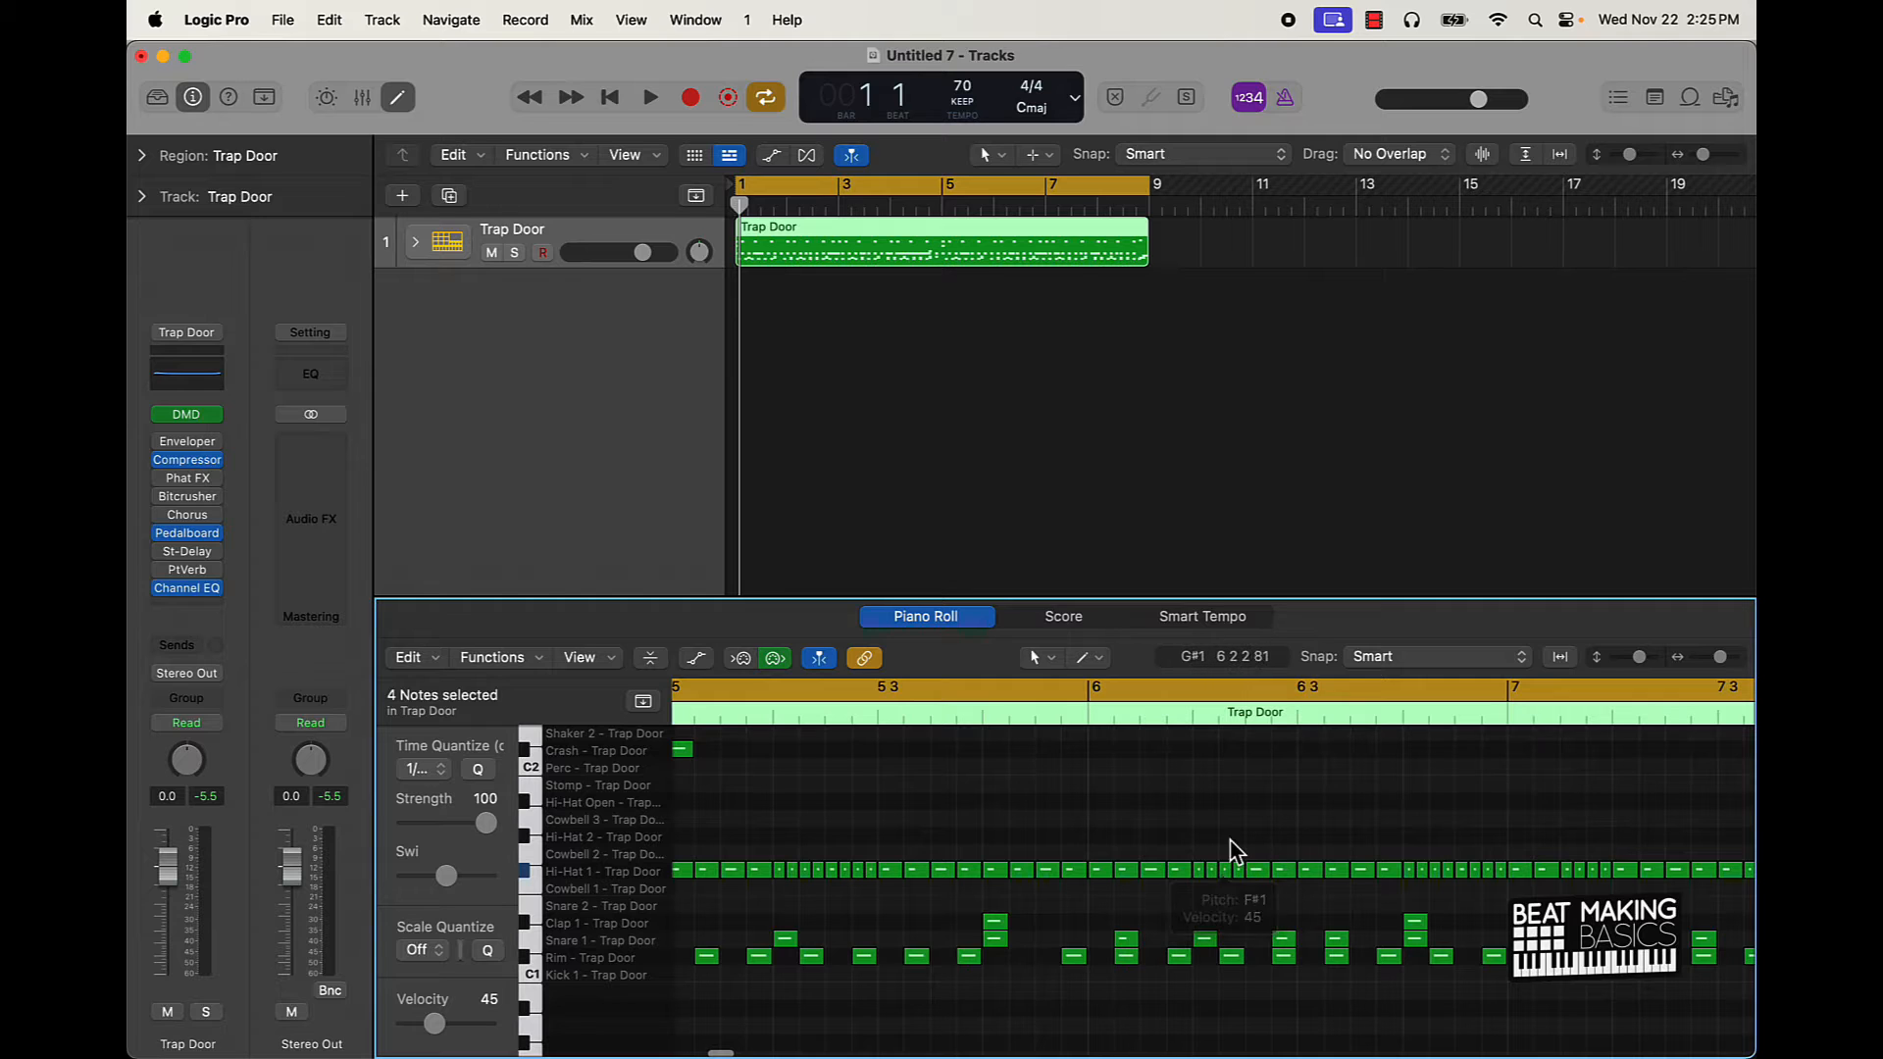
Step: Select and adjust the hi-hat notes around bar 6 in the Piano Roll
{"action": "left_click", "coordinate": [1257, 871]}
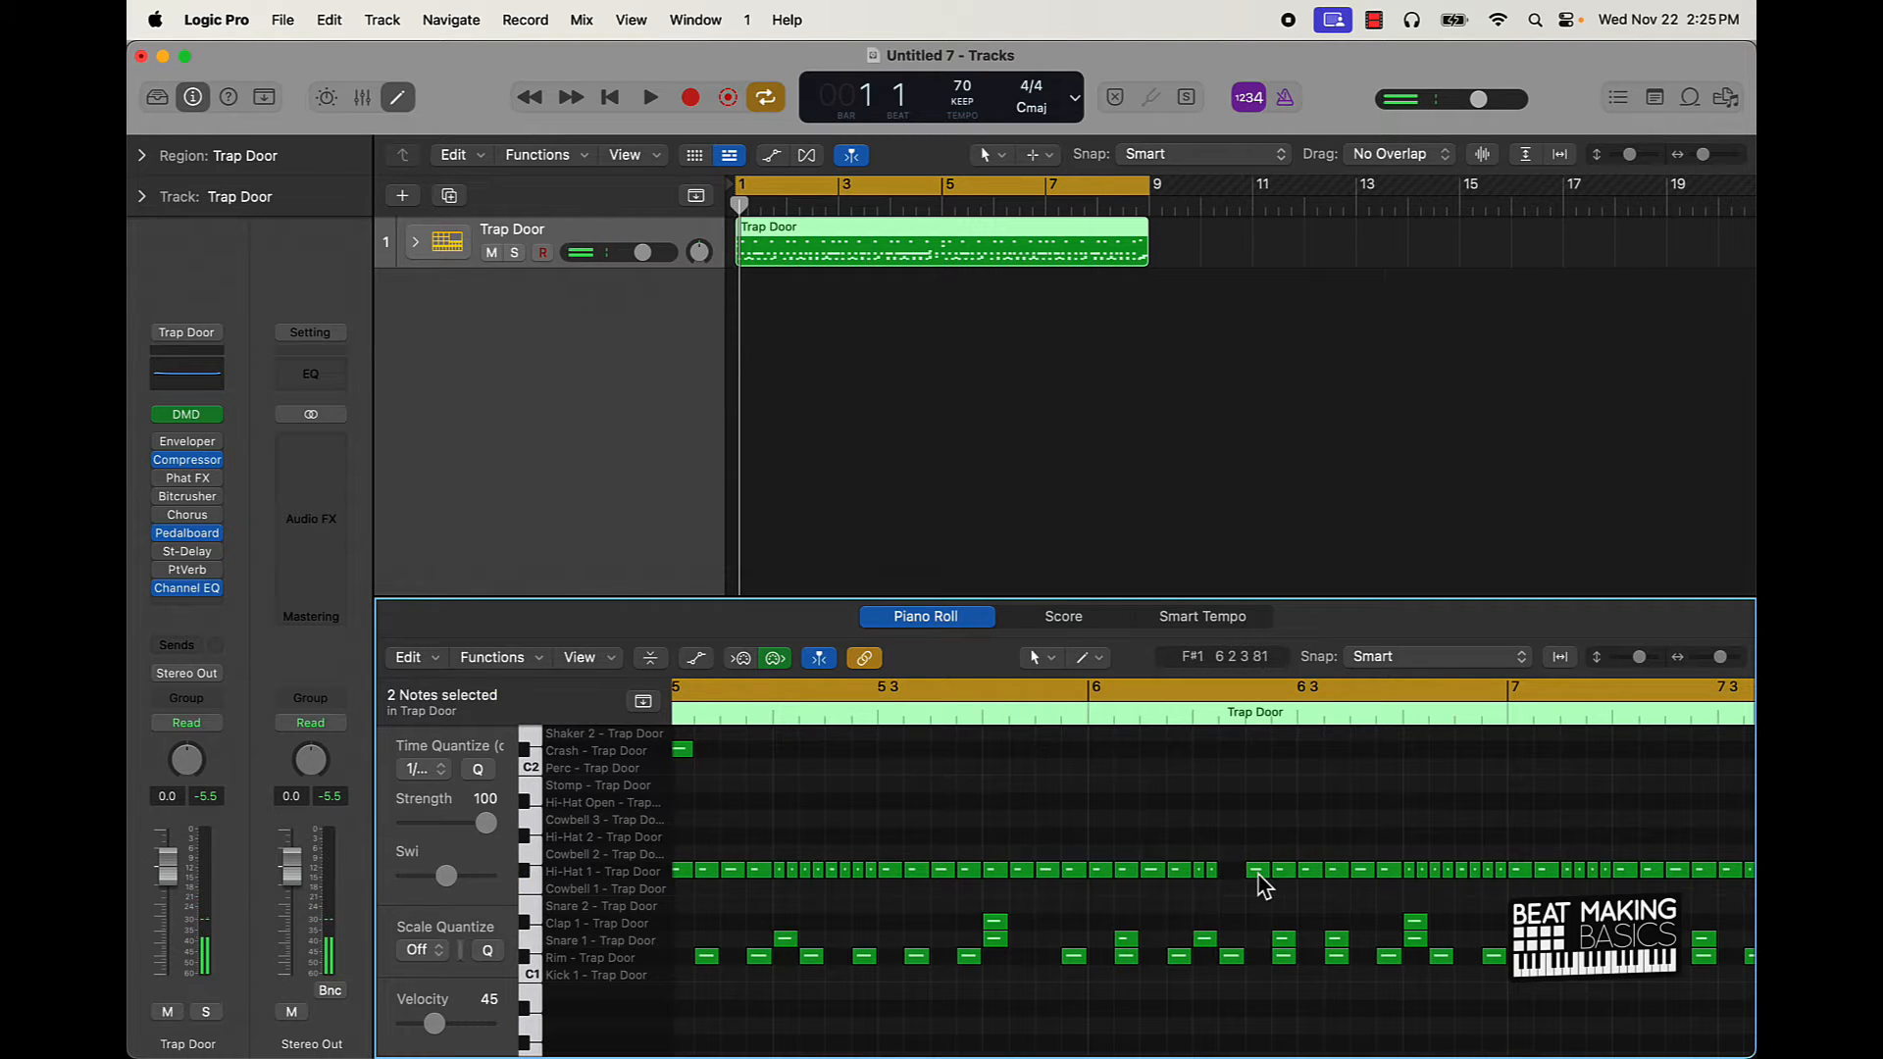
{"action": "left_click", "coordinate": [1232, 871]}
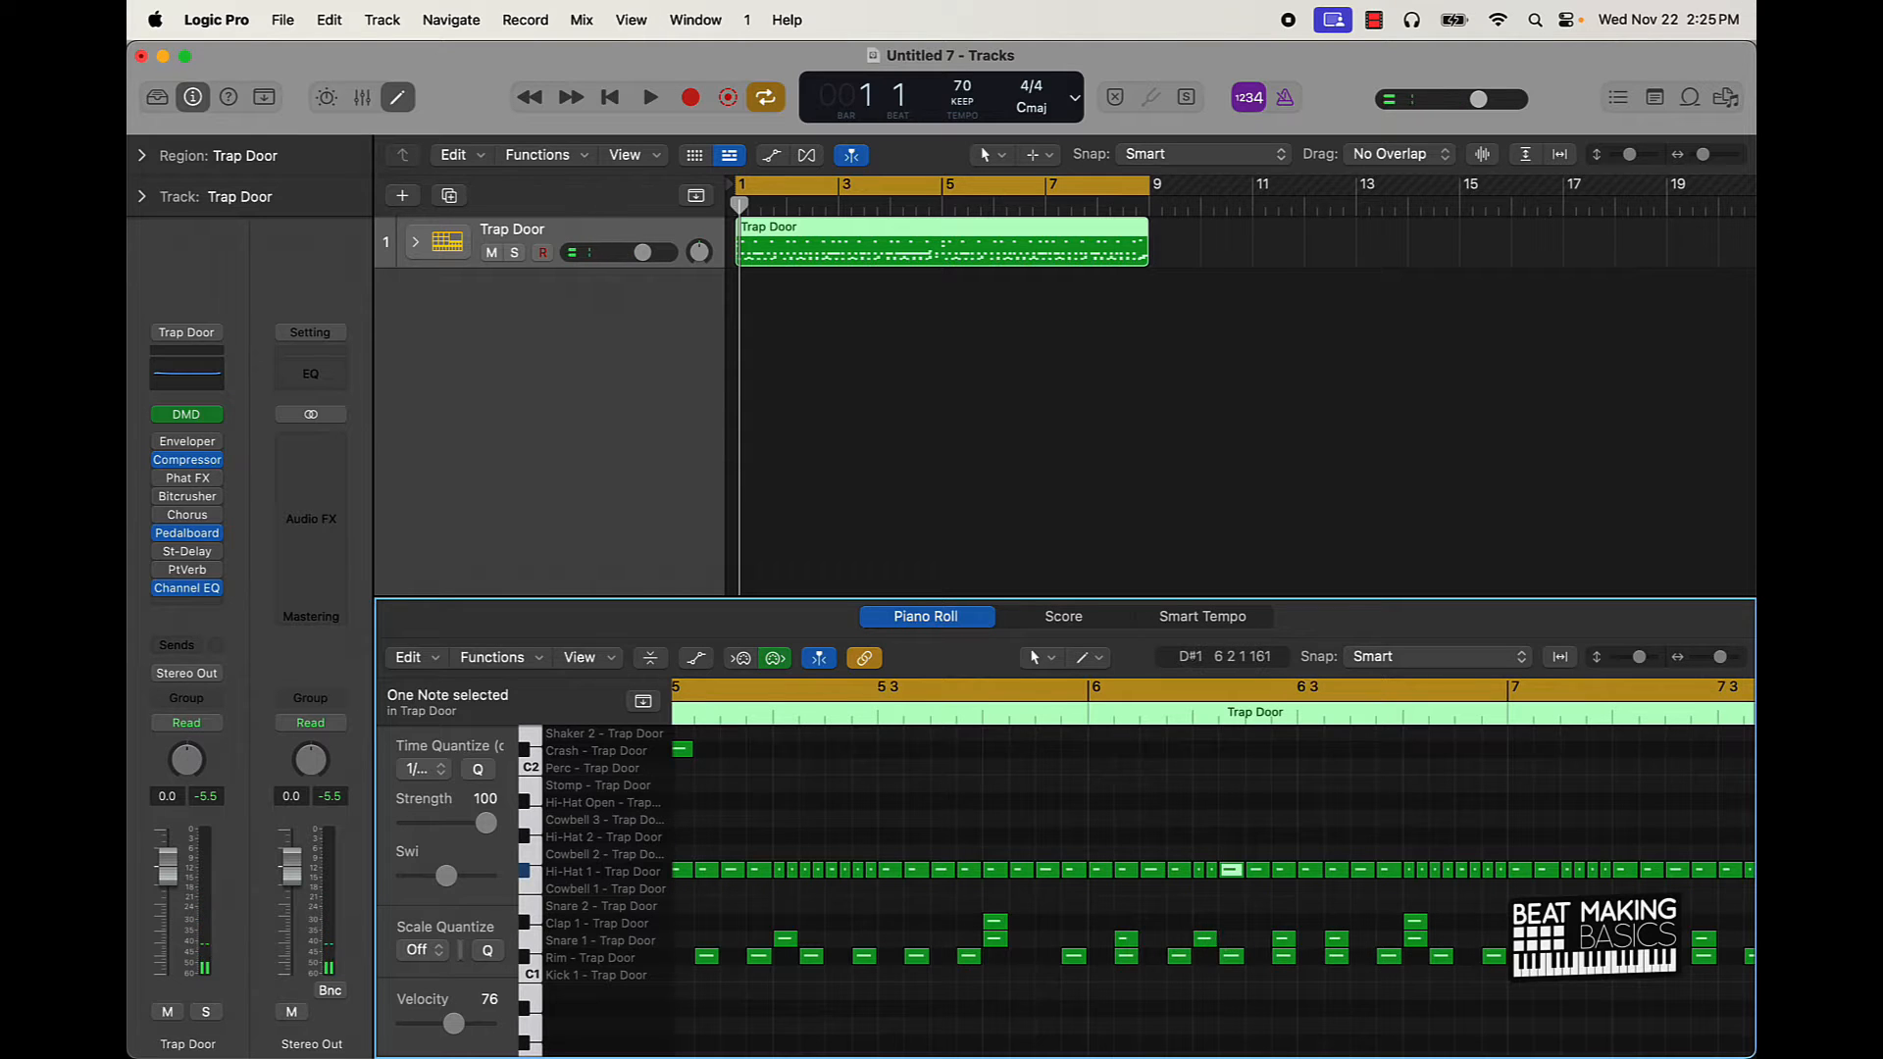
{"action": "scroll", "scroll_direction": "right", "scroll_amount": 3}
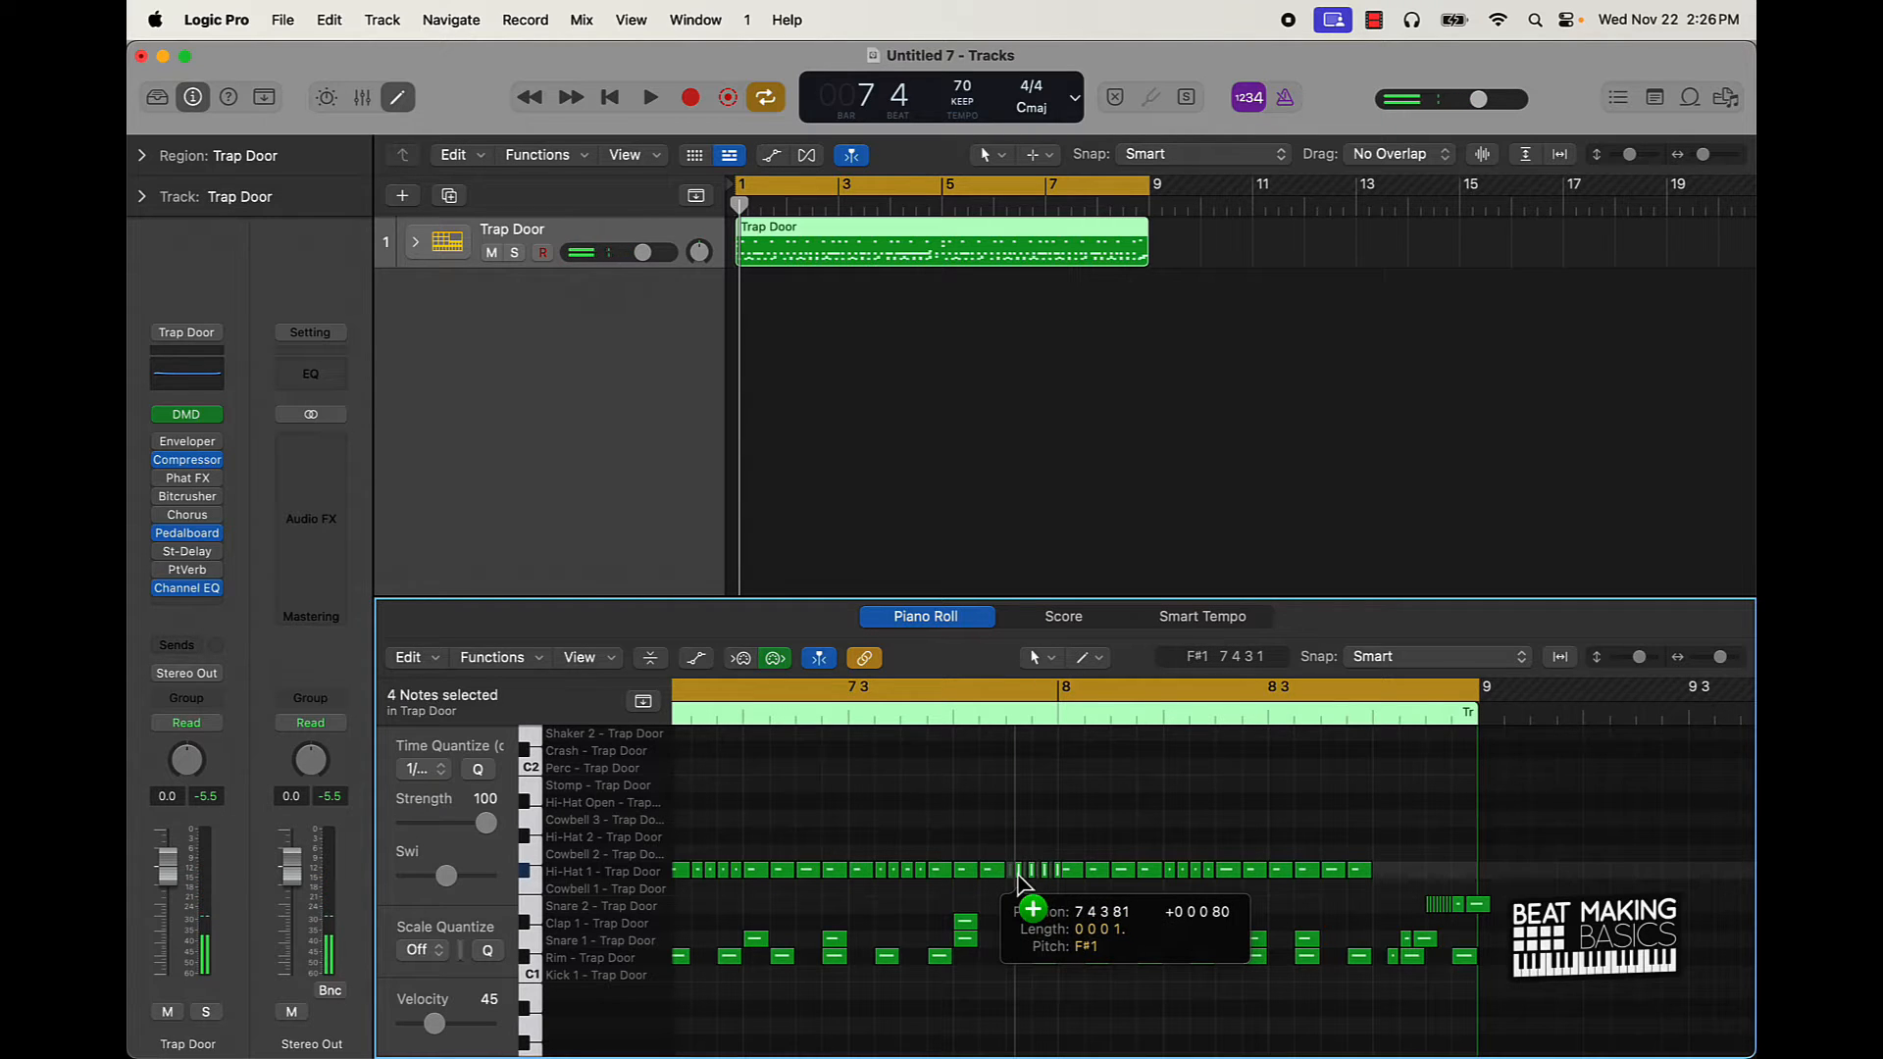
Step: Play the edited beat back to audition the hi-hats and snares
{"action": "left_click", "coordinate": [649, 98]}
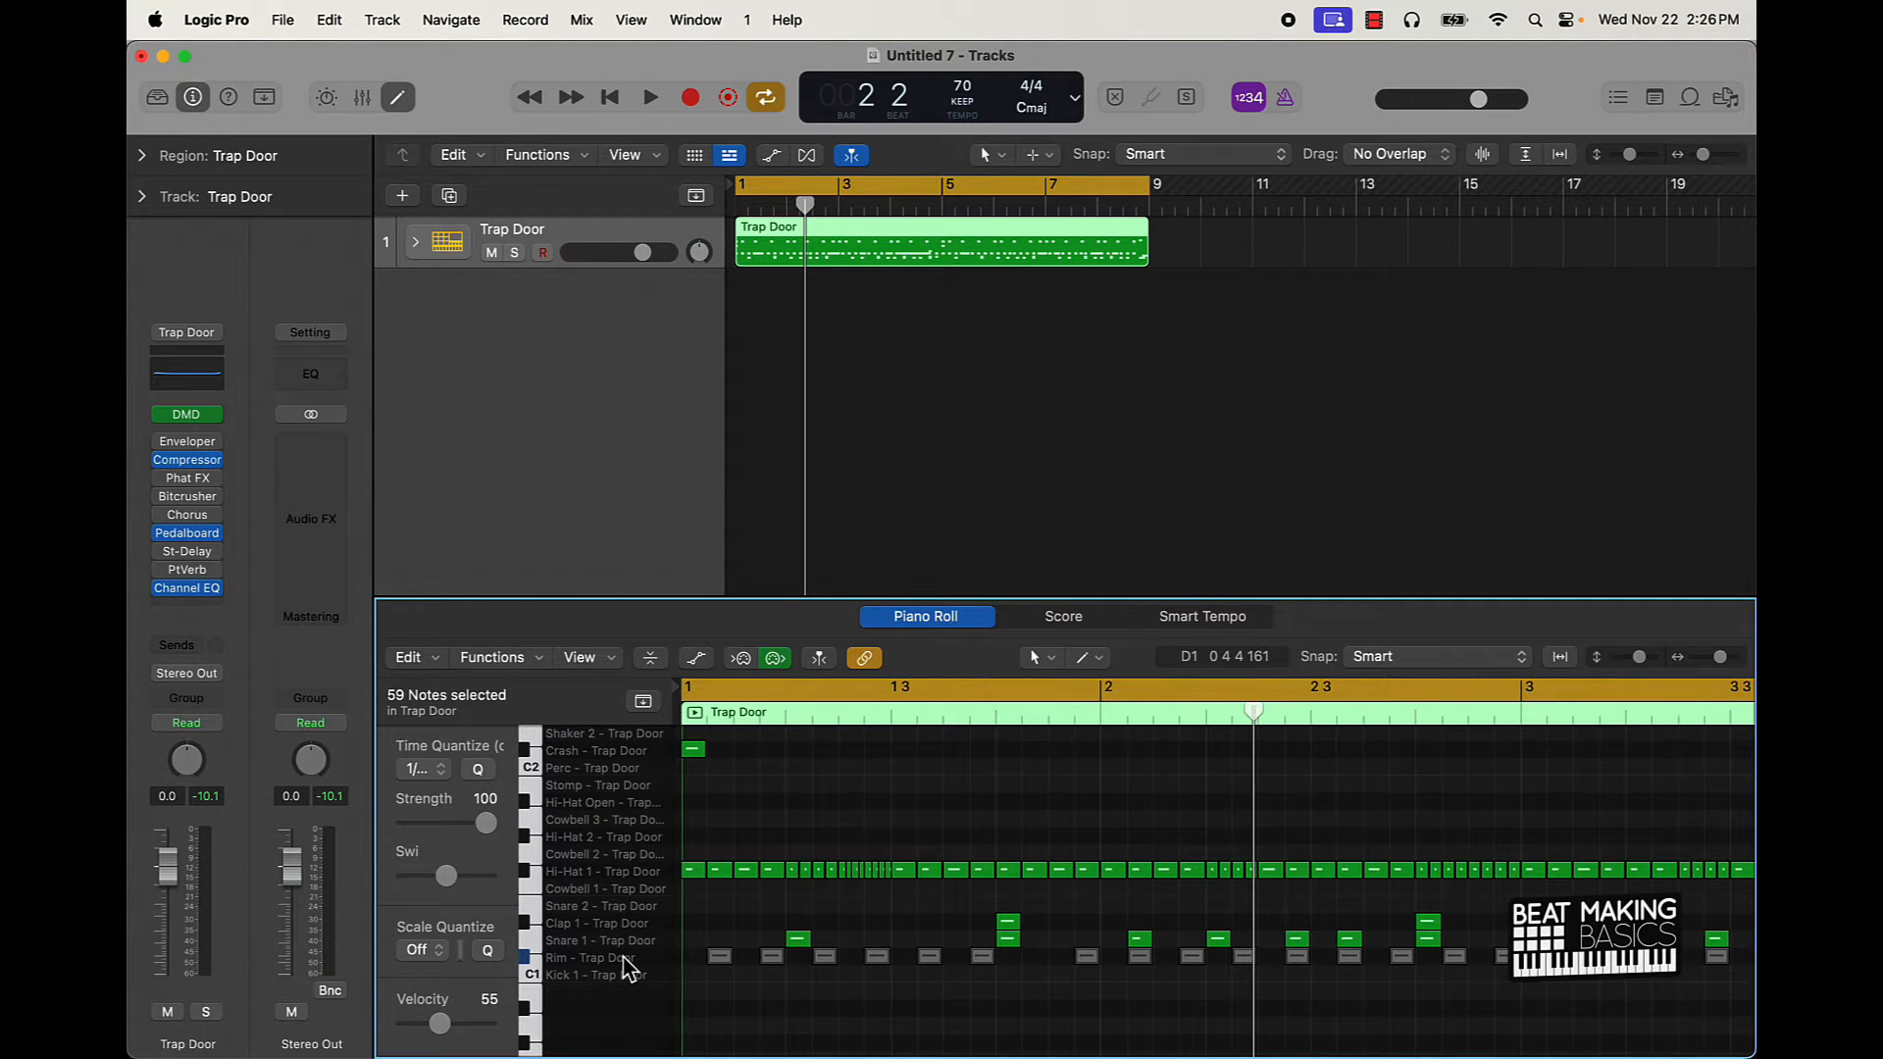
{"action": "left_click", "coordinate": [649, 96]}
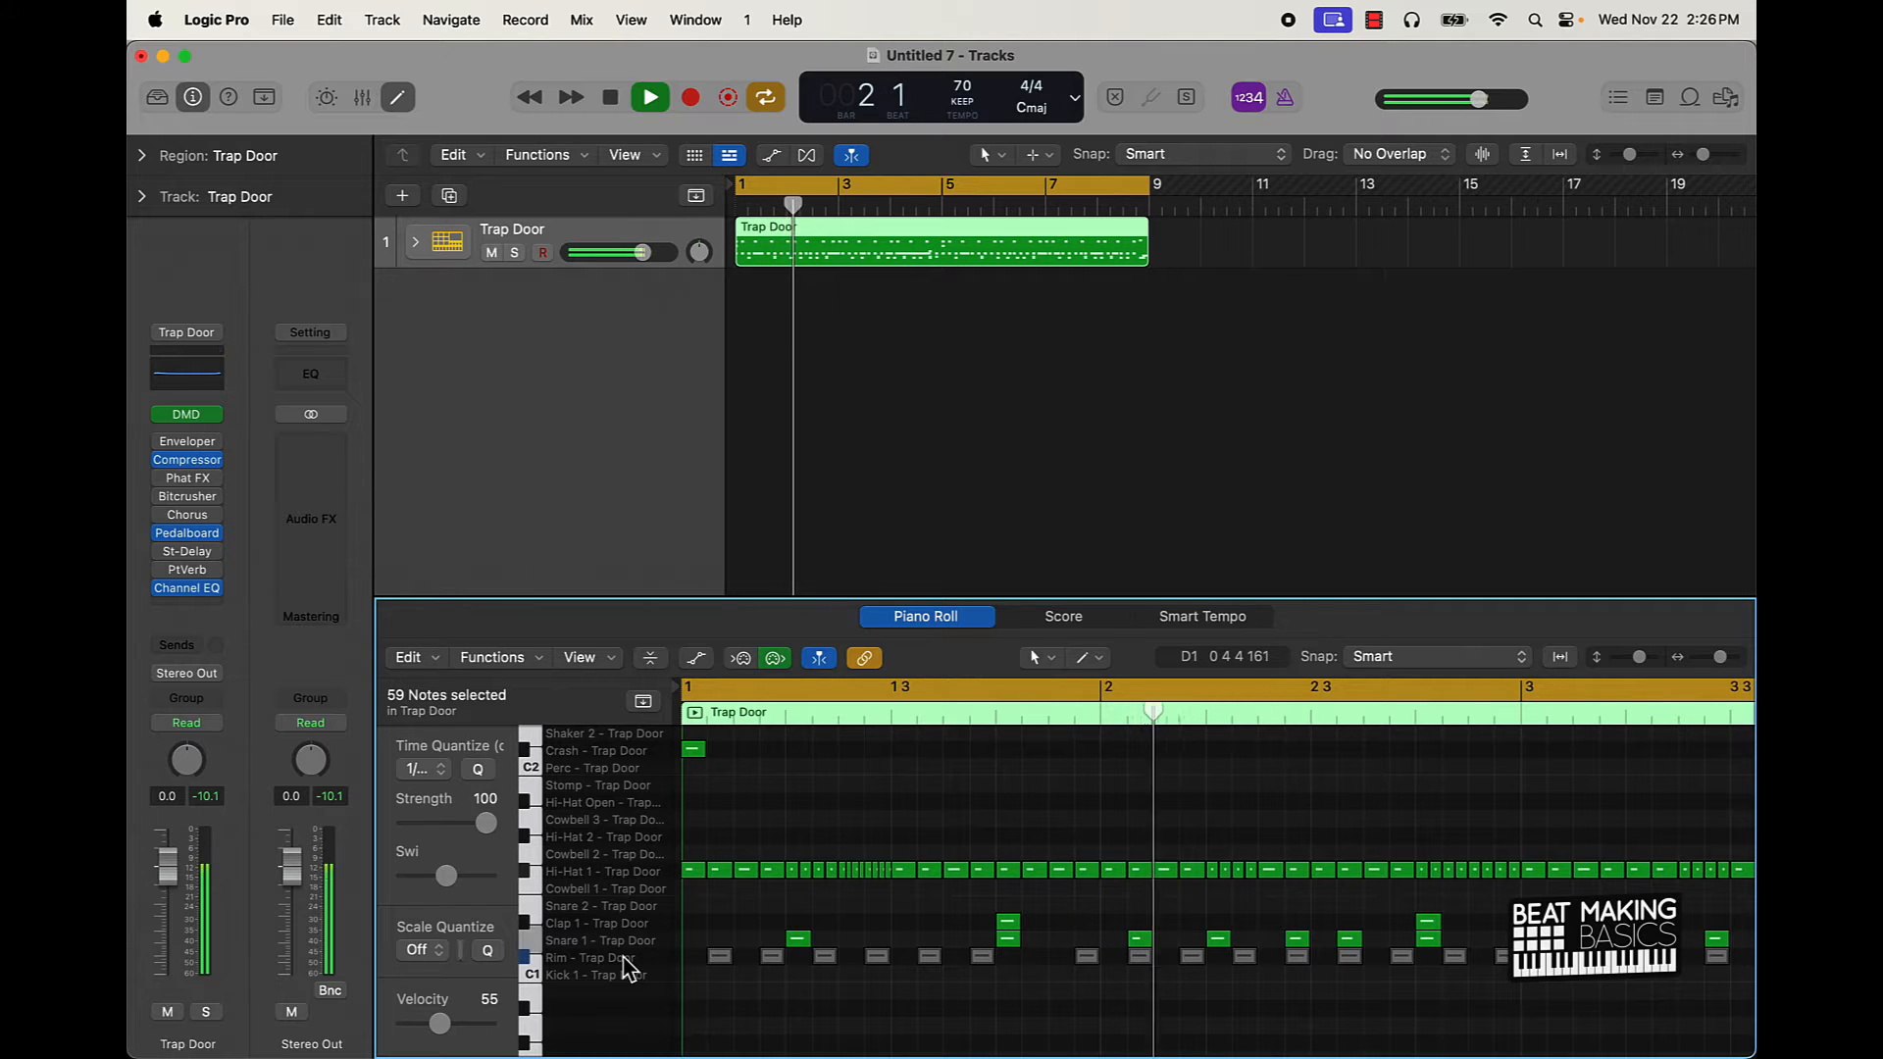
{"action": "left_click", "coordinate": [649, 98]}
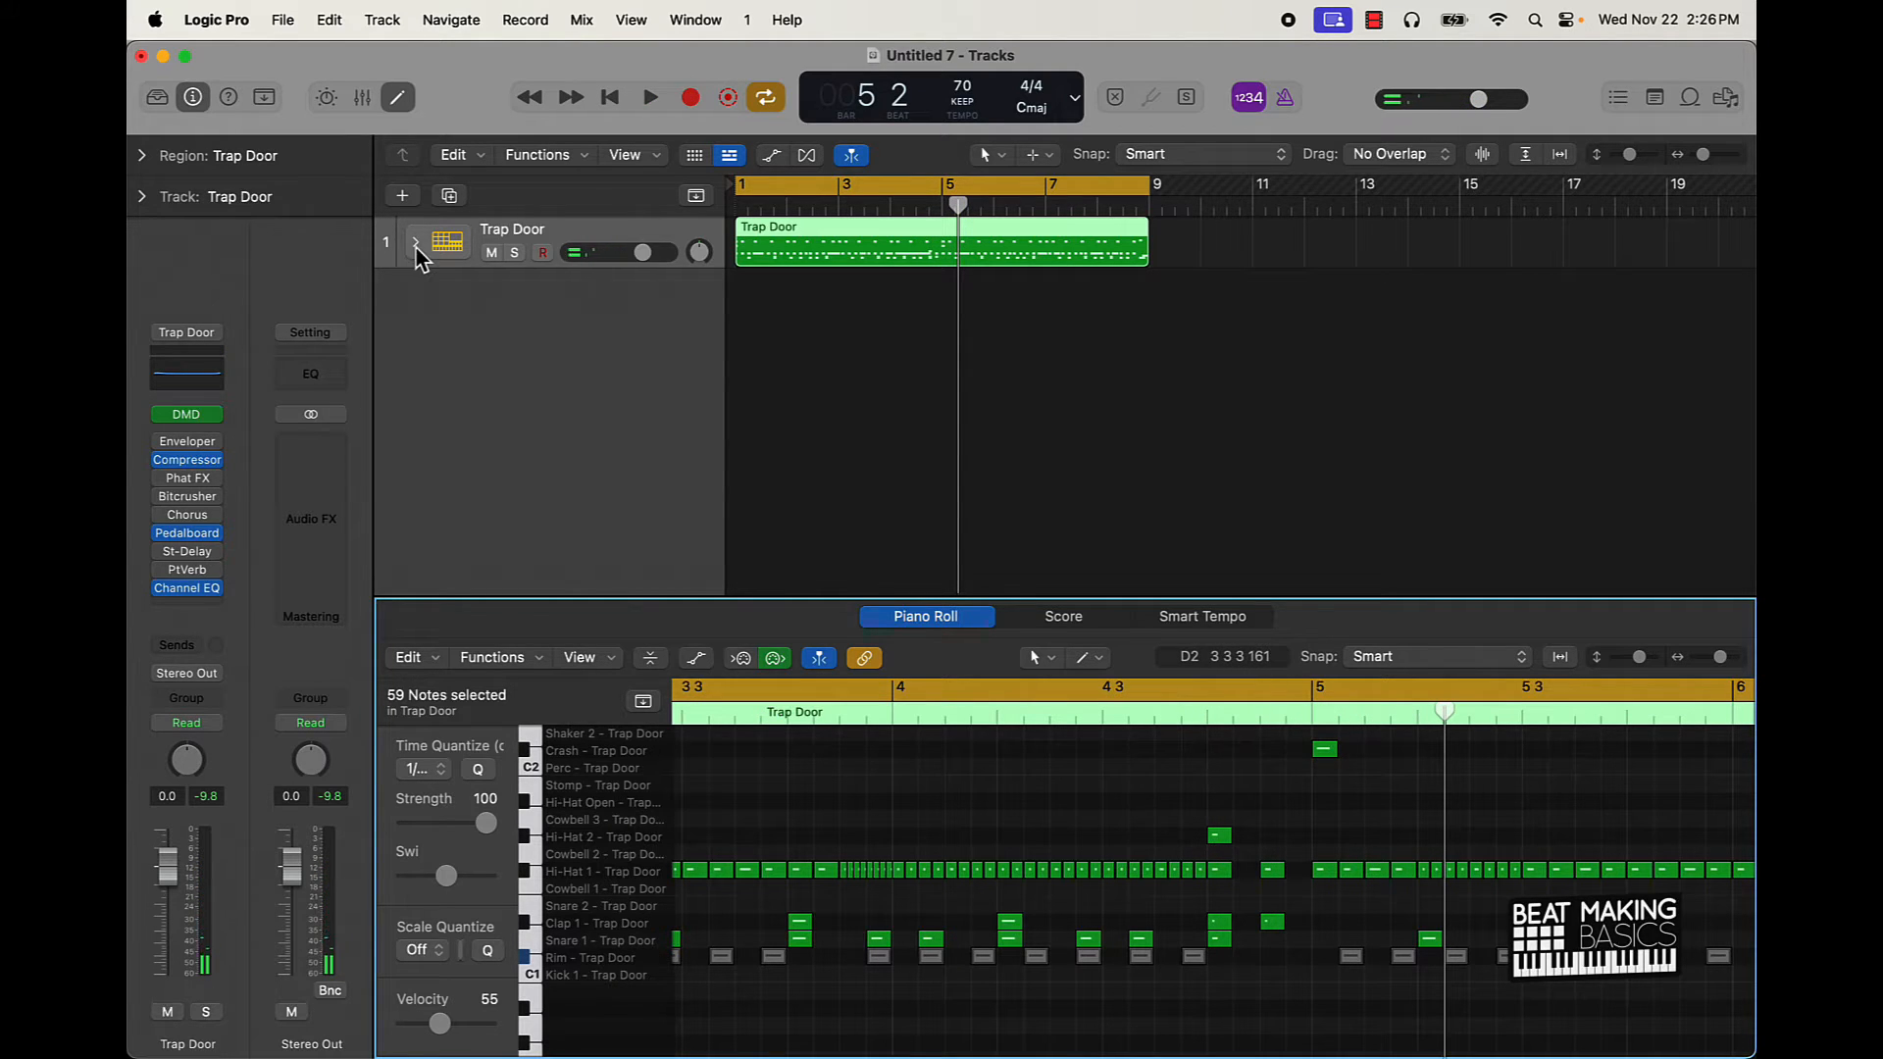
{"action": "left_click", "coordinate": [416, 247]}
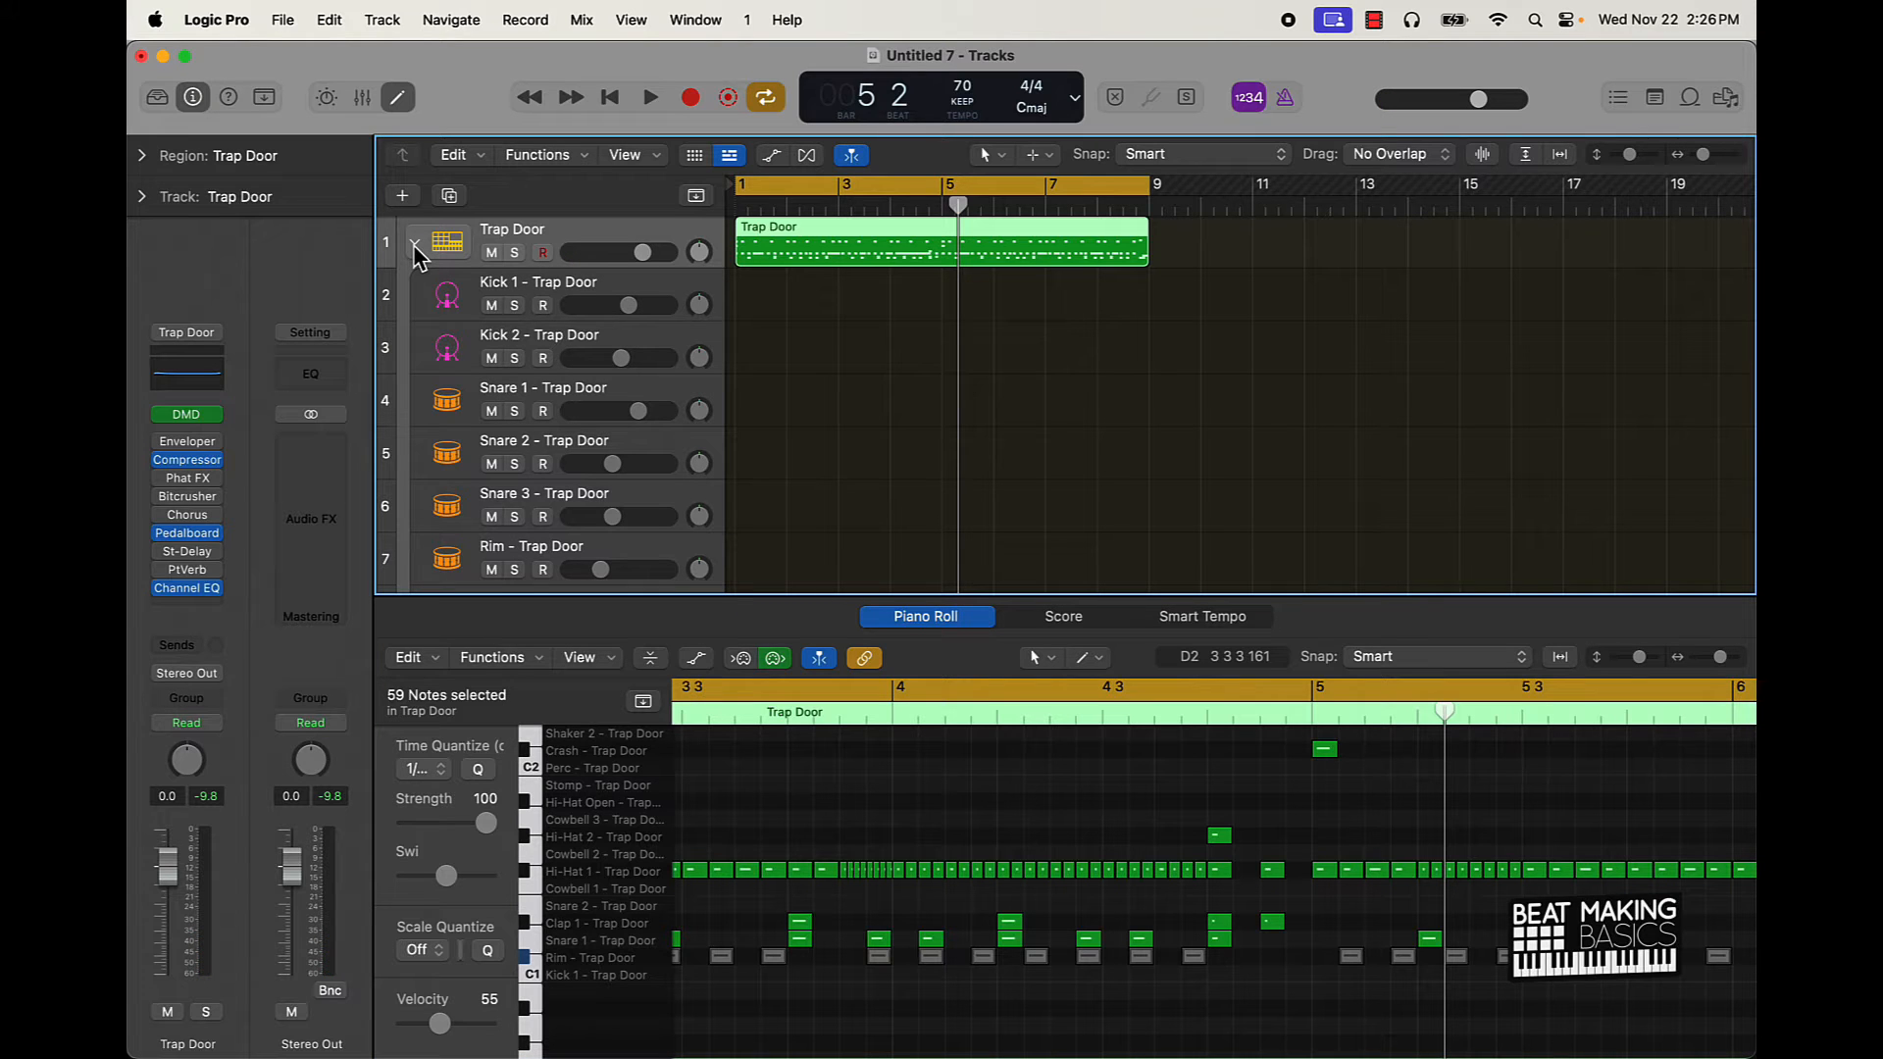
{"action": "left_click", "coordinate": [414, 253]}
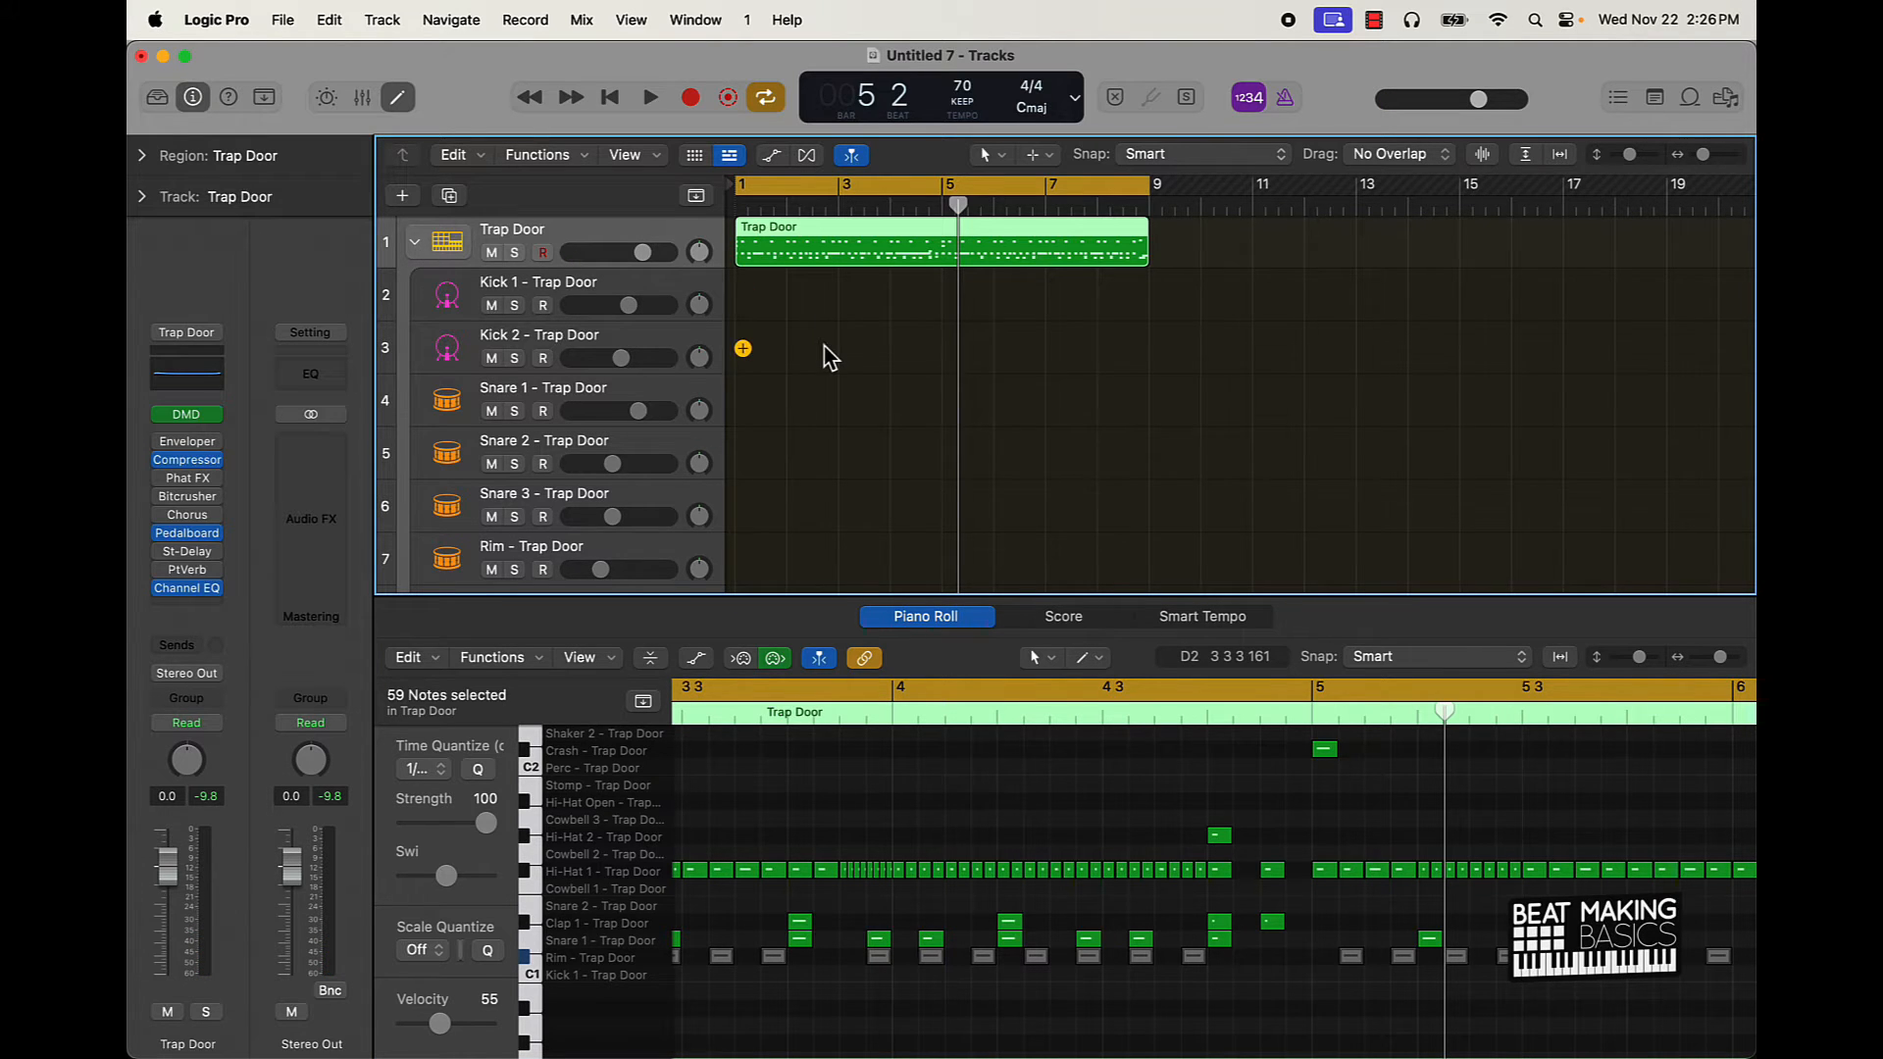
{"action": "scroll", "scroll_direction": "down", "scroll_amount": 3}
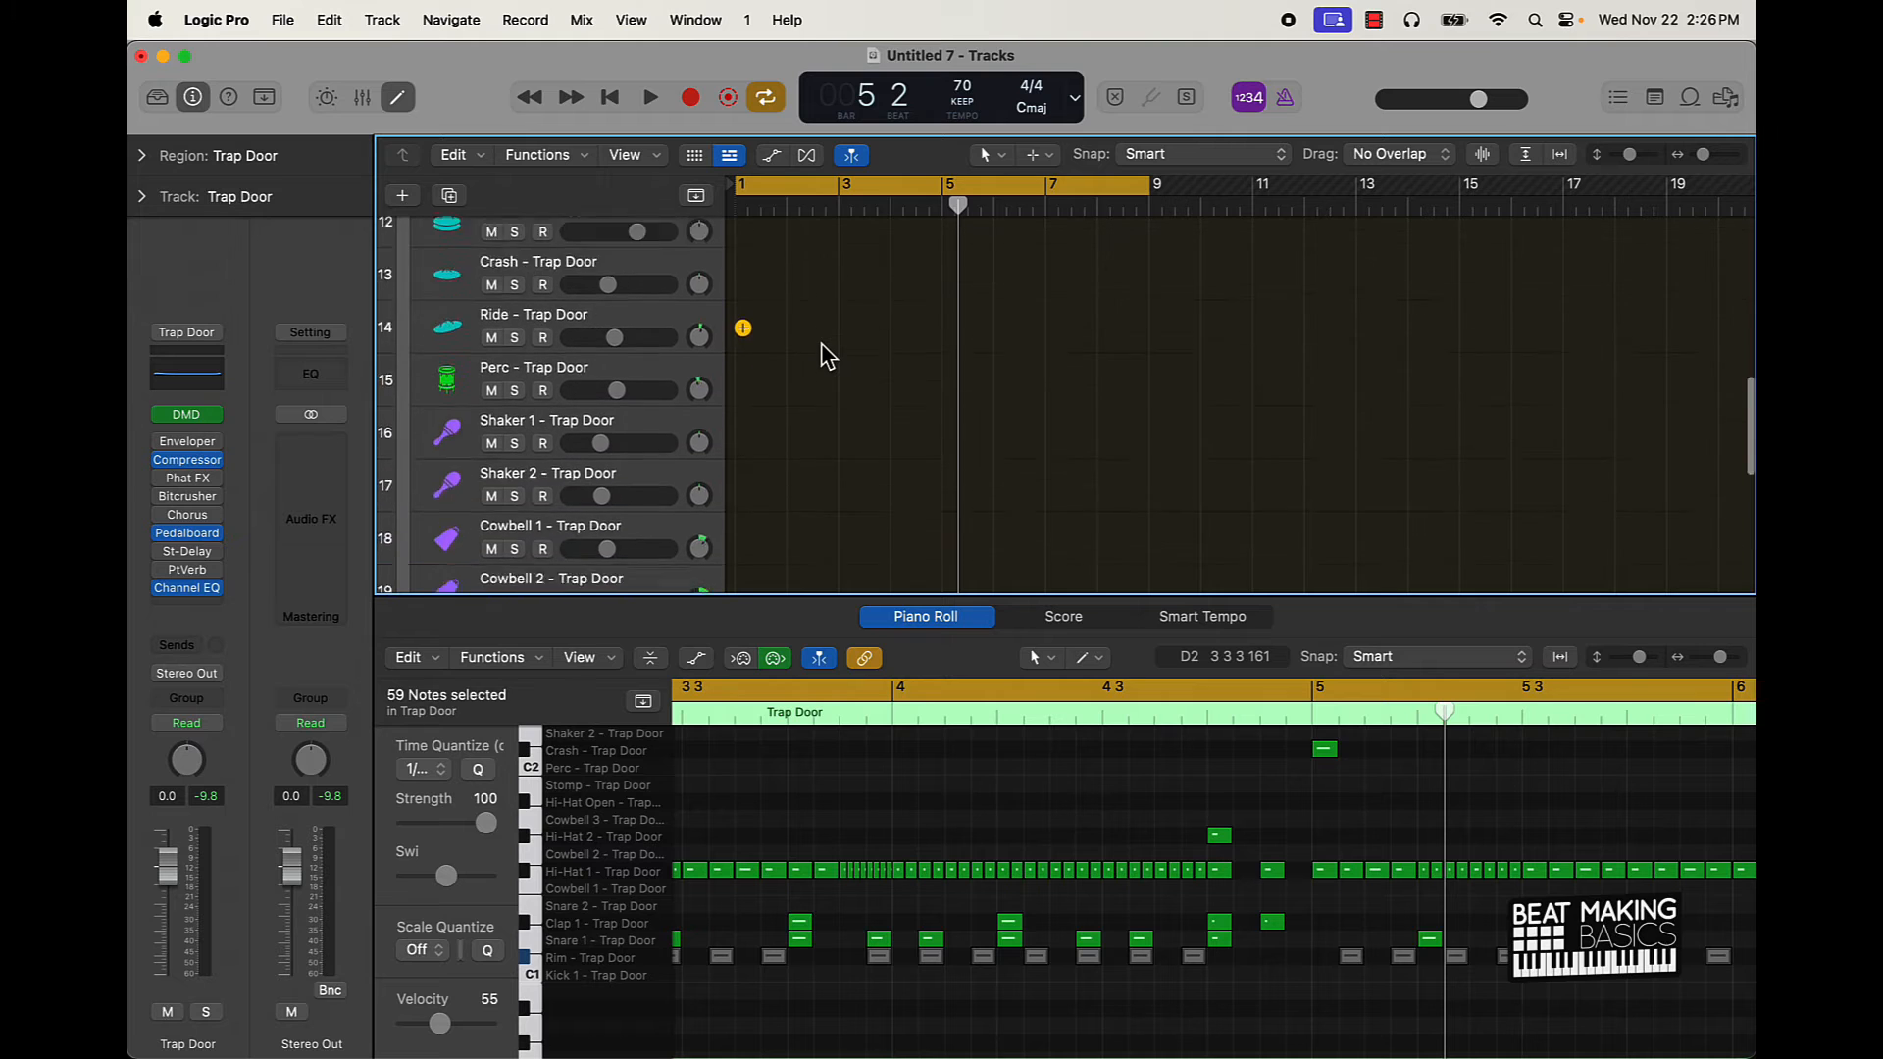
{"action": "scroll", "scroll_direction": "up", "scroll_amount": 3}
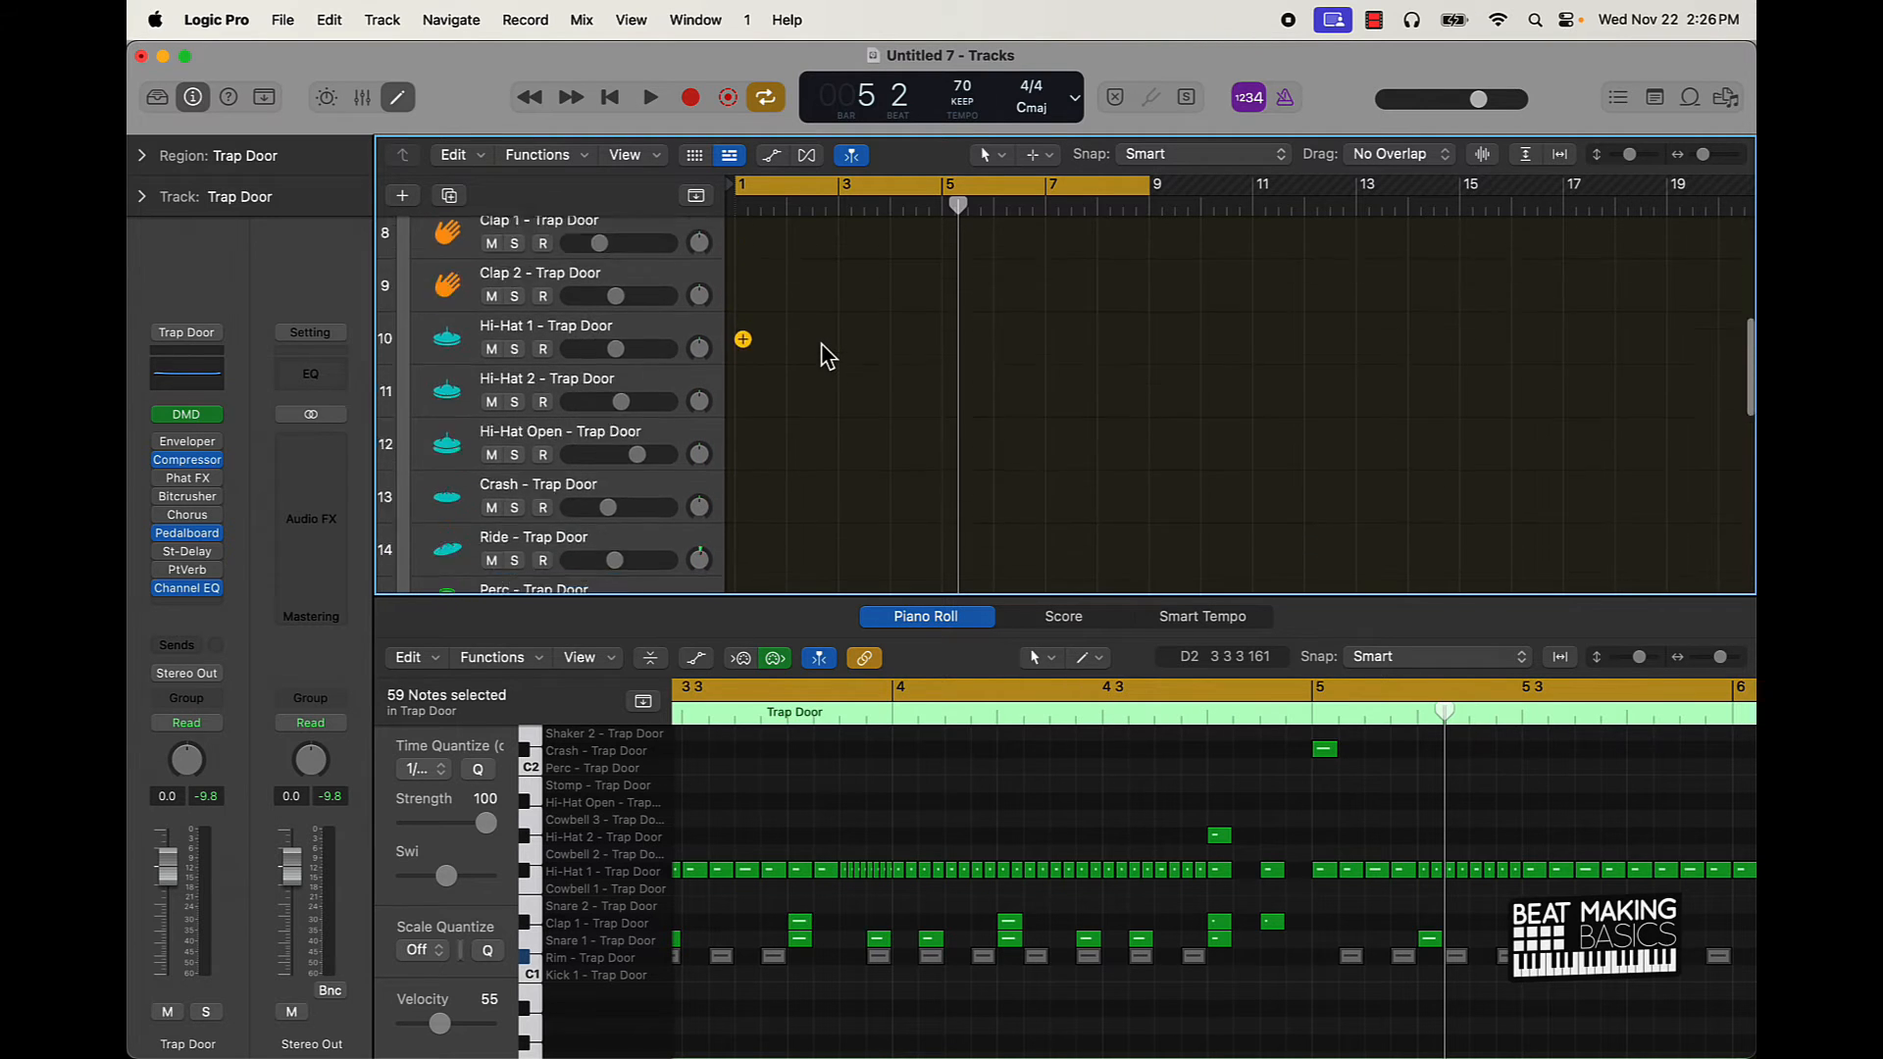
{"action": "scroll", "scroll_direction": "up", "scroll_amount": 3}
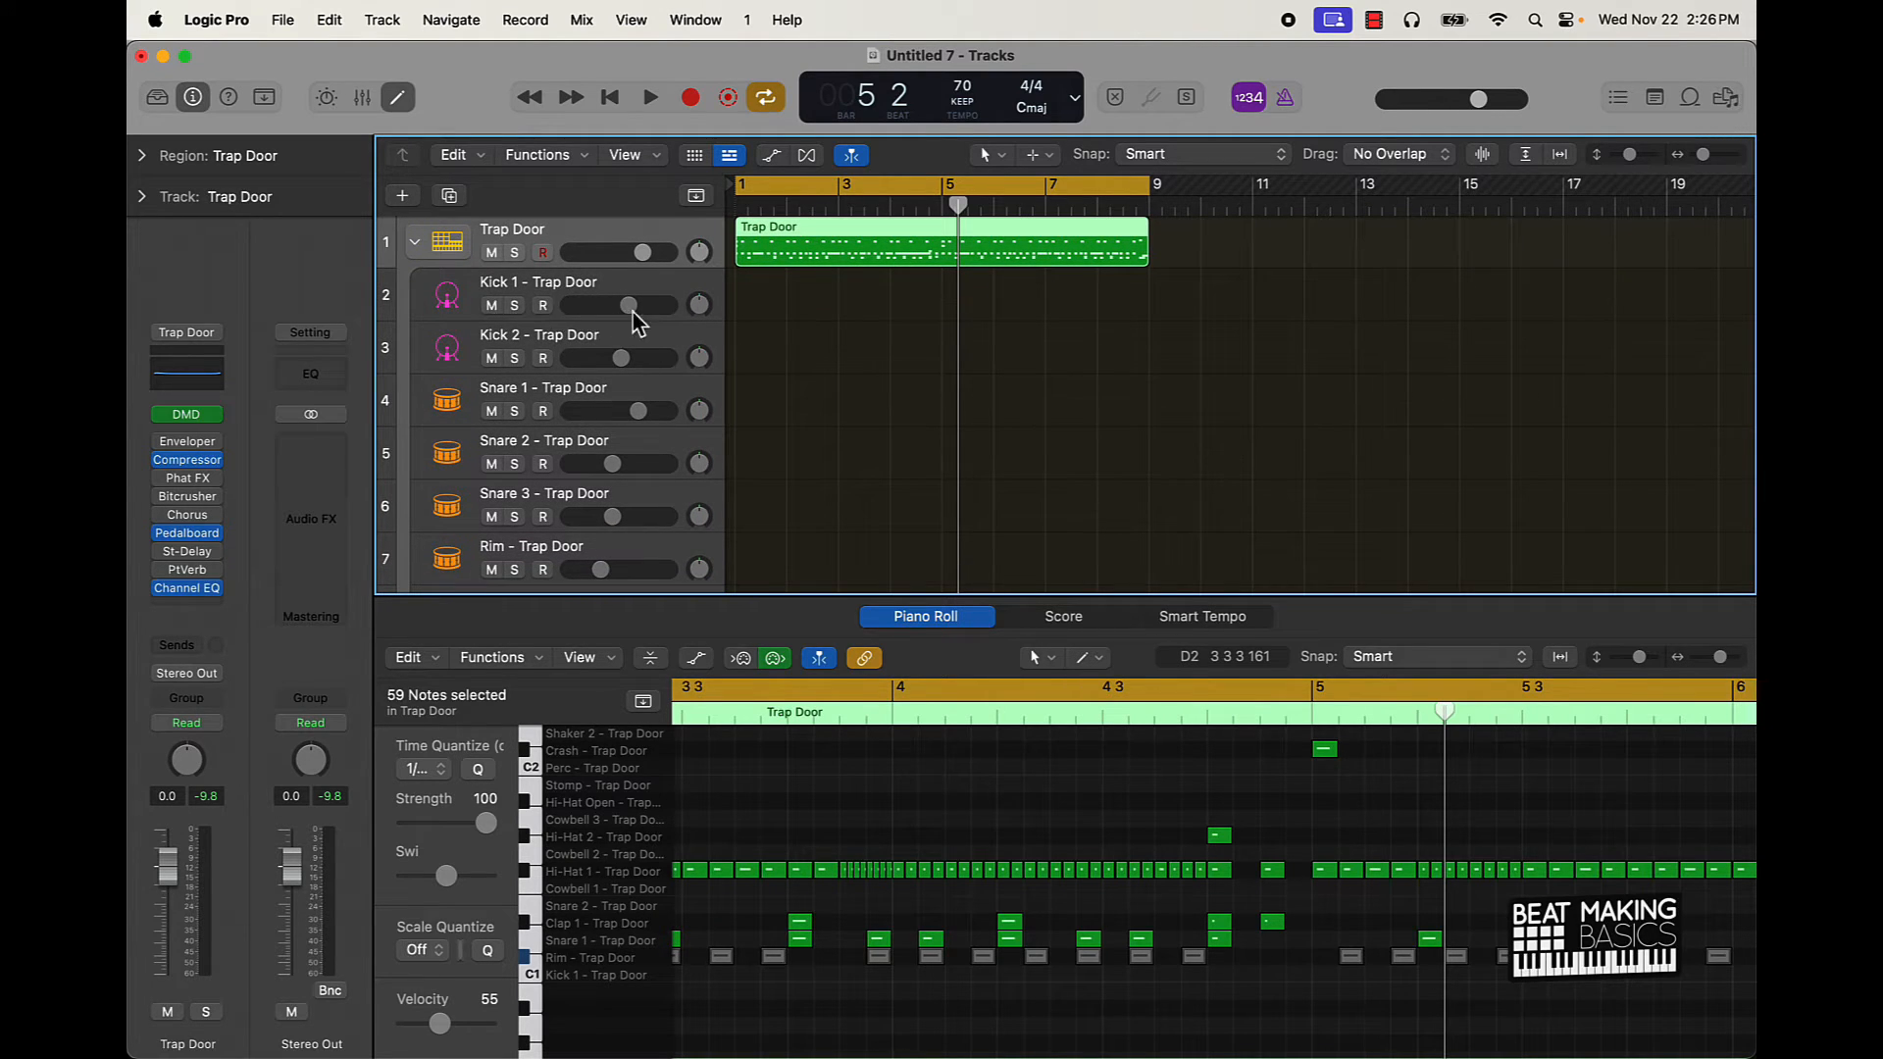
{"action": "mouse_move", "coordinate": [634, 314]}
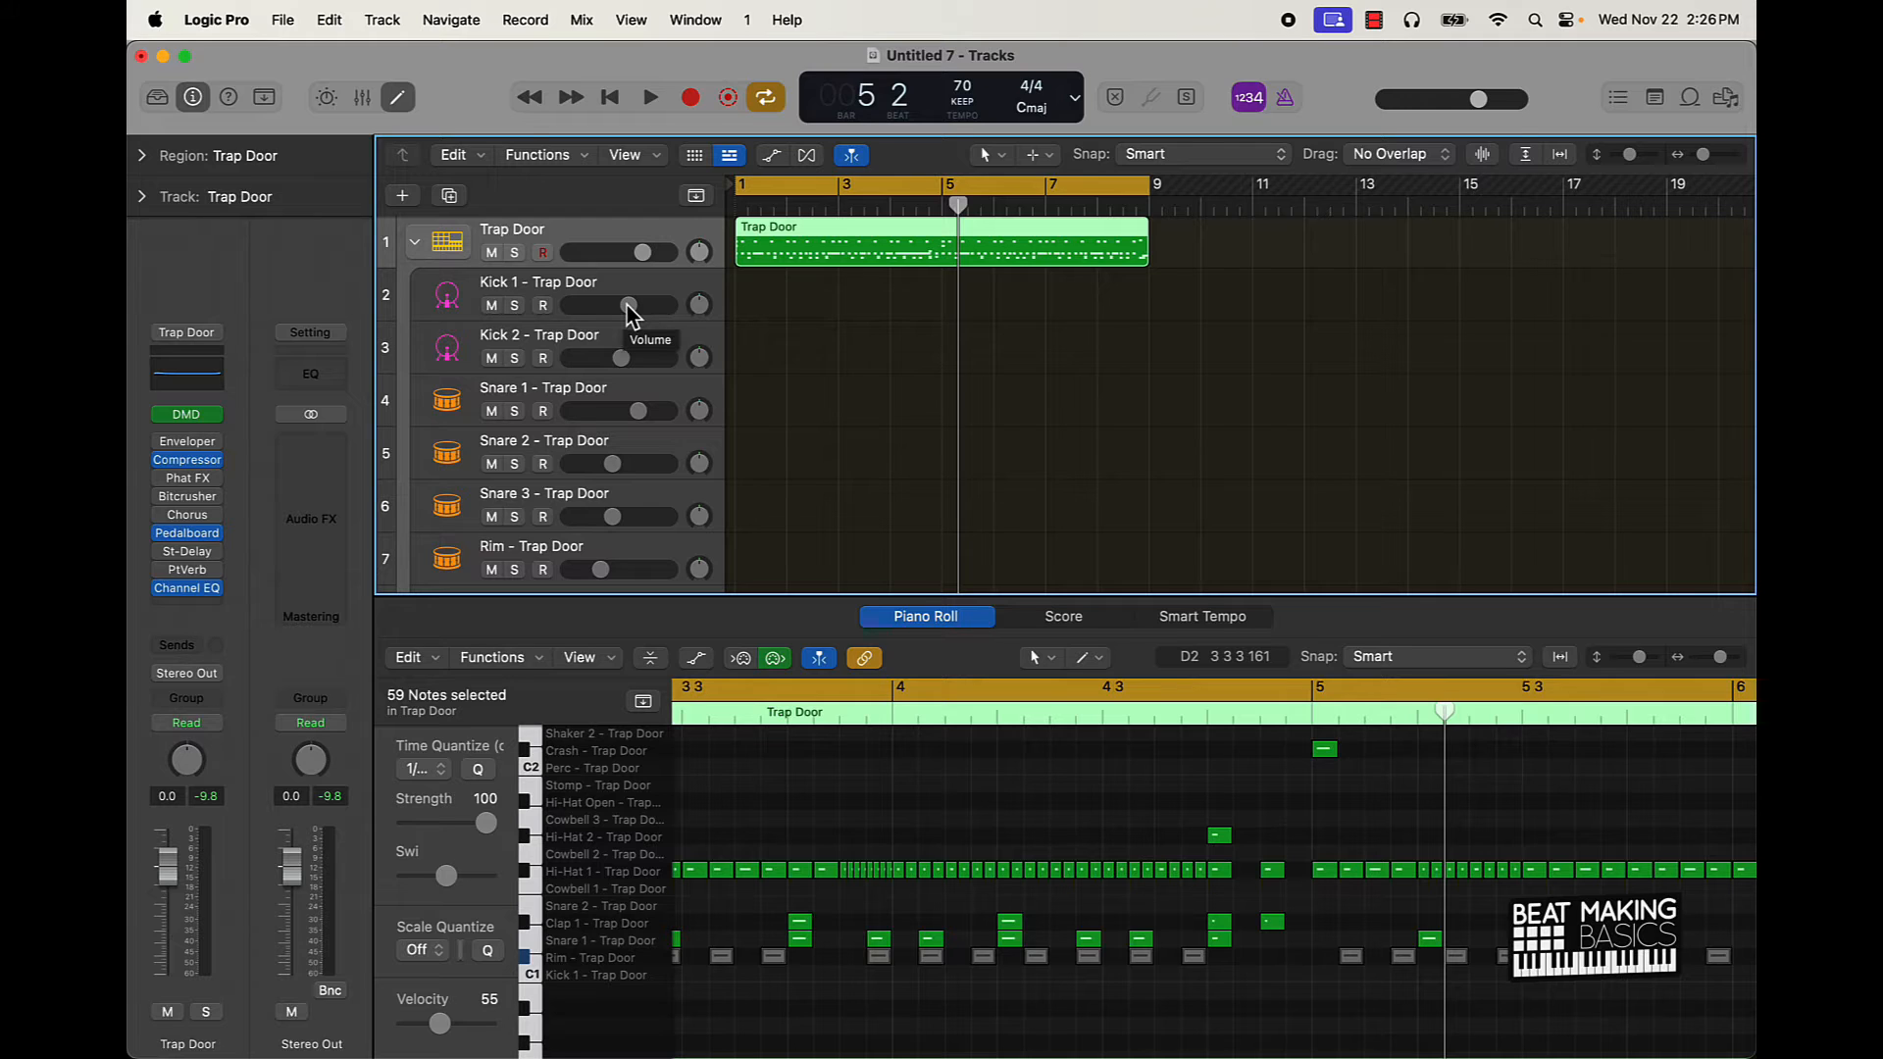
{"action": "left_click", "coordinate": [414, 240]}
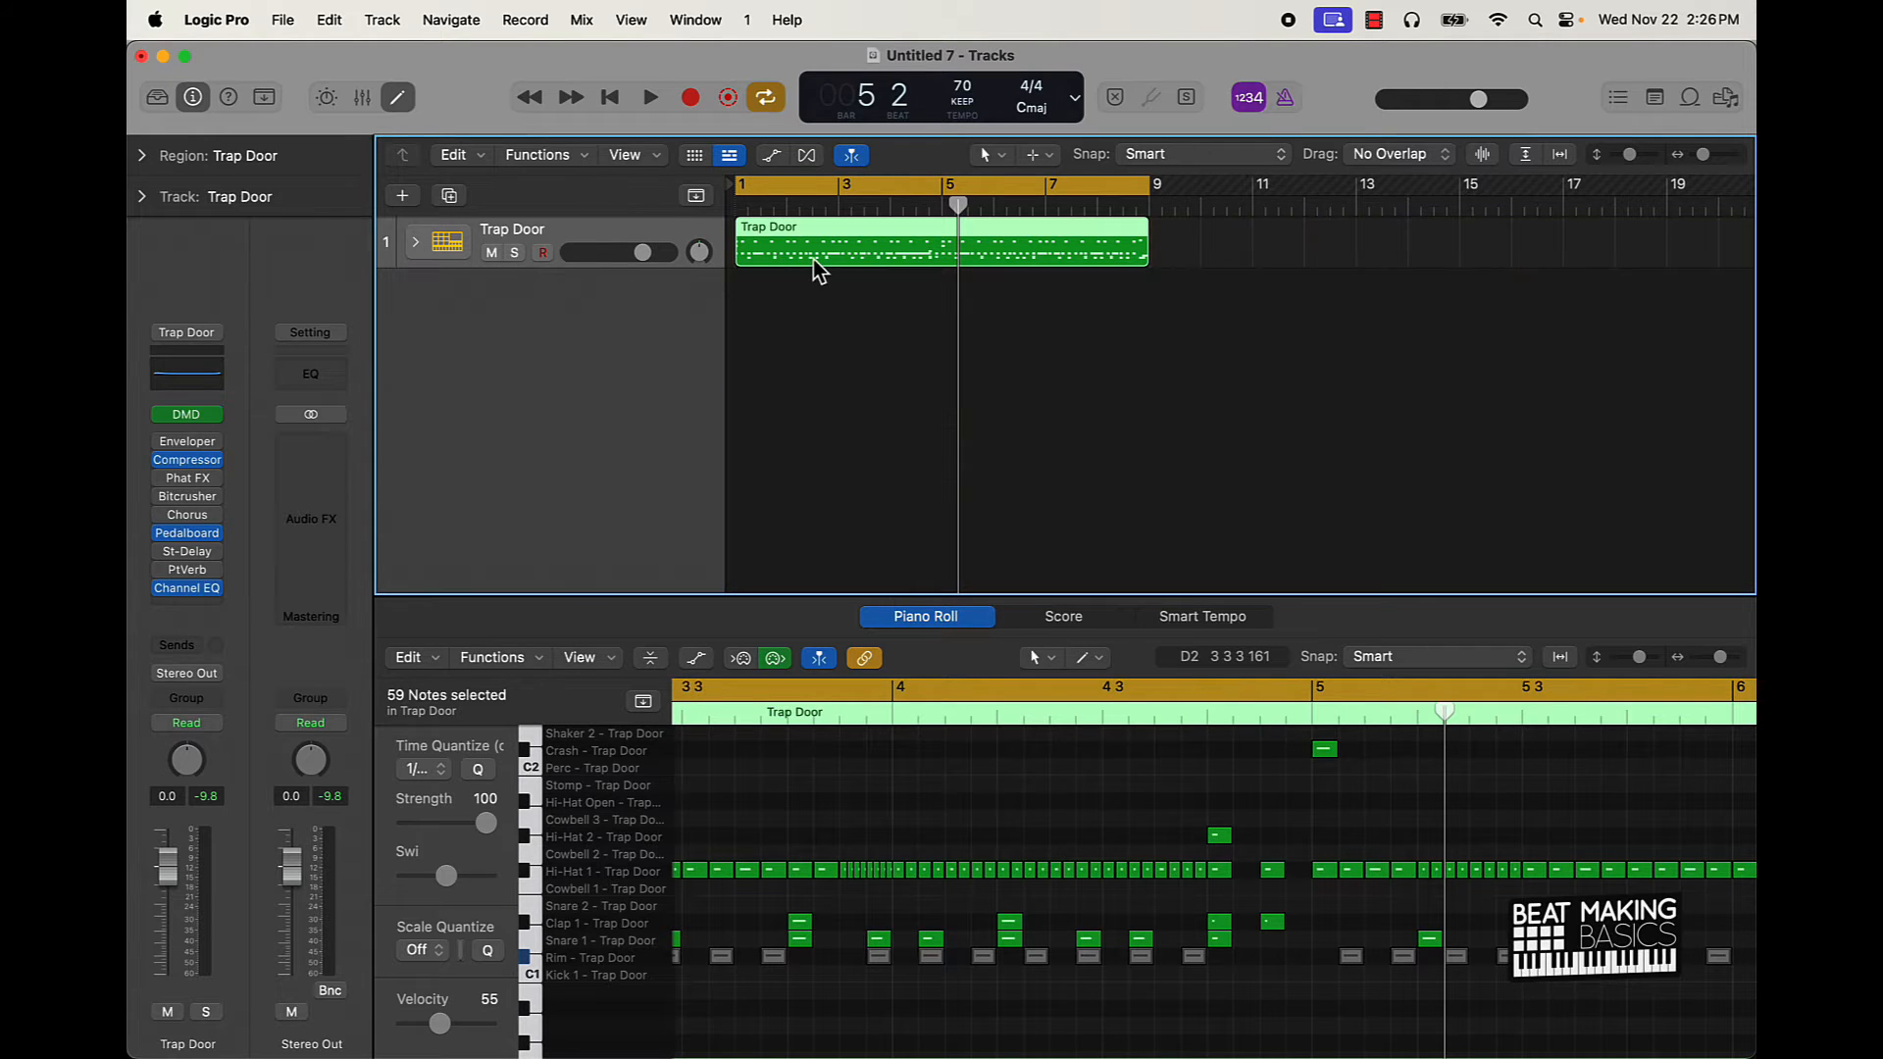
{"action": "mouse_move", "coordinate": [528, 239]}
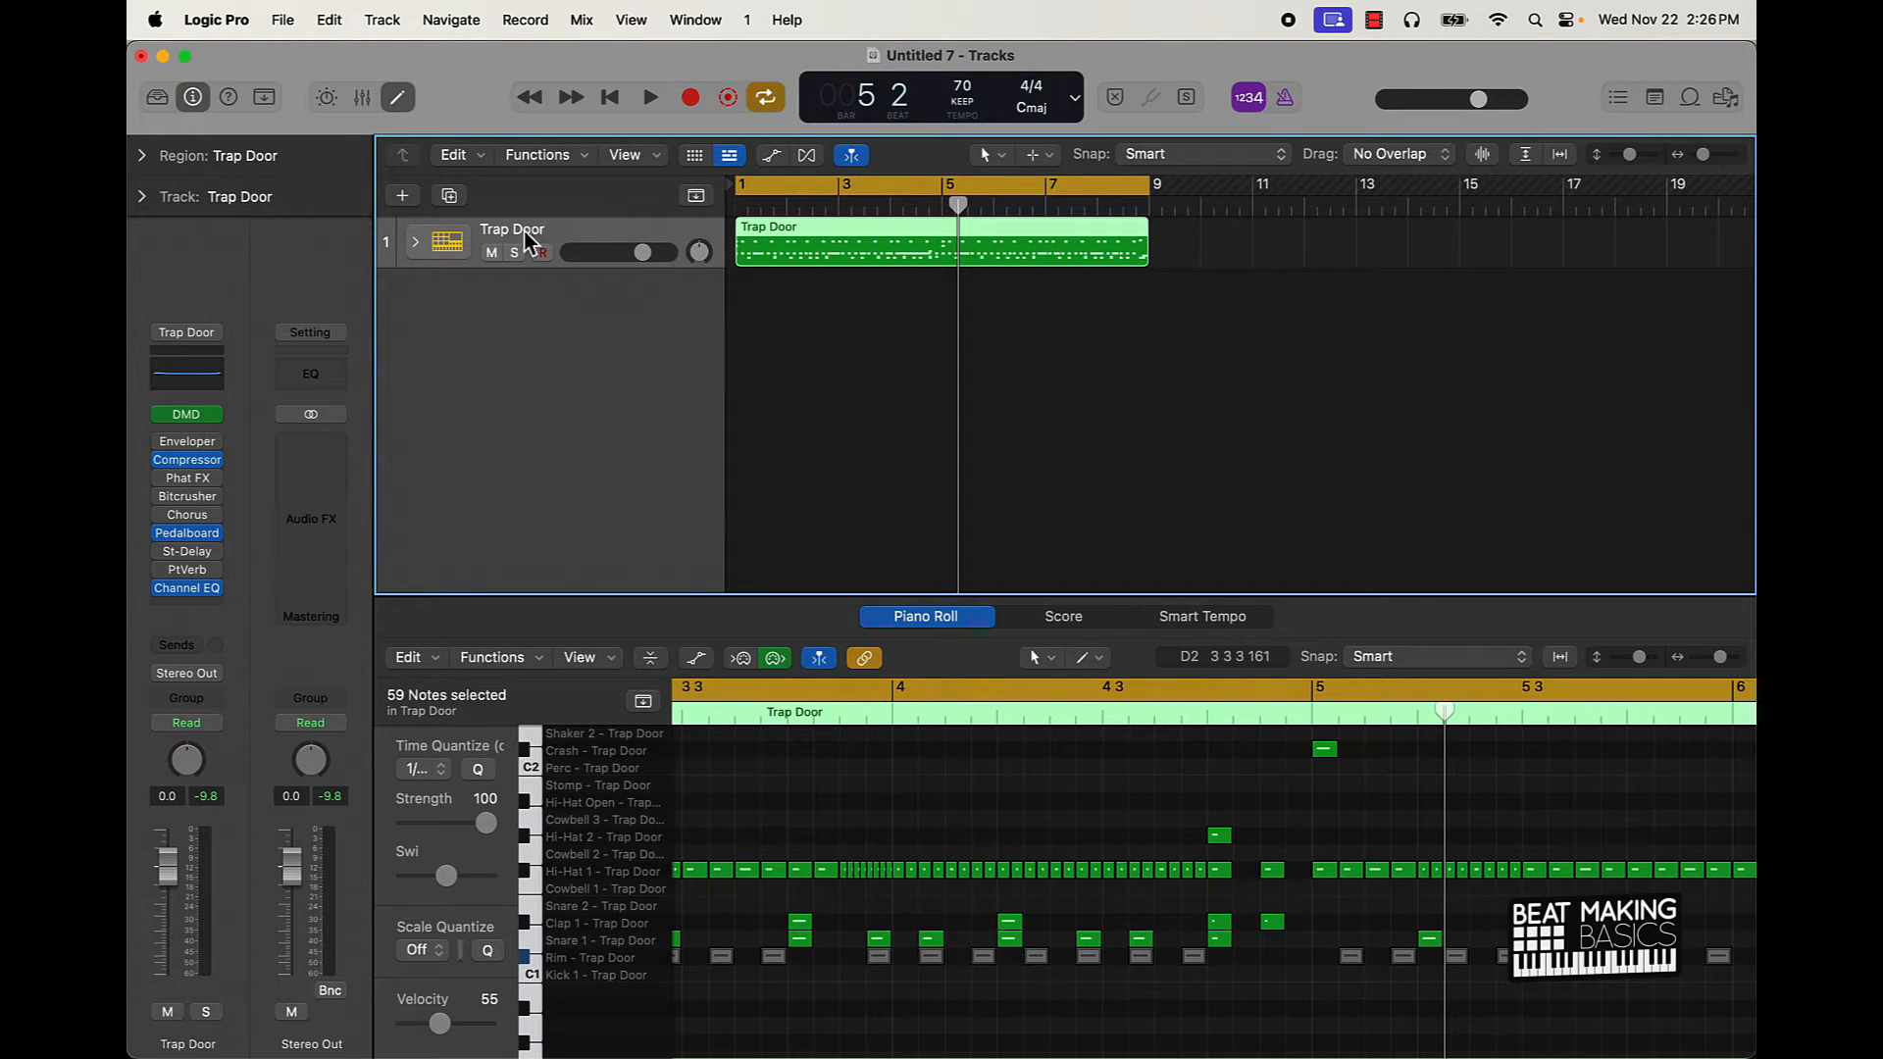
Step: Add a new Software Instrument track using Quick Sampler and close its plug-in window
{"action": "left_click", "coordinate": [402, 194]}
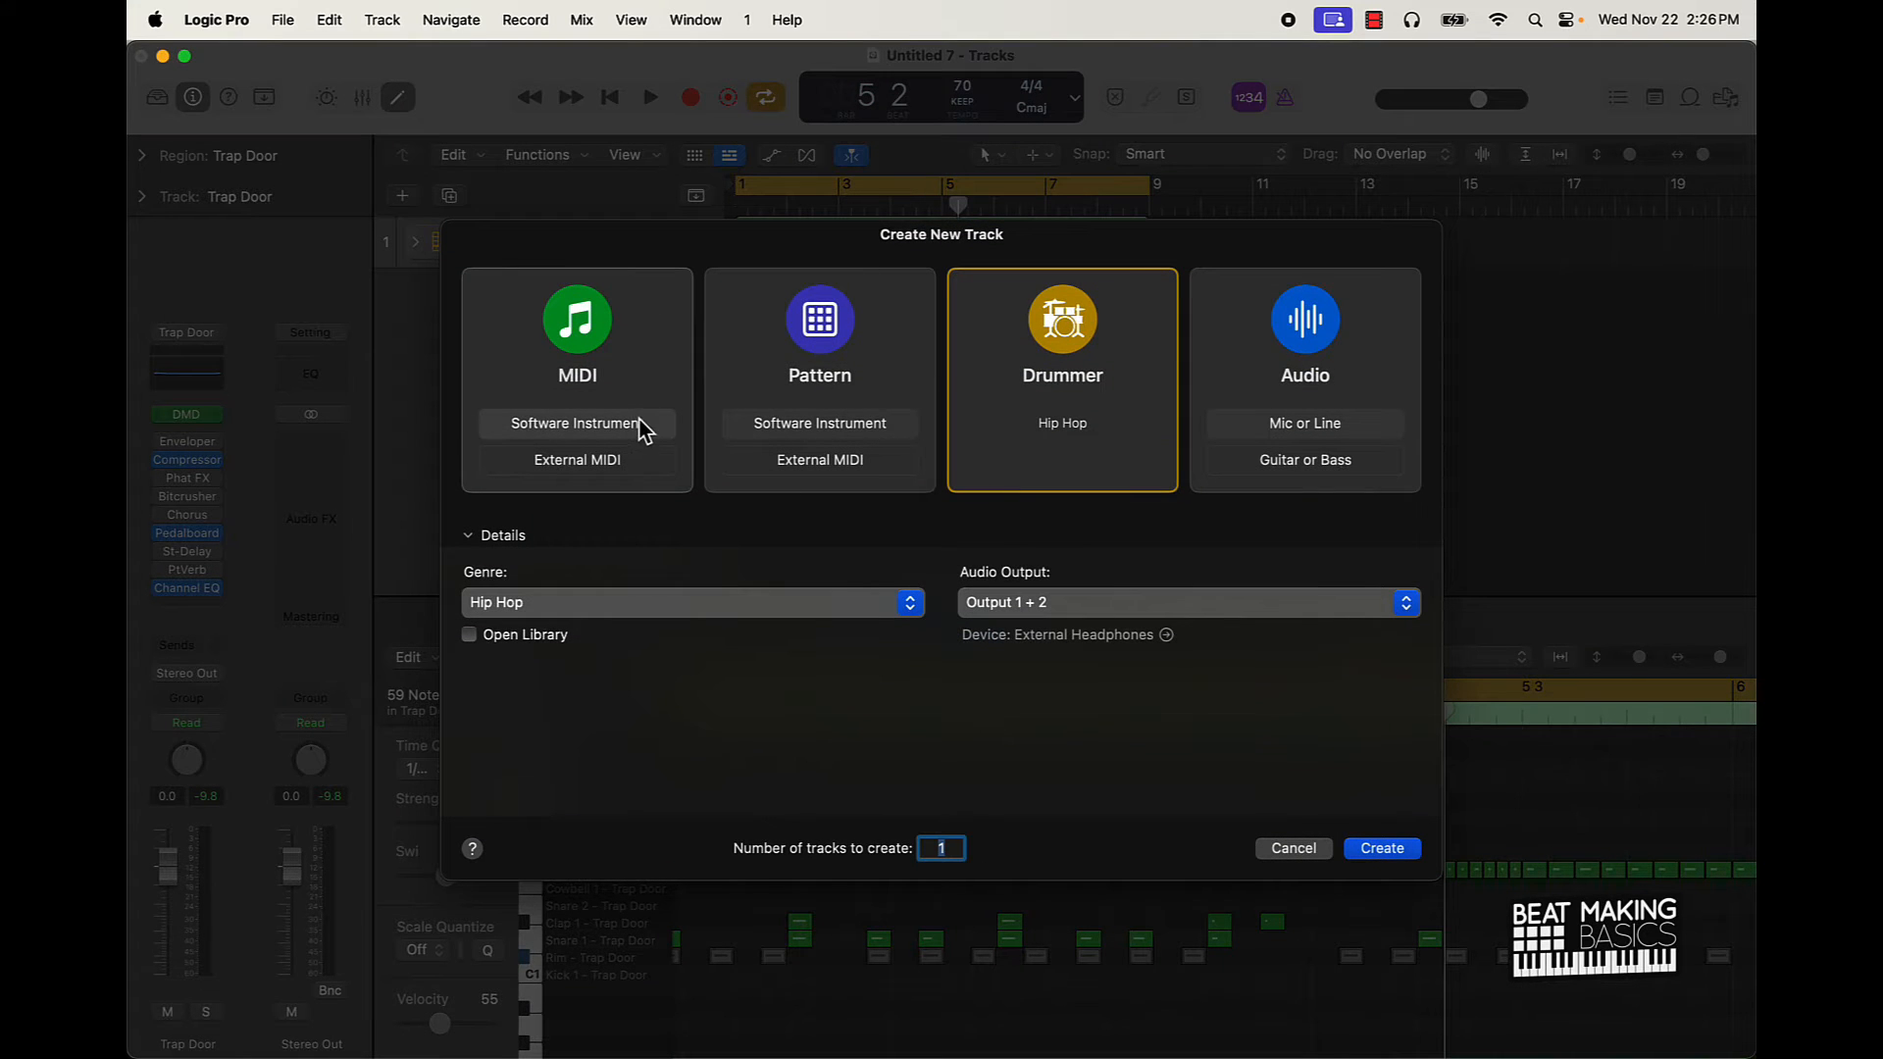
{"action": "left_click", "coordinate": [576, 423]}
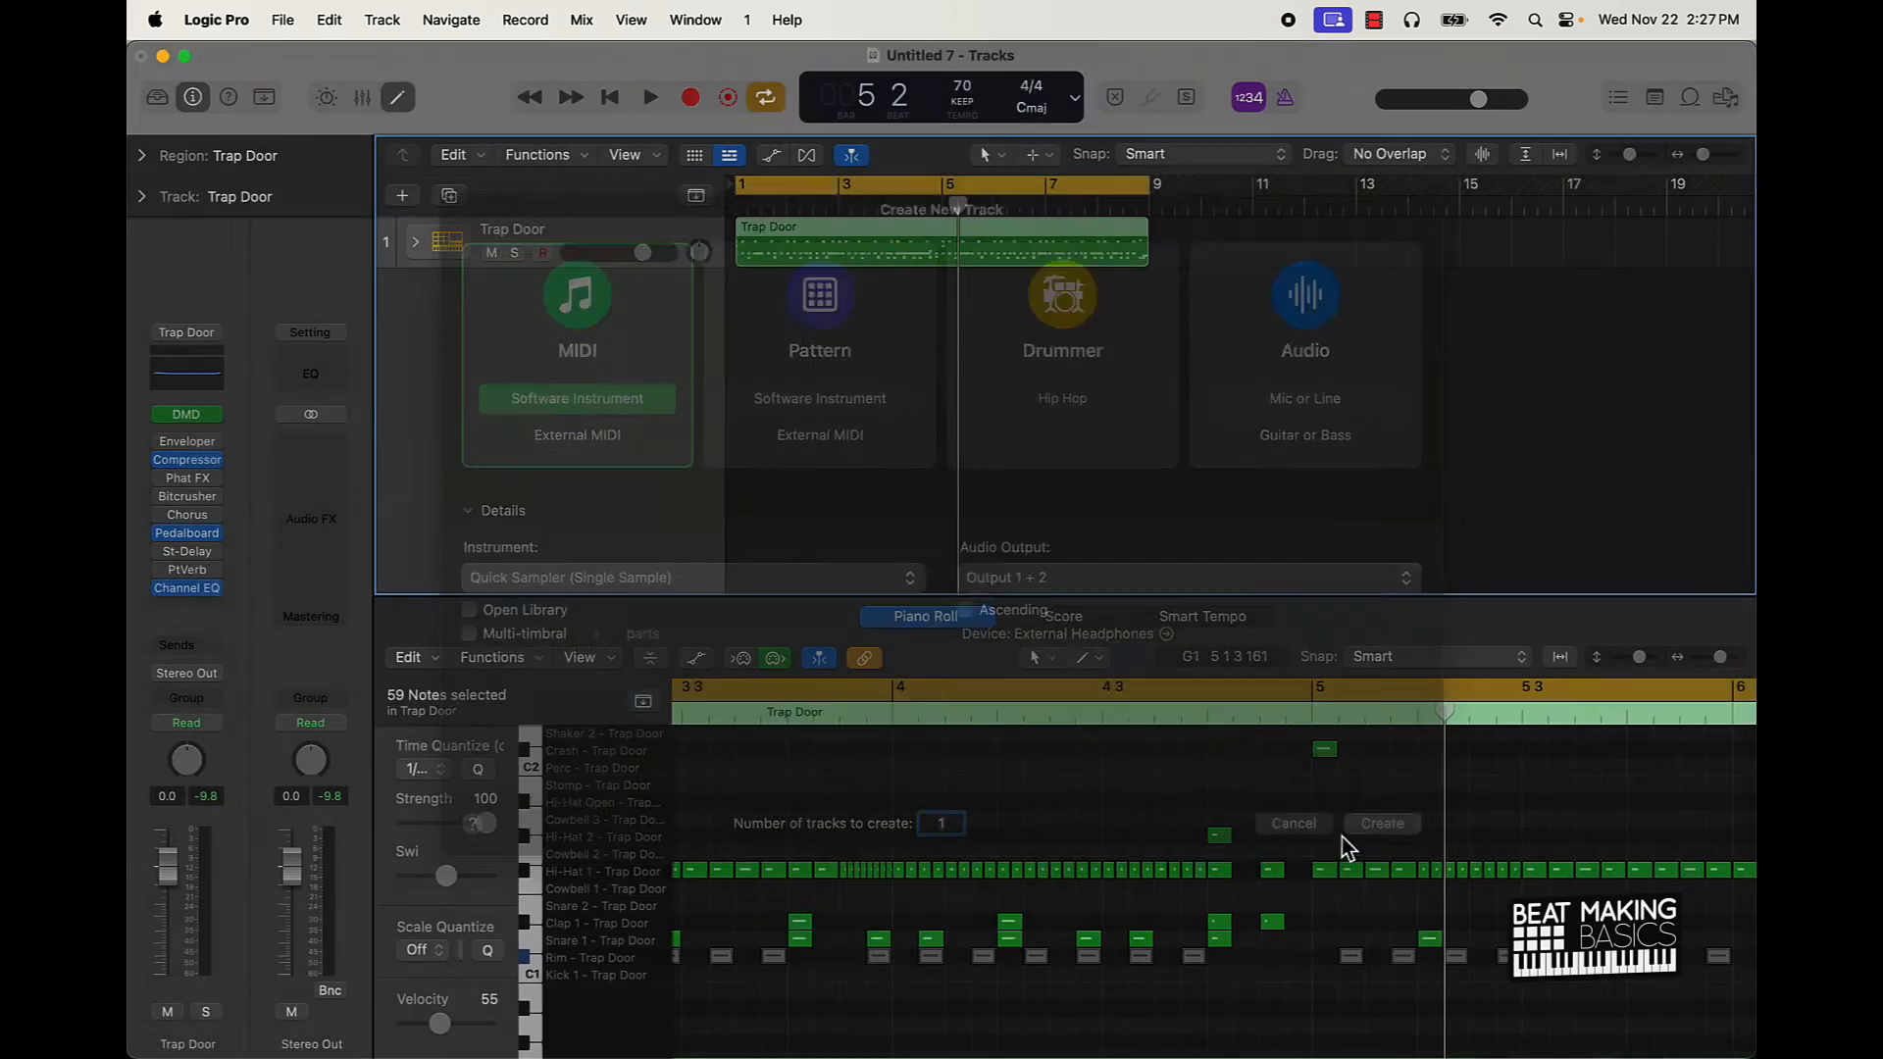
{"action": "left_click", "coordinate": [1379, 821]}
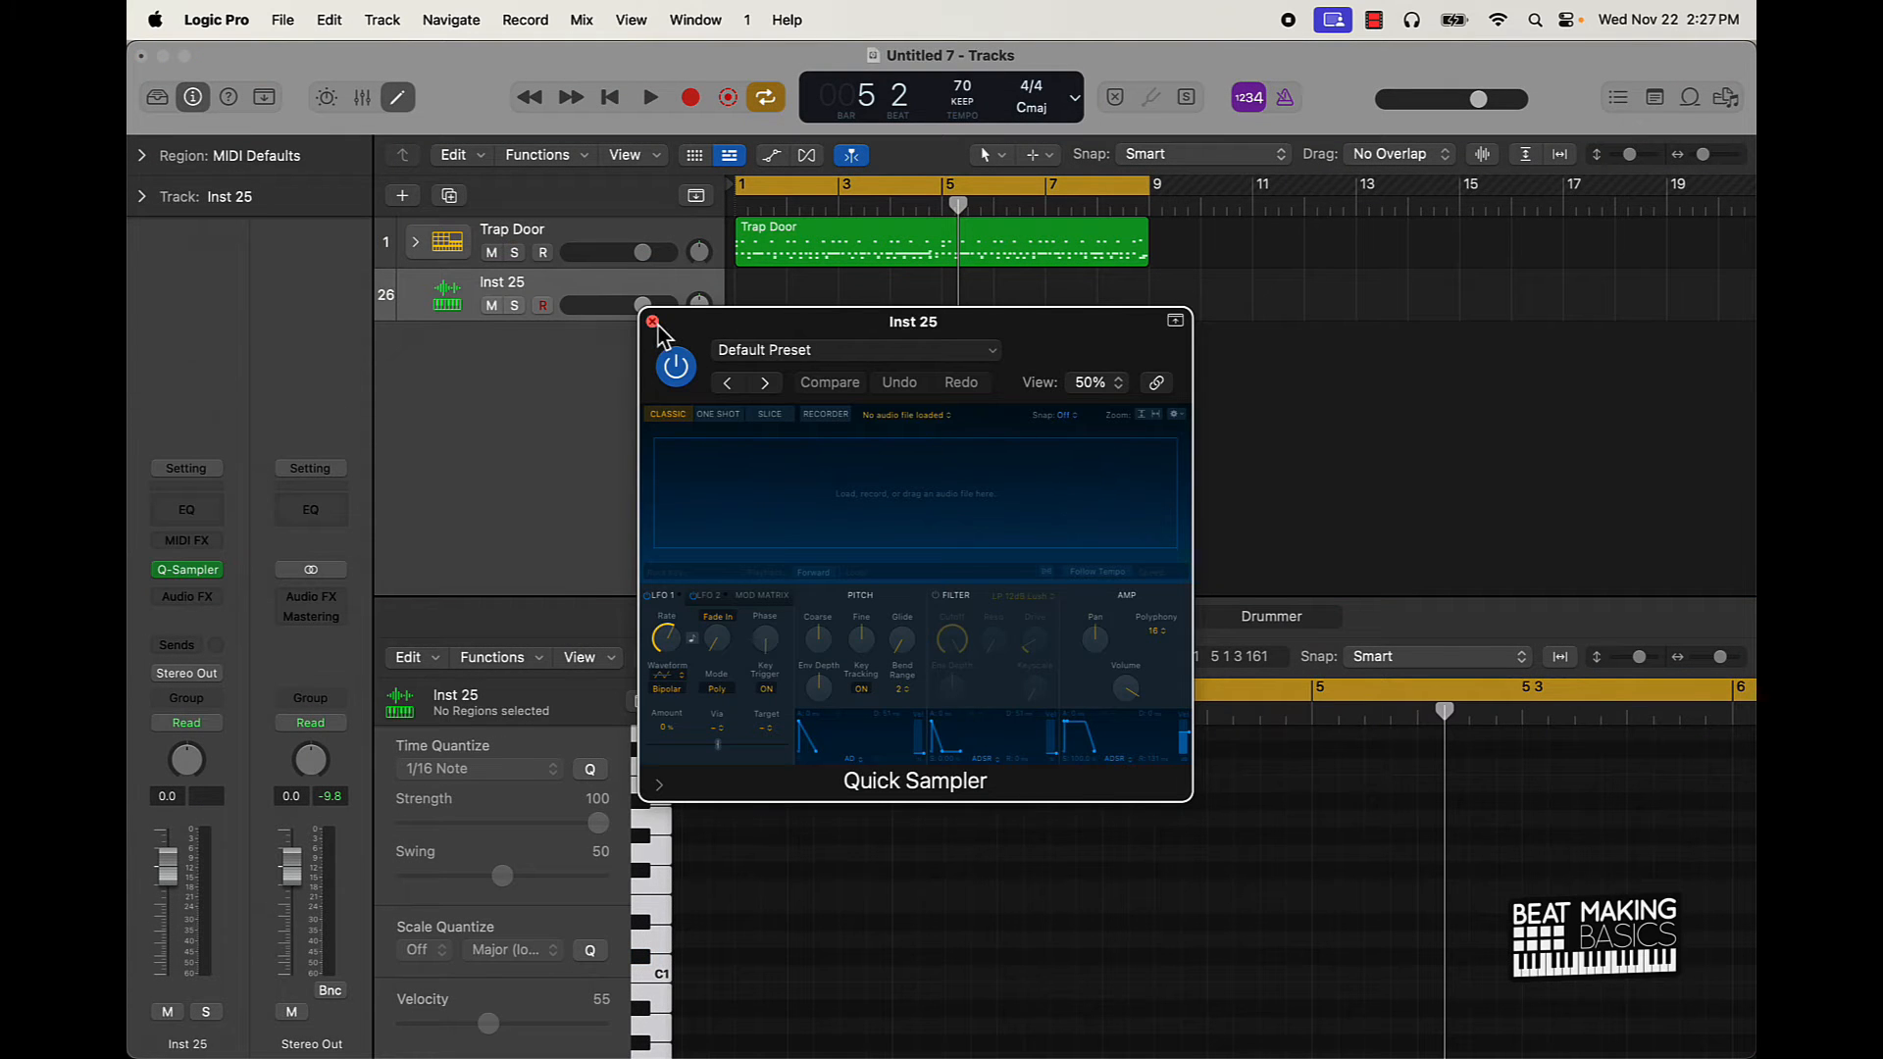
{"action": "left_click", "coordinate": [655, 325]}
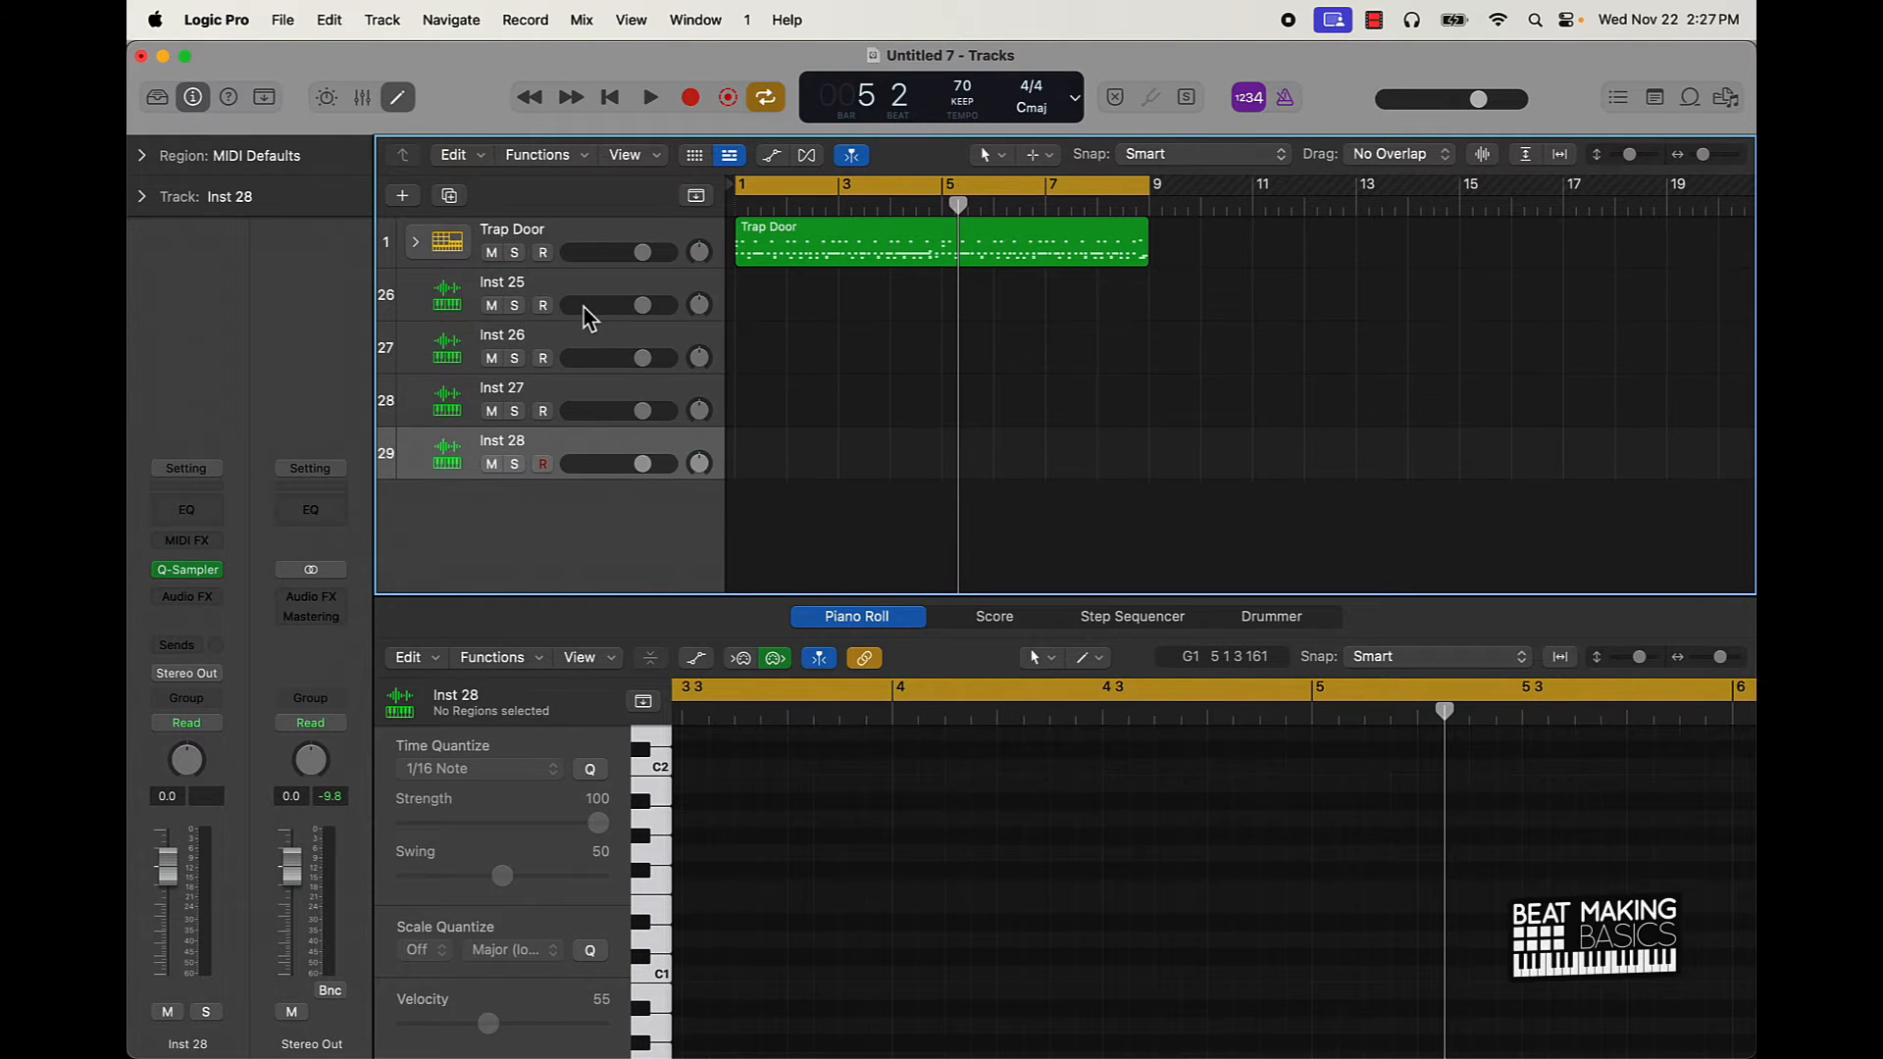
{"action": "mouse_move", "coordinate": [783, 231]}
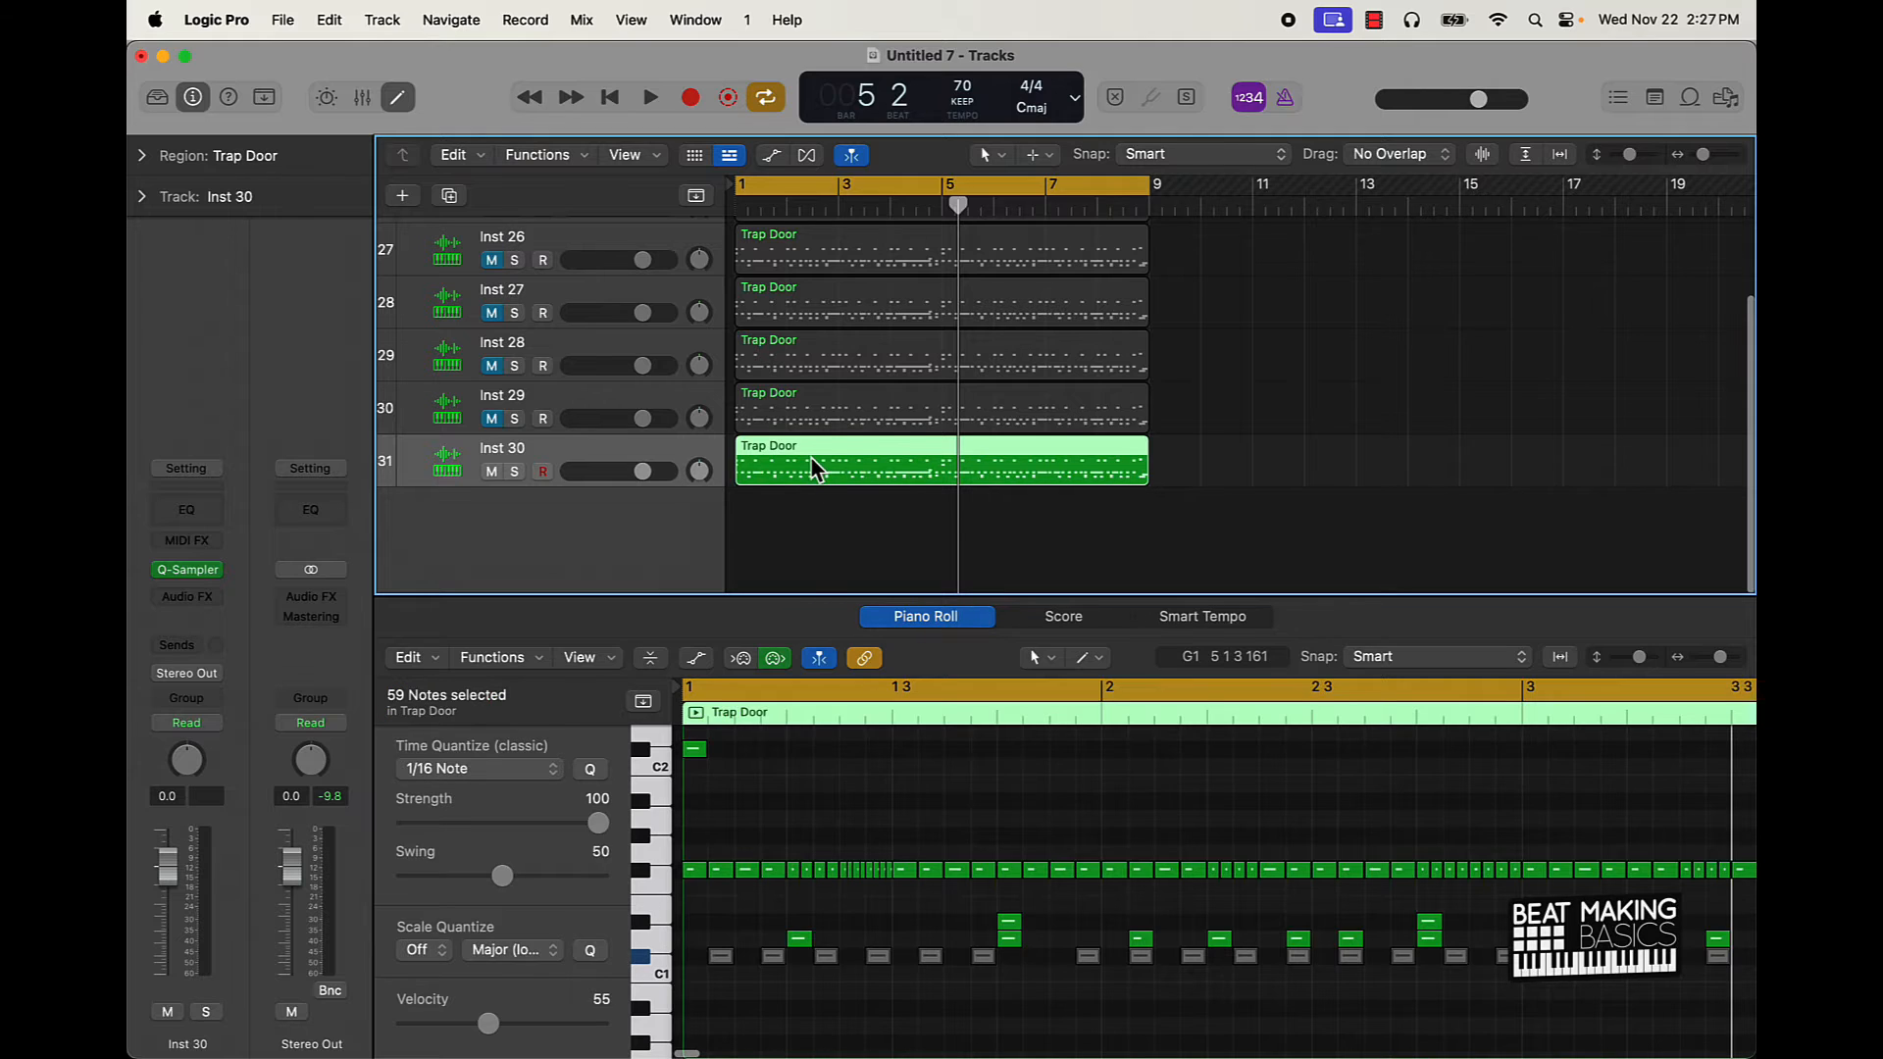
{"action": "mouse_move", "coordinate": [673, 953]}
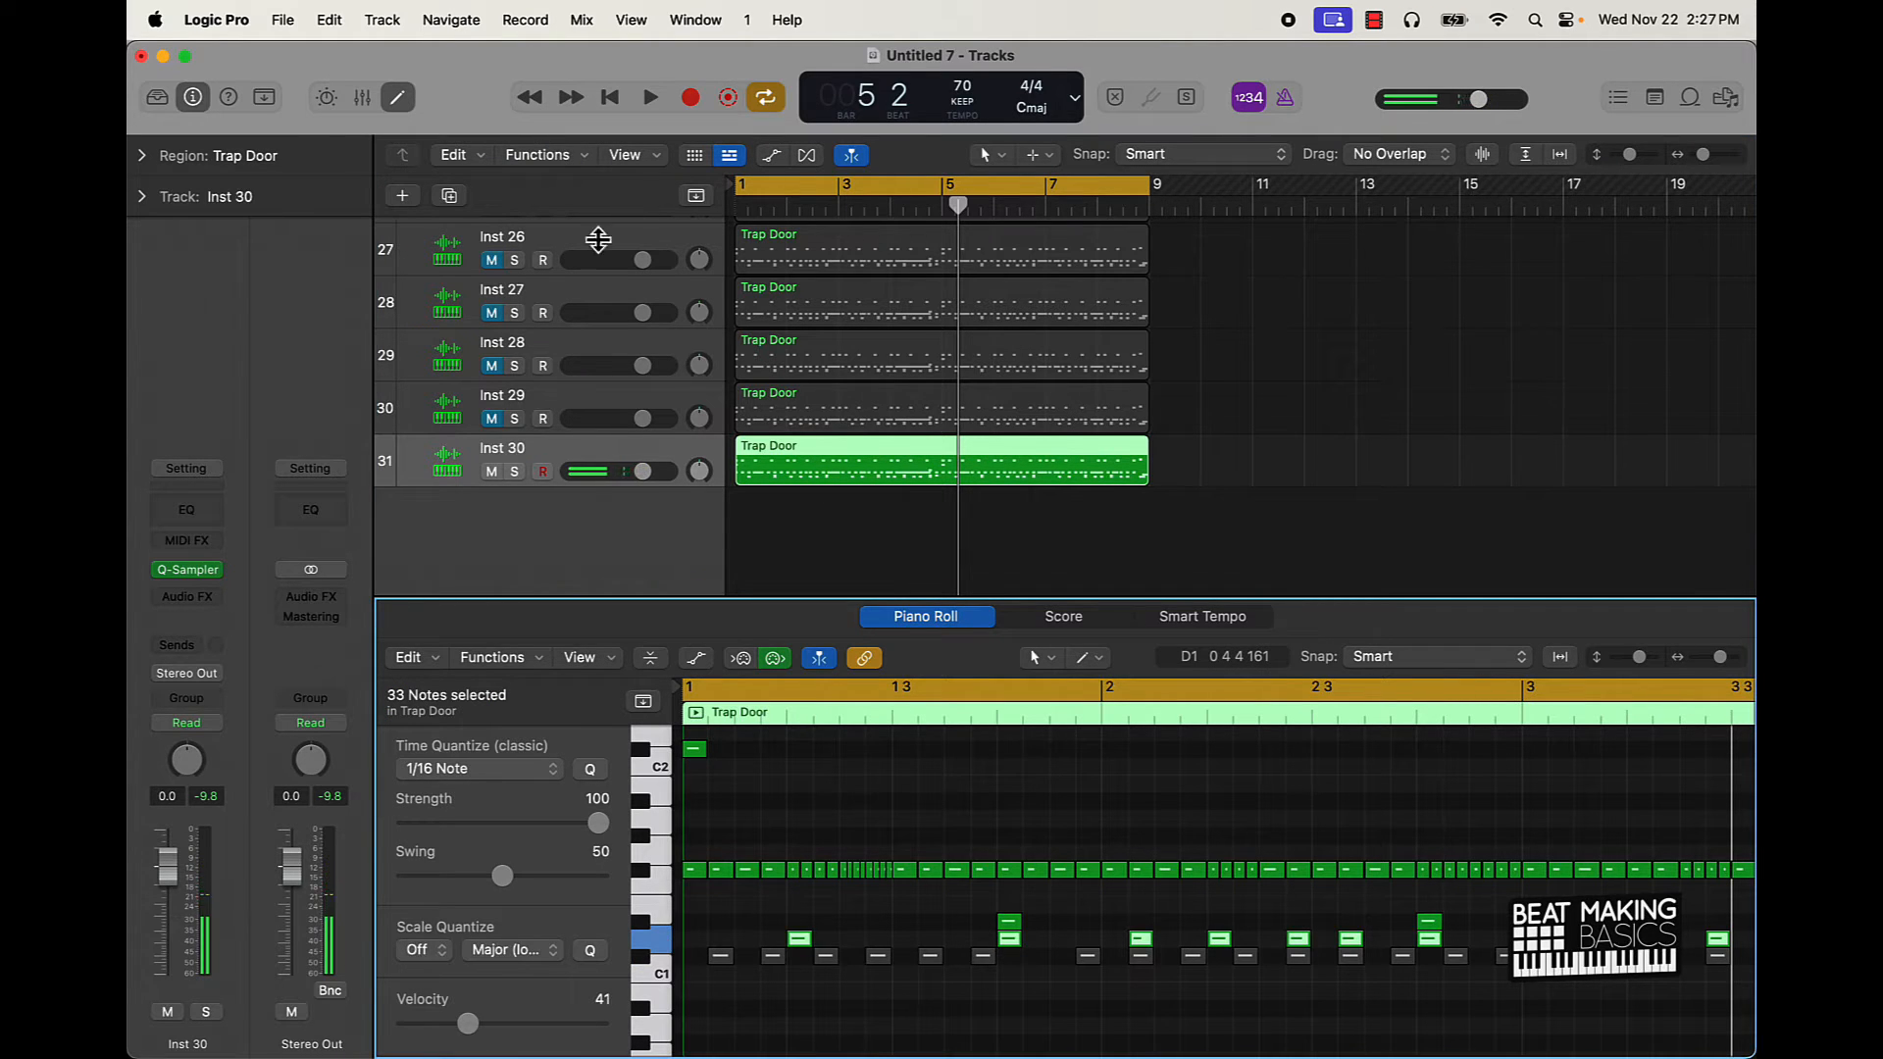
{"action": "scroll", "scroll_direction": "up", "scroll_amount": 3}
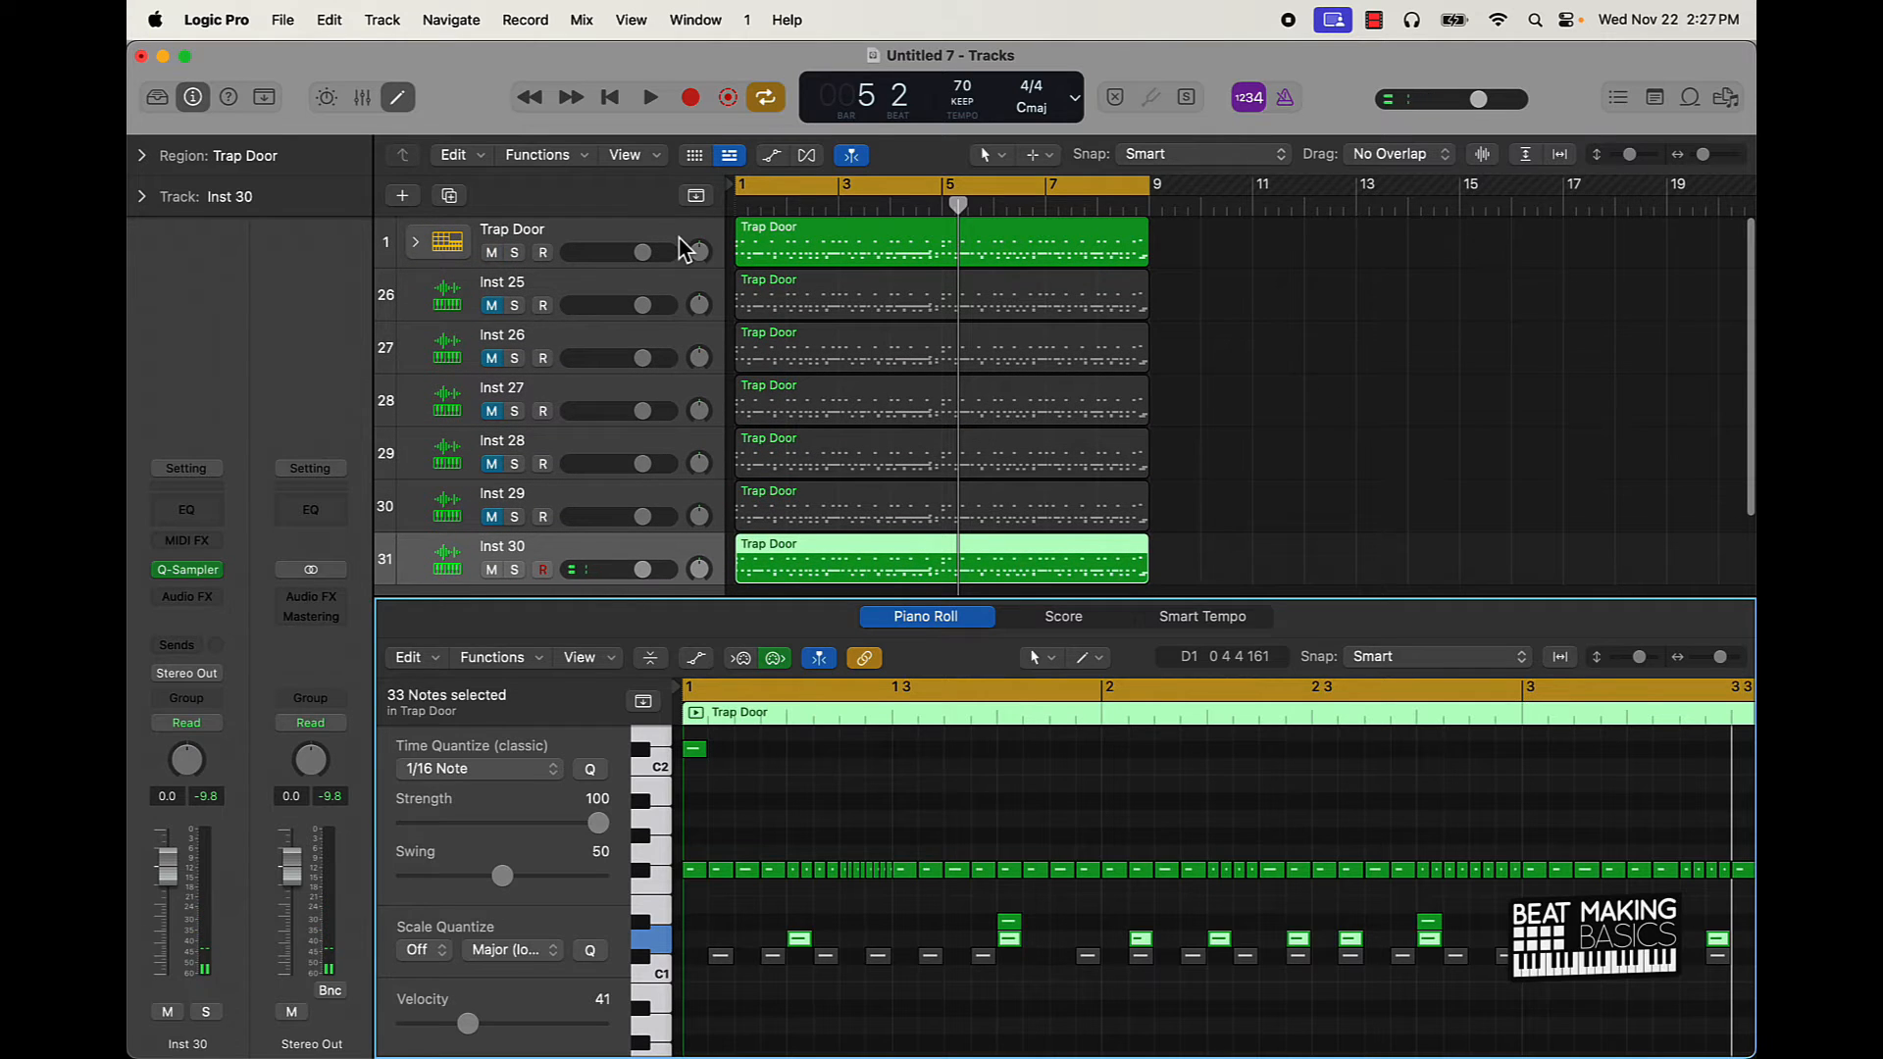
Step: Load the *Snare preset into the last Quick Sampler track holding the snare hits
{"action": "left_click", "coordinate": [512, 239]}
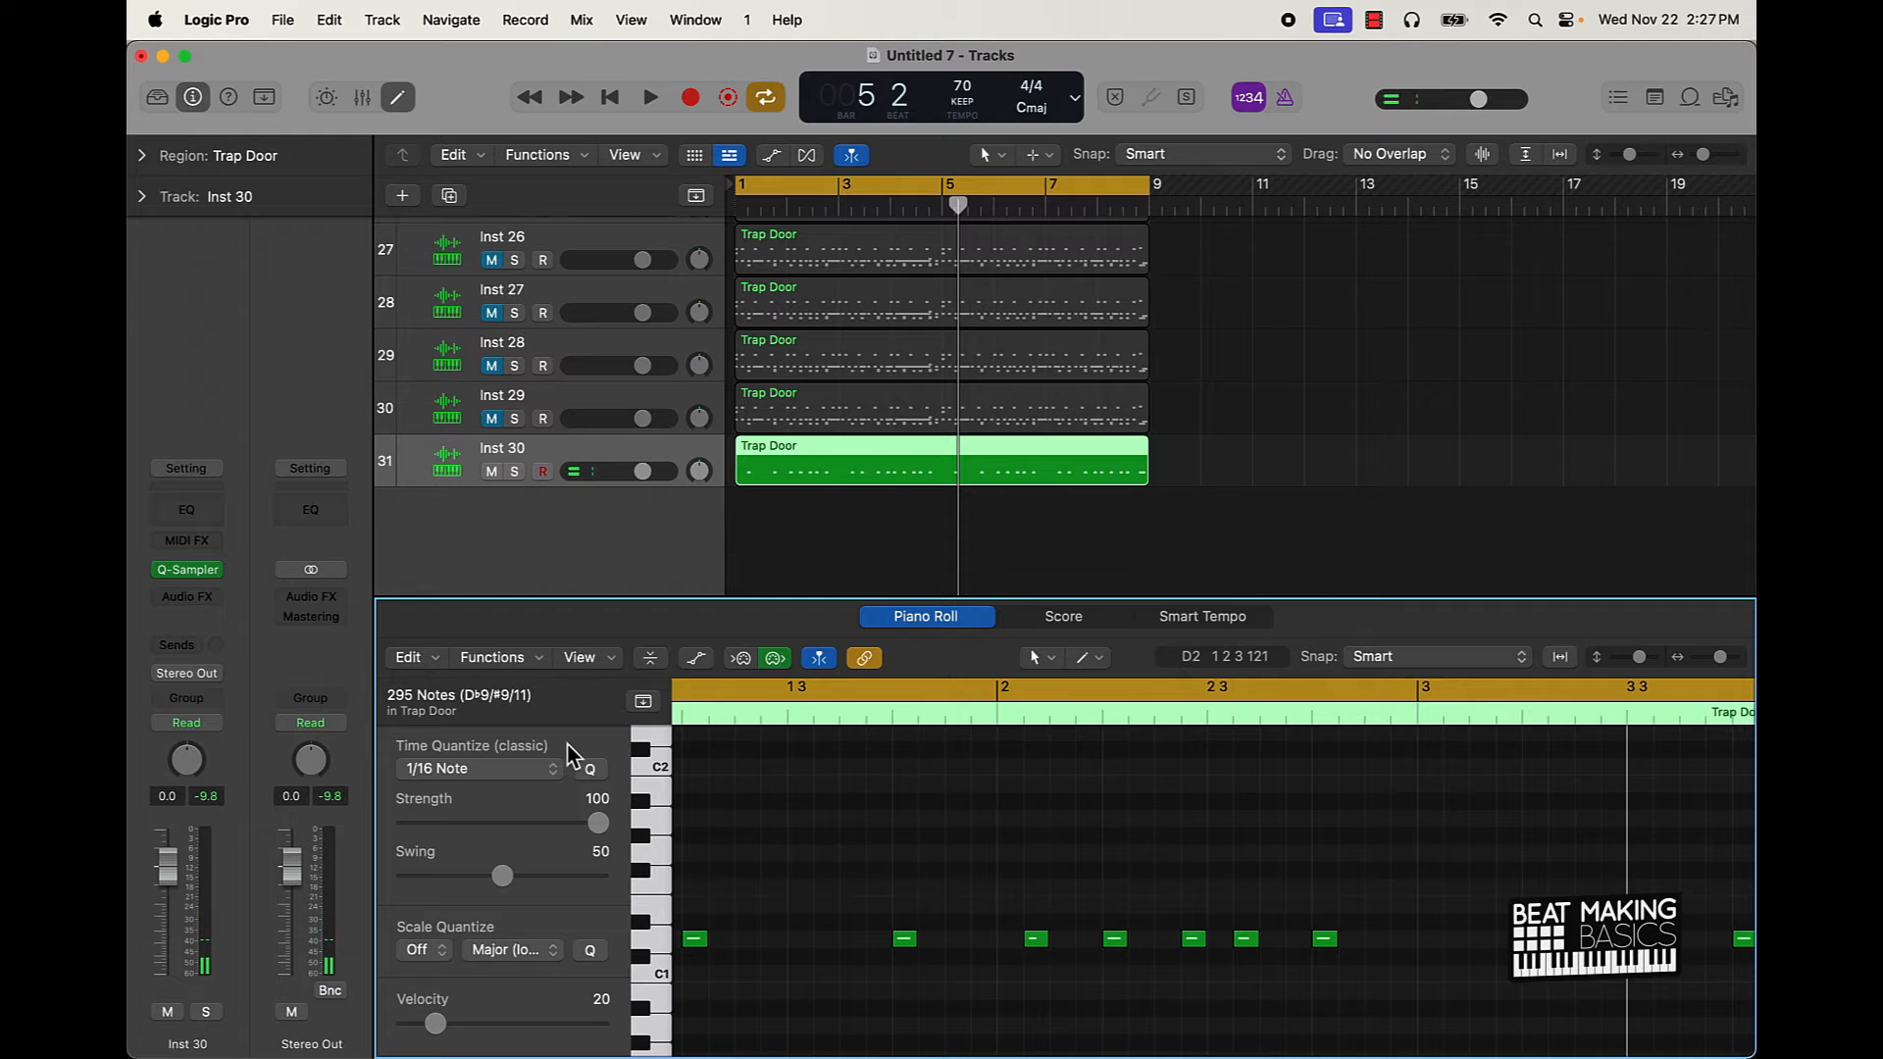
{"action": "mouse_move", "coordinate": [801, 902]}
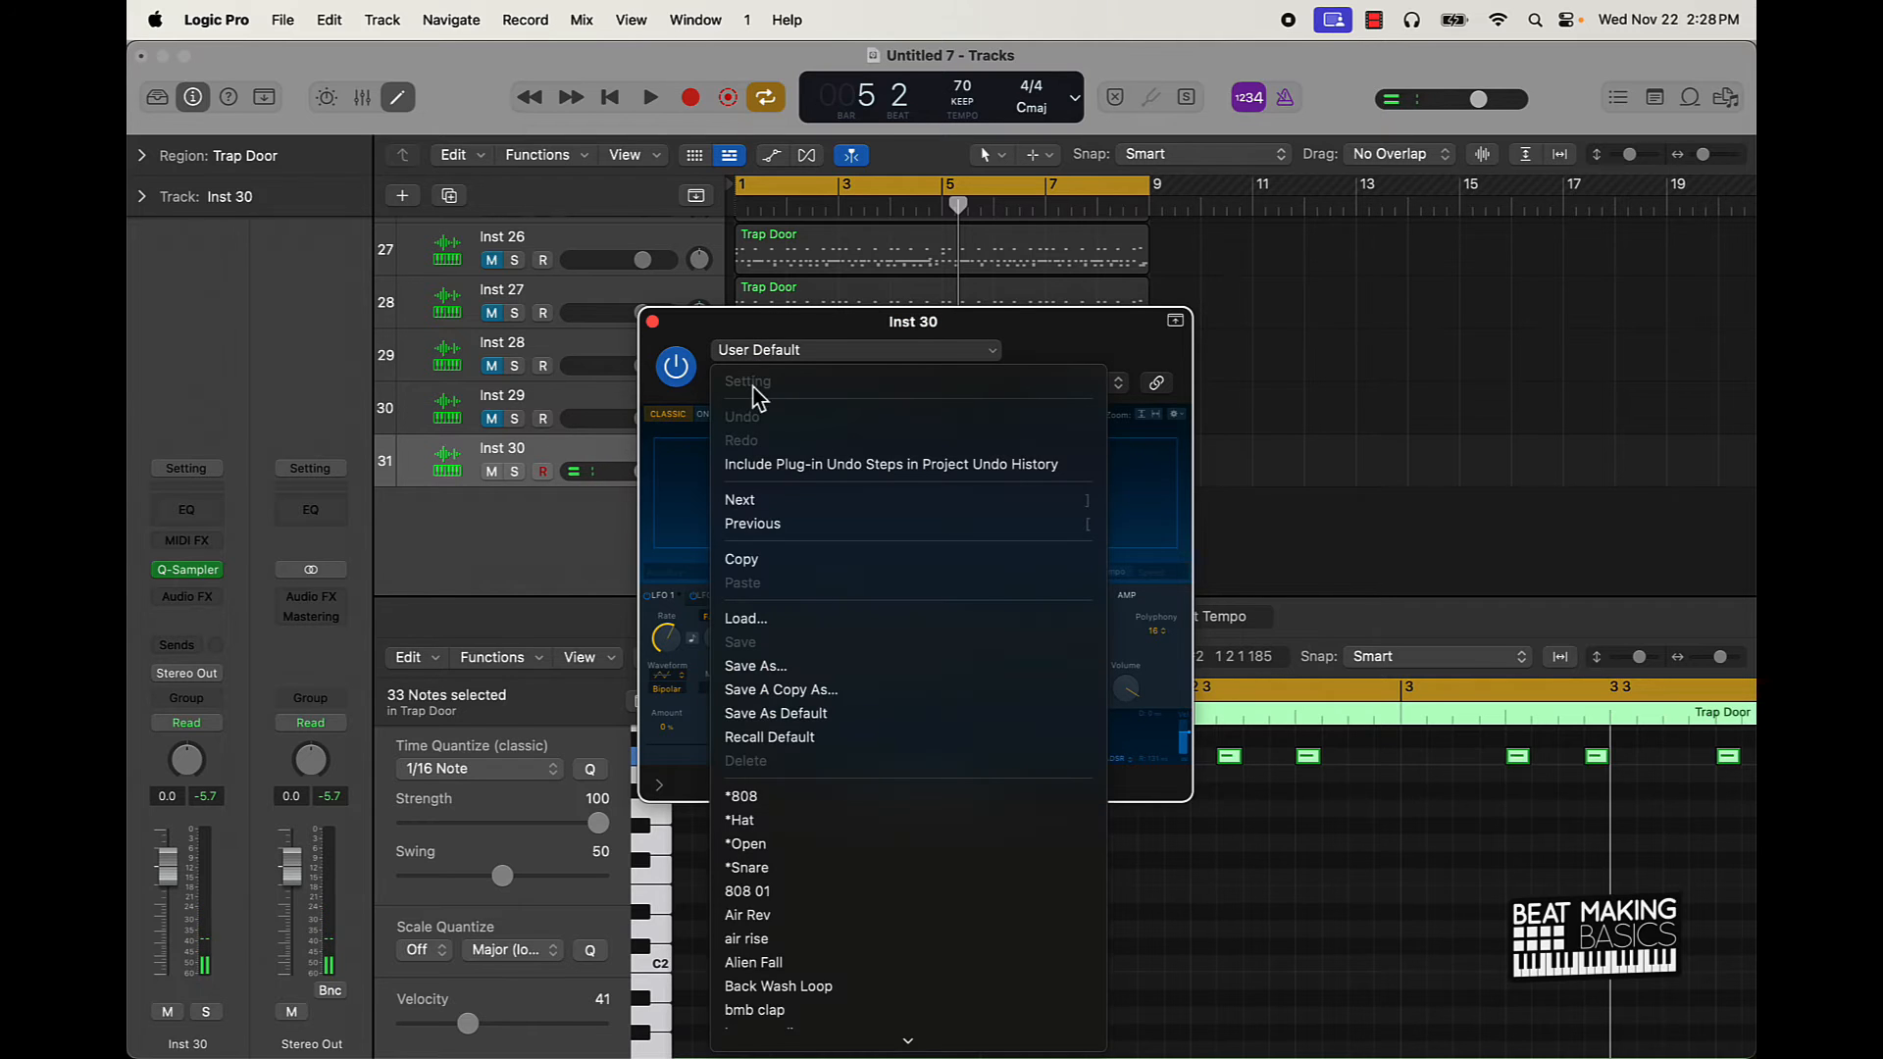
{"action": "left_click", "coordinate": [747, 867]}
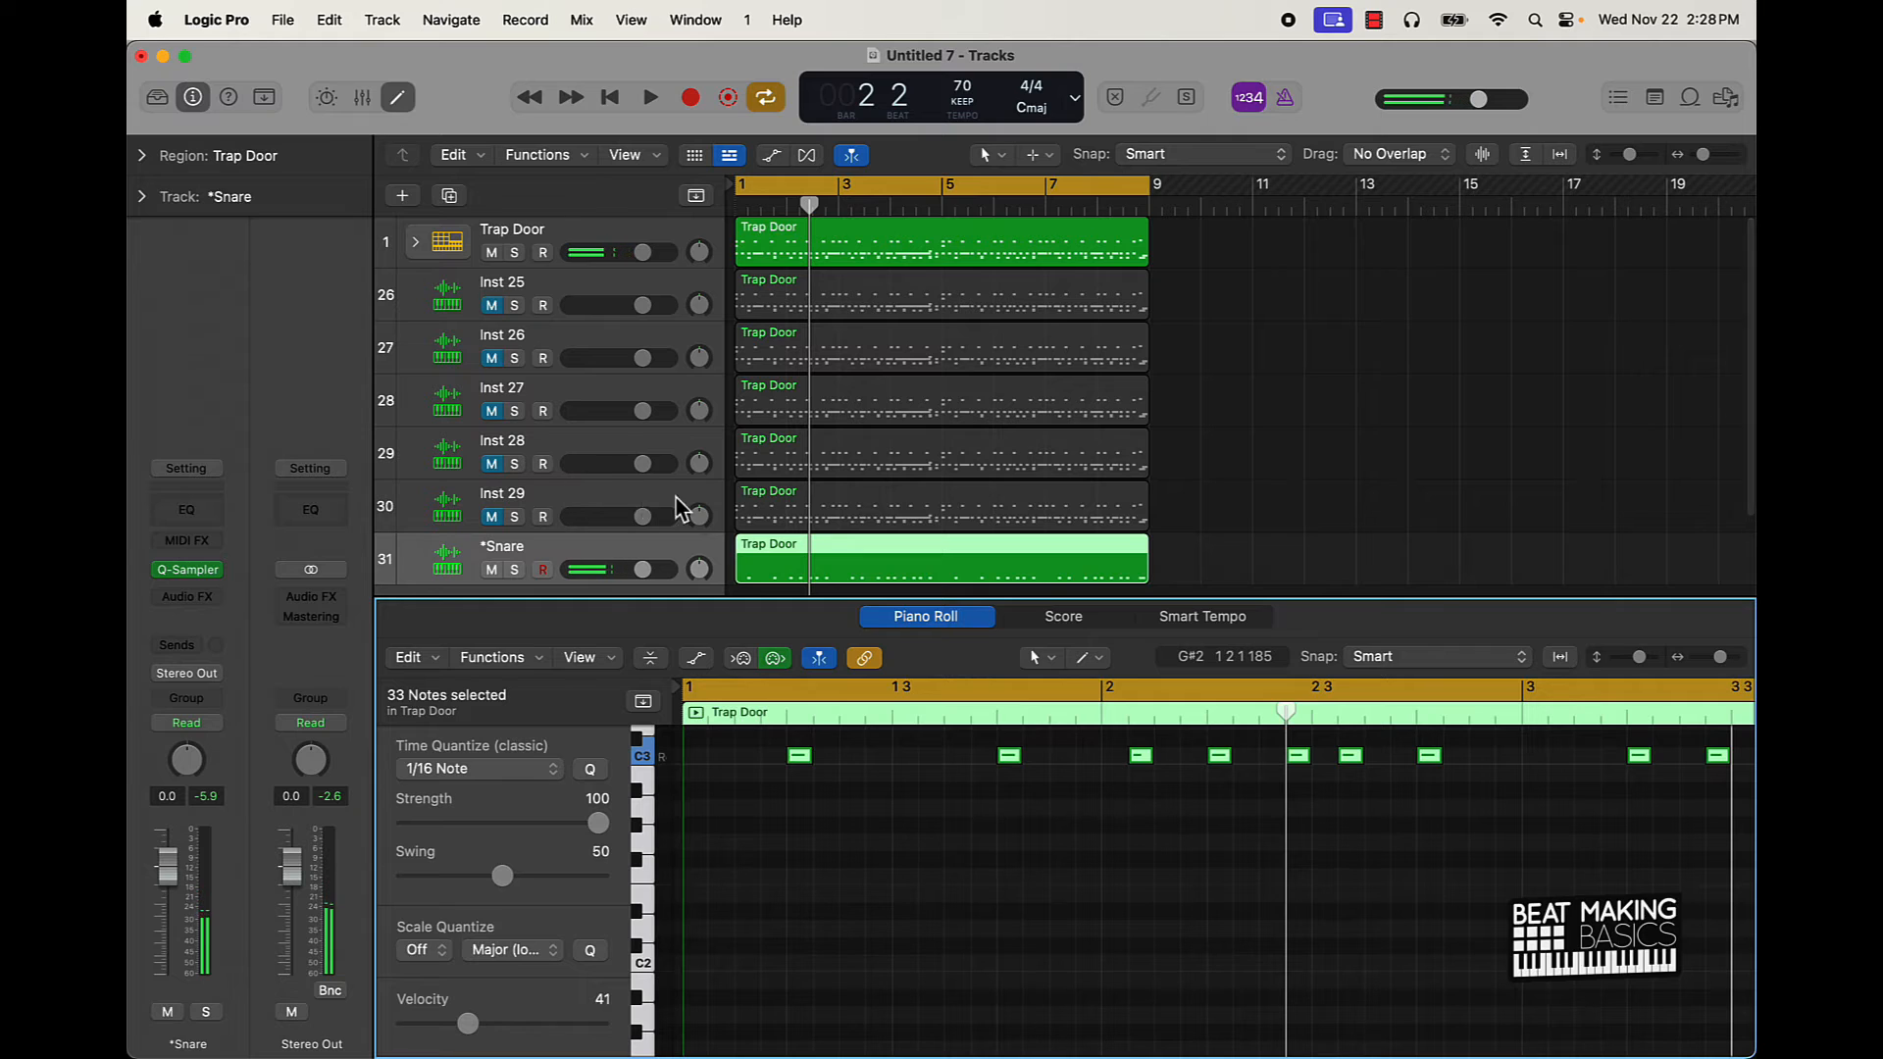
Step: Switch to the Inst 29 sampler track and give it the *Hat sound
{"action": "left_click", "coordinate": [502, 504]}
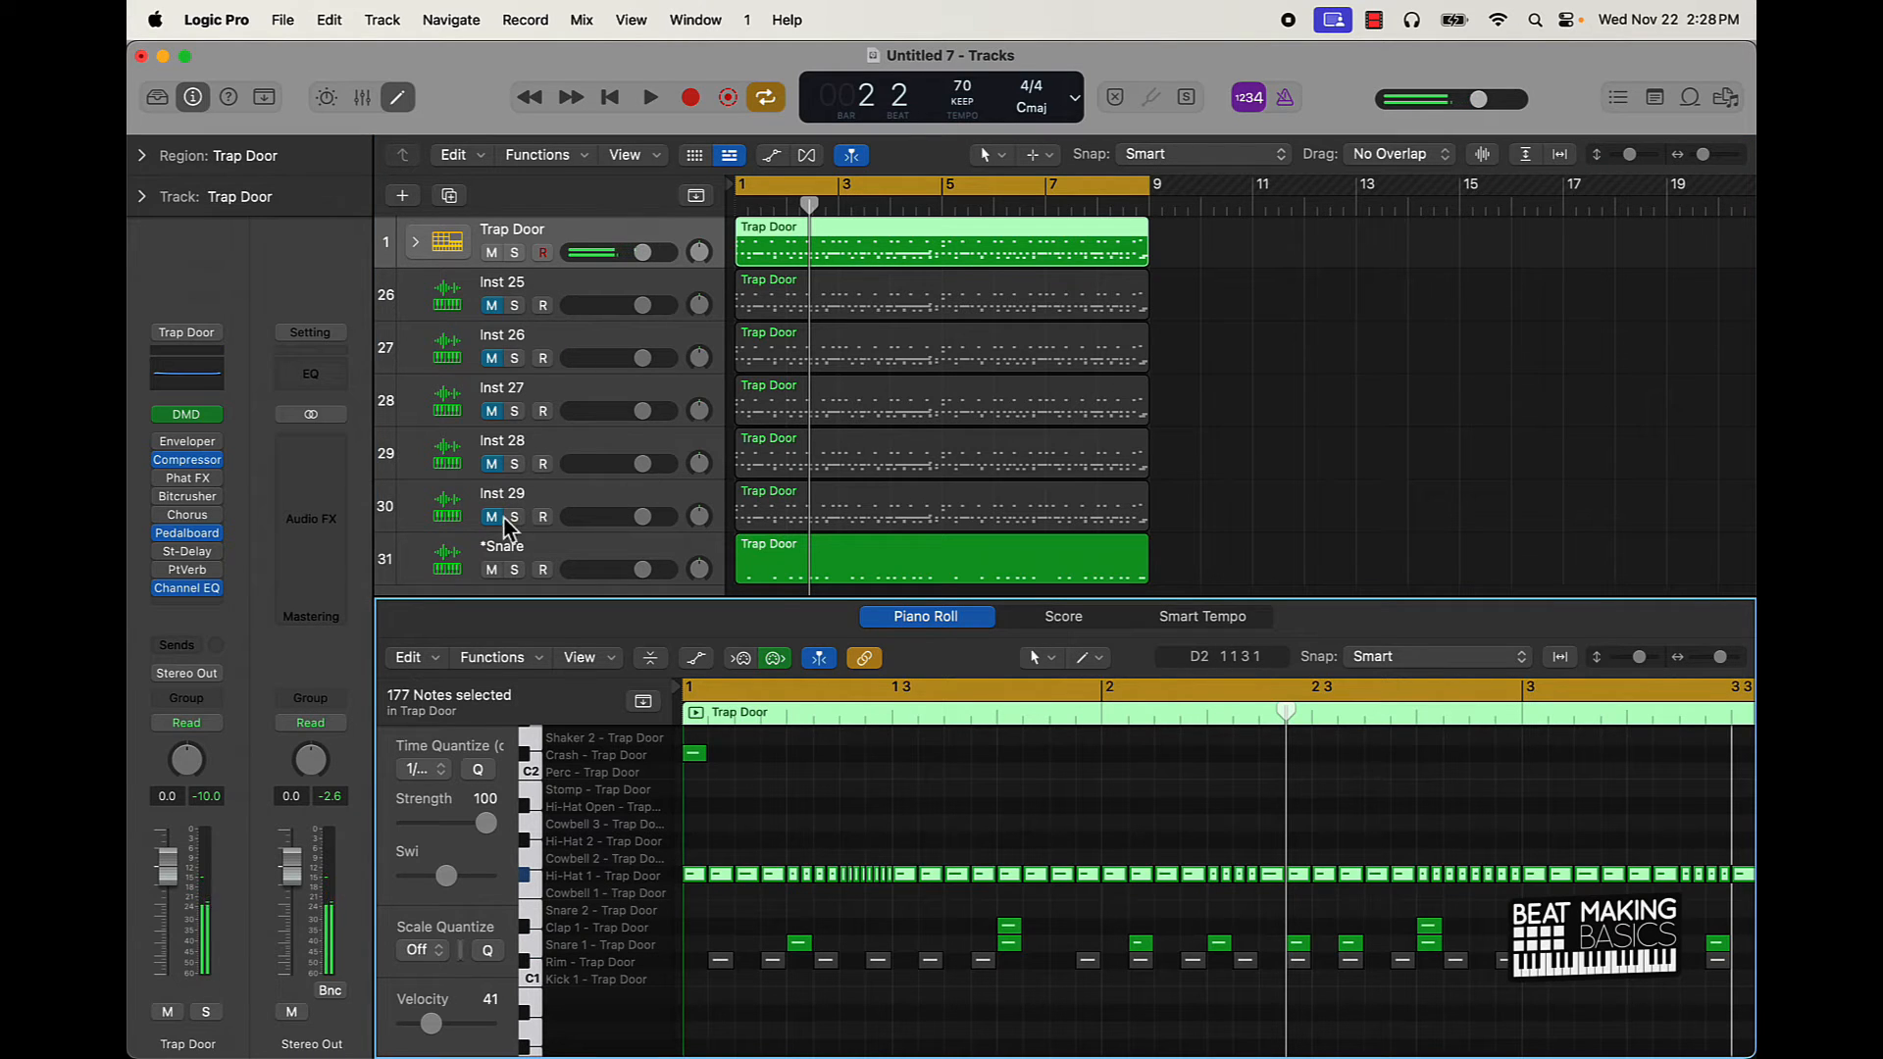
{"action": "left_click", "coordinate": [500, 495]}
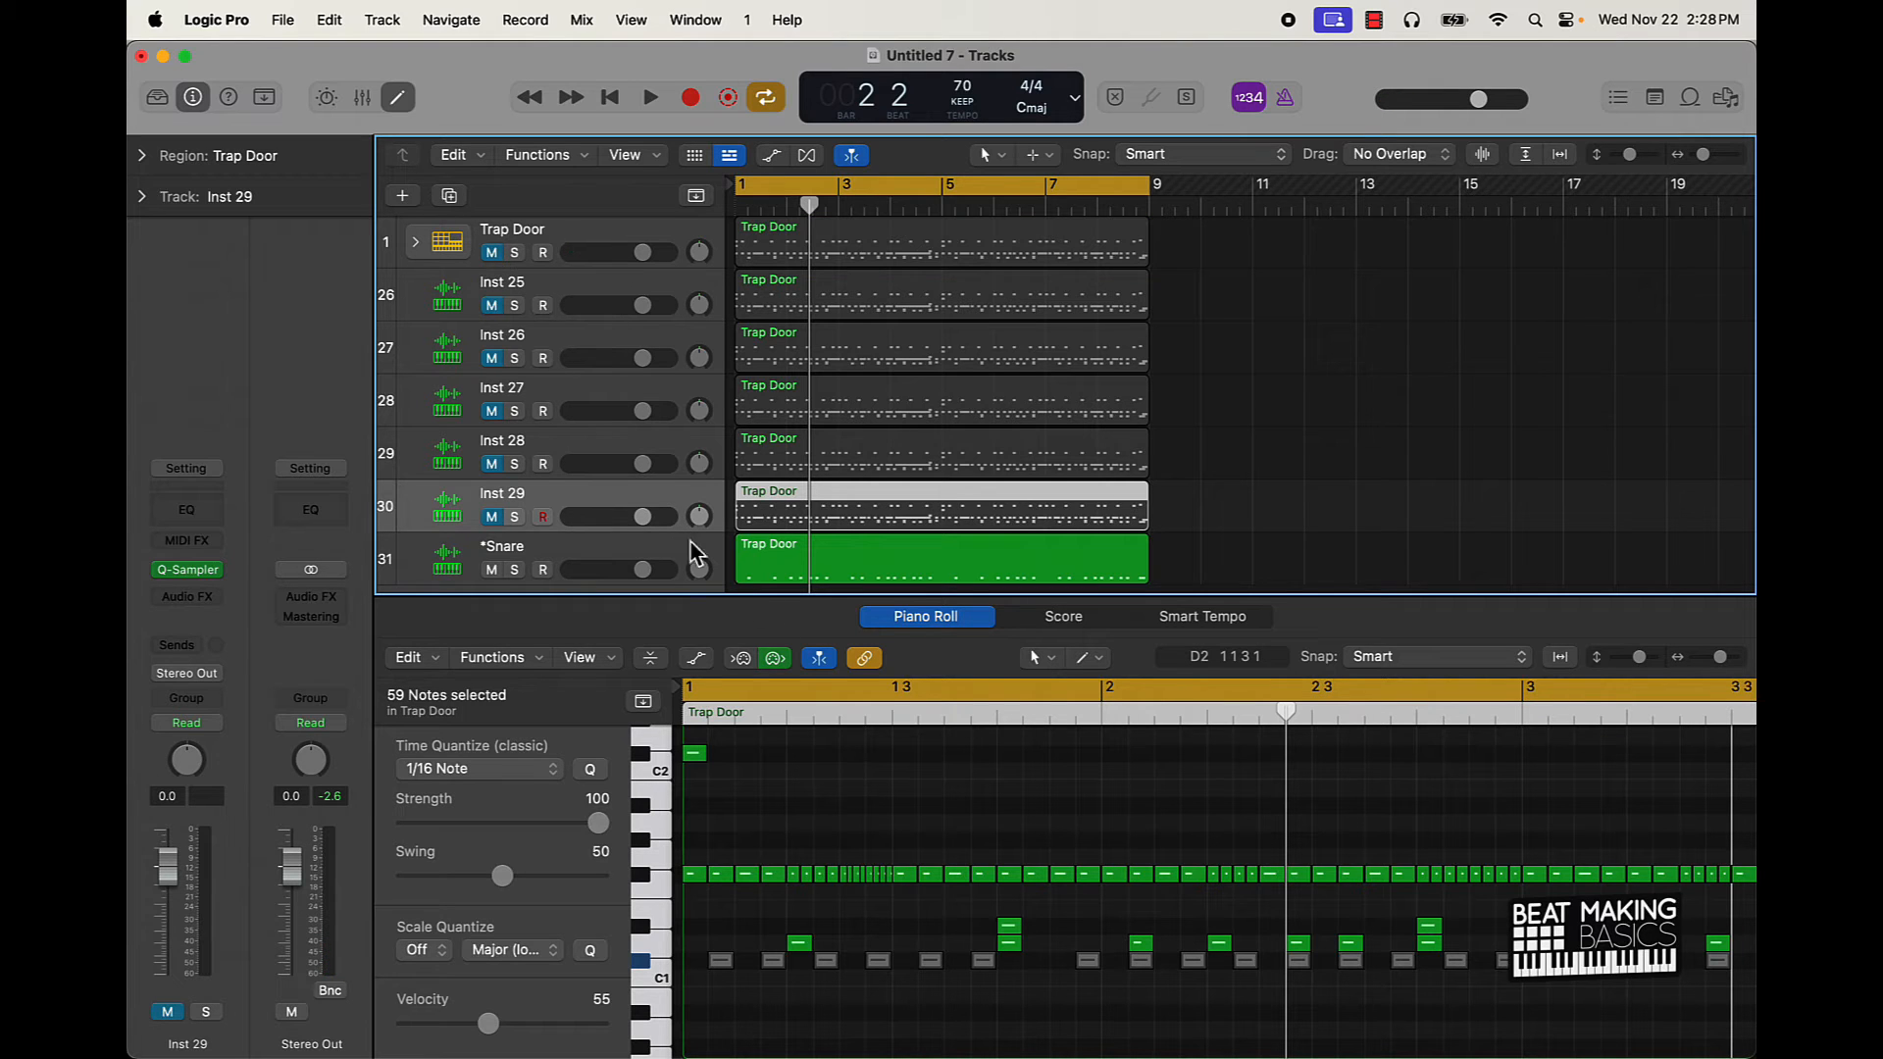
{"action": "mouse_move", "coordinate": [790, 522]}
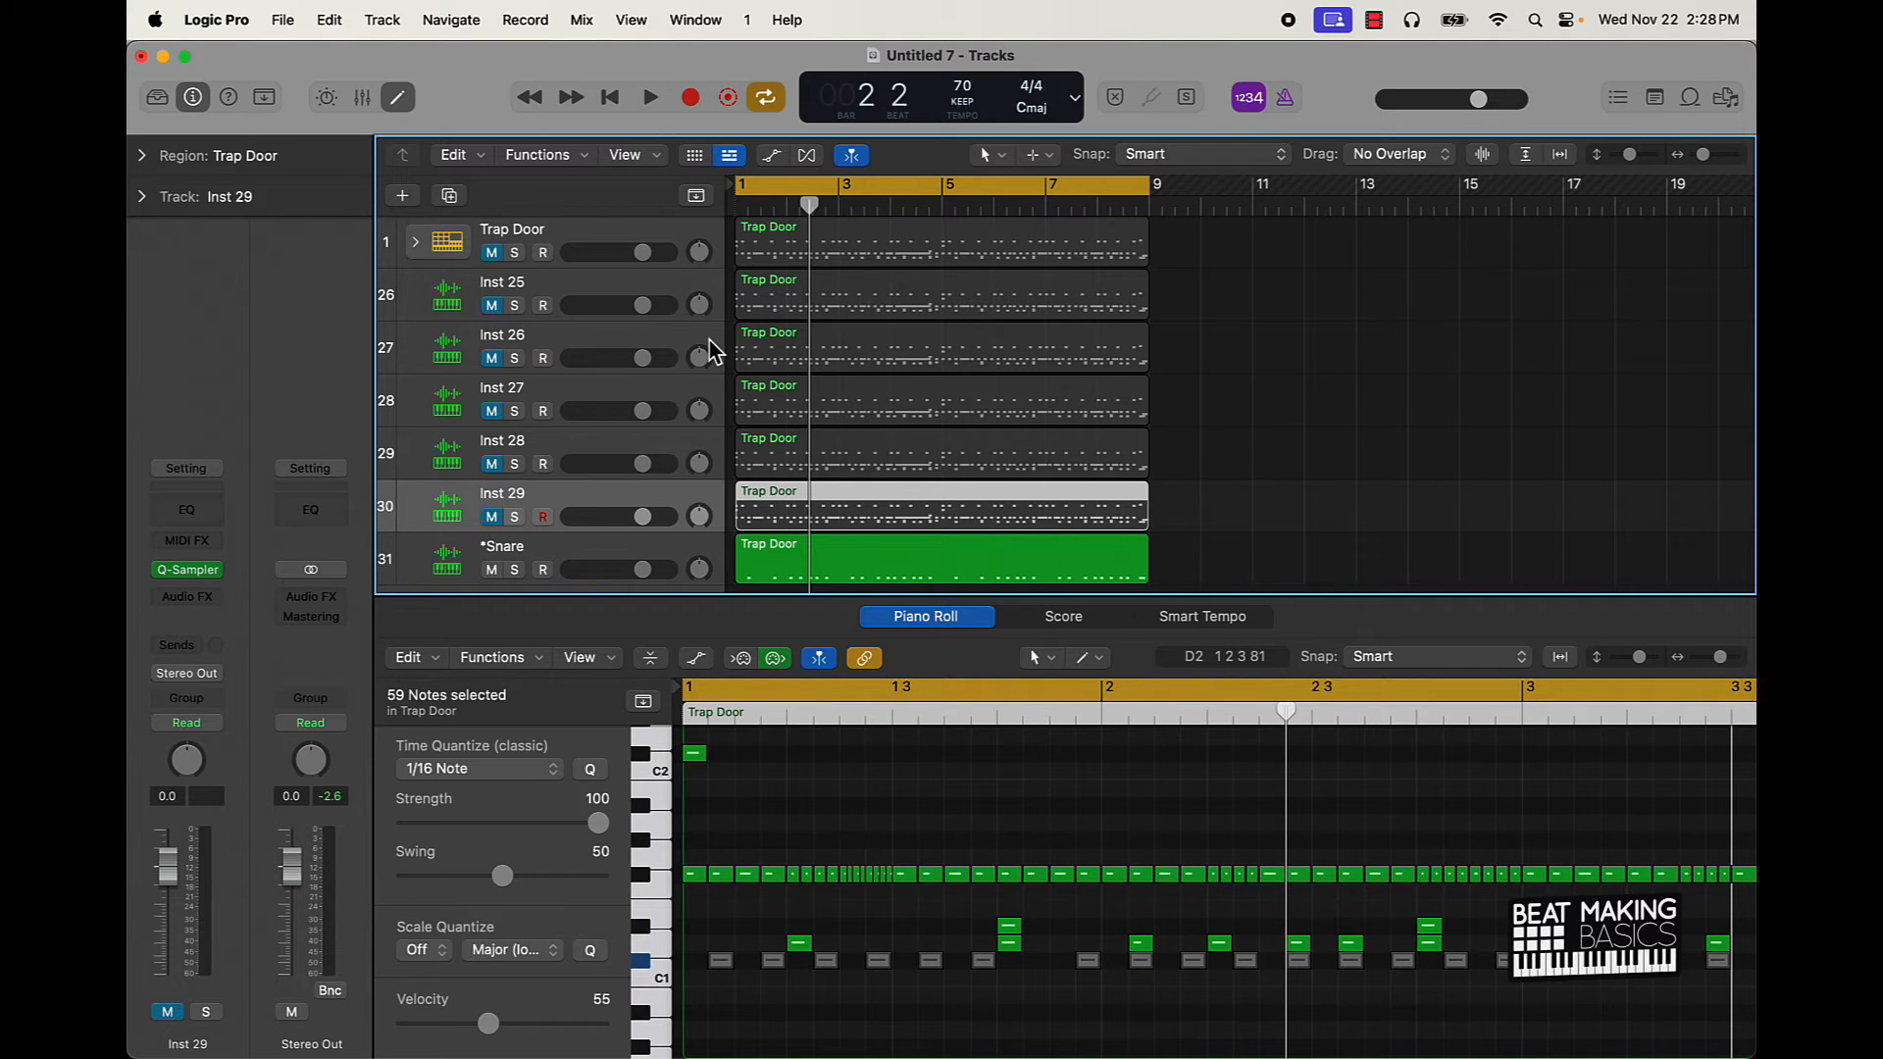
{"action": "mouse_move", "coordinate": [708, 351]}
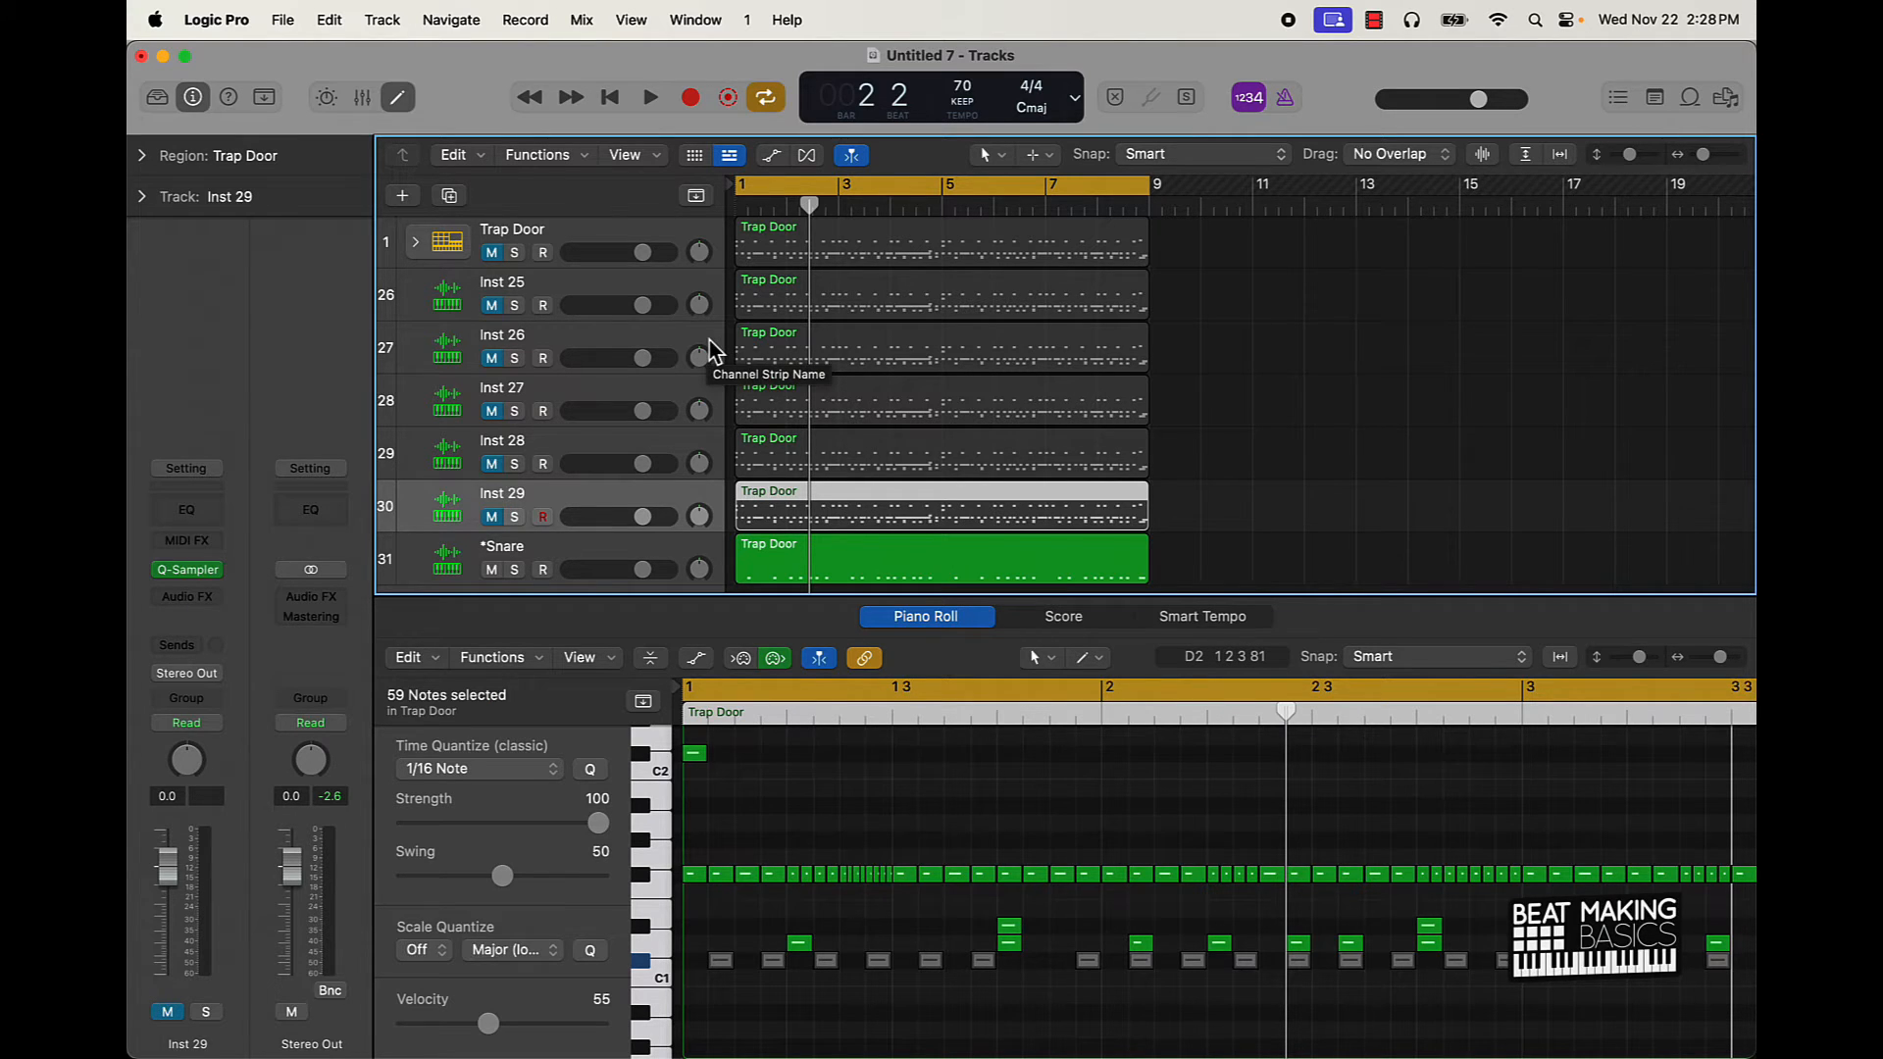
{"action": "mouse_move", "coordinate": [767, 746]}
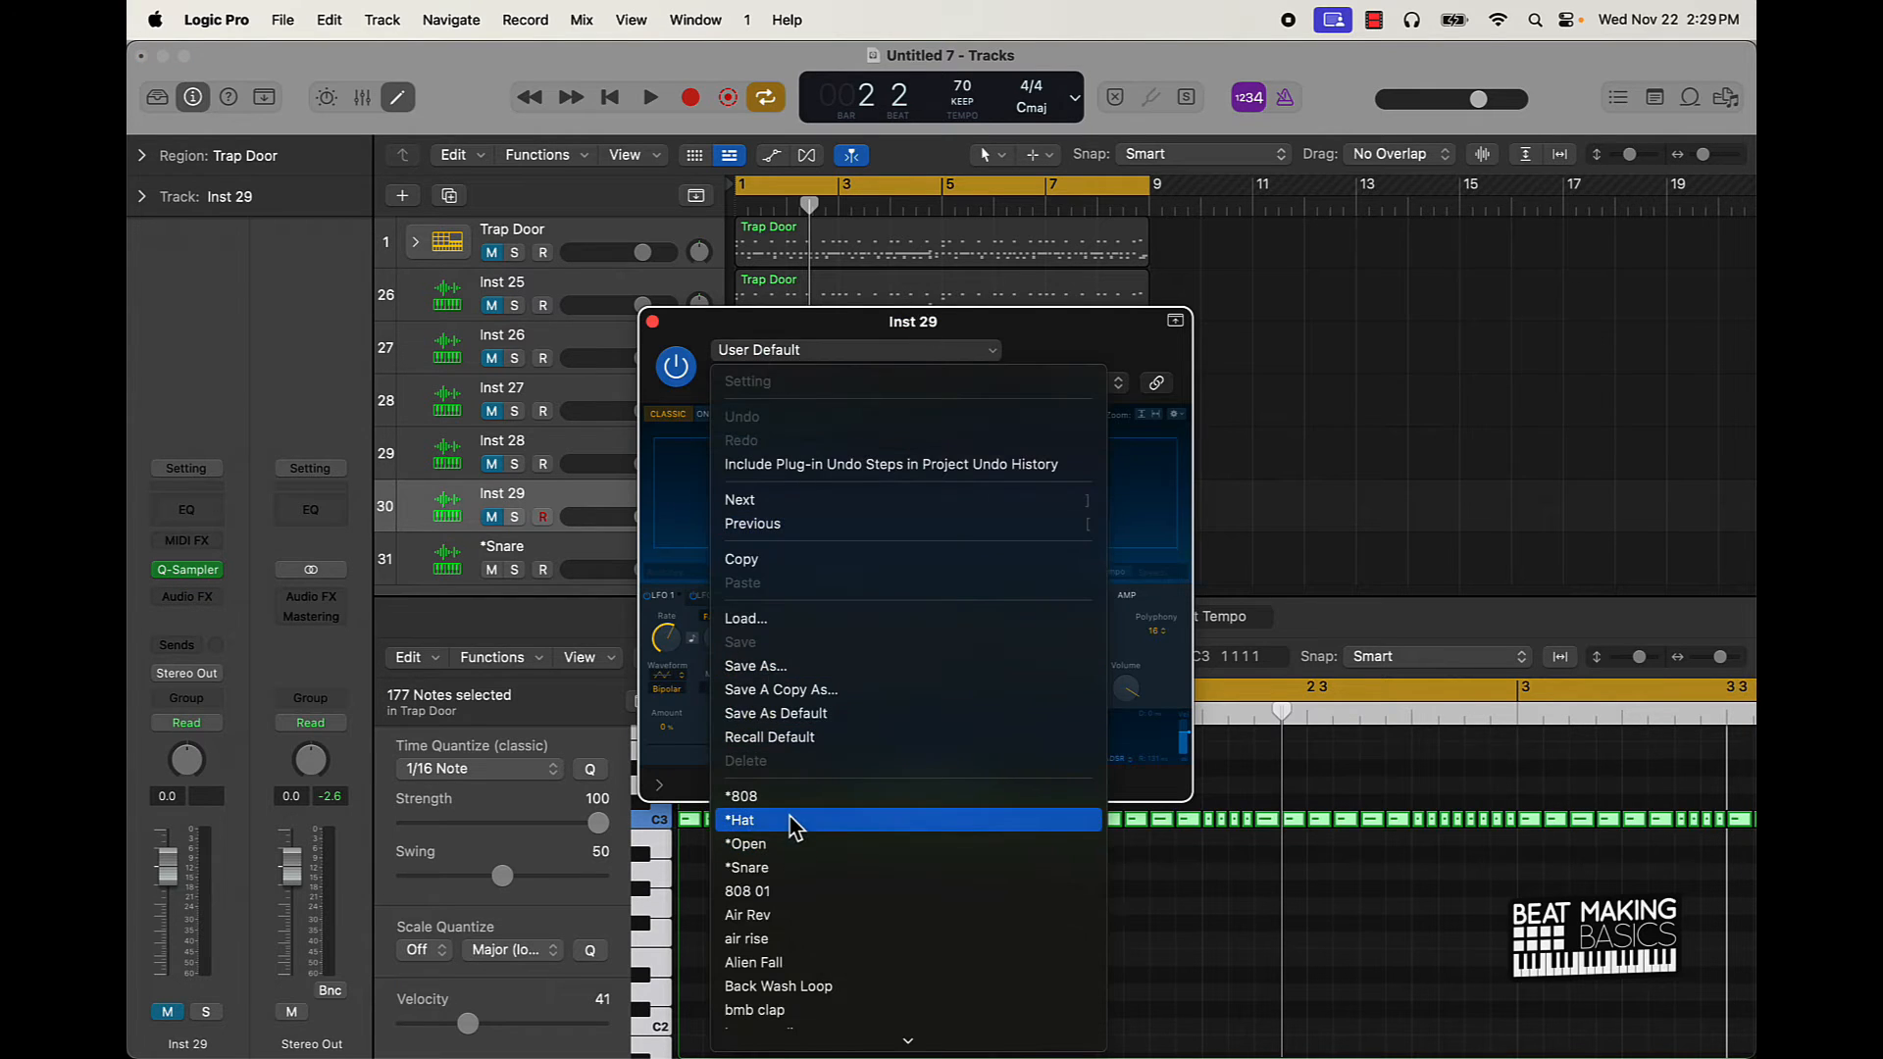
{"action": "left_click", "coordinate": [741, 819]}
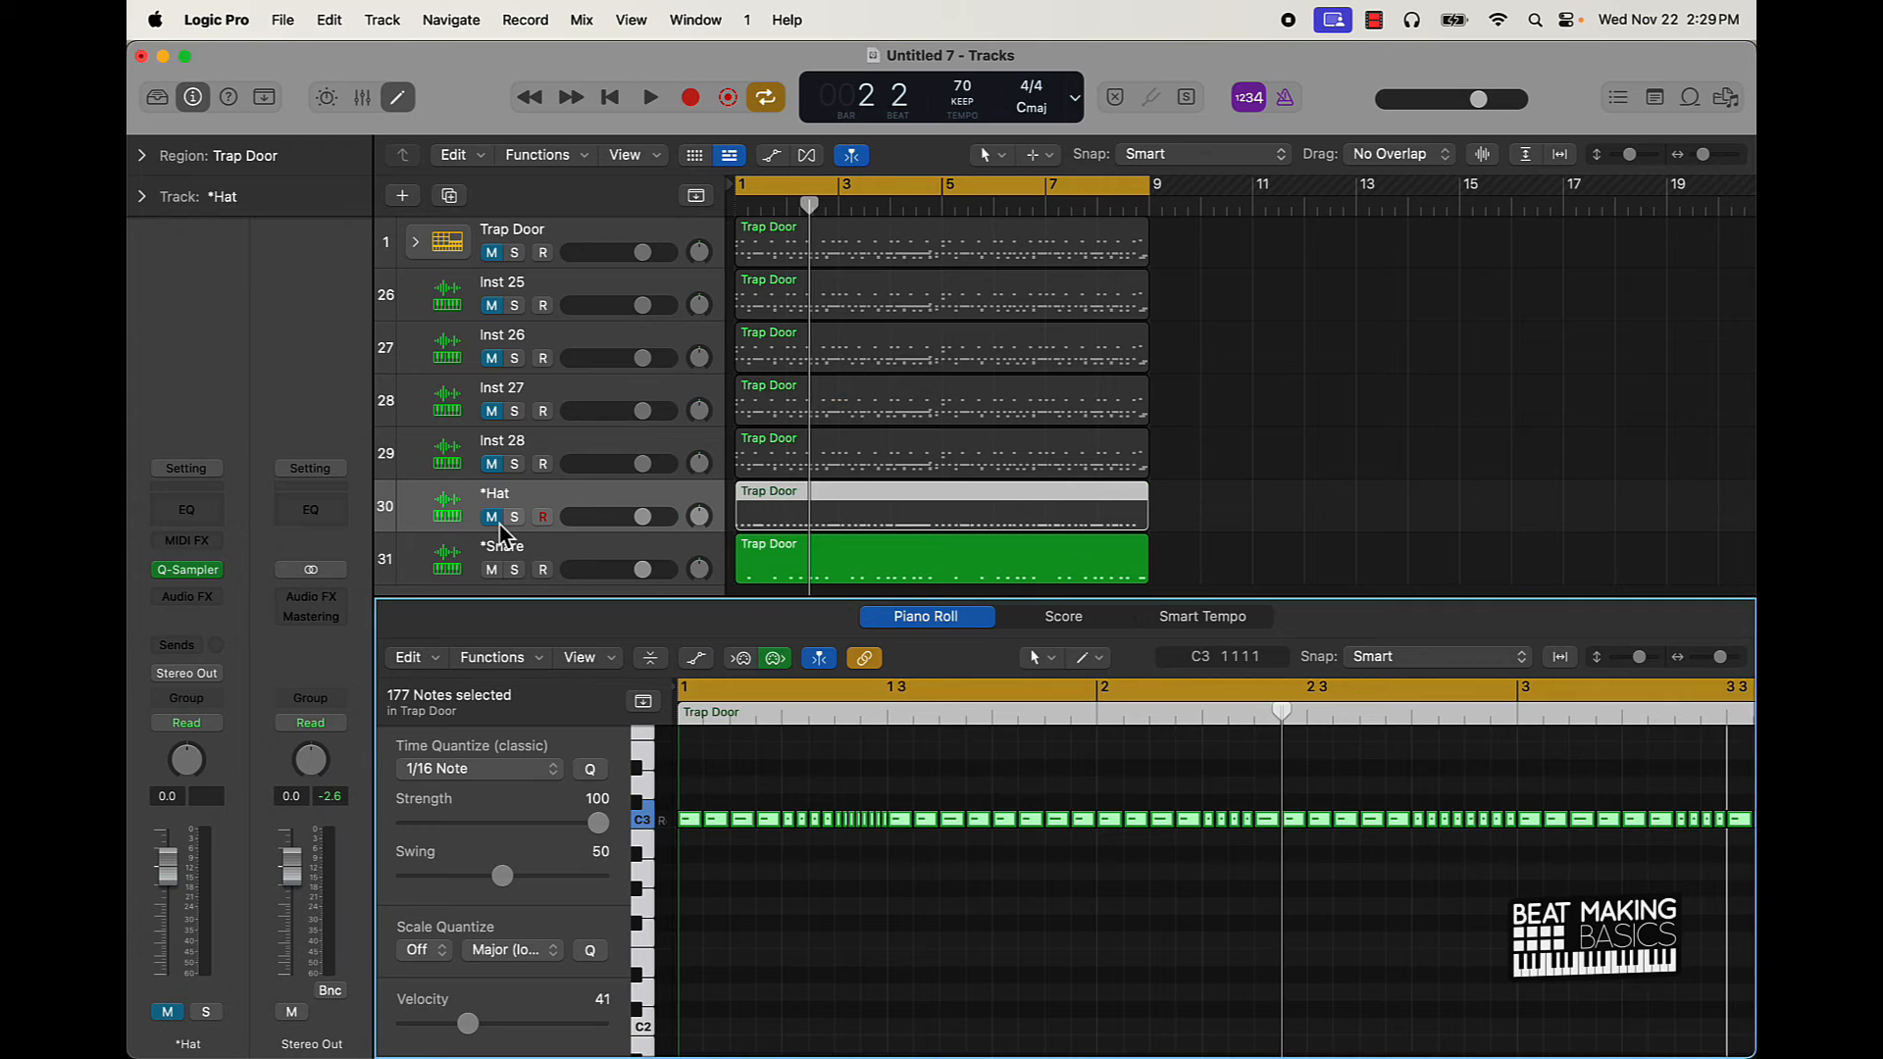
Step: Play the beat with the Hat and Snare samplers and select every Snare 1 hit
{"action": "left_click", "coordinate": [649, 98]}
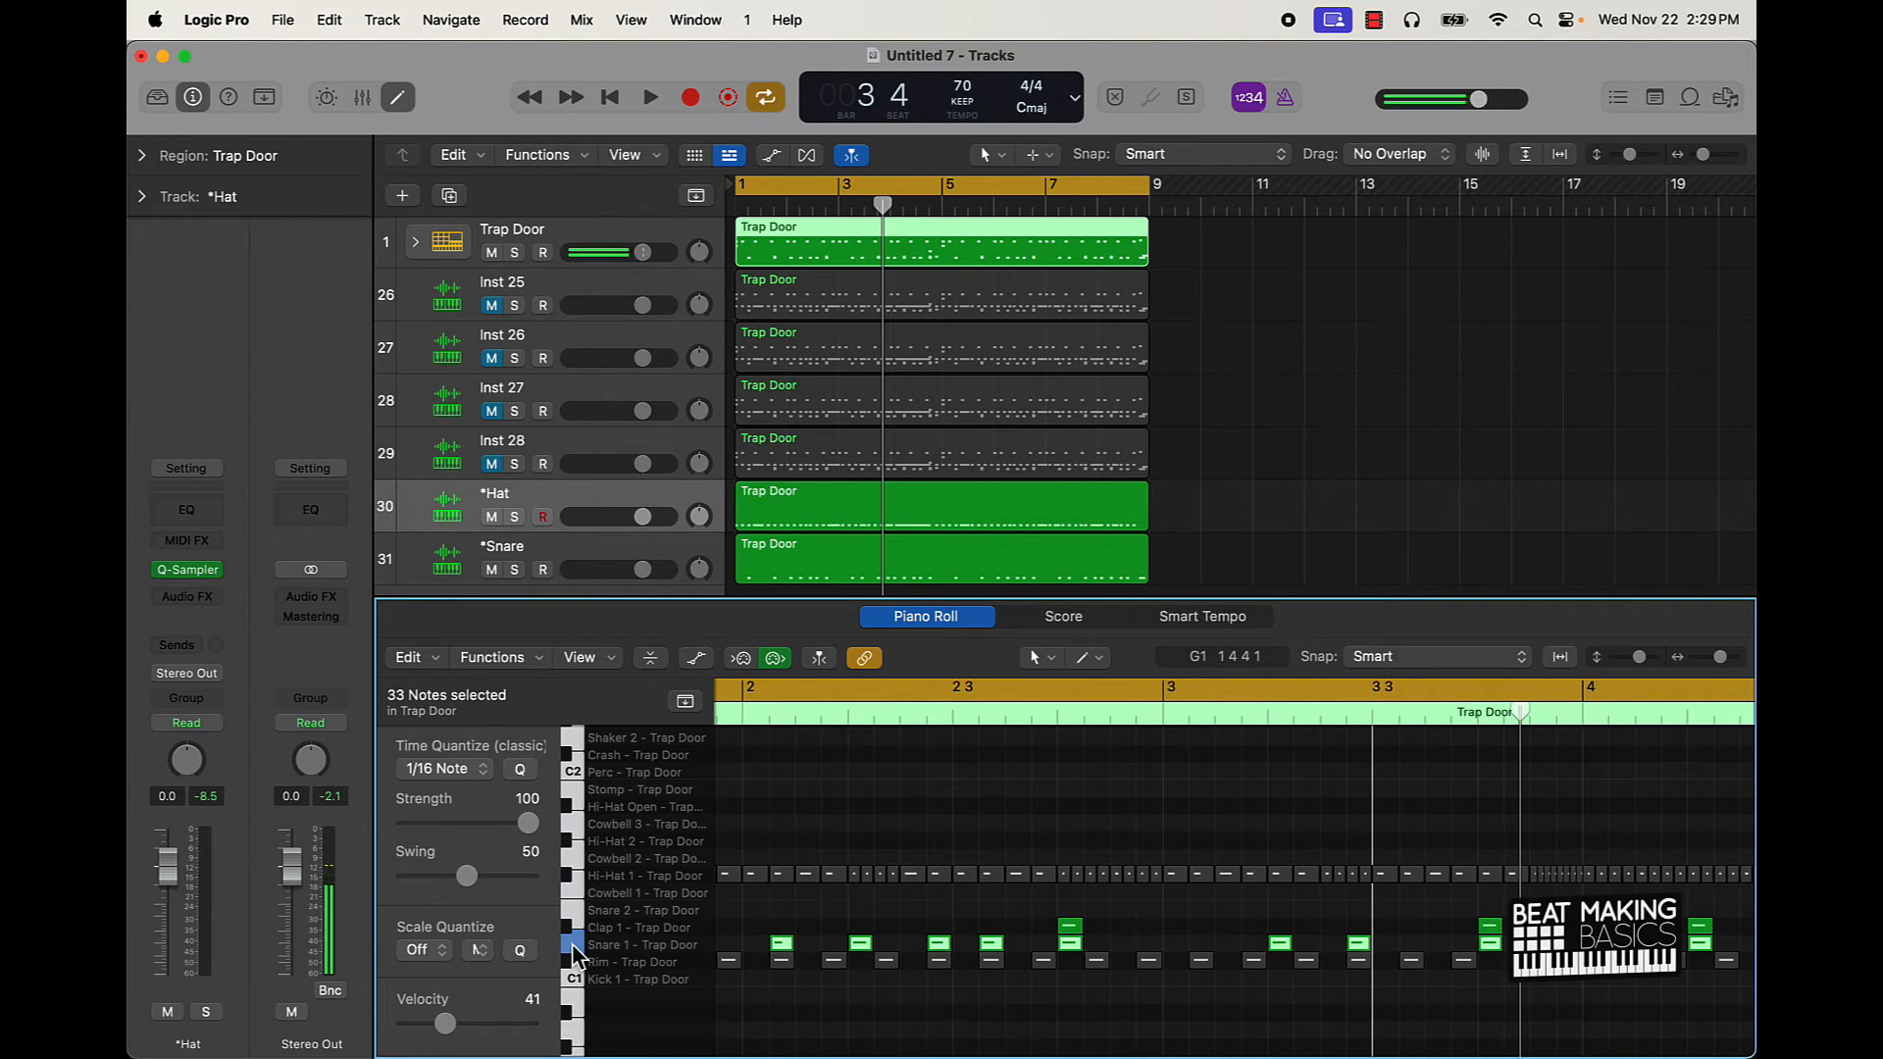
{"action": "left_click", "coordinate": [649, 98]}
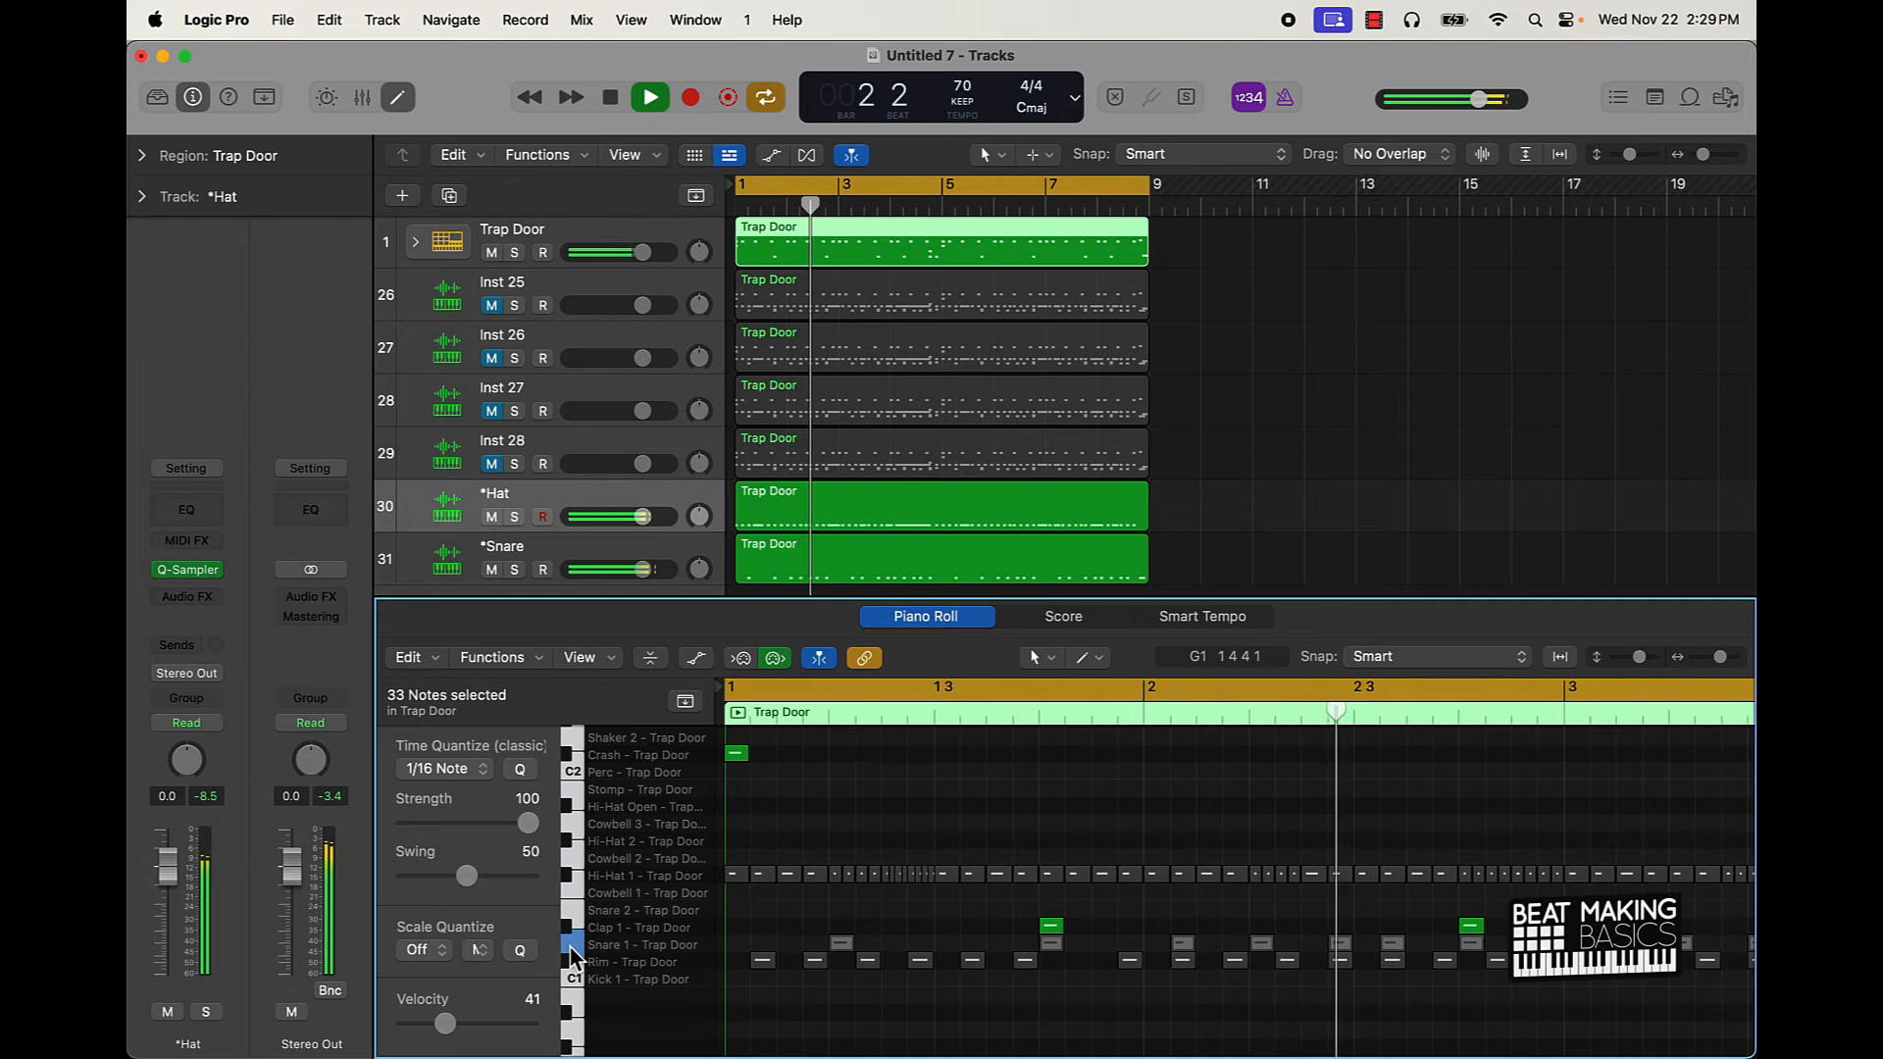
Step: Stop playback and bring up the Inst 28 track's Quick Sampler sound list
{"action": "left_click", "coordinate": [608, 98]}
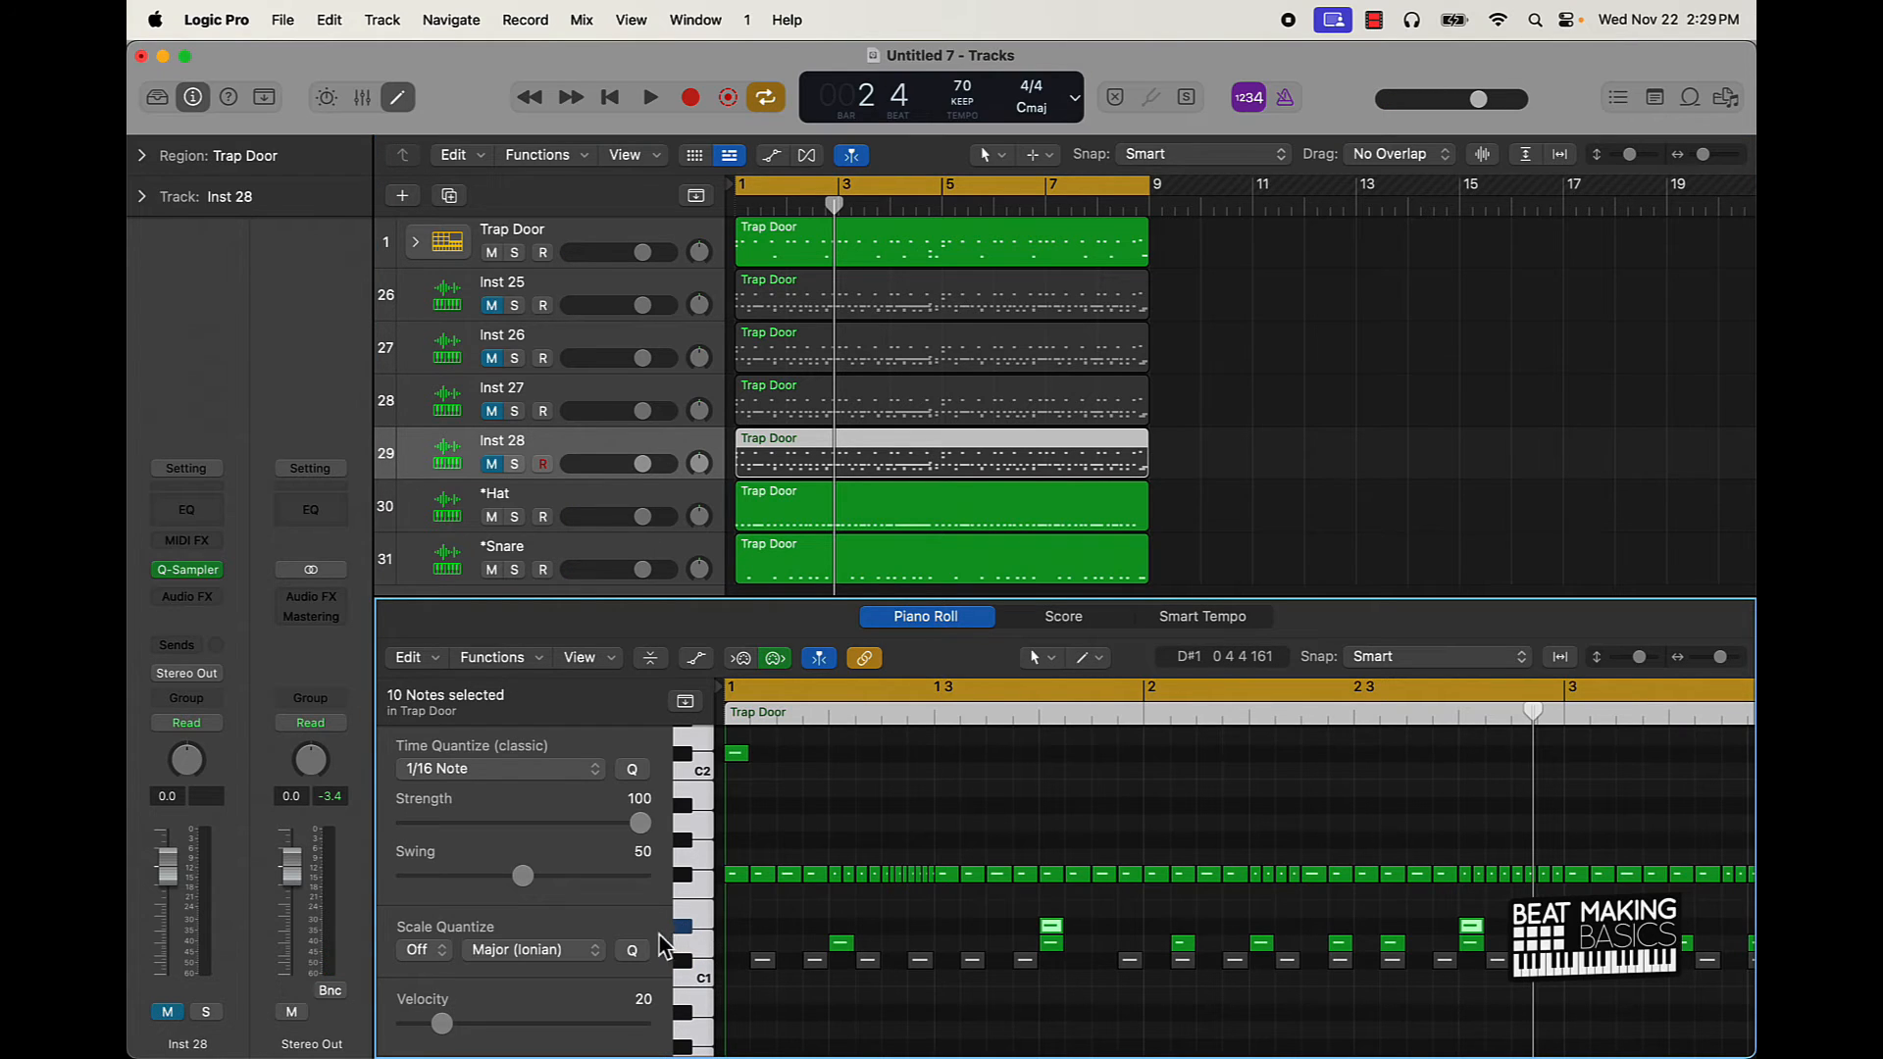
{"action": "mouse_move", "coordinate": [672, 944]}
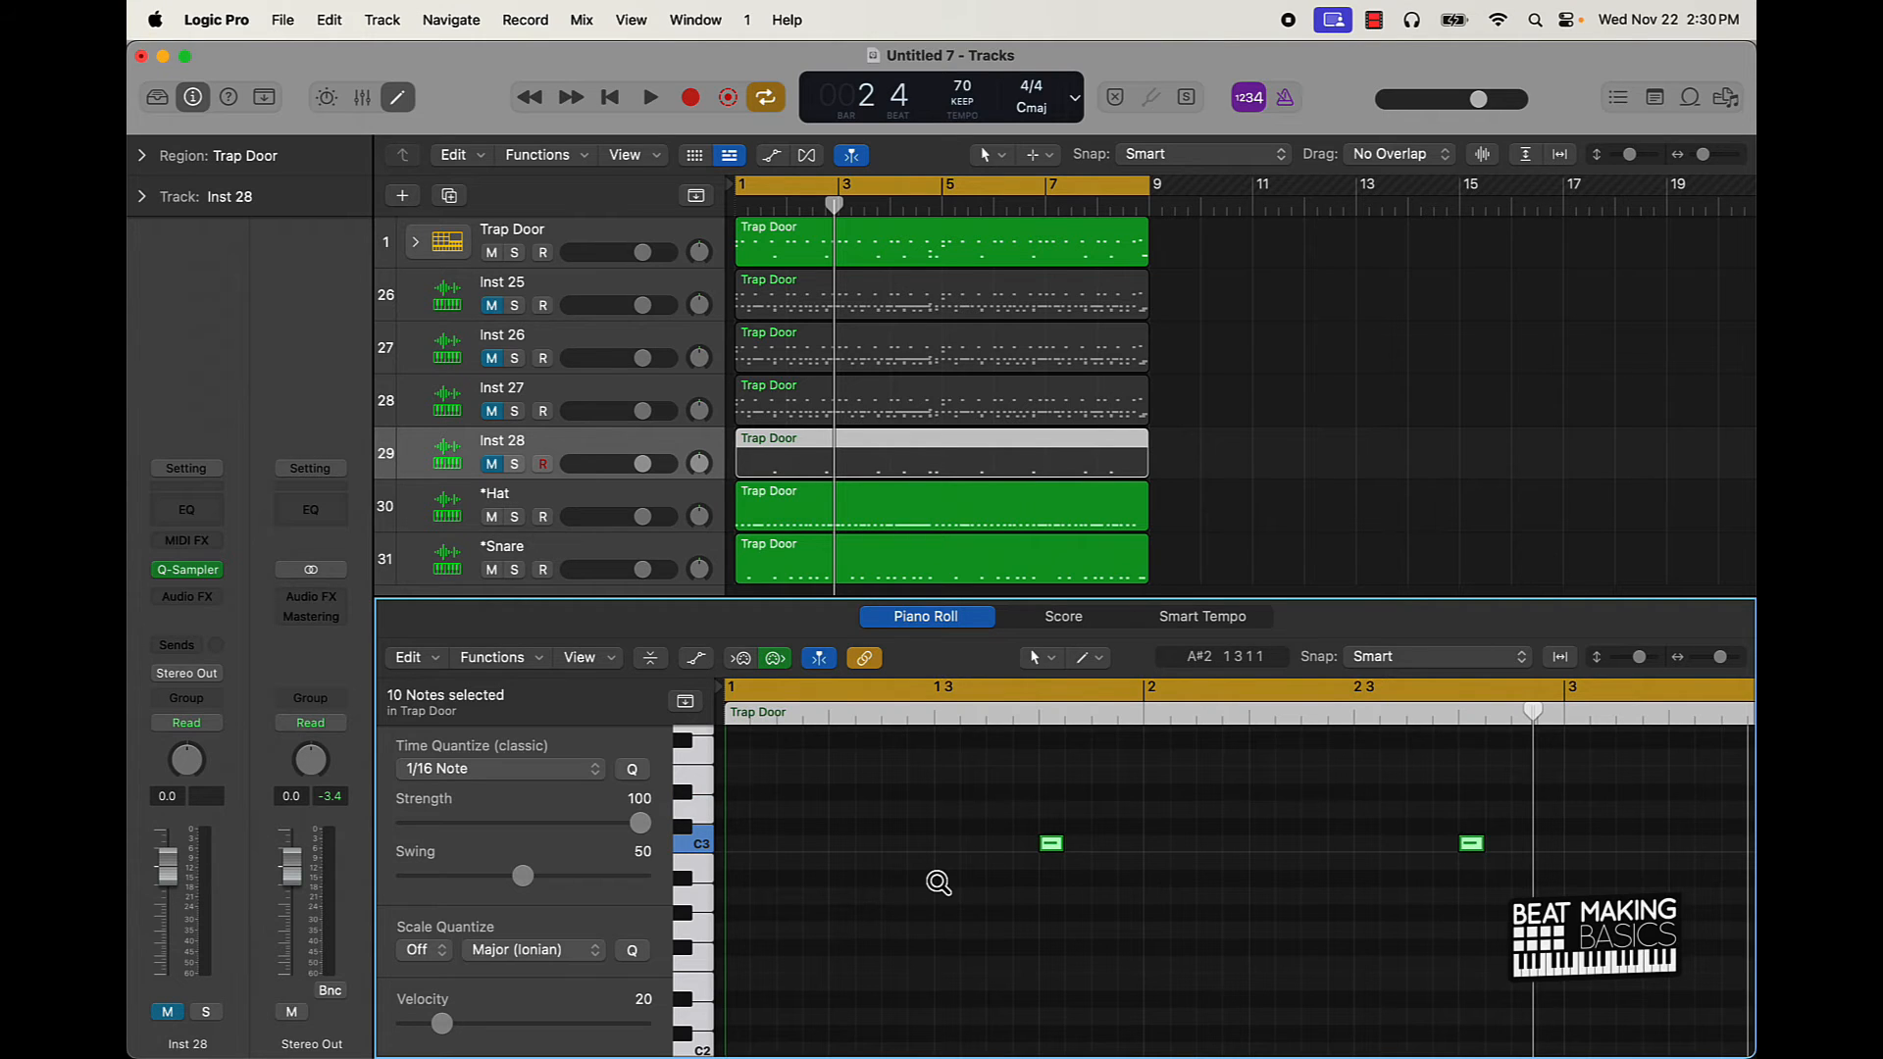
{"action": "mouse_move", "coordinate": [973, 775]}
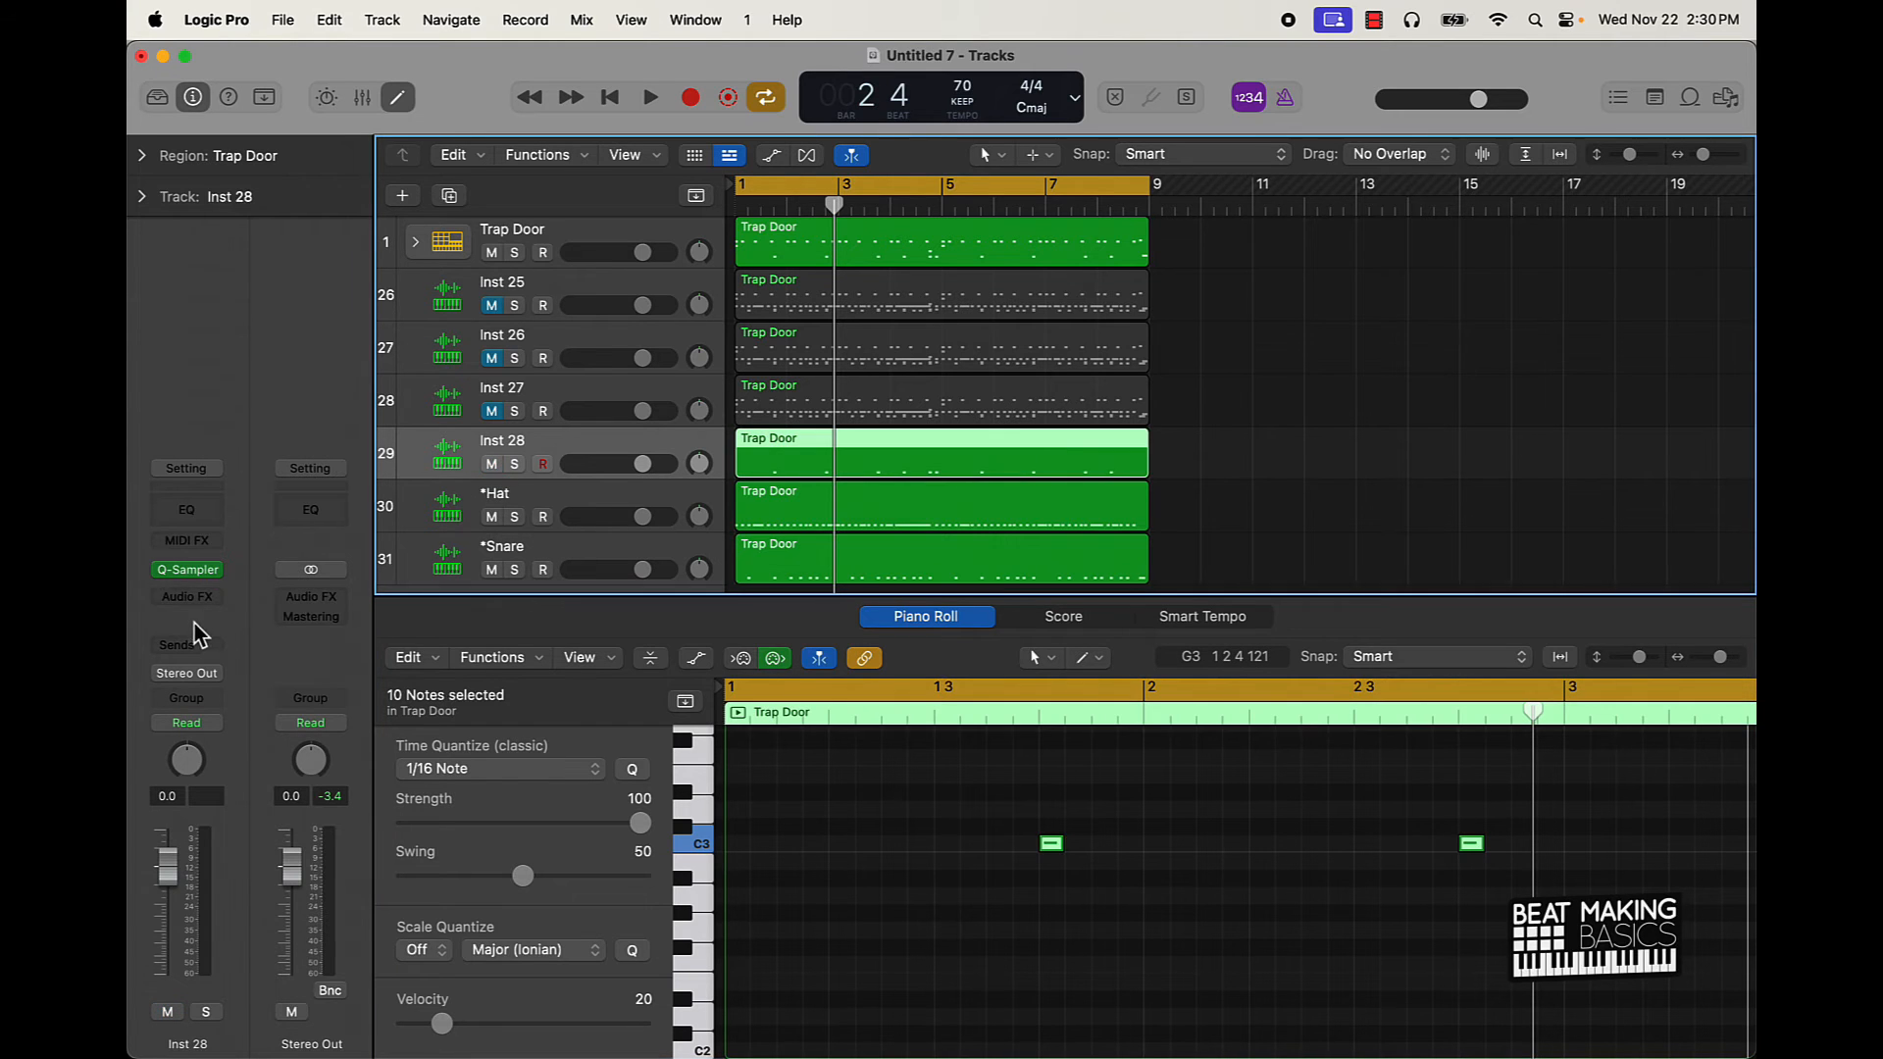
{"action": "left_click", "coordinate": [187, 569]}
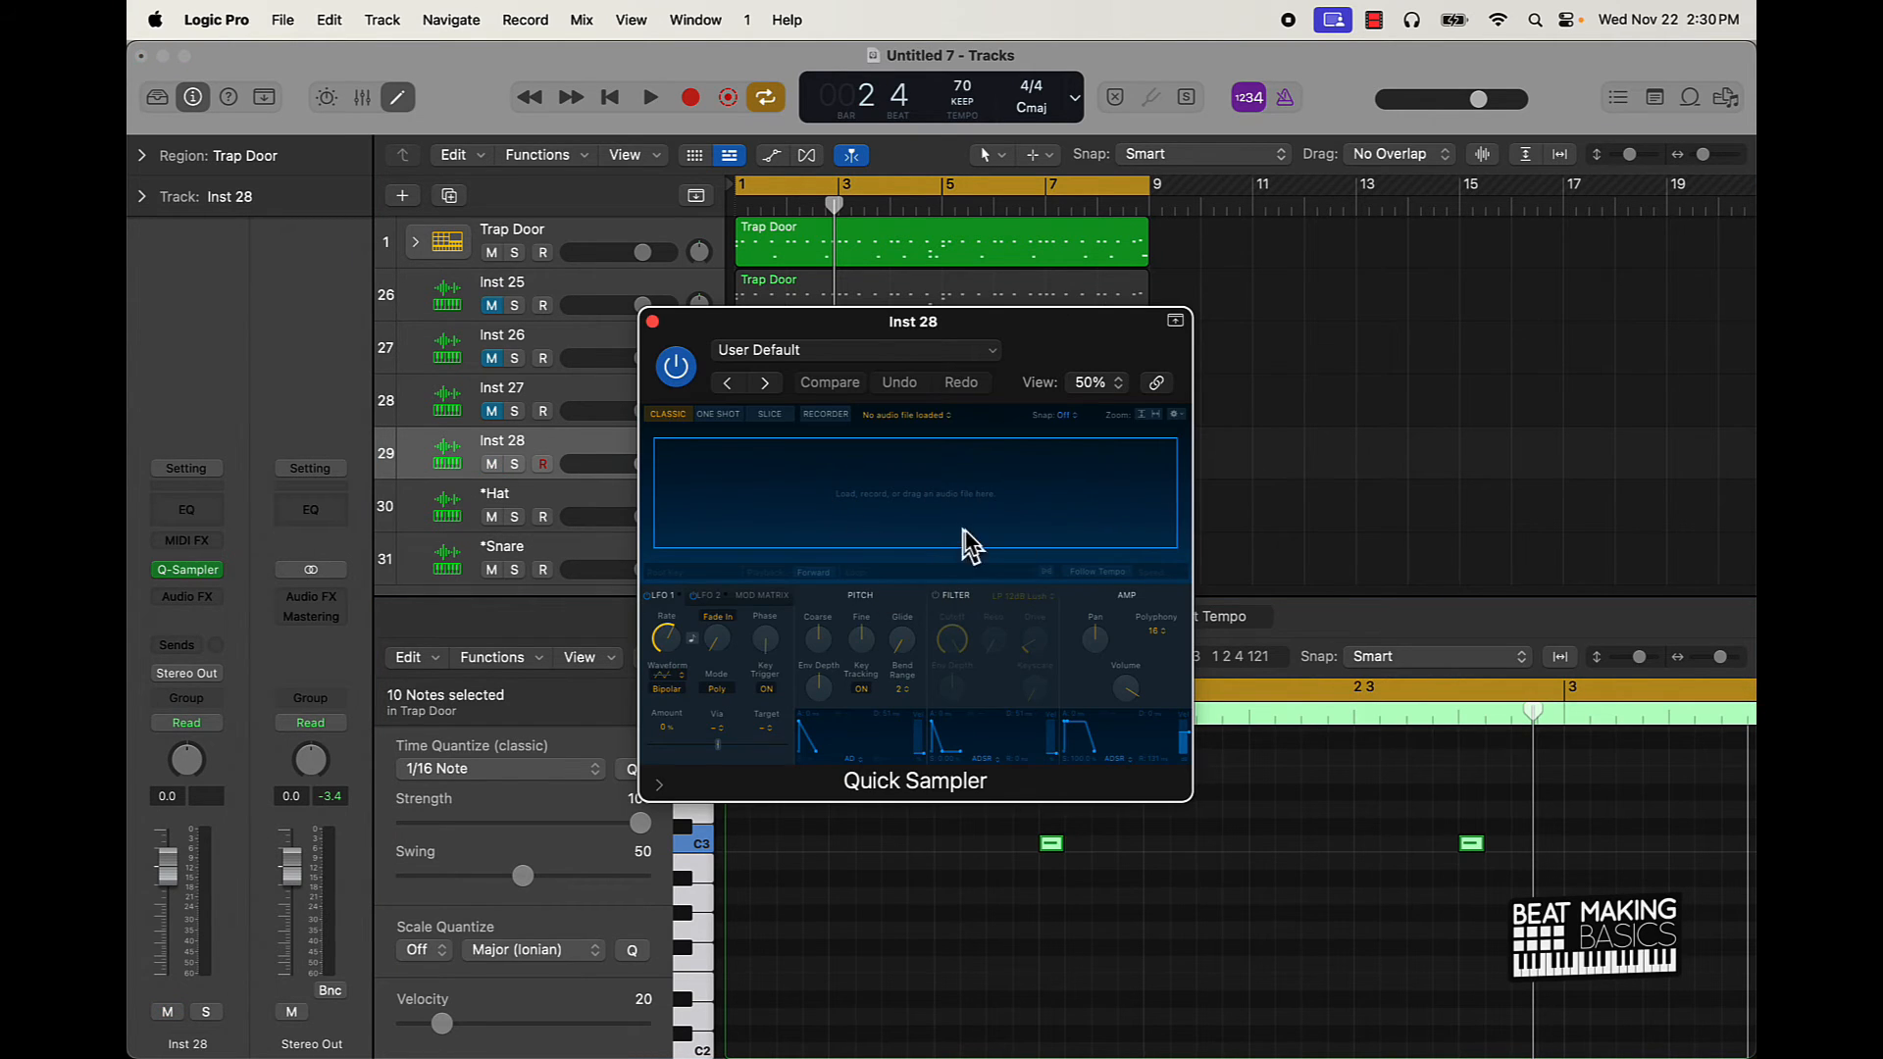
{"action": "mouse_move", "coordinate": [912, 494]}
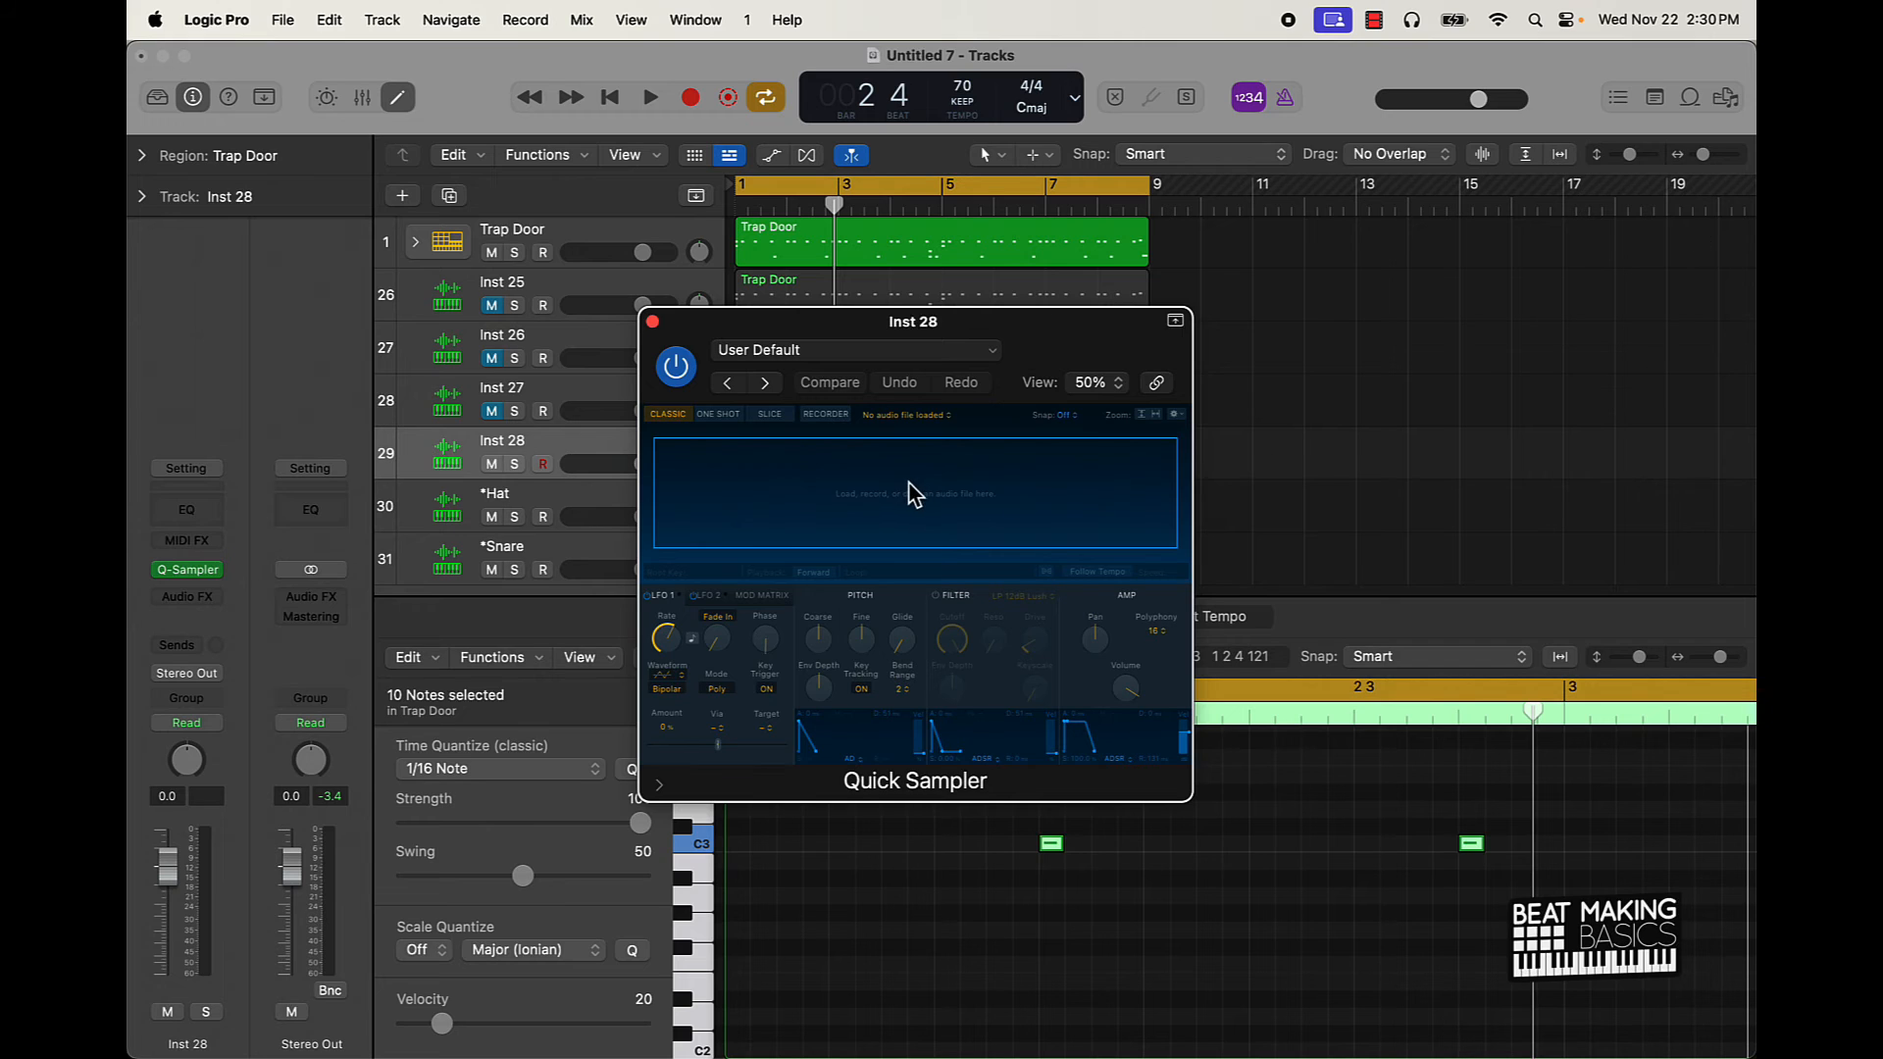
{"action": "left_click", "coordinate": [853, 349]}
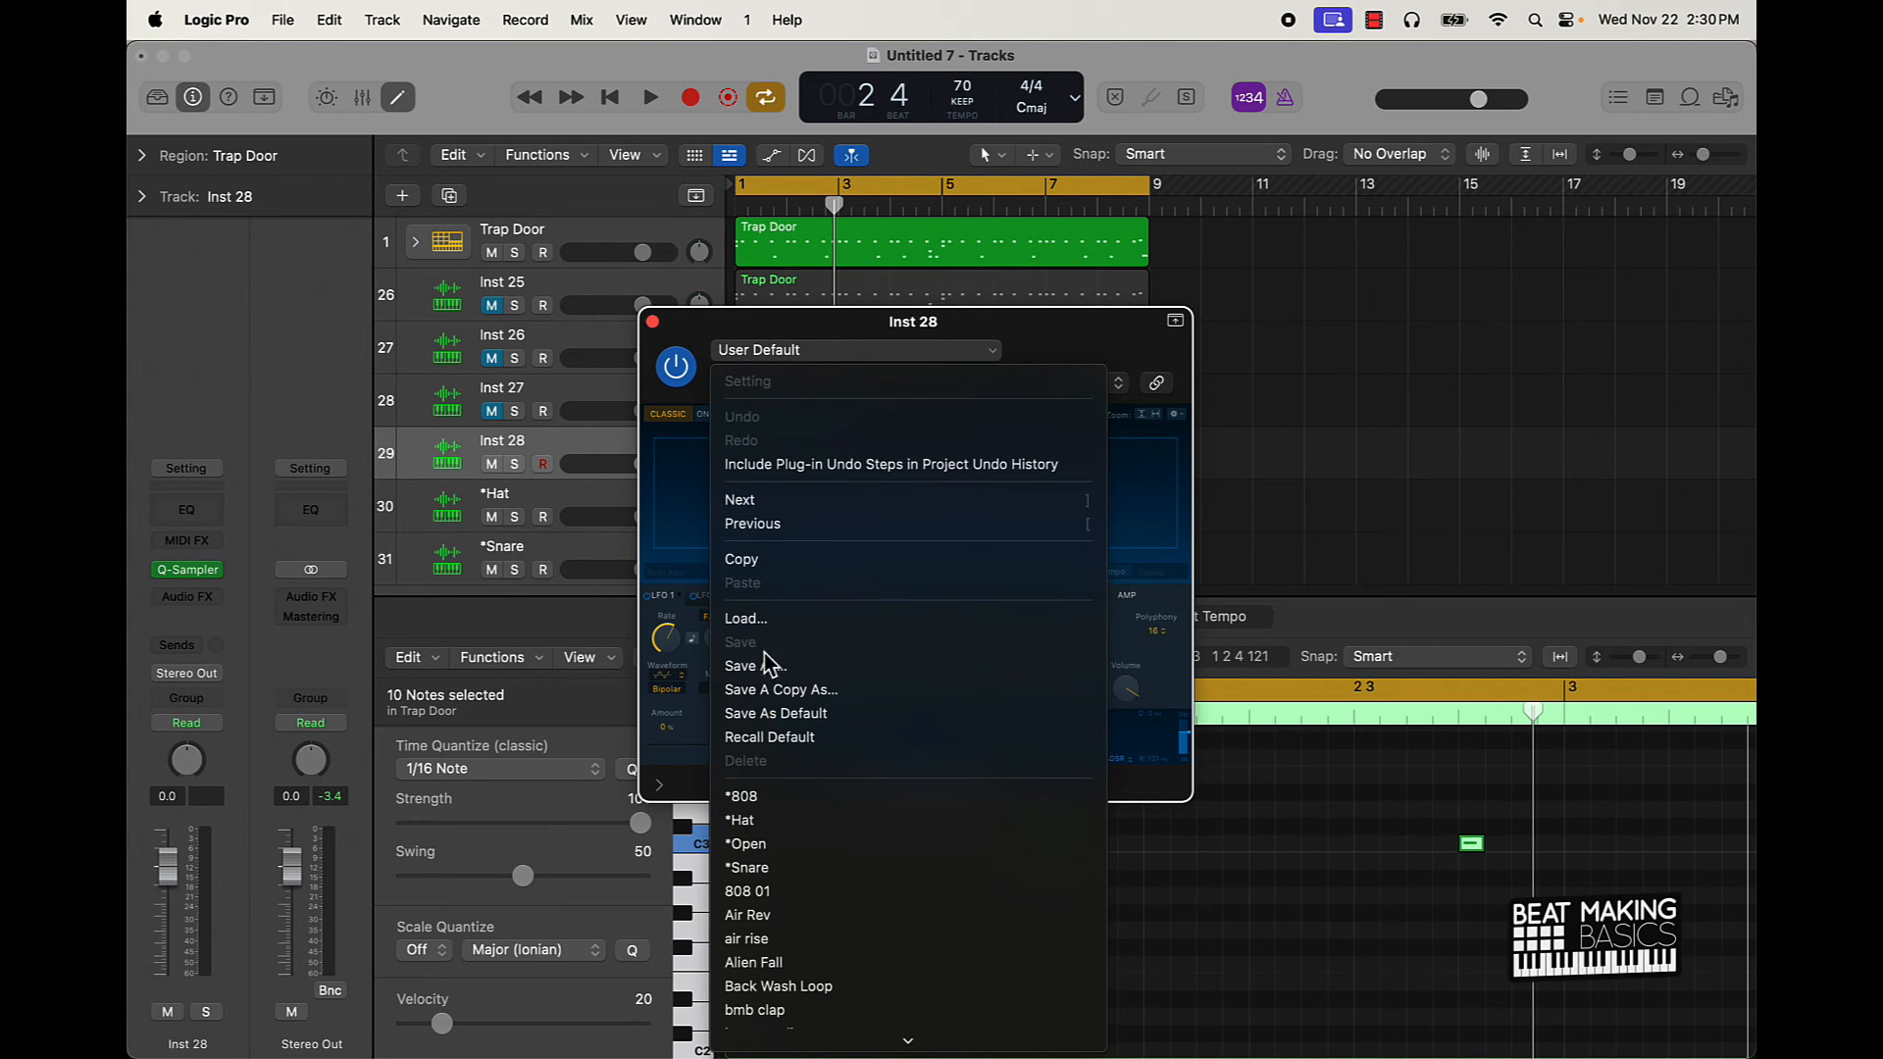
{"action": "mouse_move", "coordinate": [786, 867]}
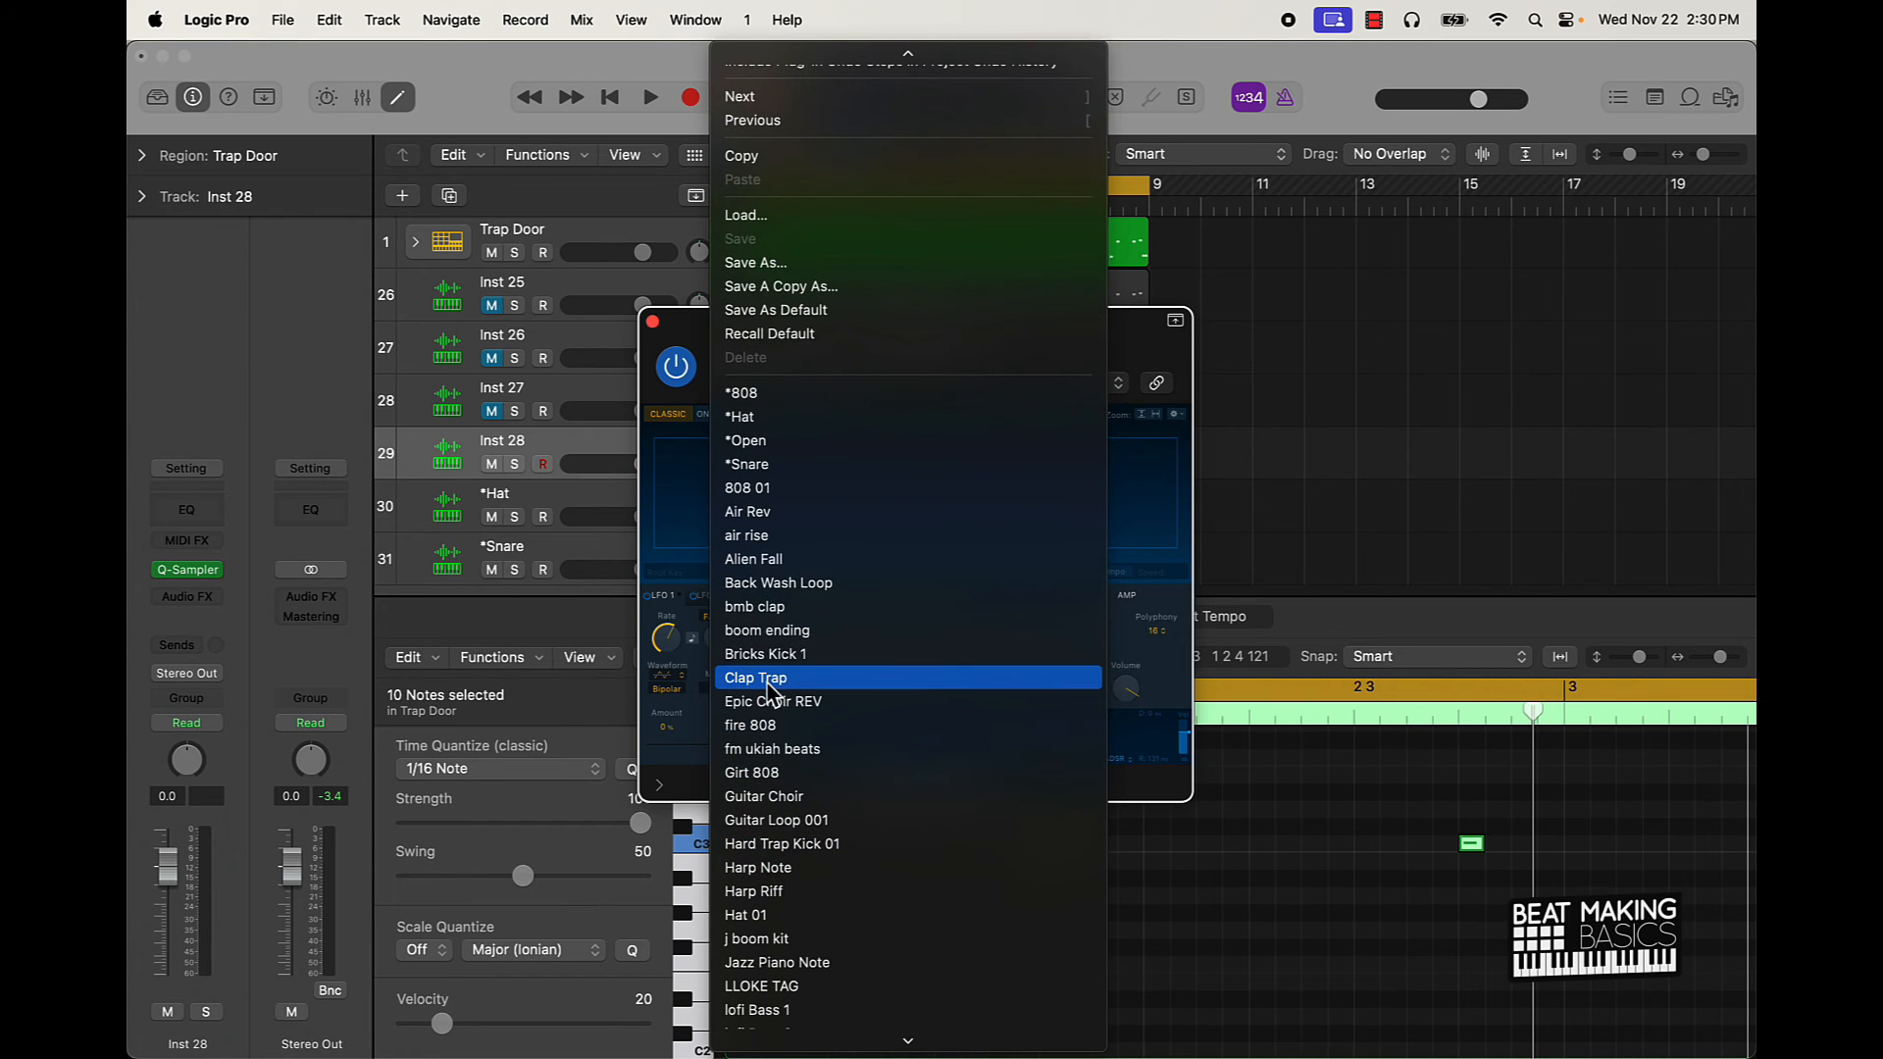
Step: Load the Clap Trap sound into the sampler and return to the Trap Door track
{"action": "left_click", "coordinate": [757, 677]}
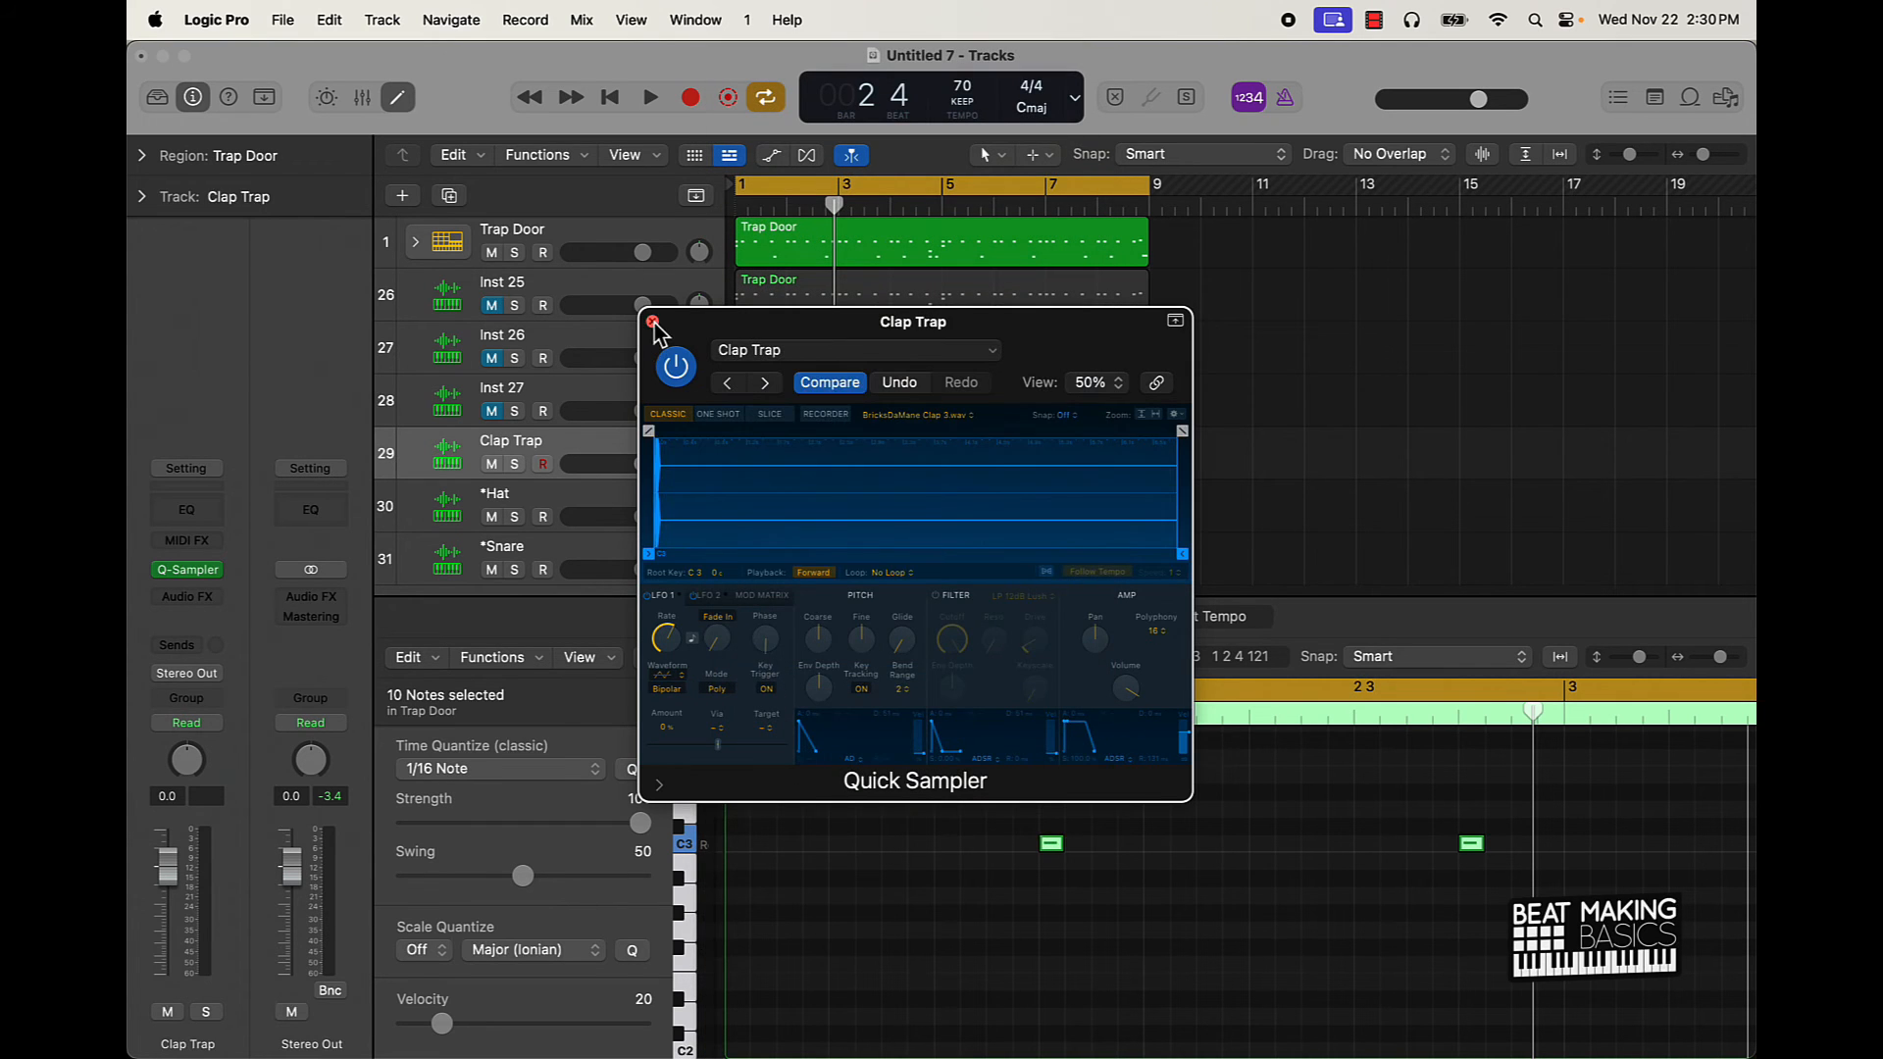
{"action": "left_click", "coordinate": [655, 323]}
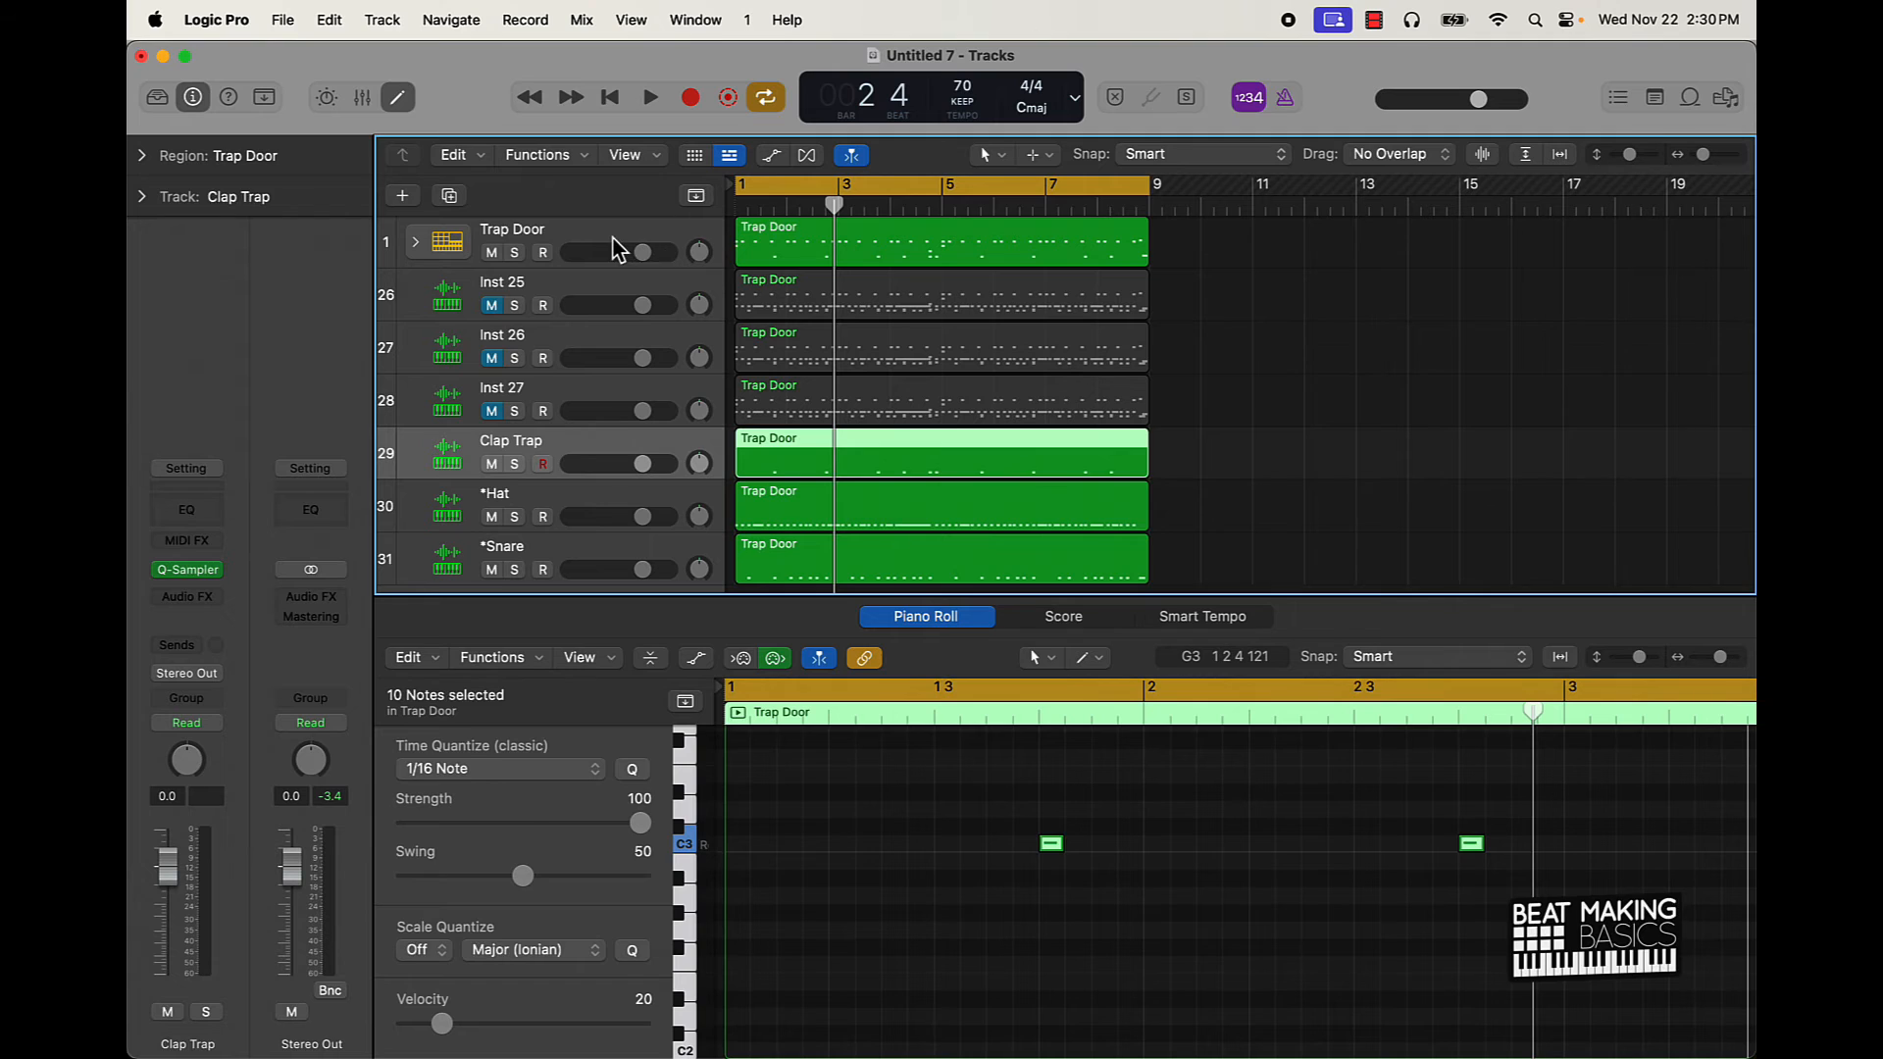
{"action": "left_click", "coordinate": [512, 229]}
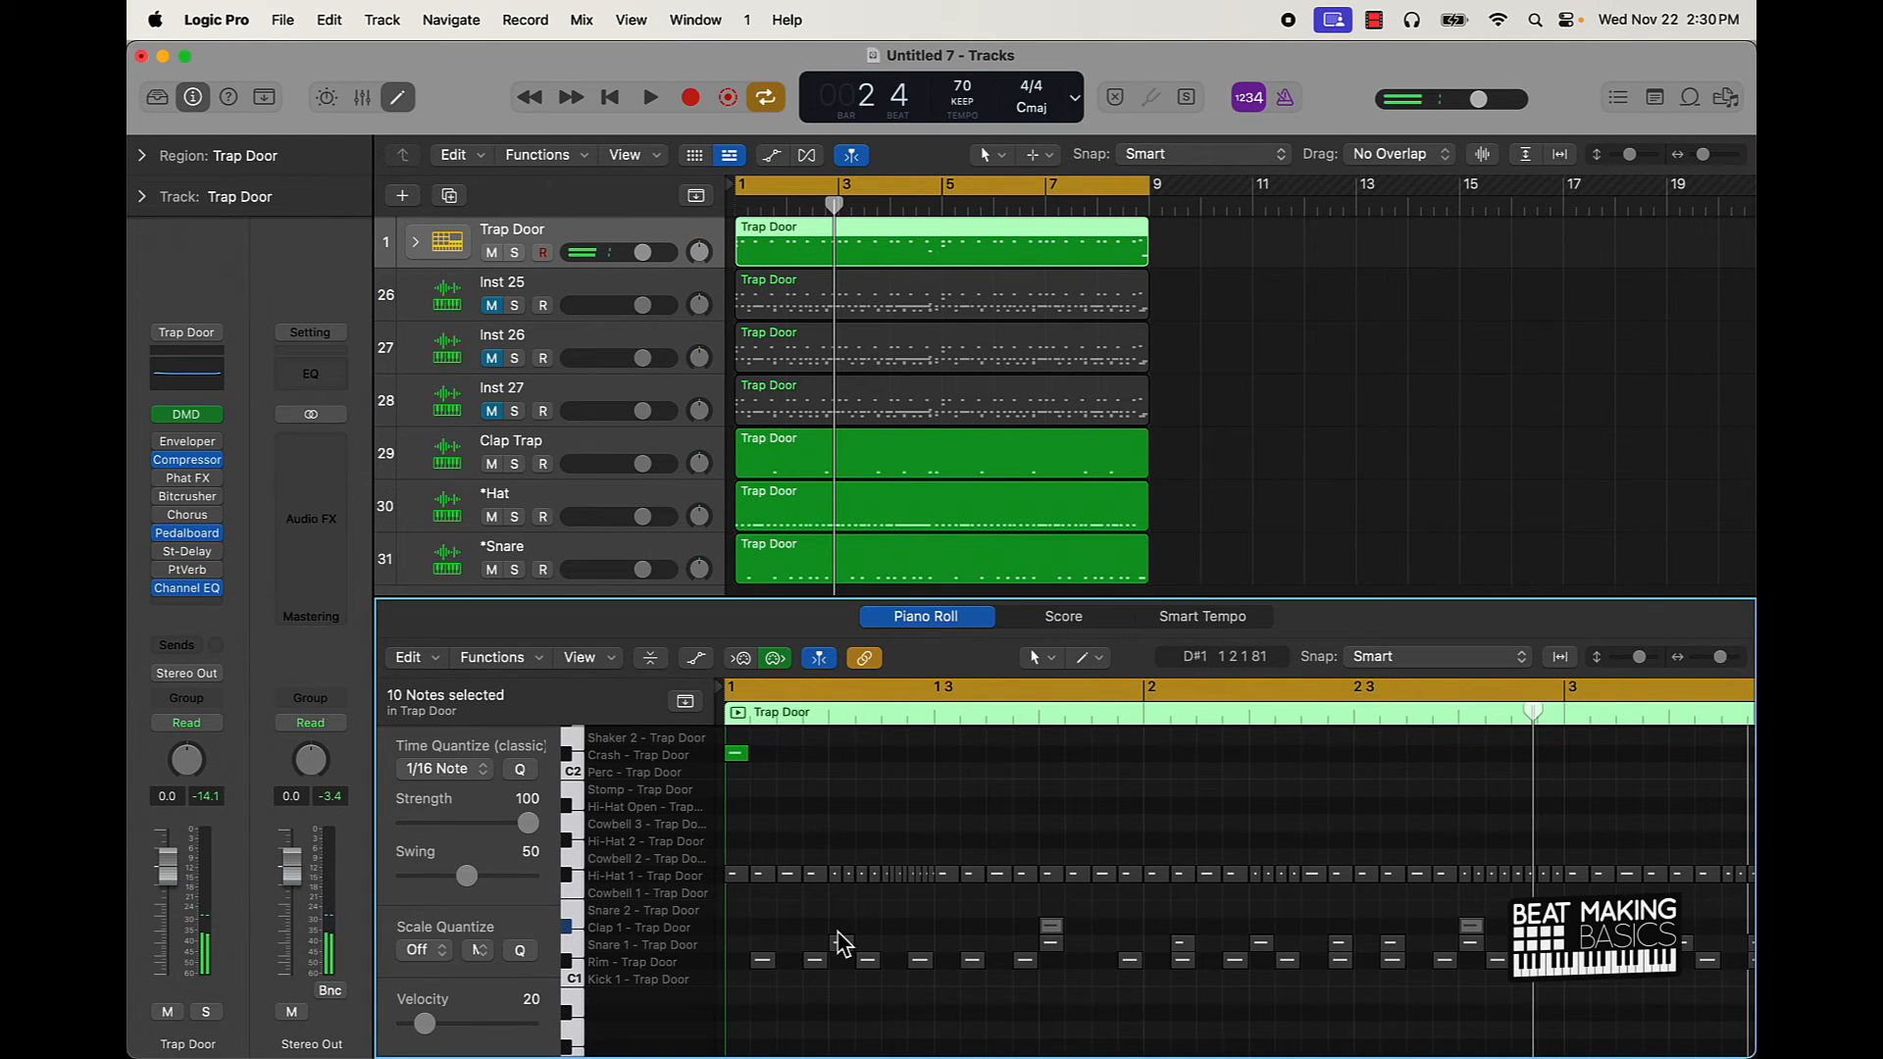
Step: Load the Bricks Kick 1 sound into the new kick sampler track
{"action": "left_click", "coordinate": [649, 98]}
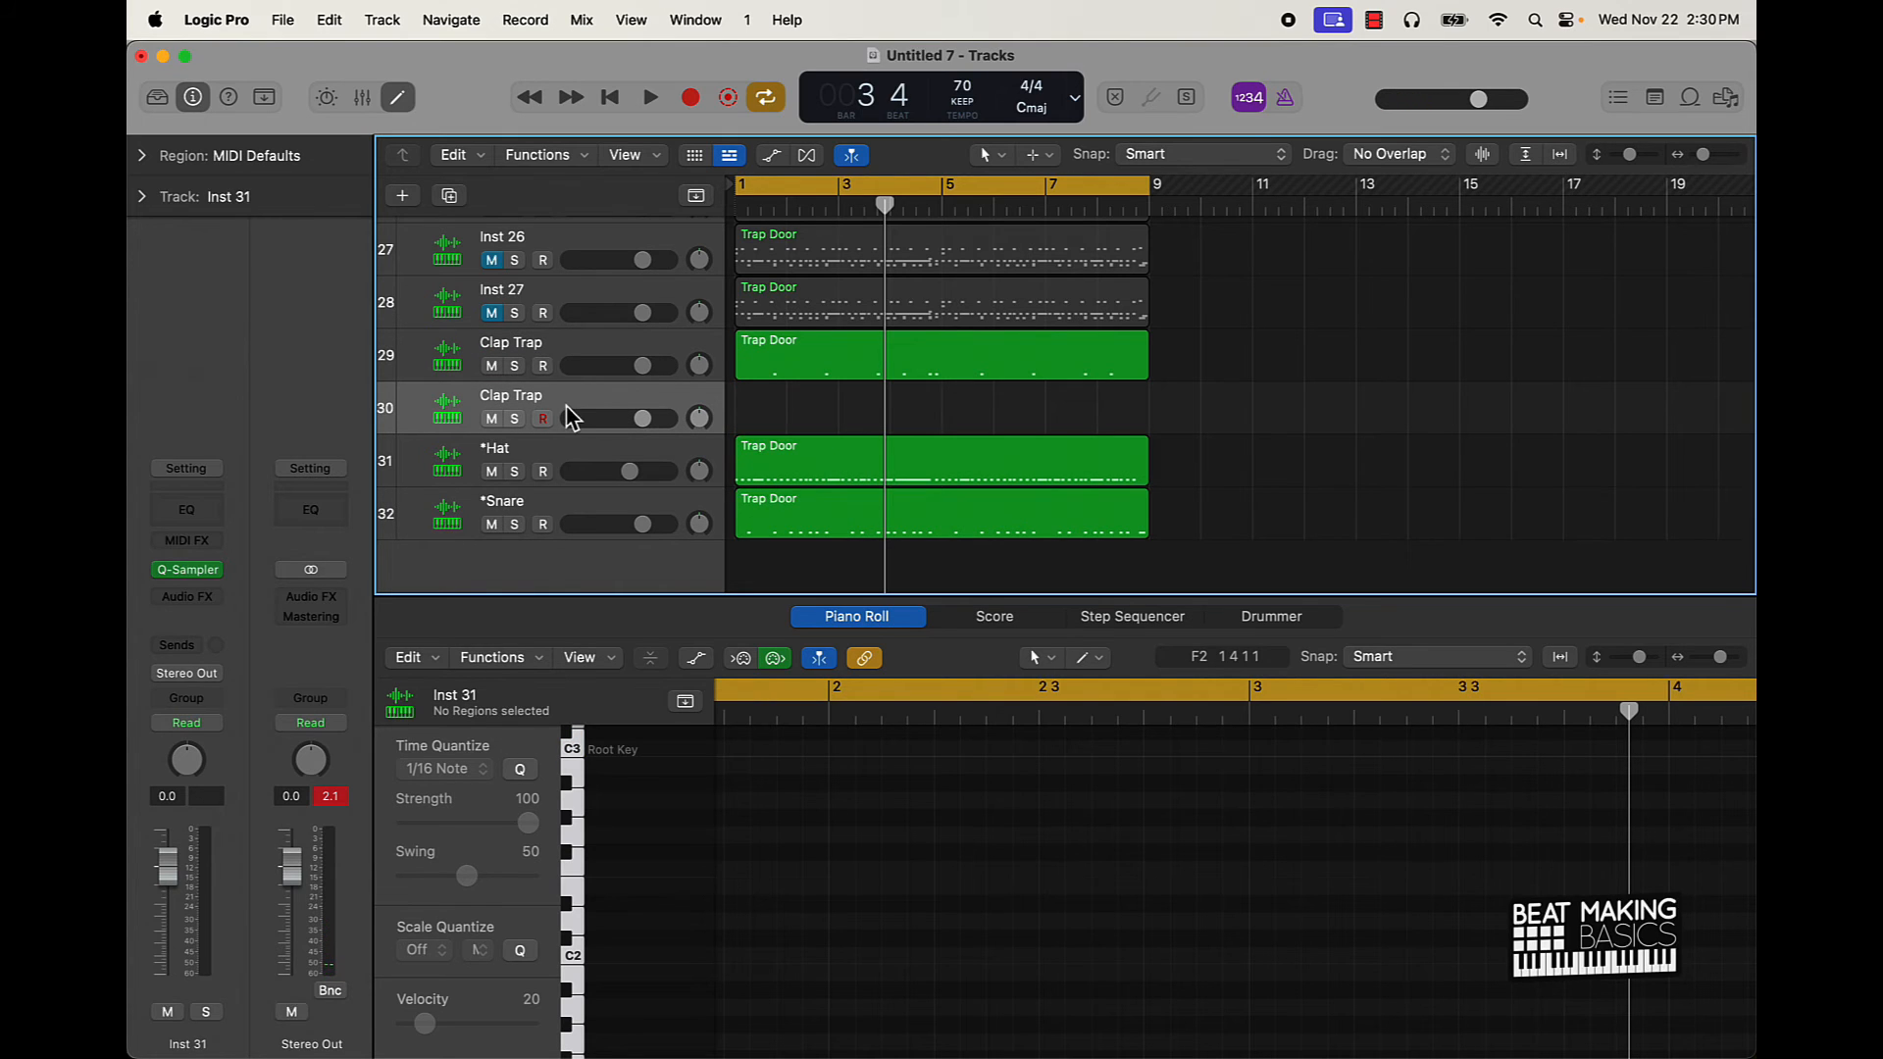
{"action": "mouse_move", "coordinate": [571, 414]}
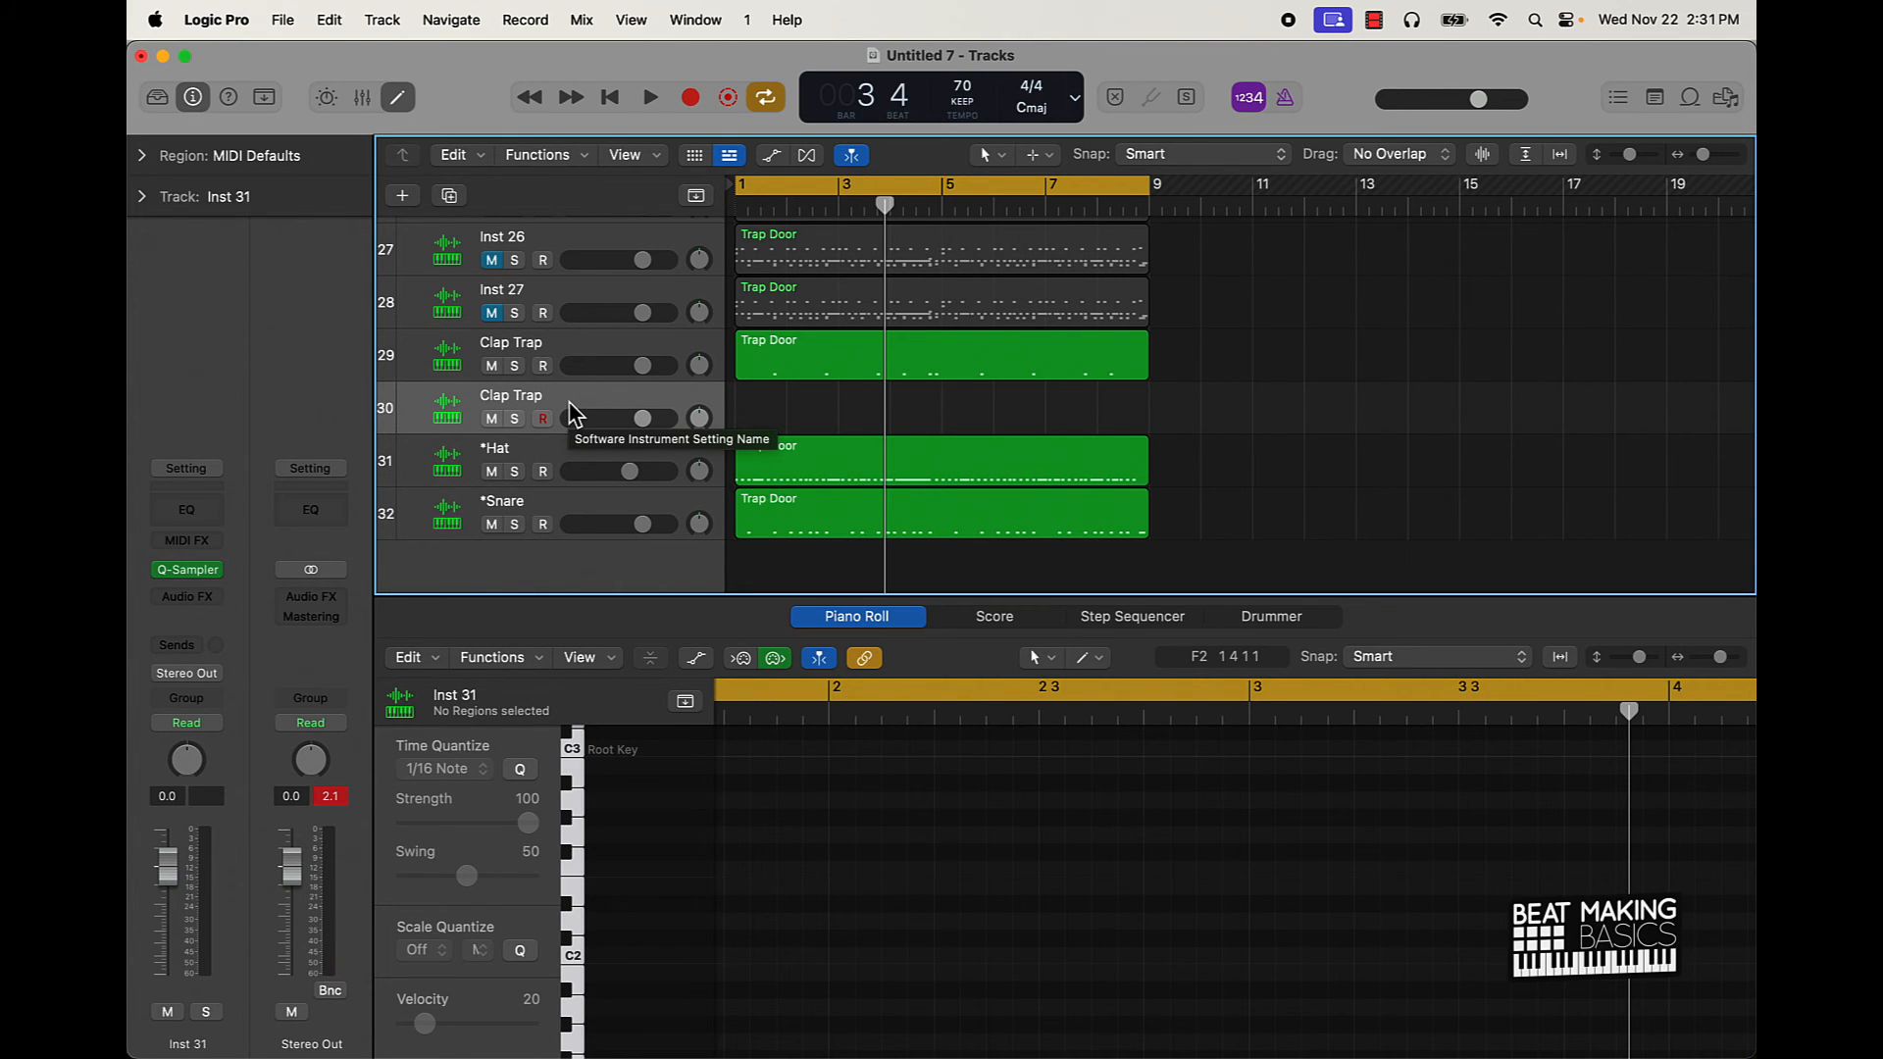
{"action": "mouse_move", "coordinate": [279, 633]}
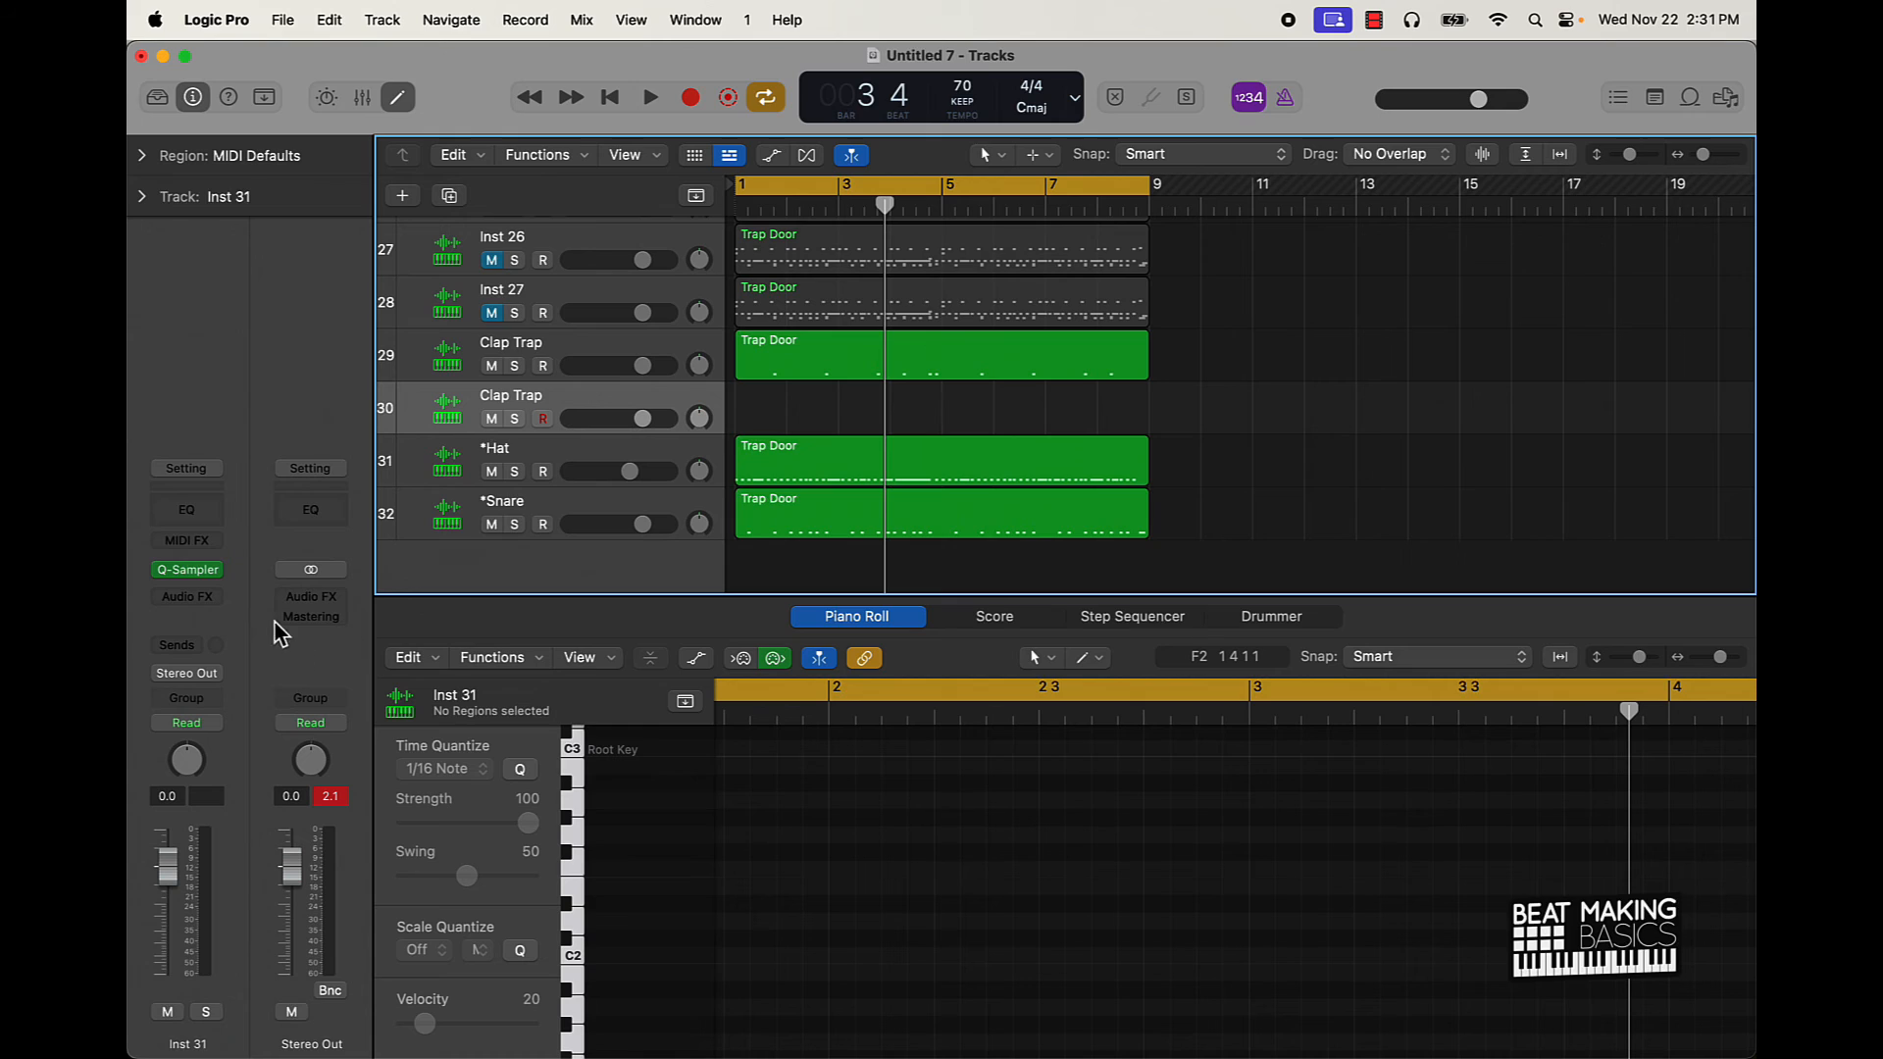
{"action": "mouse_move", "coordinate": [708, 453]}
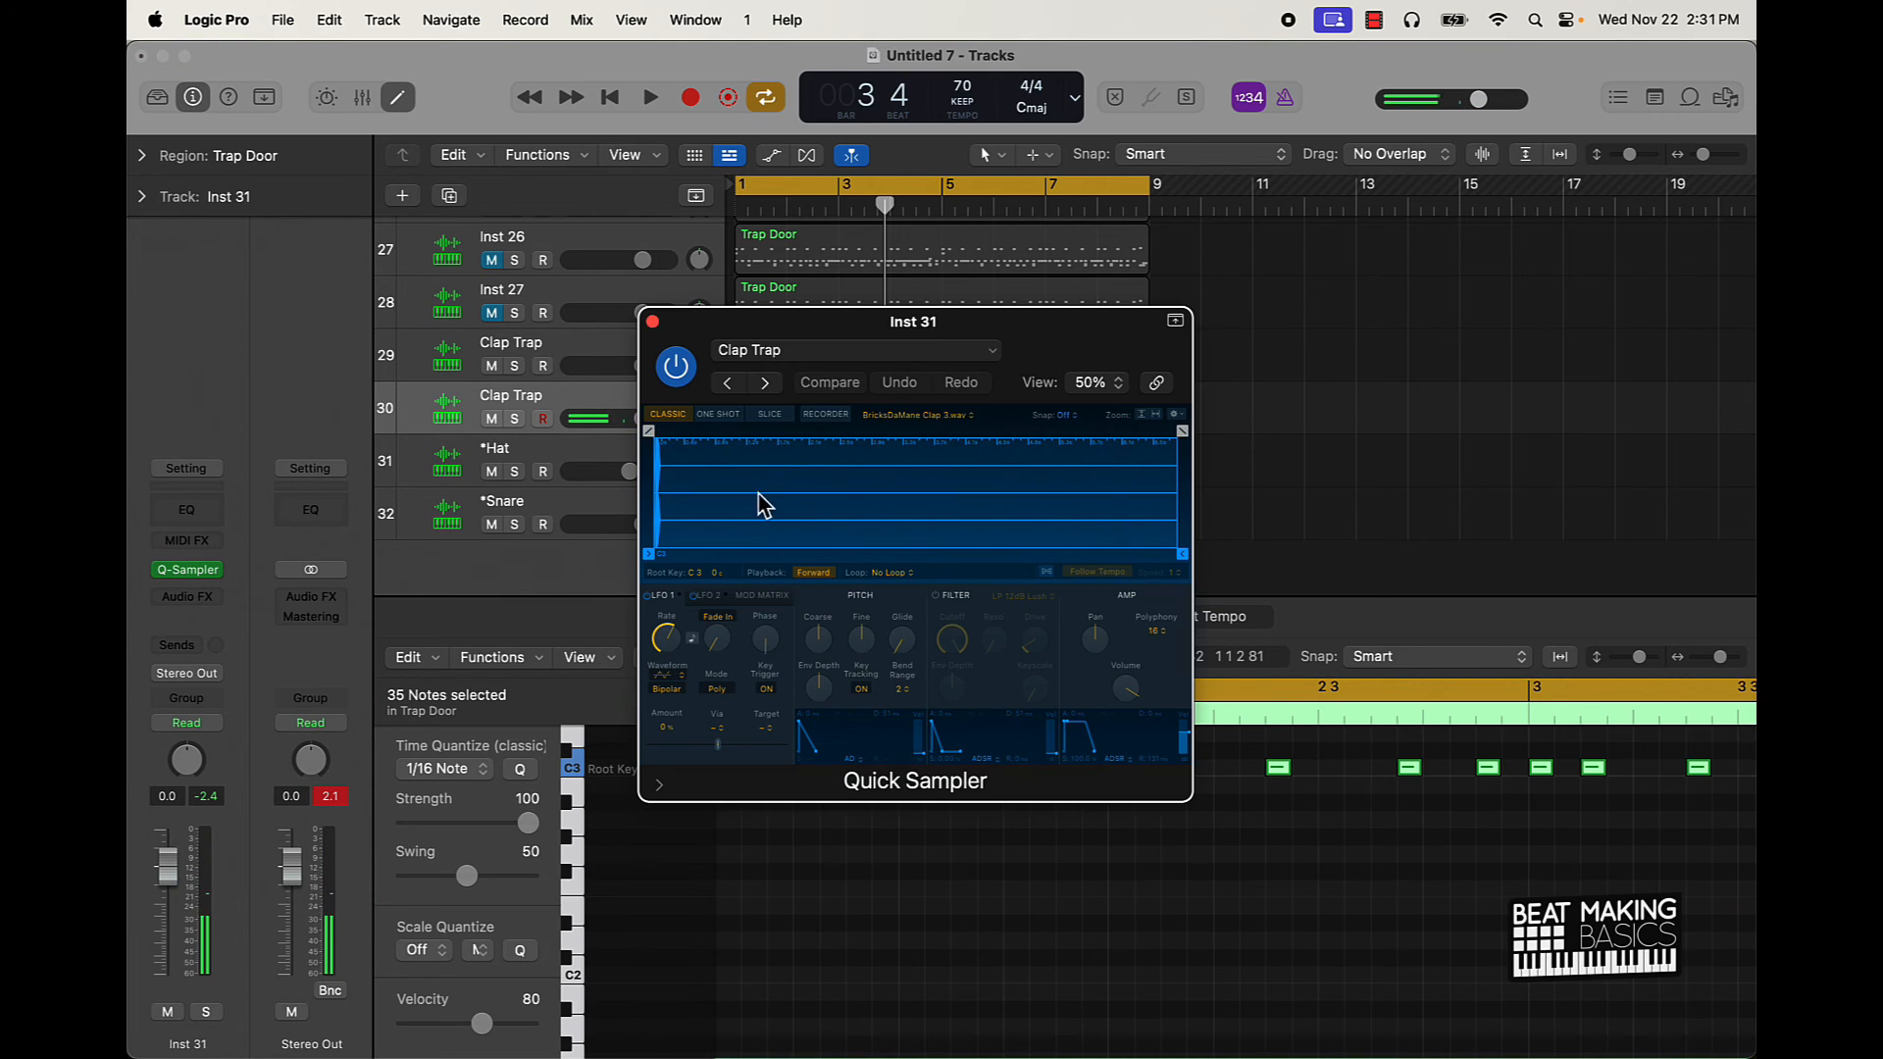
{"action": "left_click", "coordinate": [856, 349]}
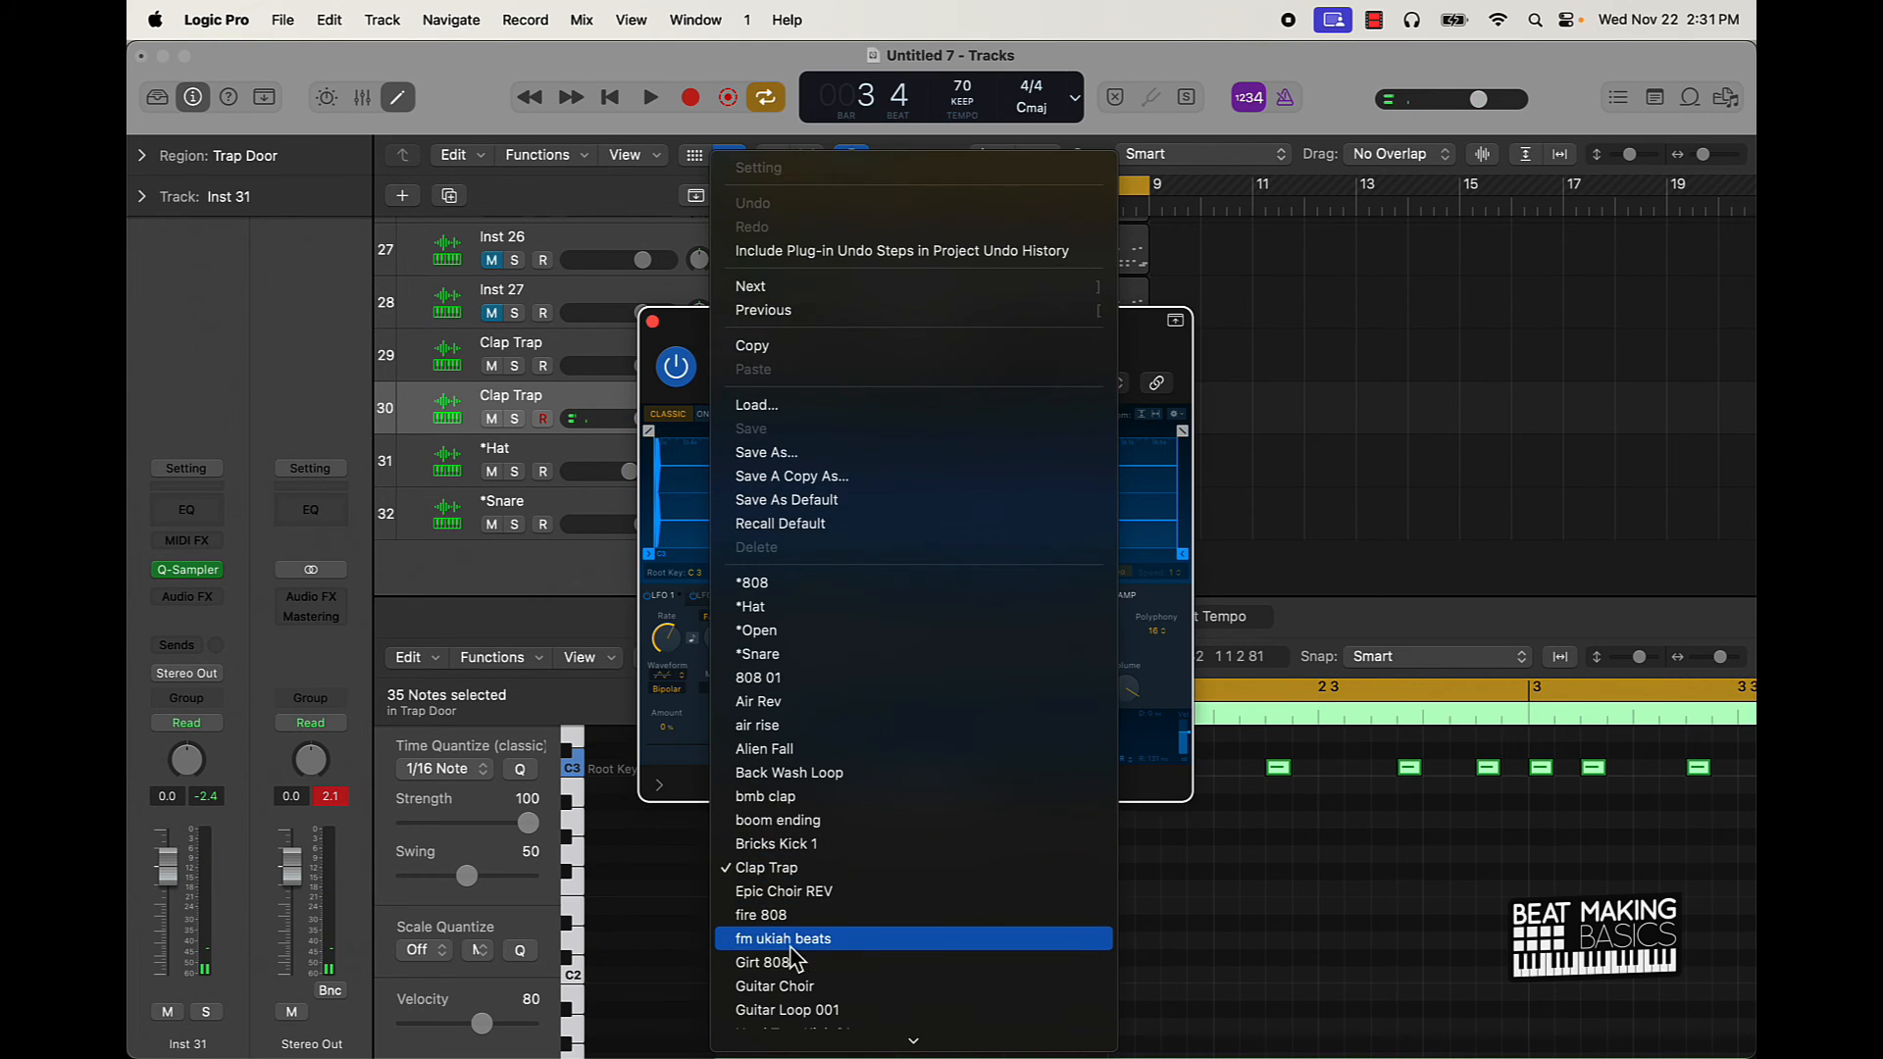
{"action": "left_click", "coordinate": [777, 843]}
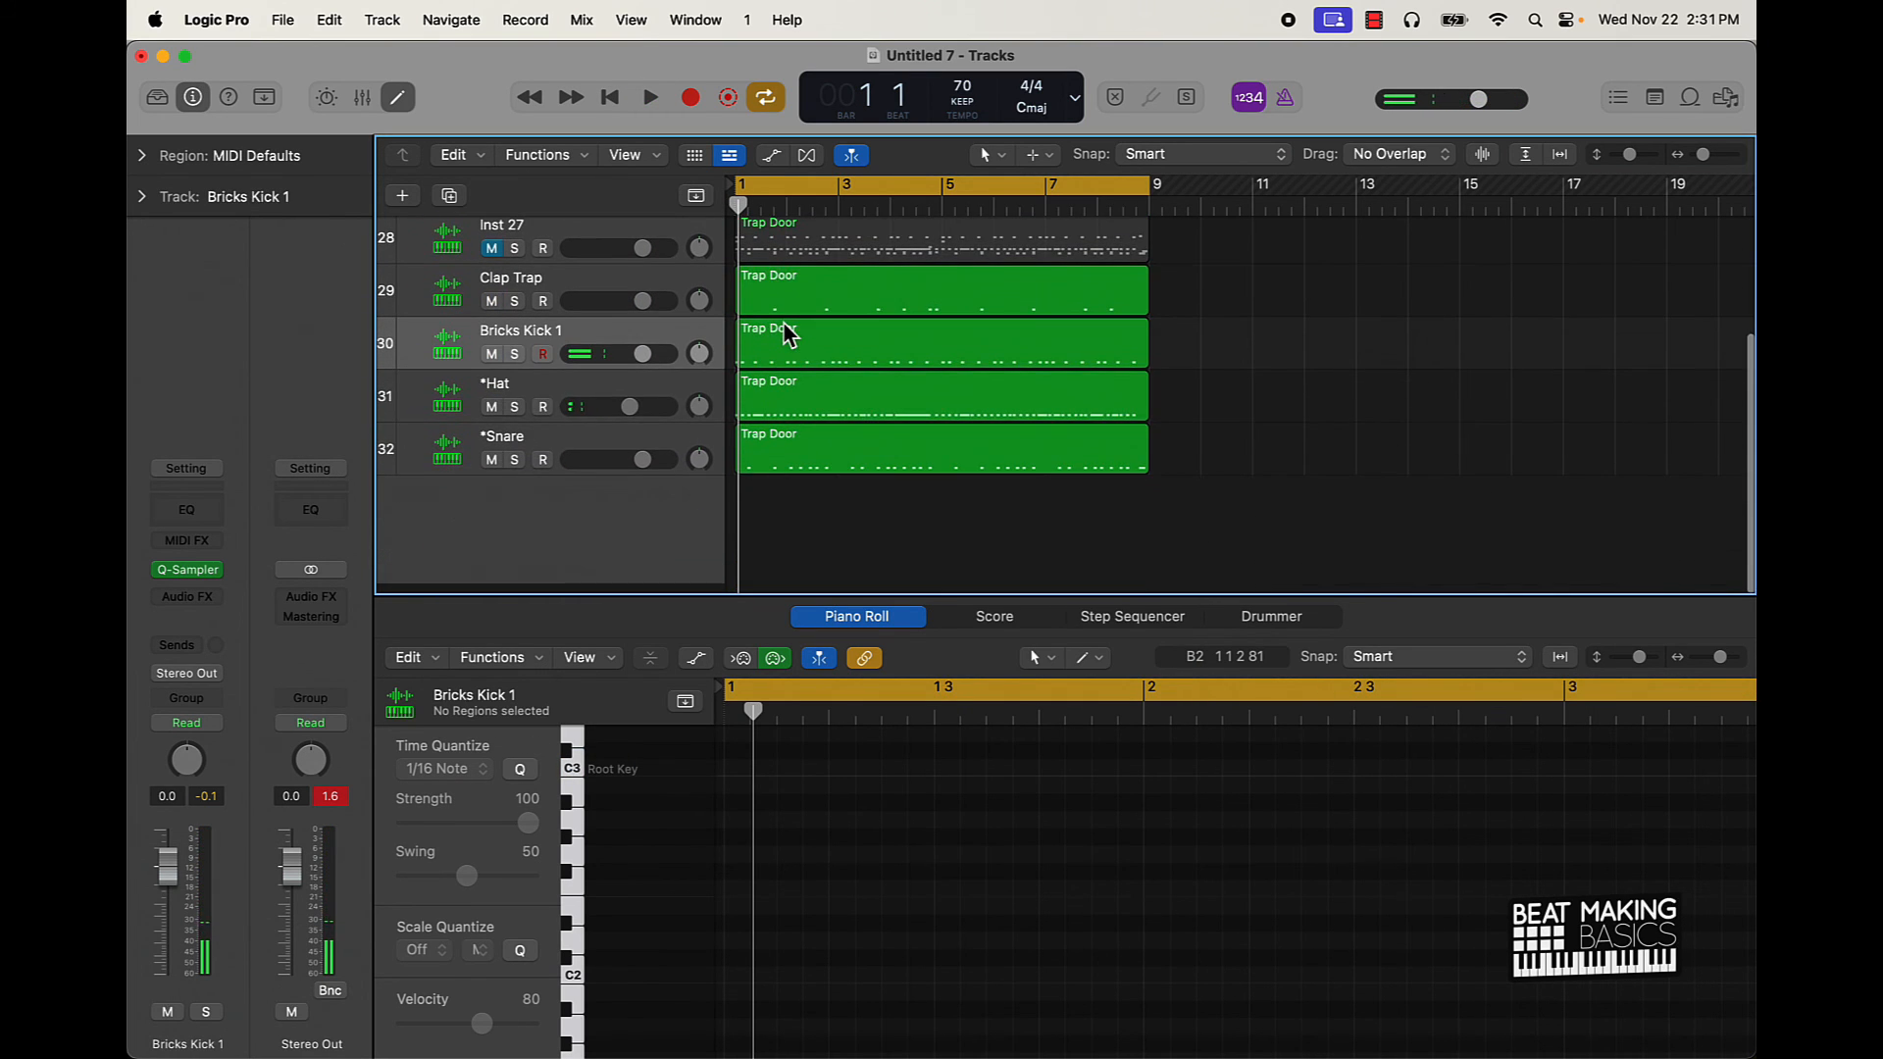
Step: Rename the sampler tracks Kick, Snare, Clap, Hat and order them that way below Inst 27
{"action": "left_click", "coordinate": [649, 98]}
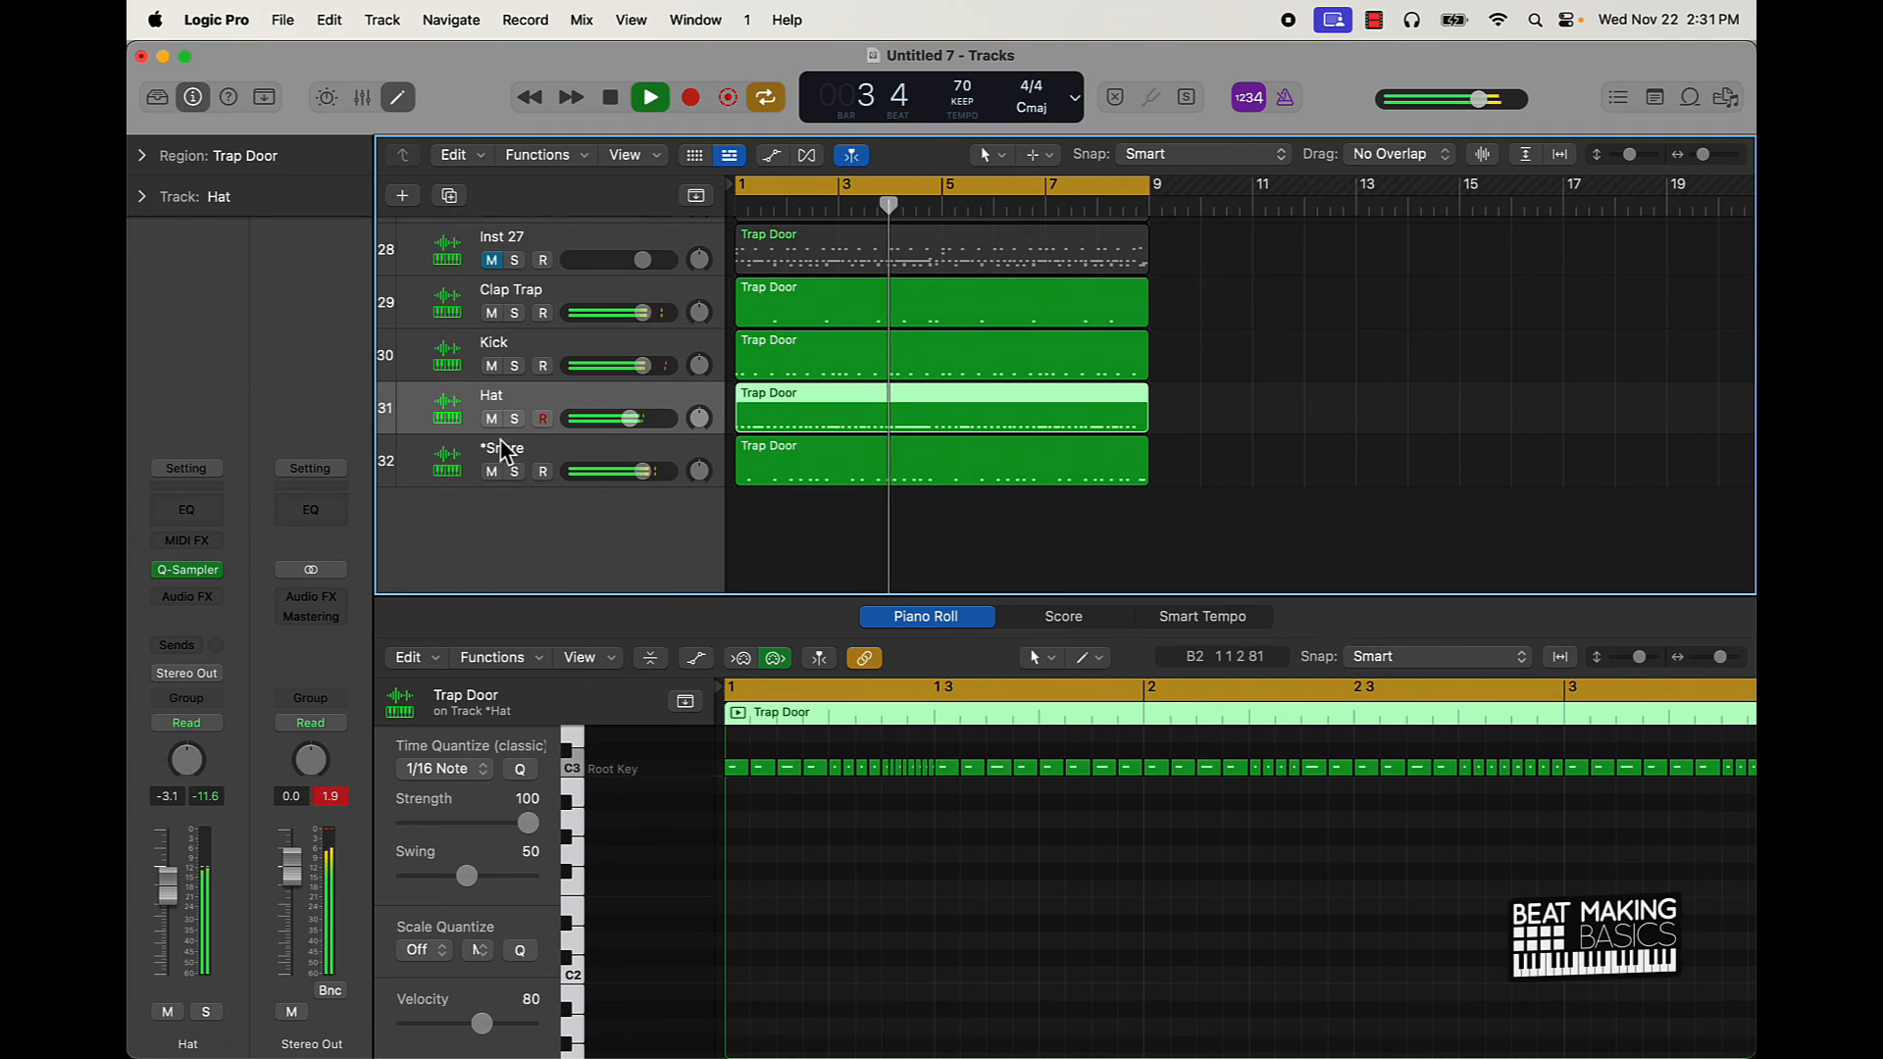
{"action": "double_click", "coordinate": [502, 447]}
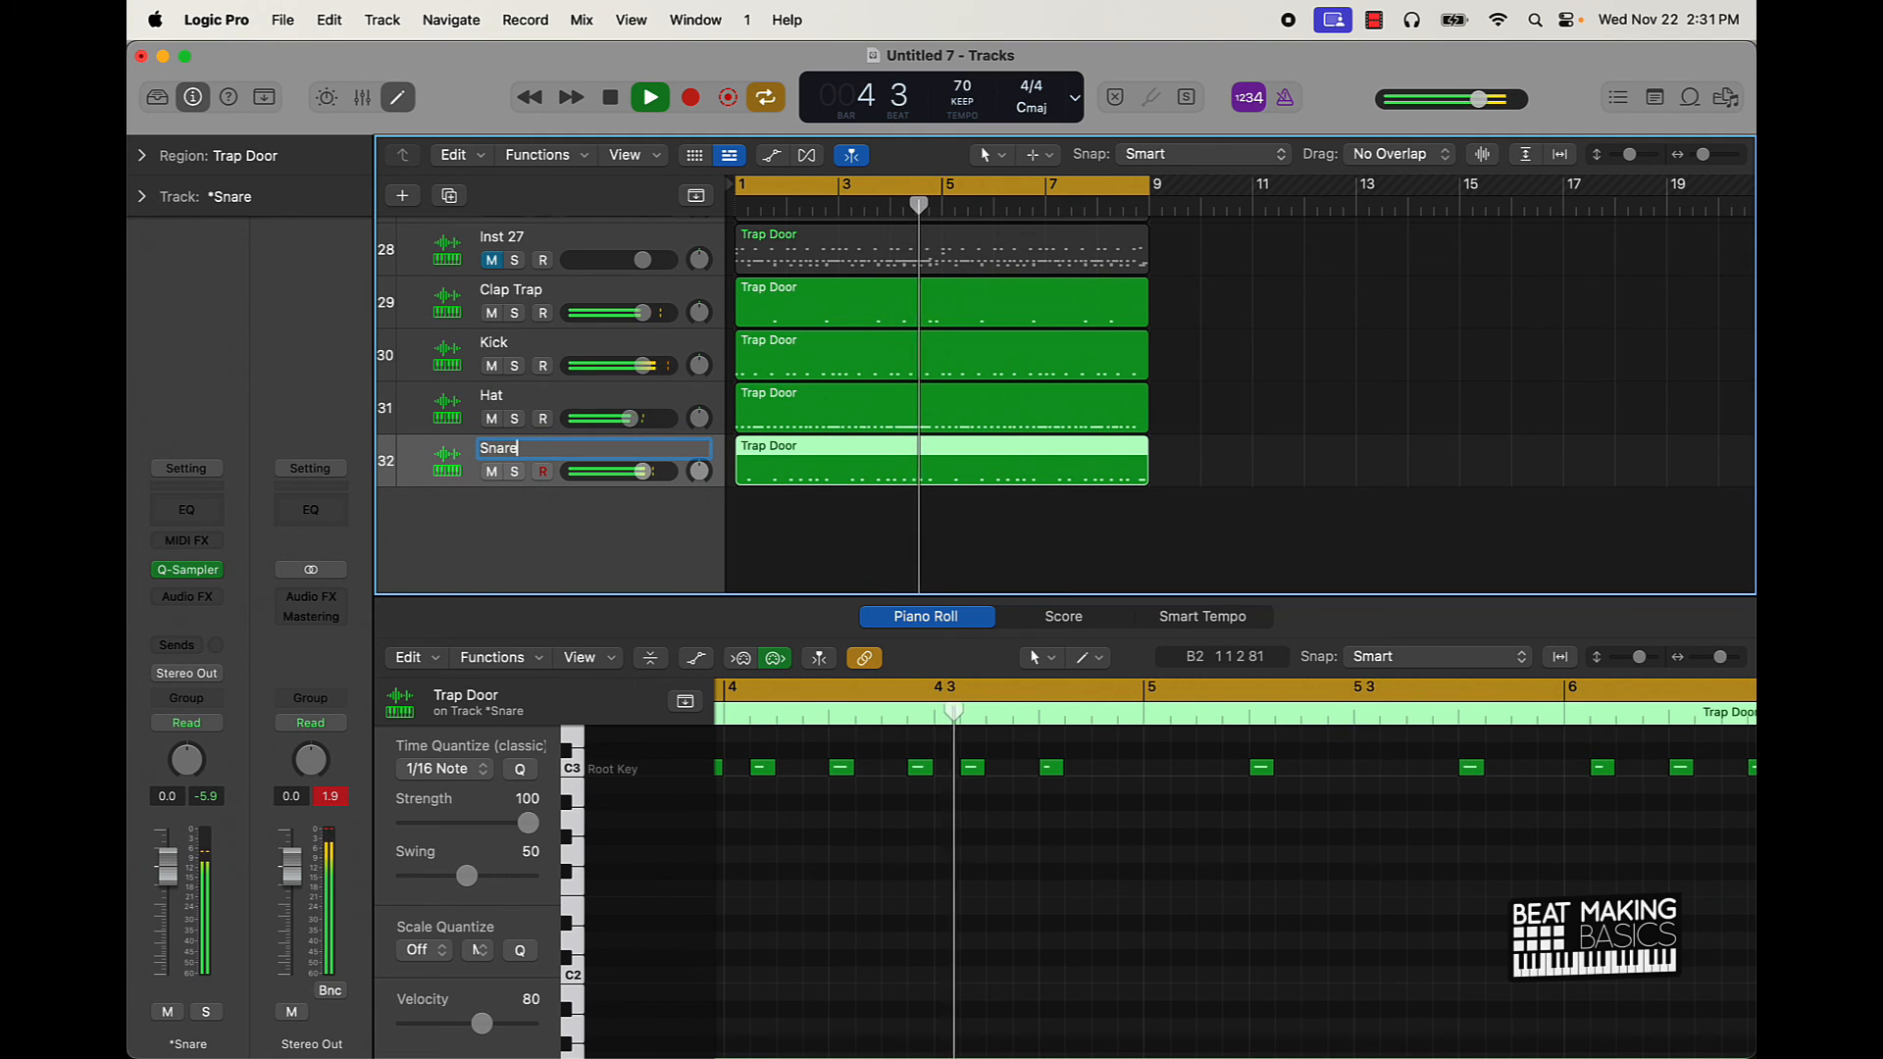
{"action": "left_click", "coordinate": [514, 302]}
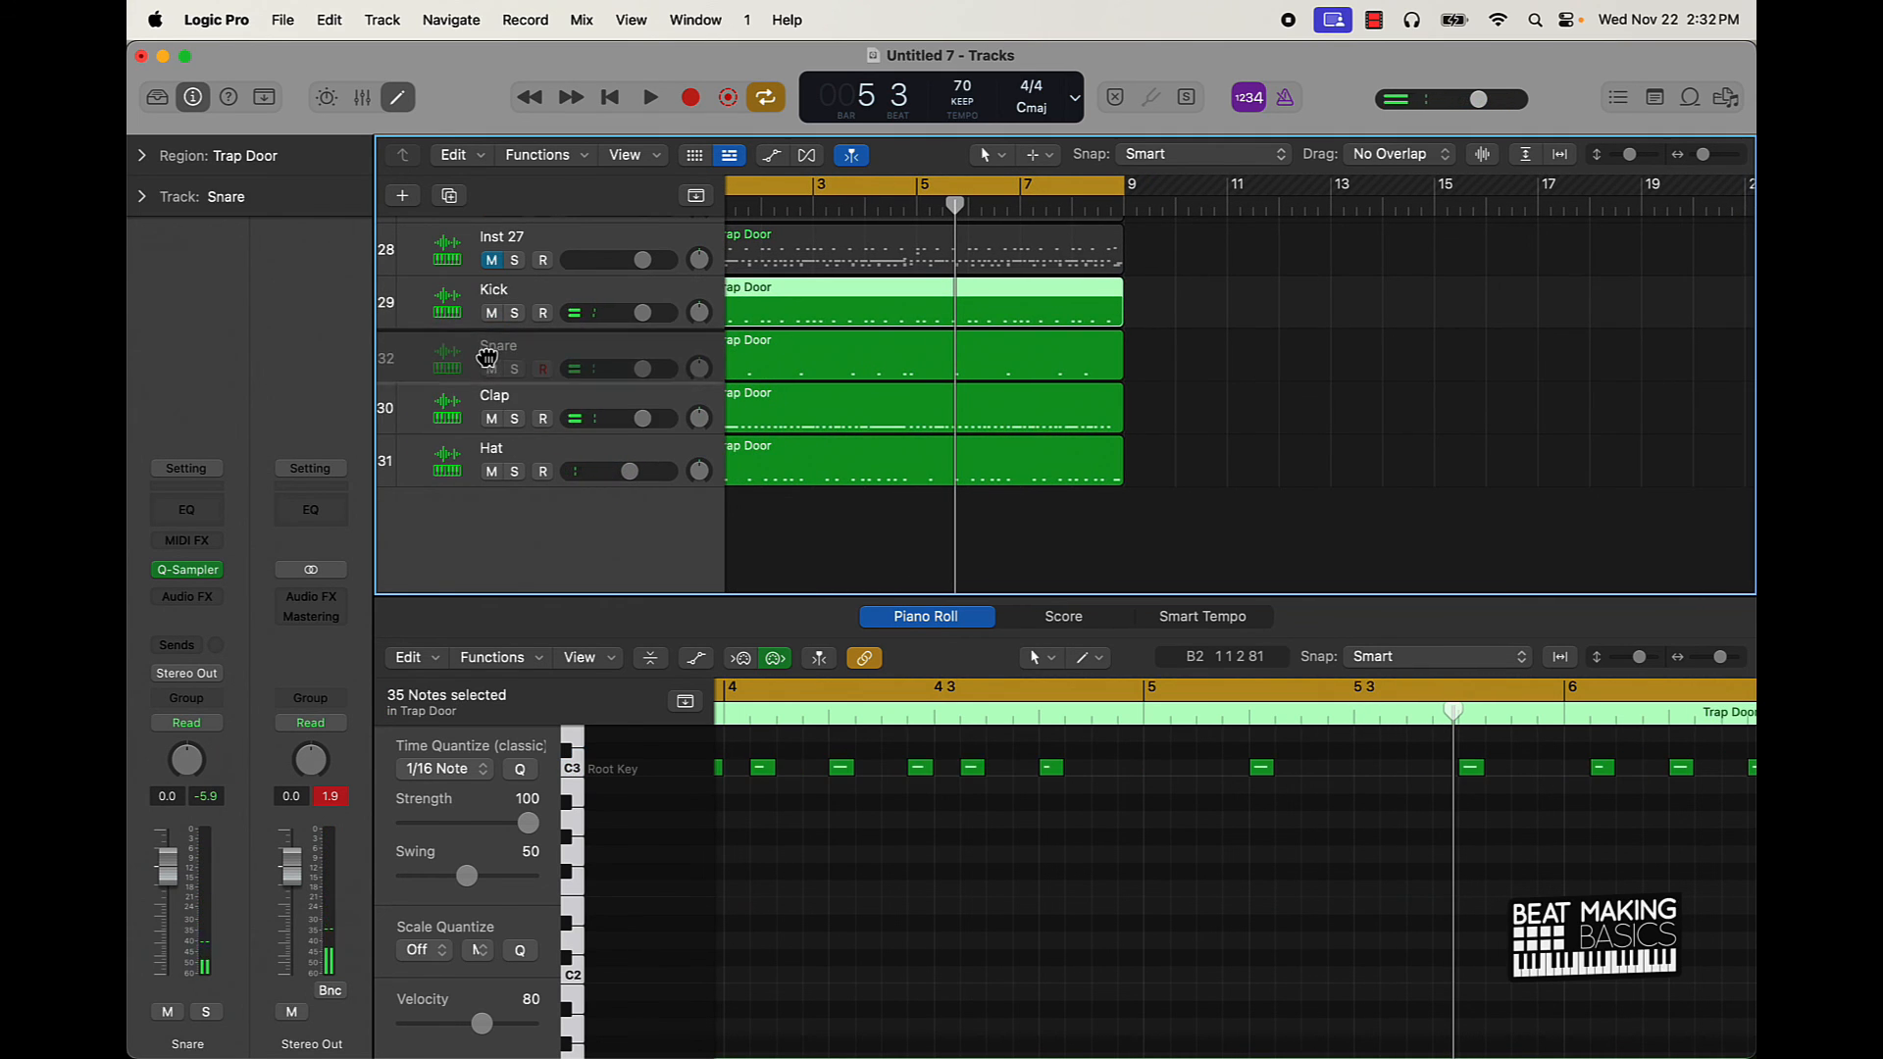
{"action": "left_click", "coordinate": [498, 355]}
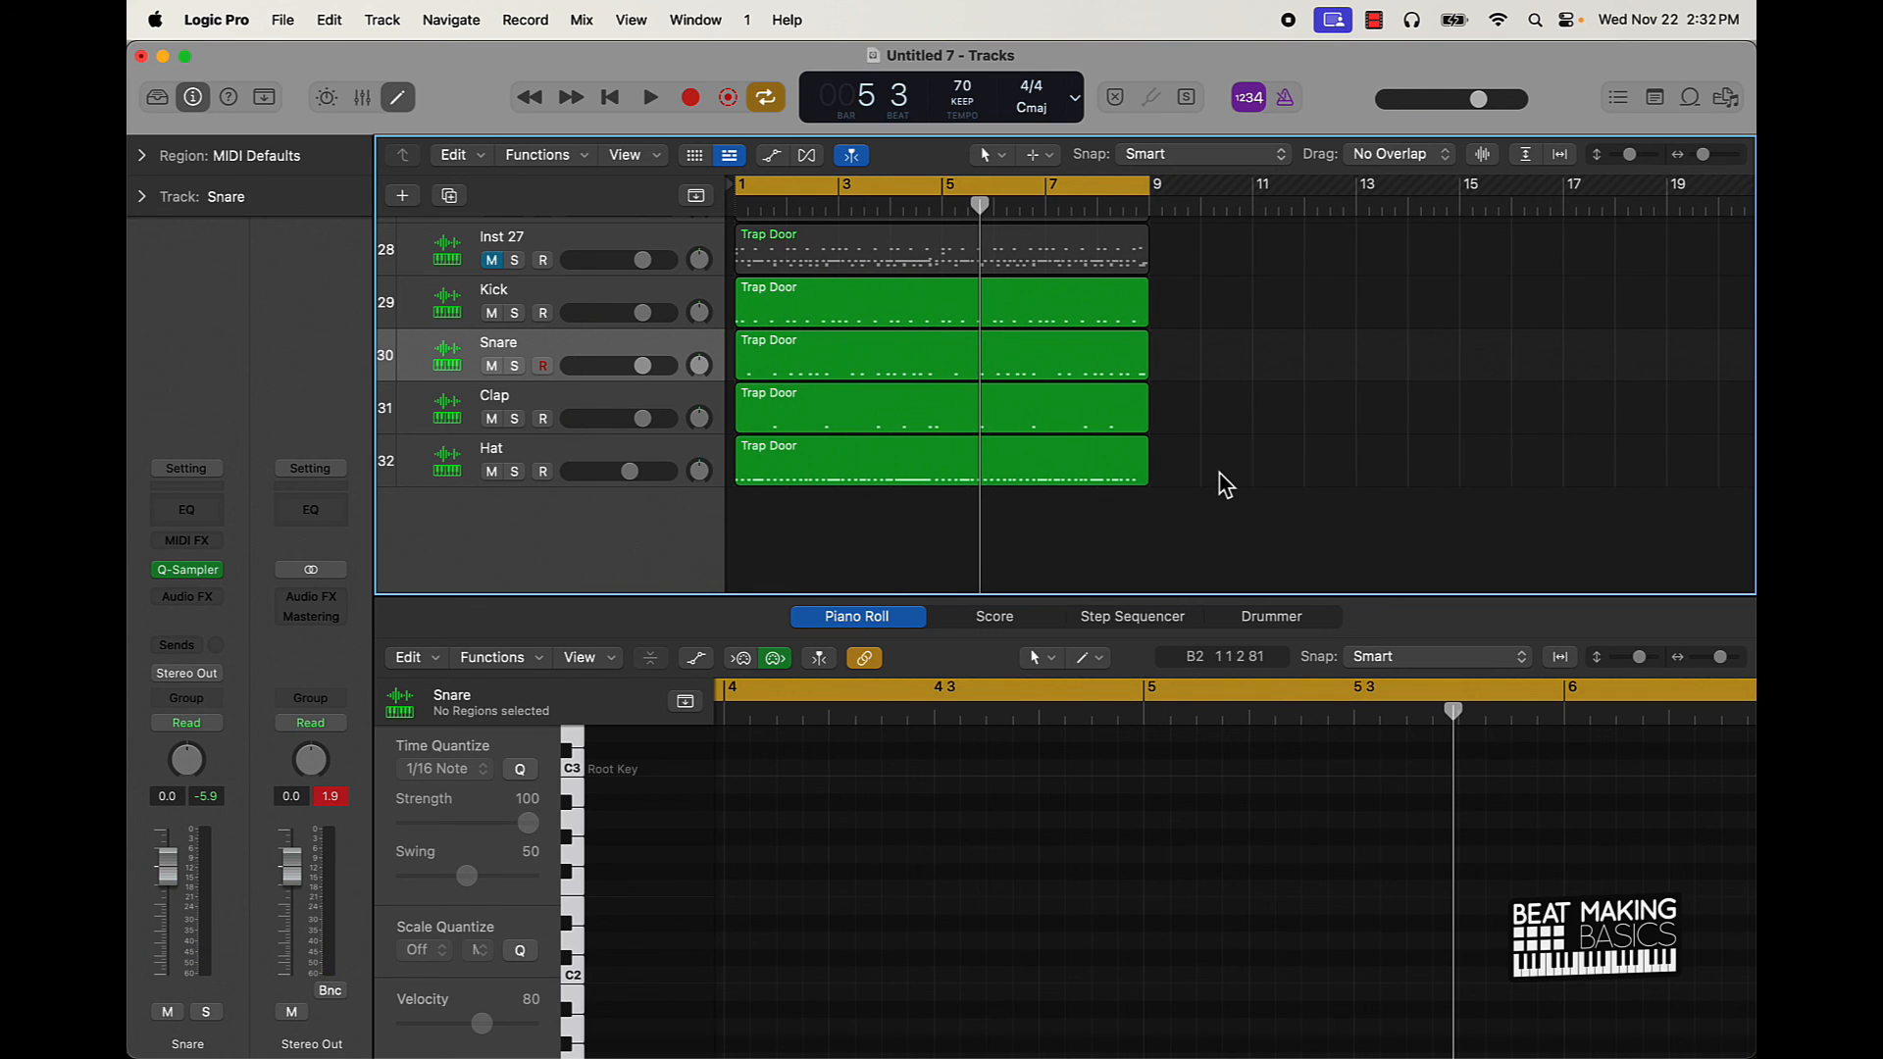
{"action": "mouse_move", "coordinate": [671, 675]}
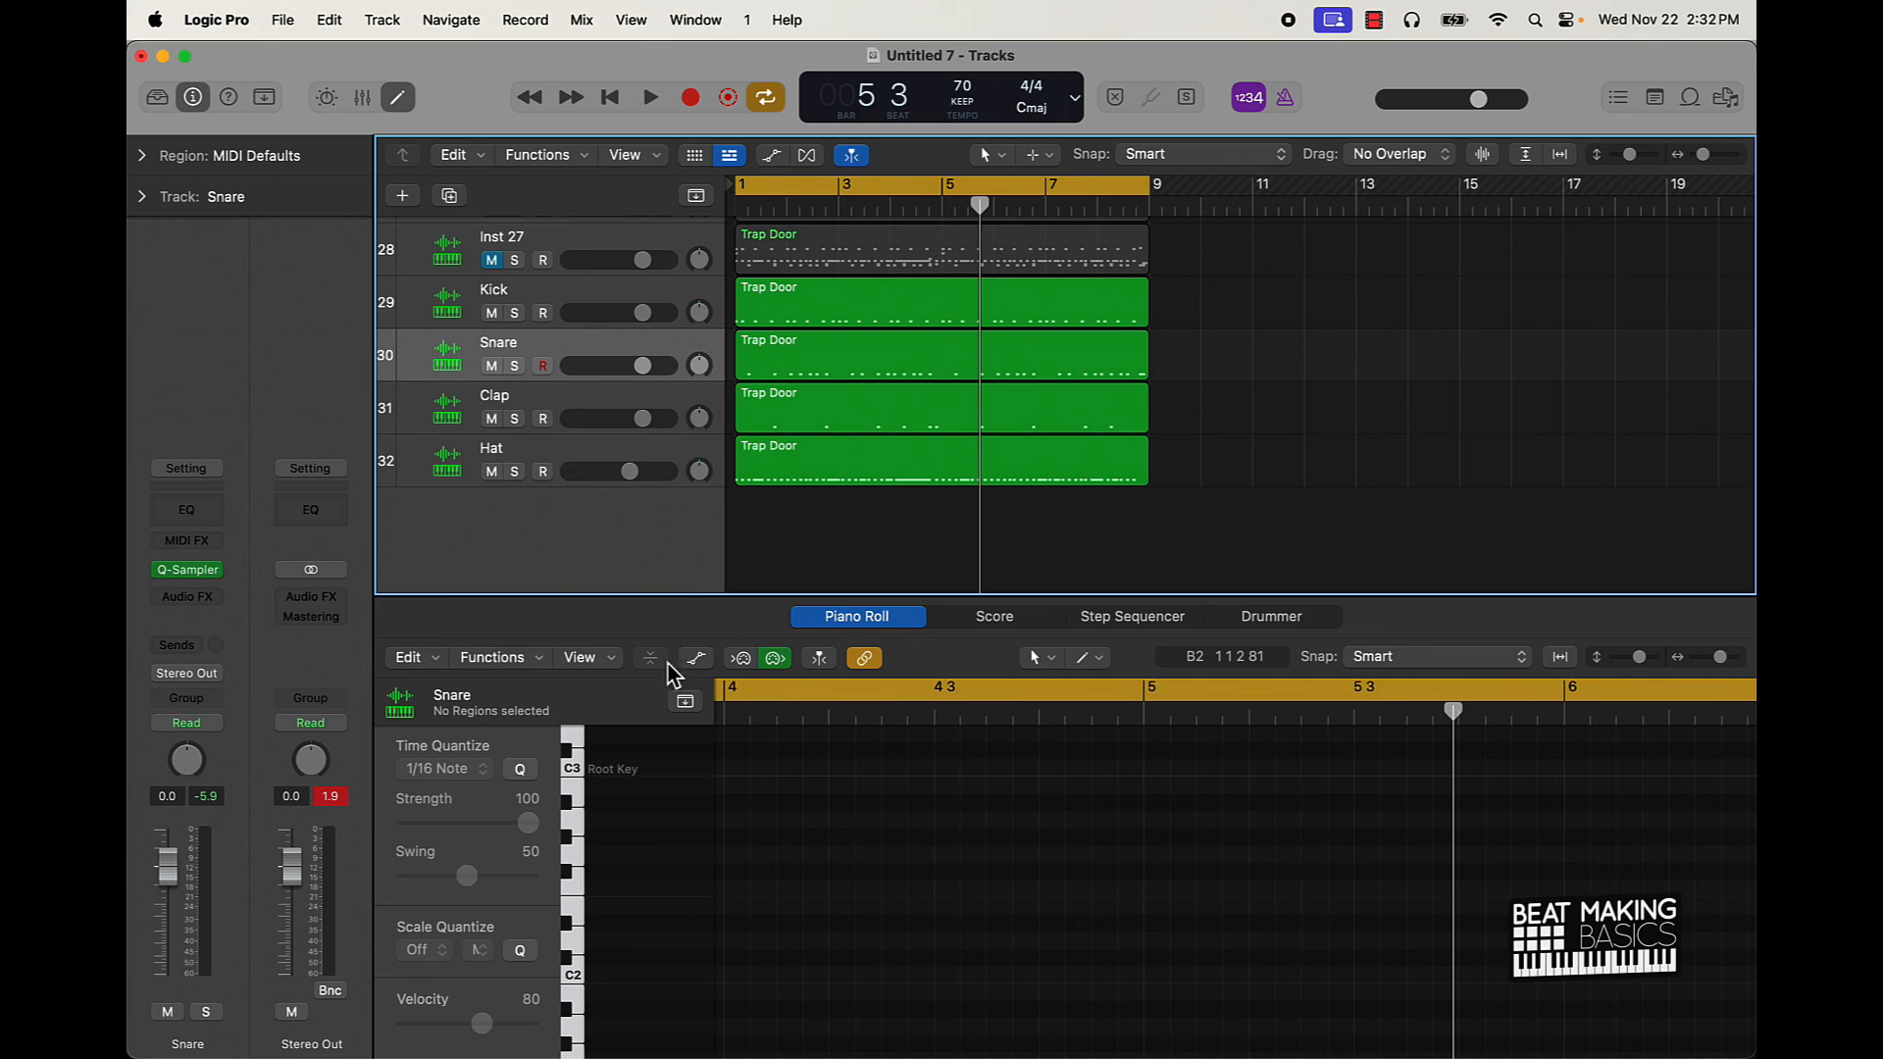
{"action": "mouse_move", "coordinate": [838, 543]}
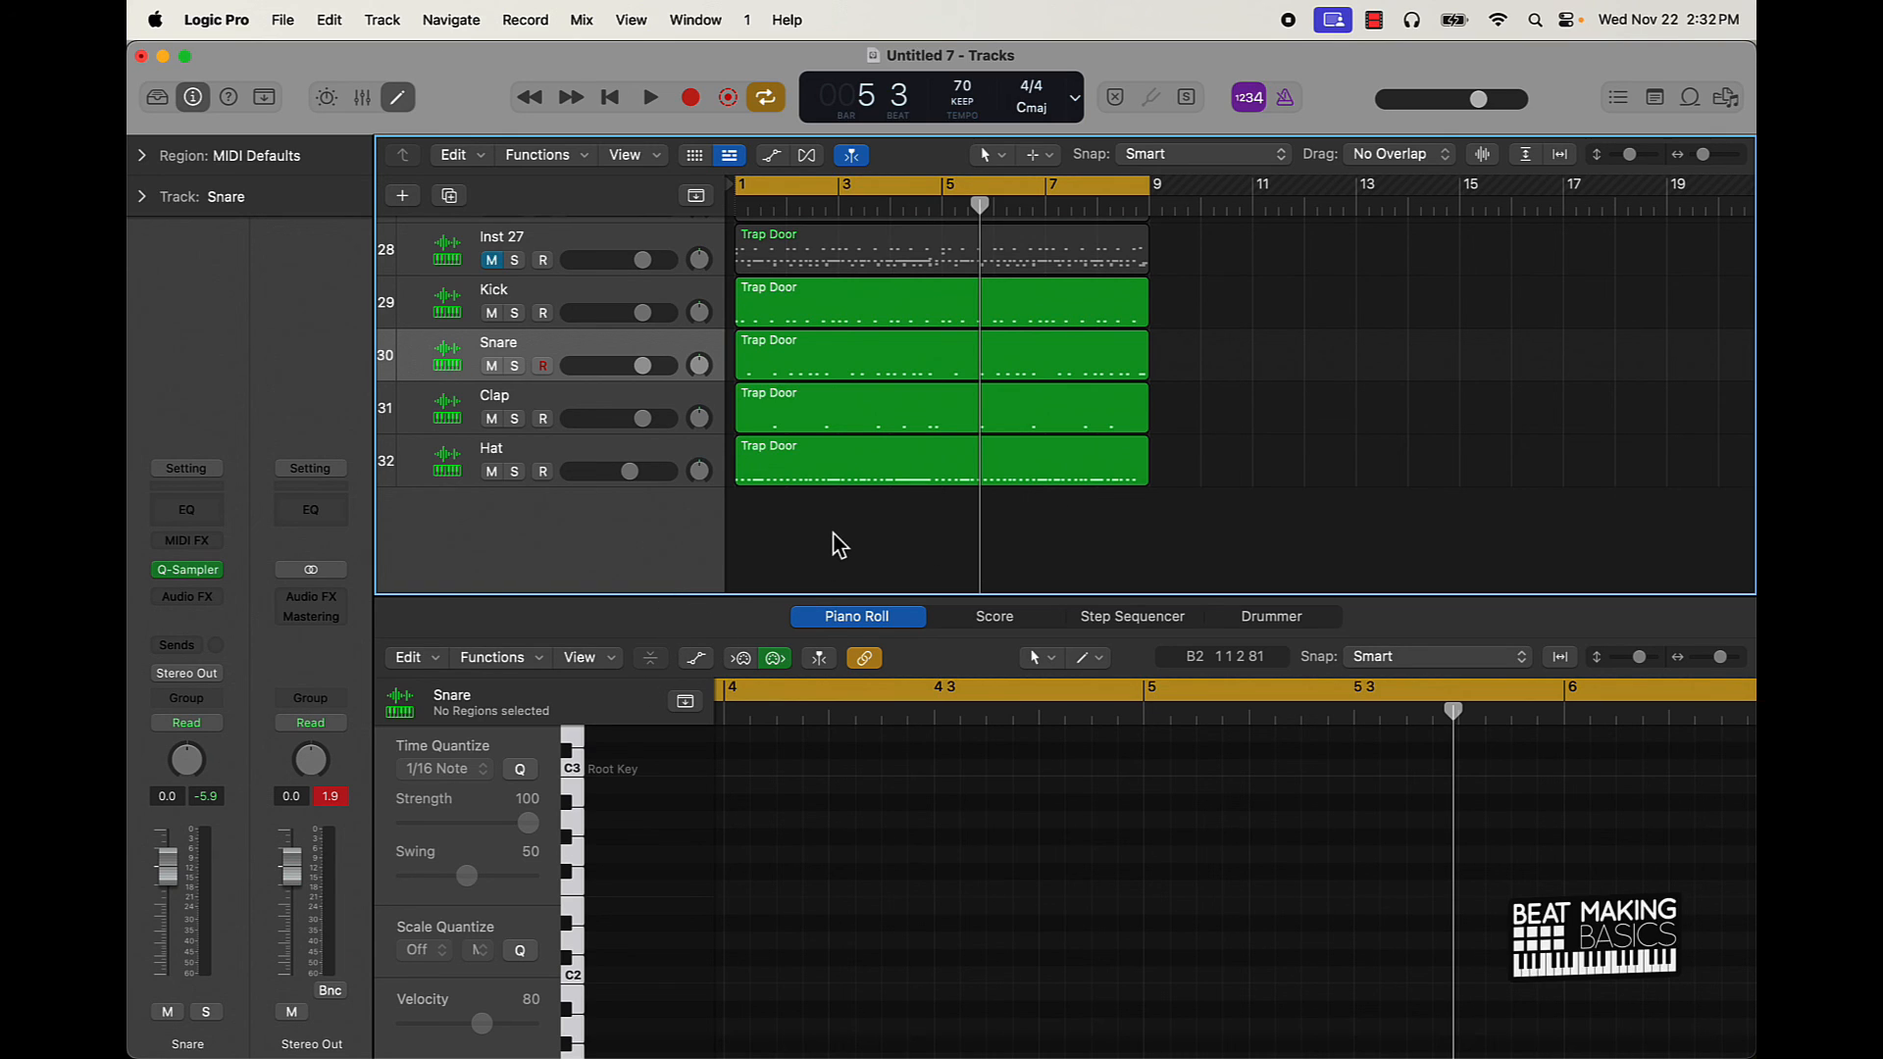
{"action": "mouse_move", "coordinate": [1177, 453]}
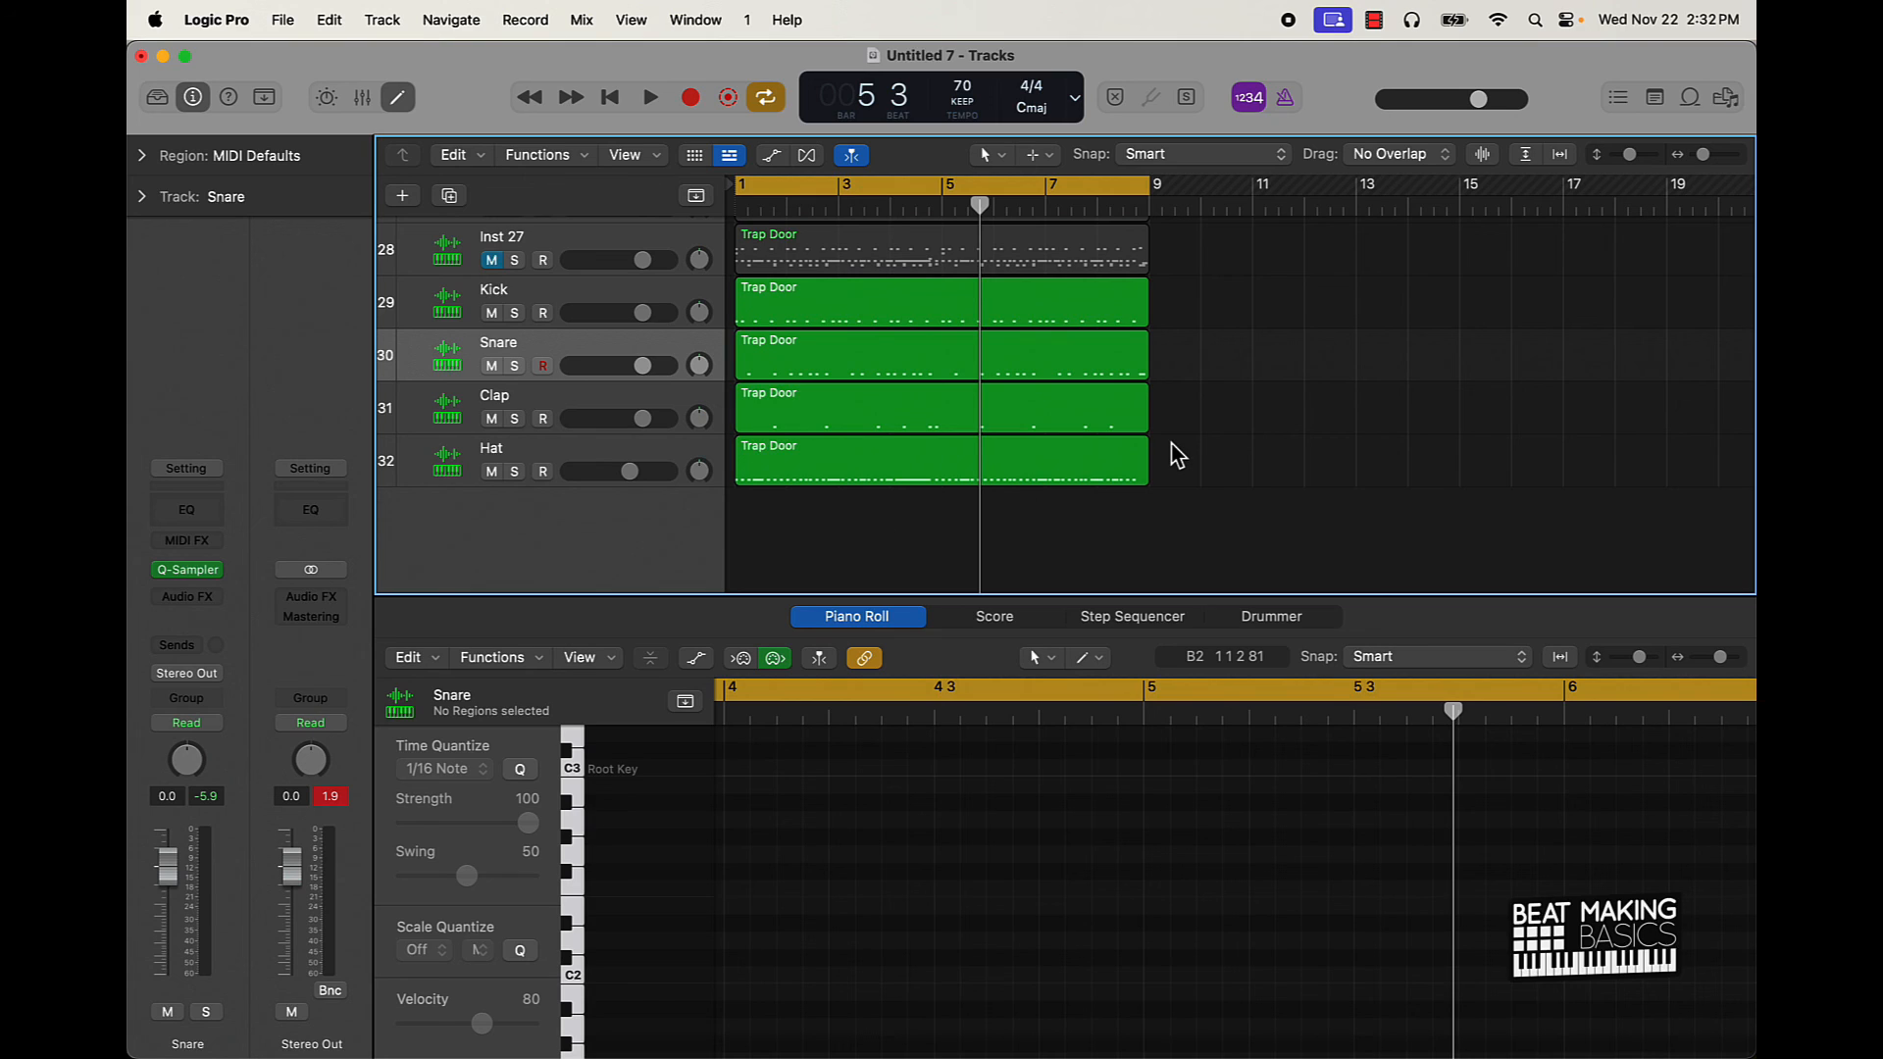